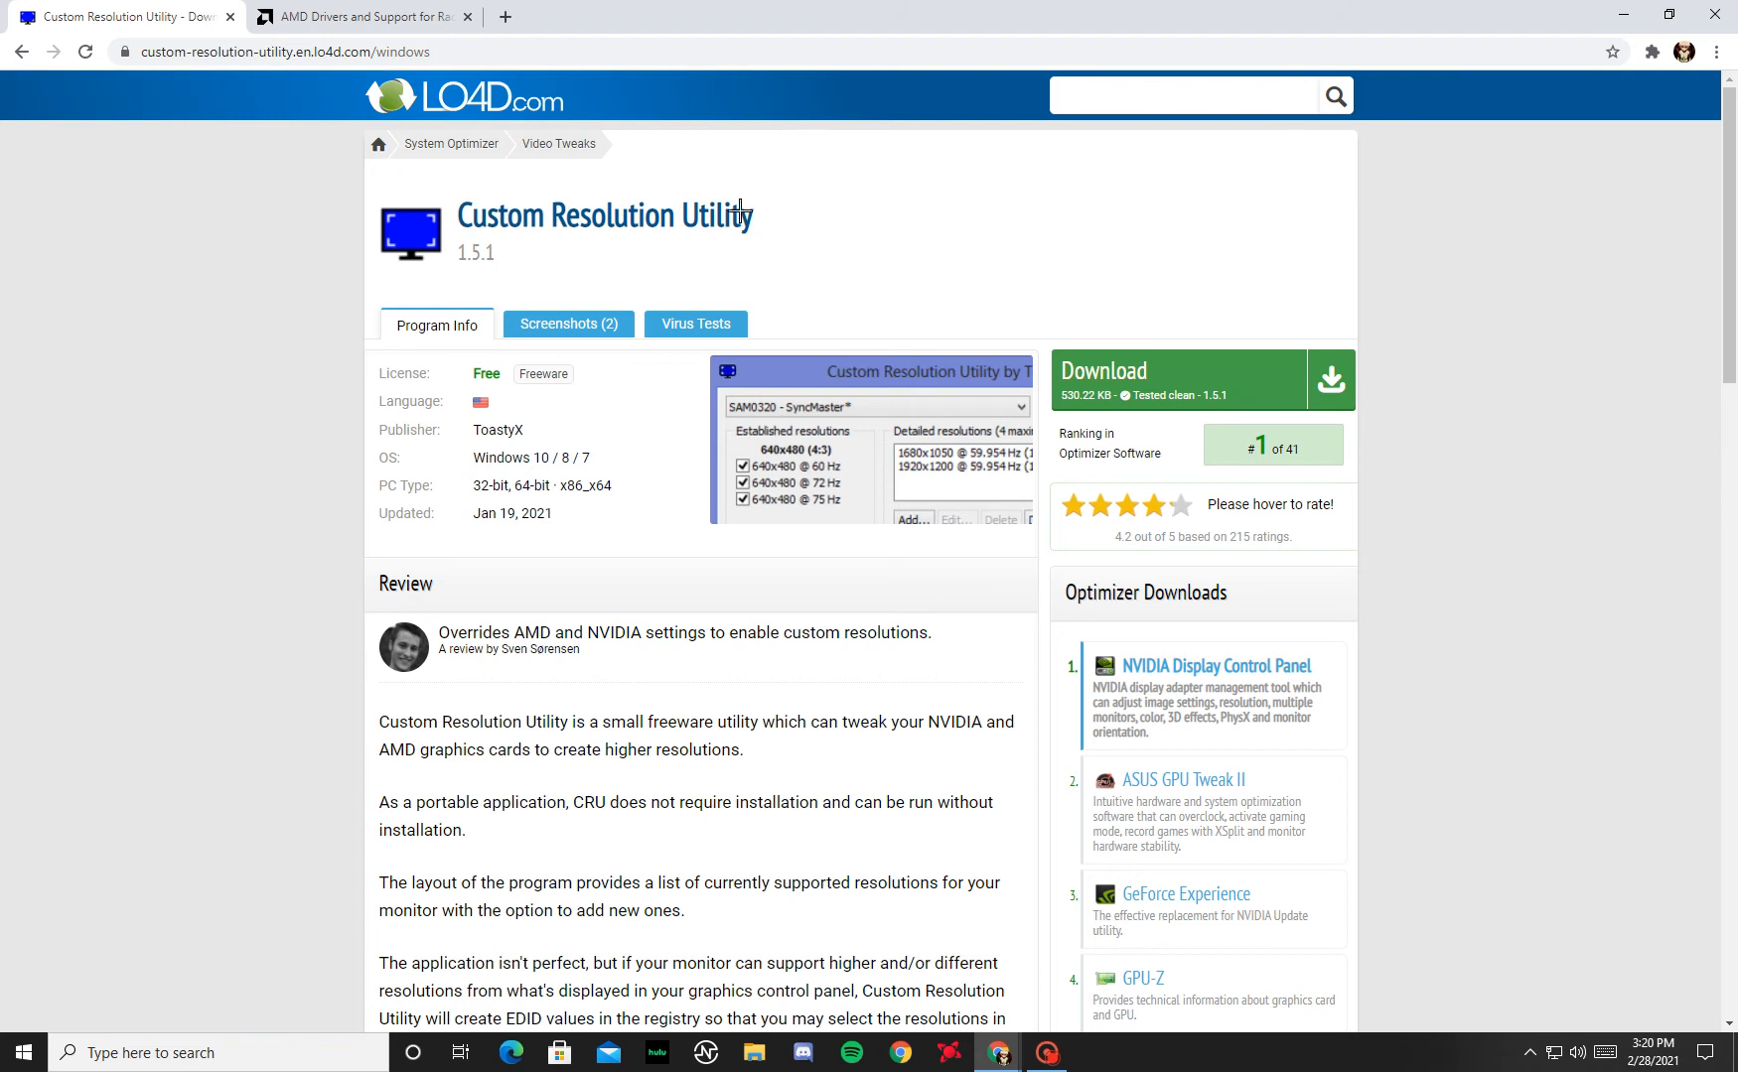
{"action": "mouse_move", "coordinate": [648, 221]}
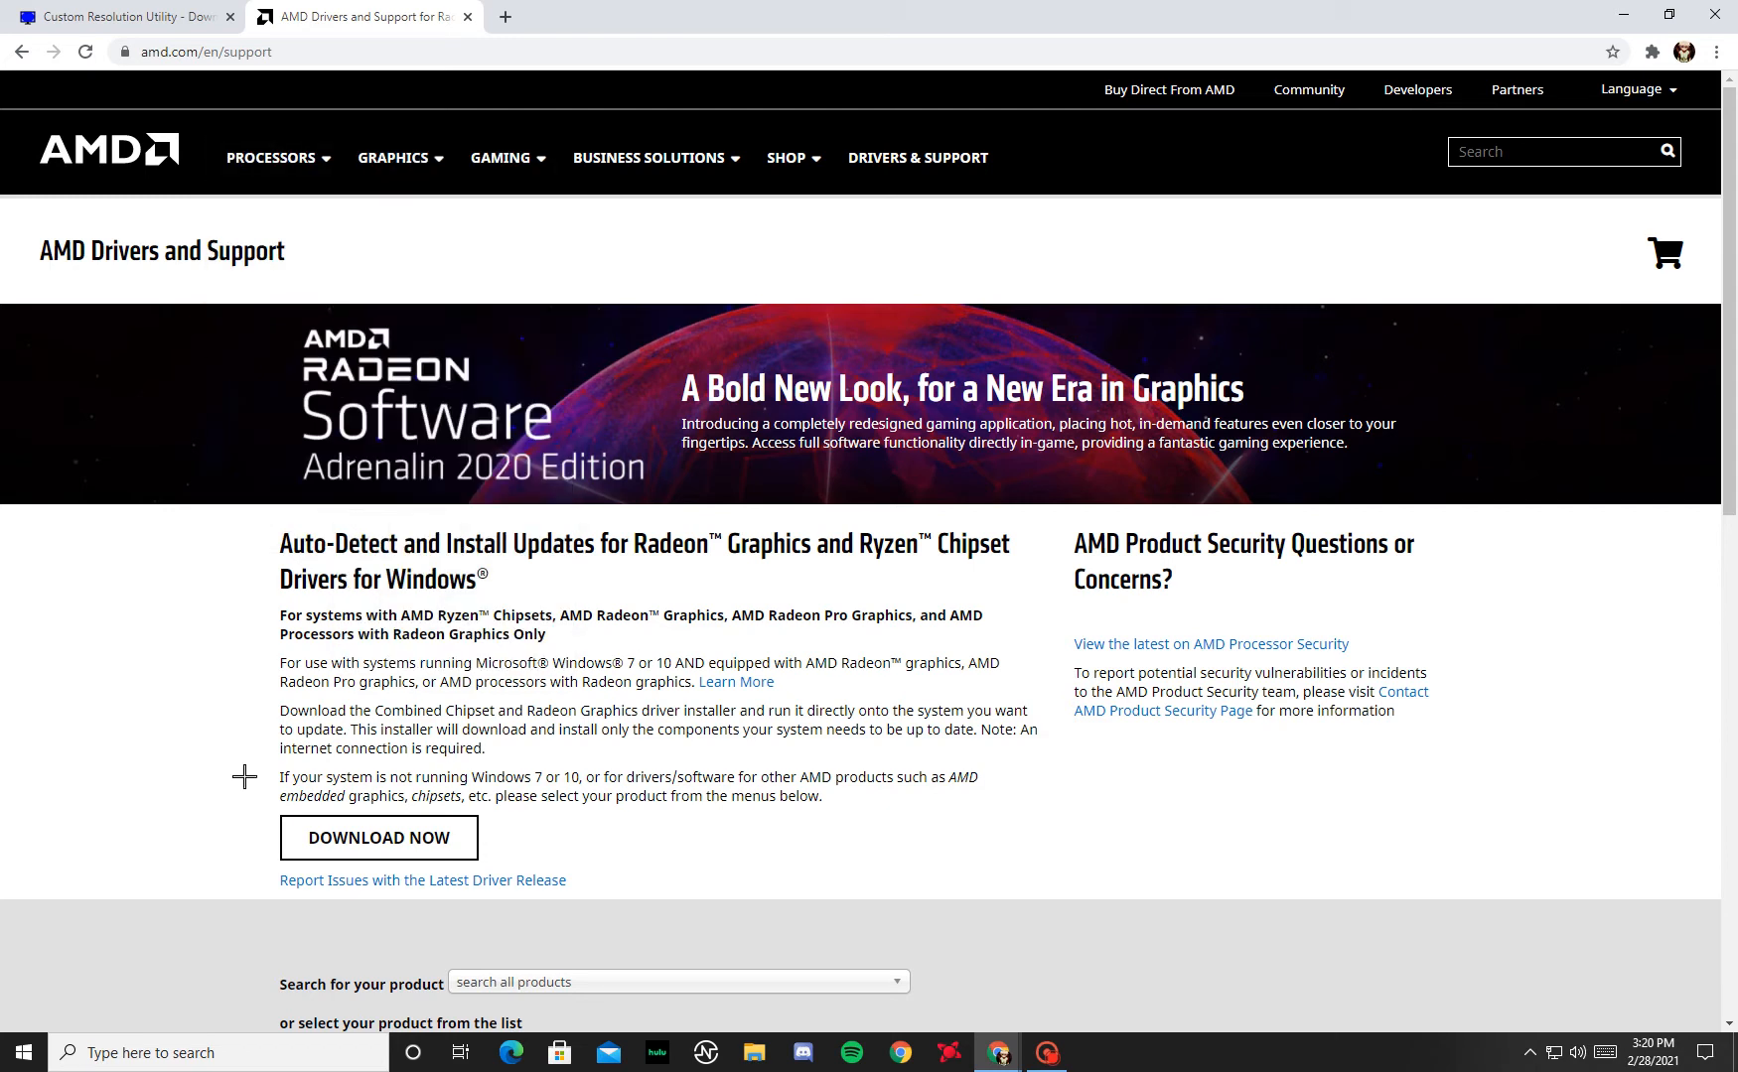
{"action": "mouse_move", "coordinate": [182, 810]}
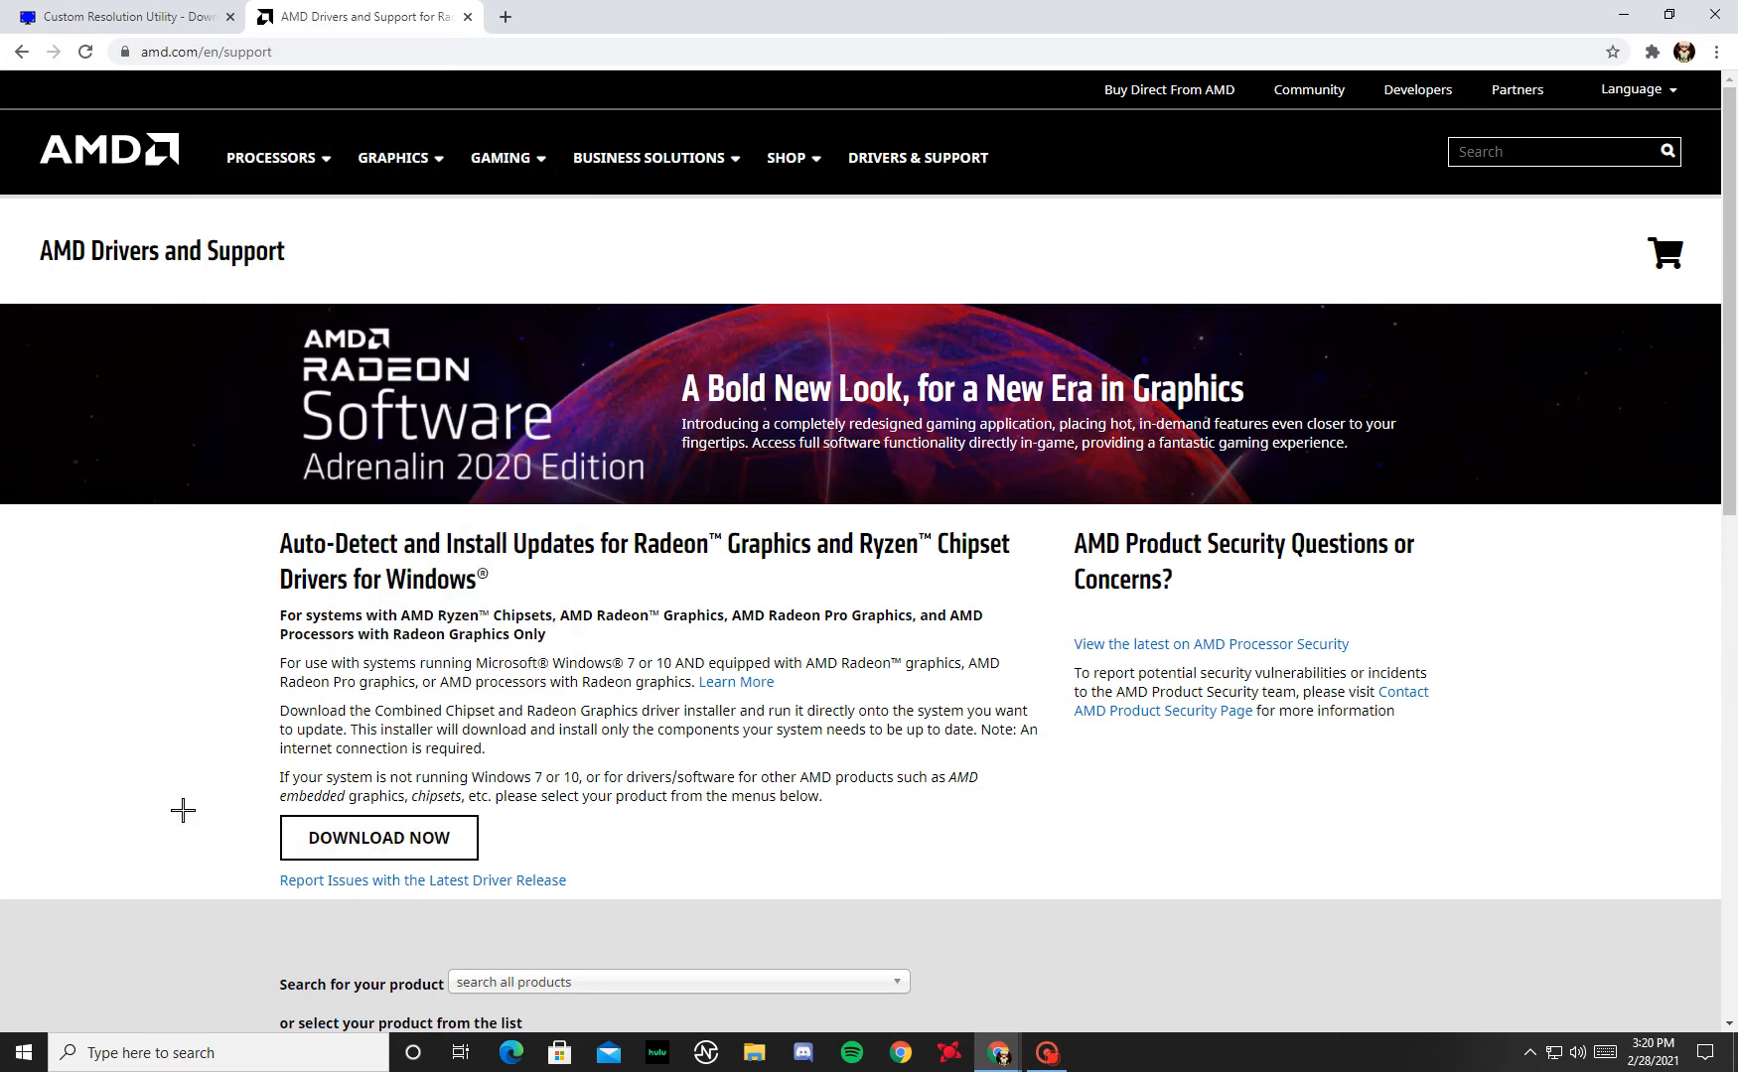
{"action": "mouse_move", "coordinate": [498, 834]}
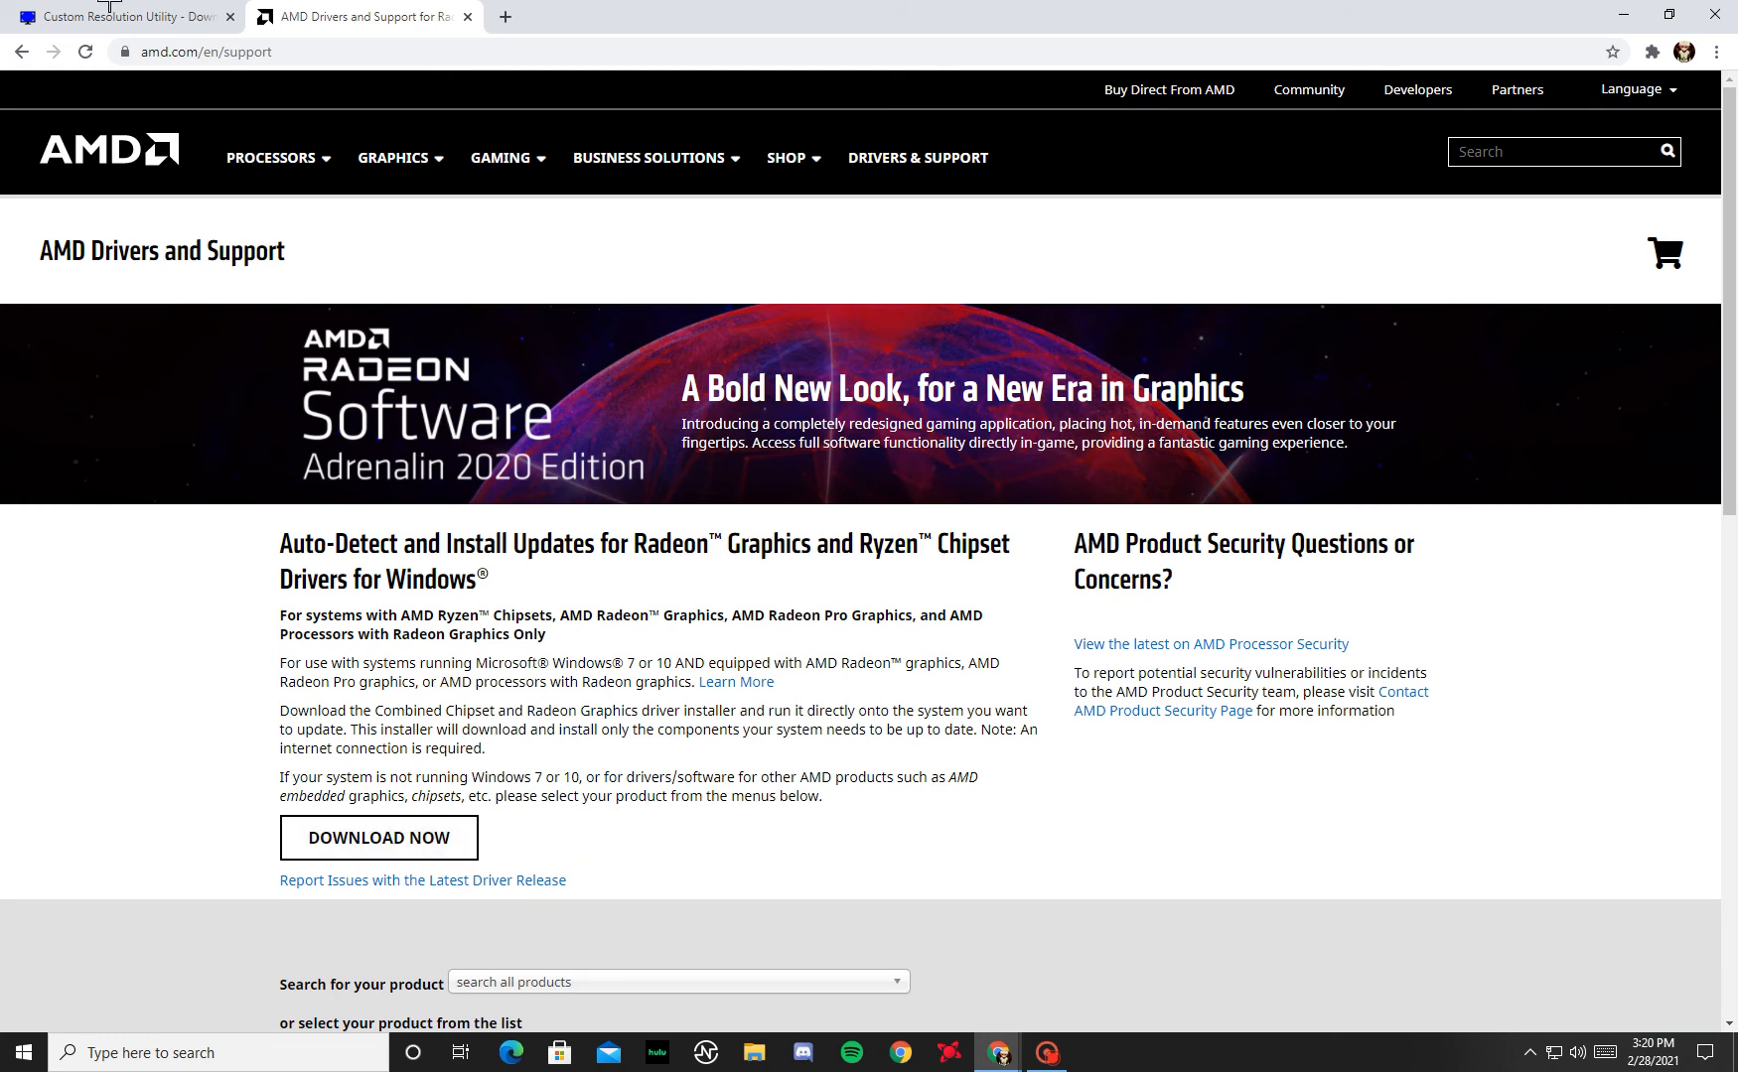
- Minimize Chrome with the LO4D and AMD download pages to show the desktop
{"action": "left_click", "coordinate": [122, 16]}
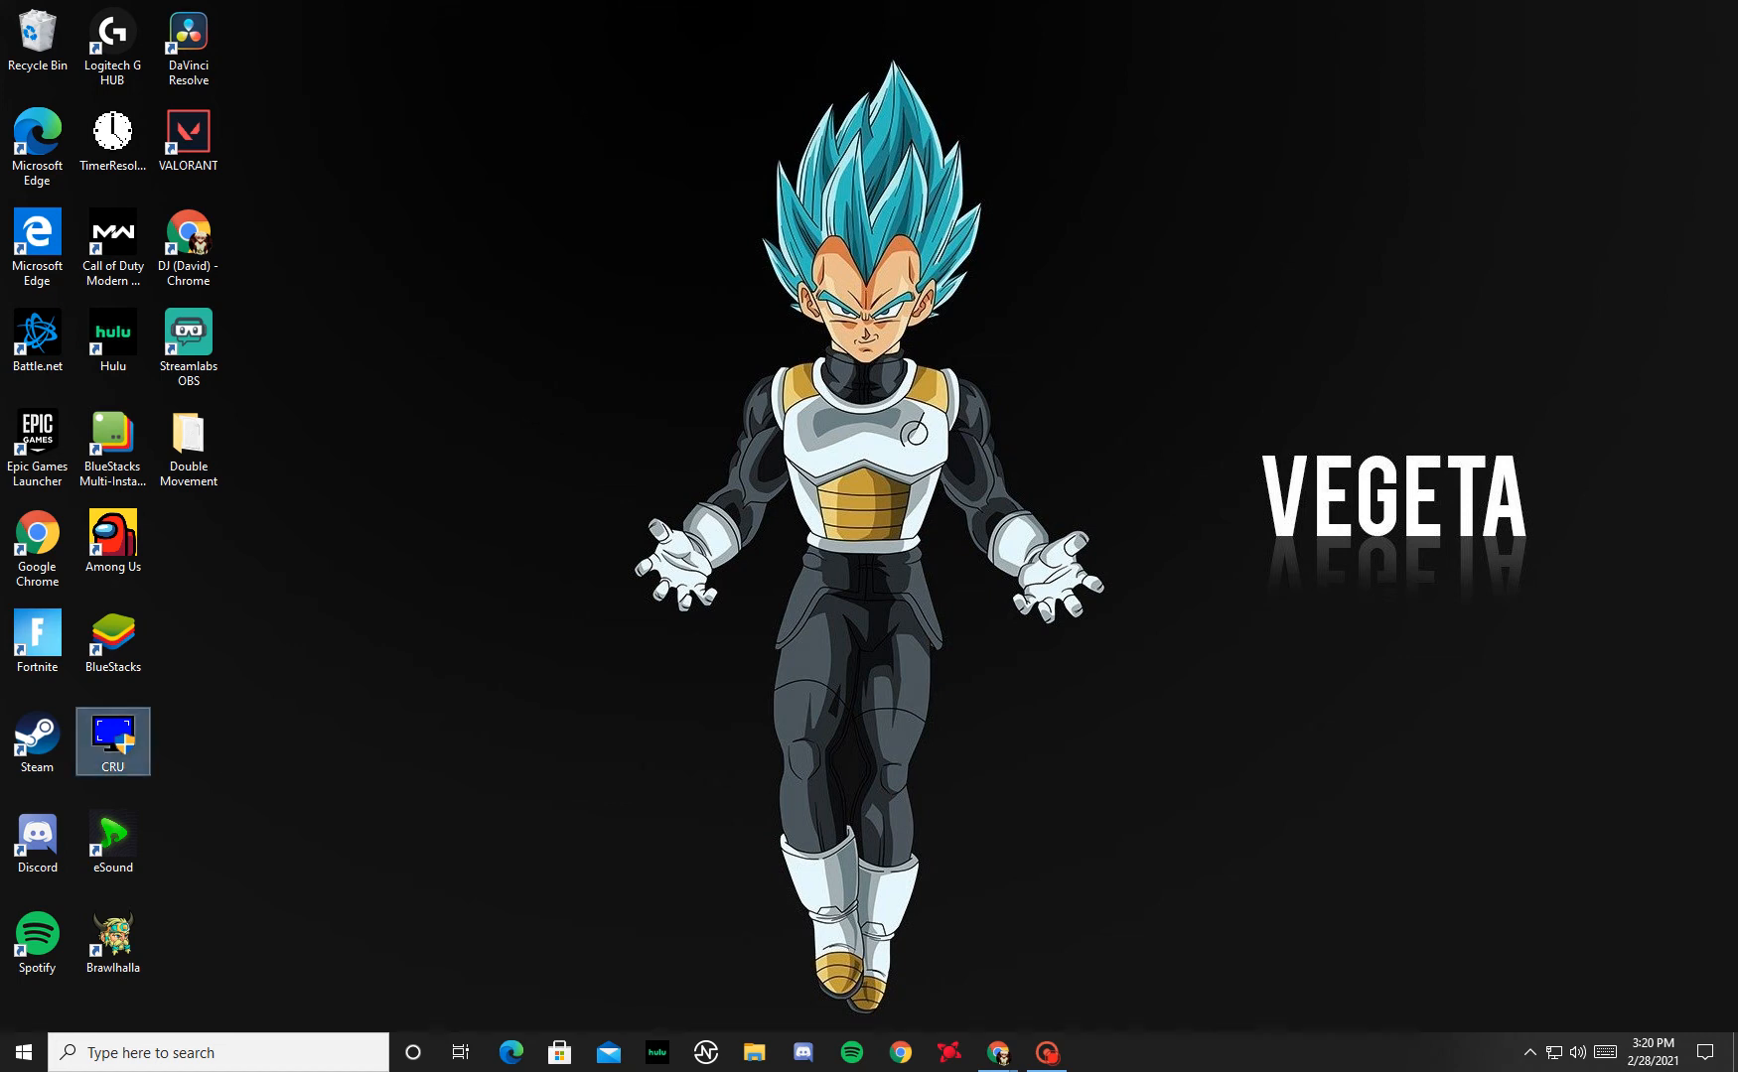
- Launch CRU and edit the 1750×1080 detailed resolution to a 1600 horizontal active width
{"action": "double_click", "coordinate": [111, 742]}
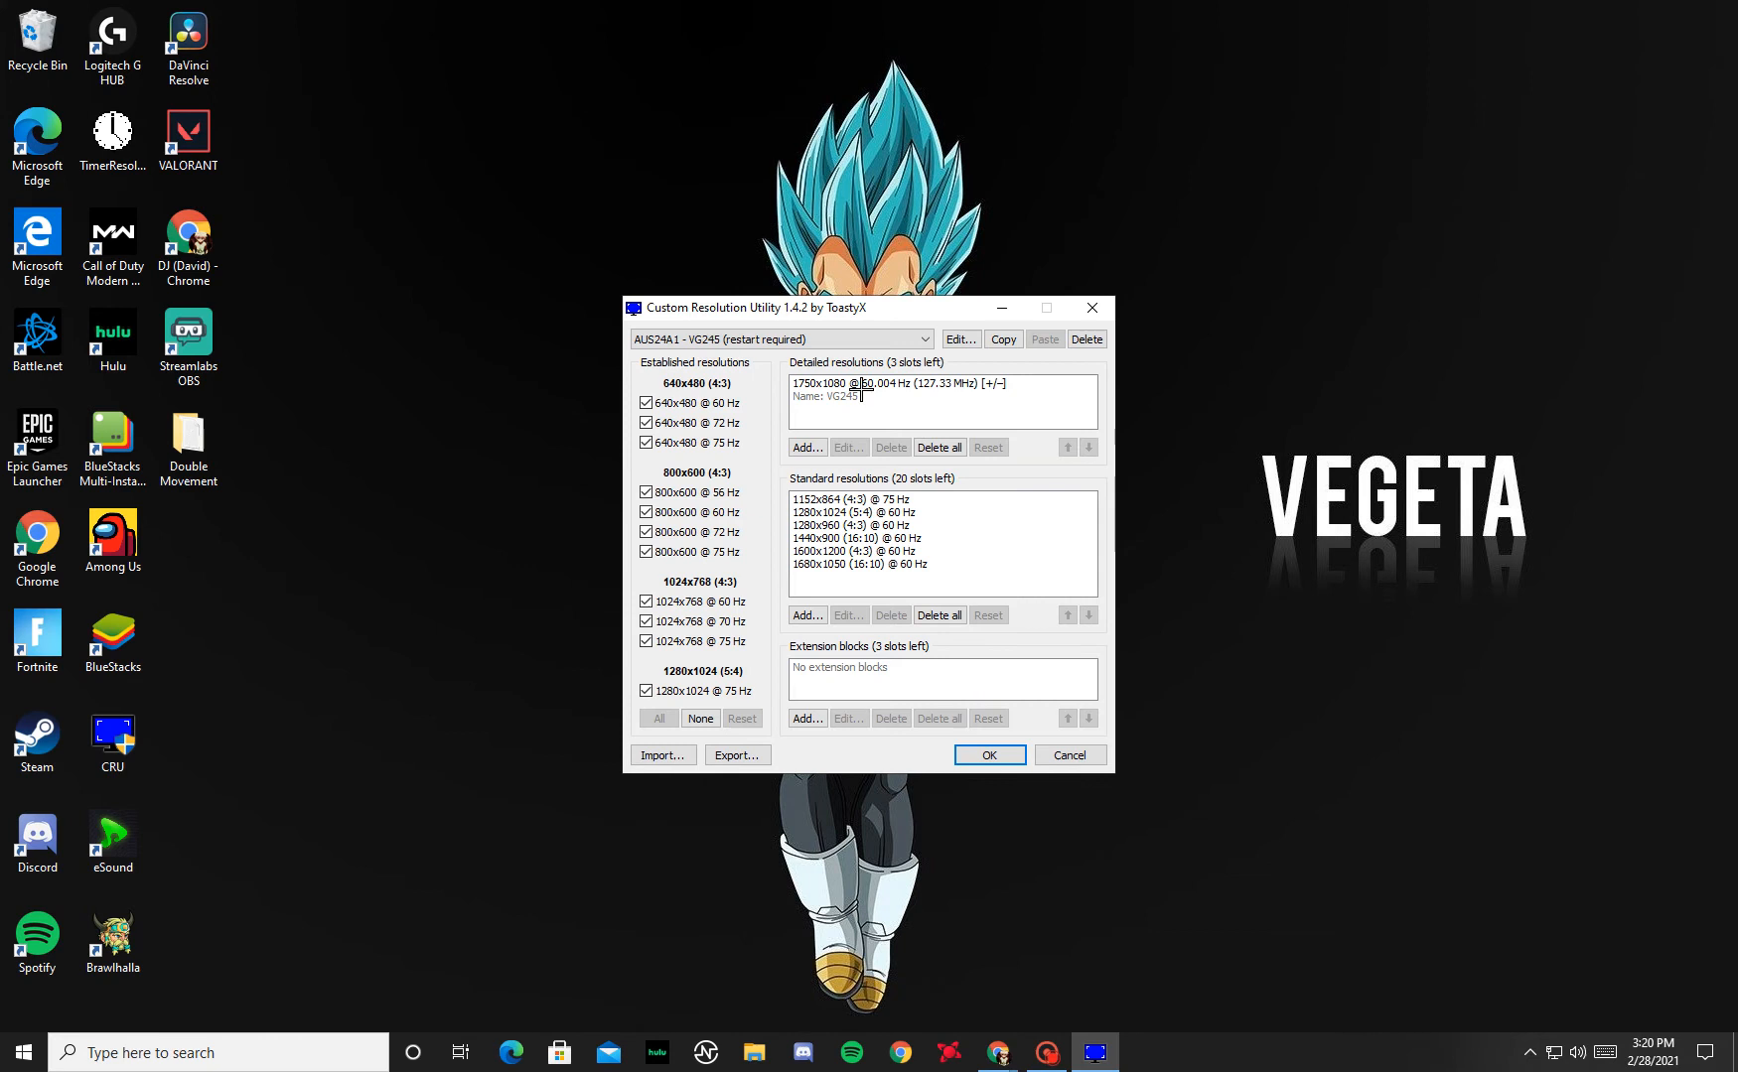
{"action": "left_click", "coordinate": [958, 339]}
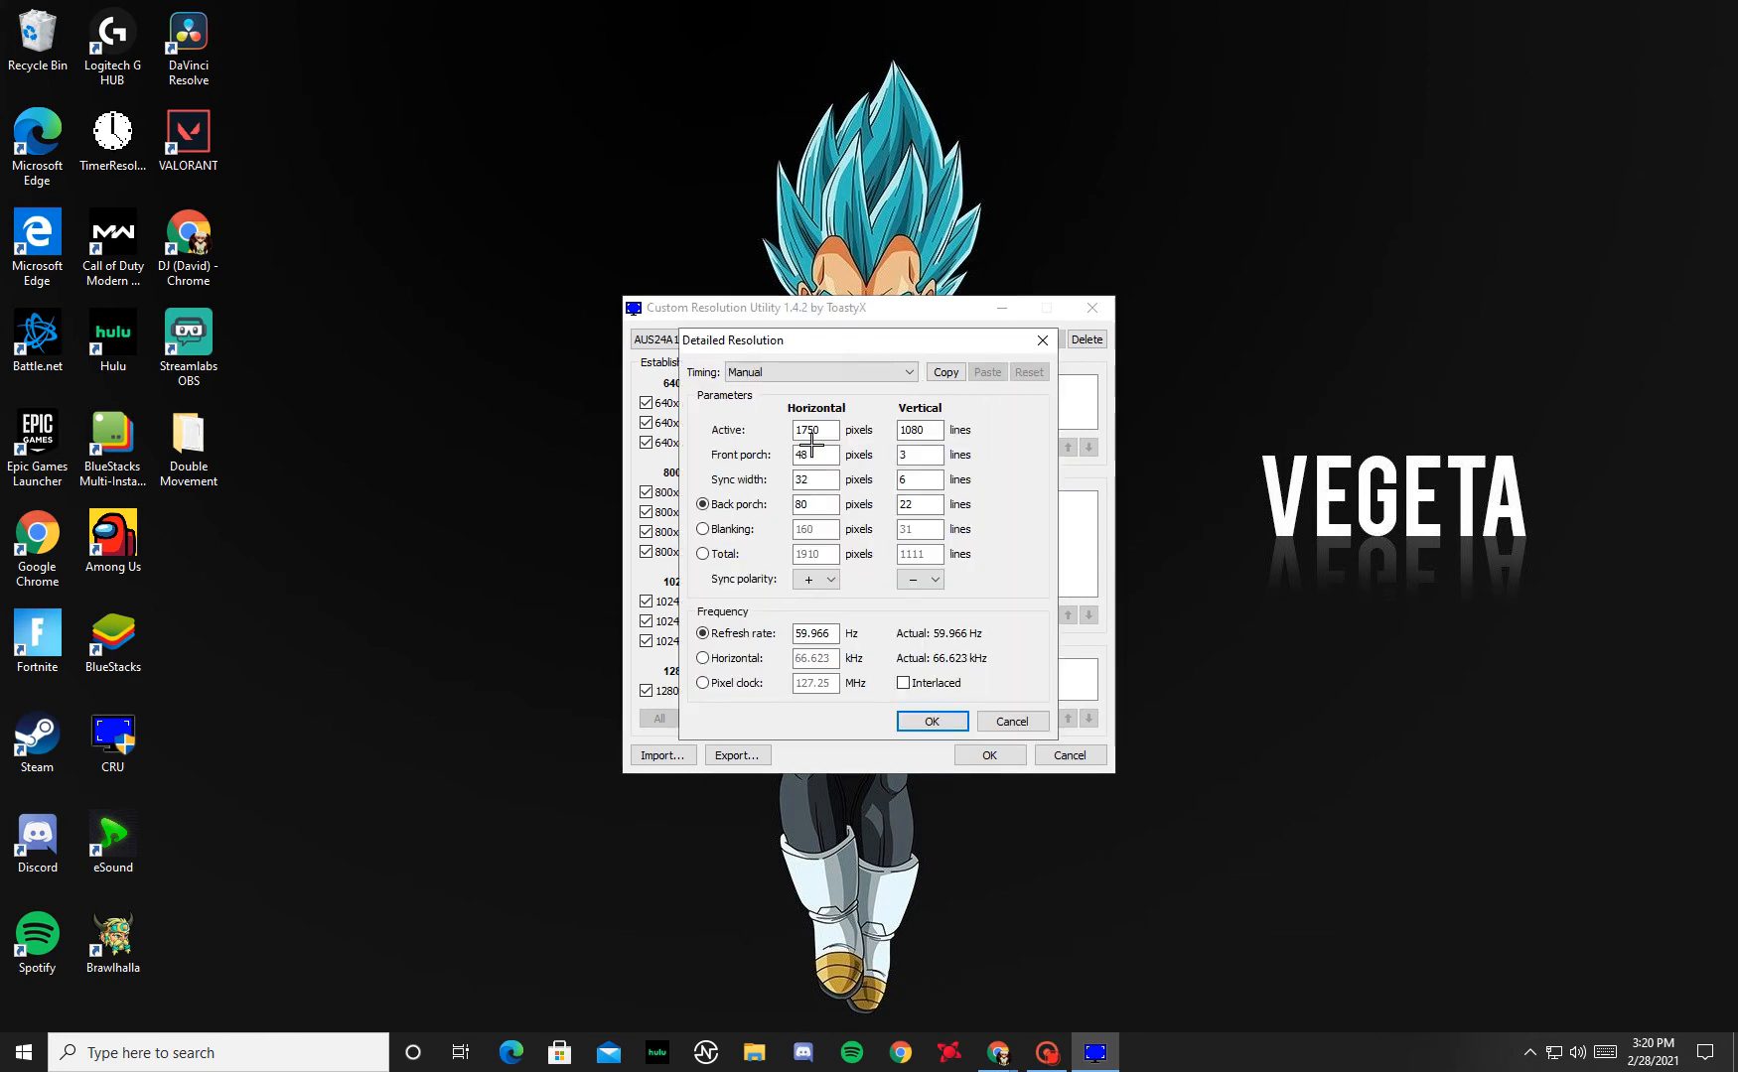
{"action": "triple_click", "coordinate": [814, 429]}
{"action": "type", "text": "1600"}
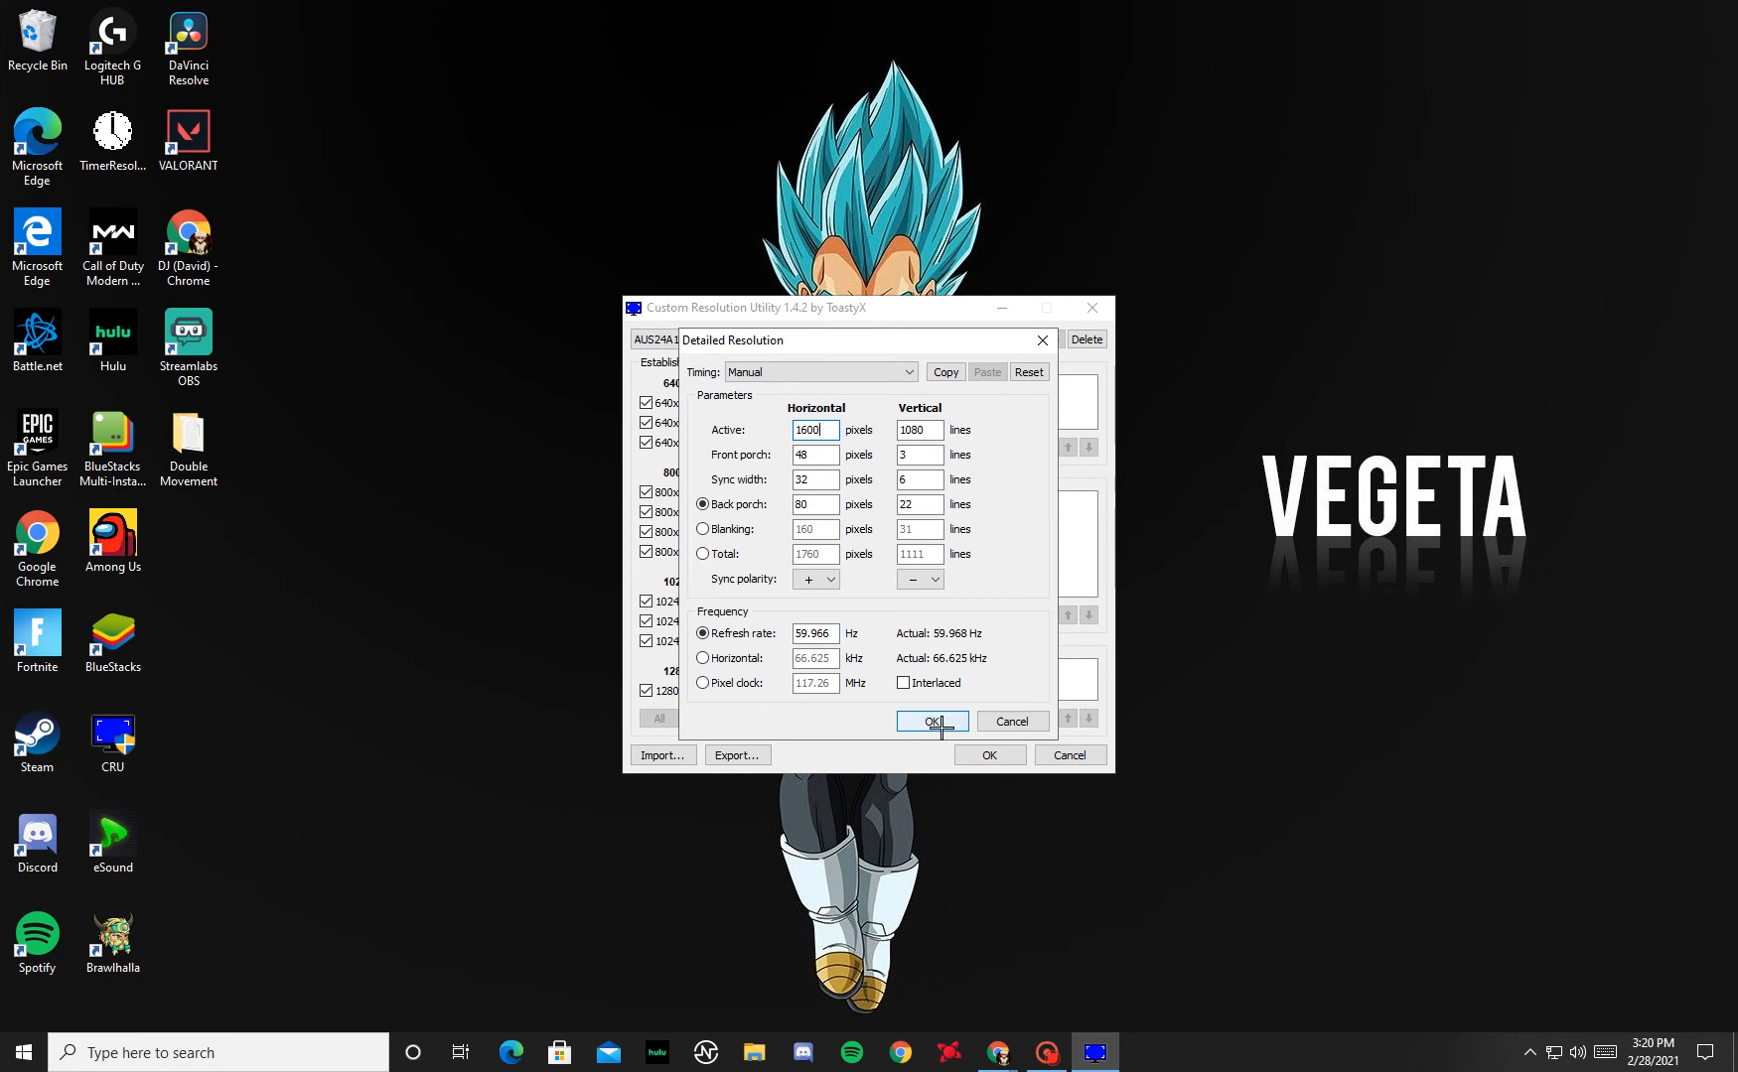
{"action": "left_click", "coordinate": [932, 721]}
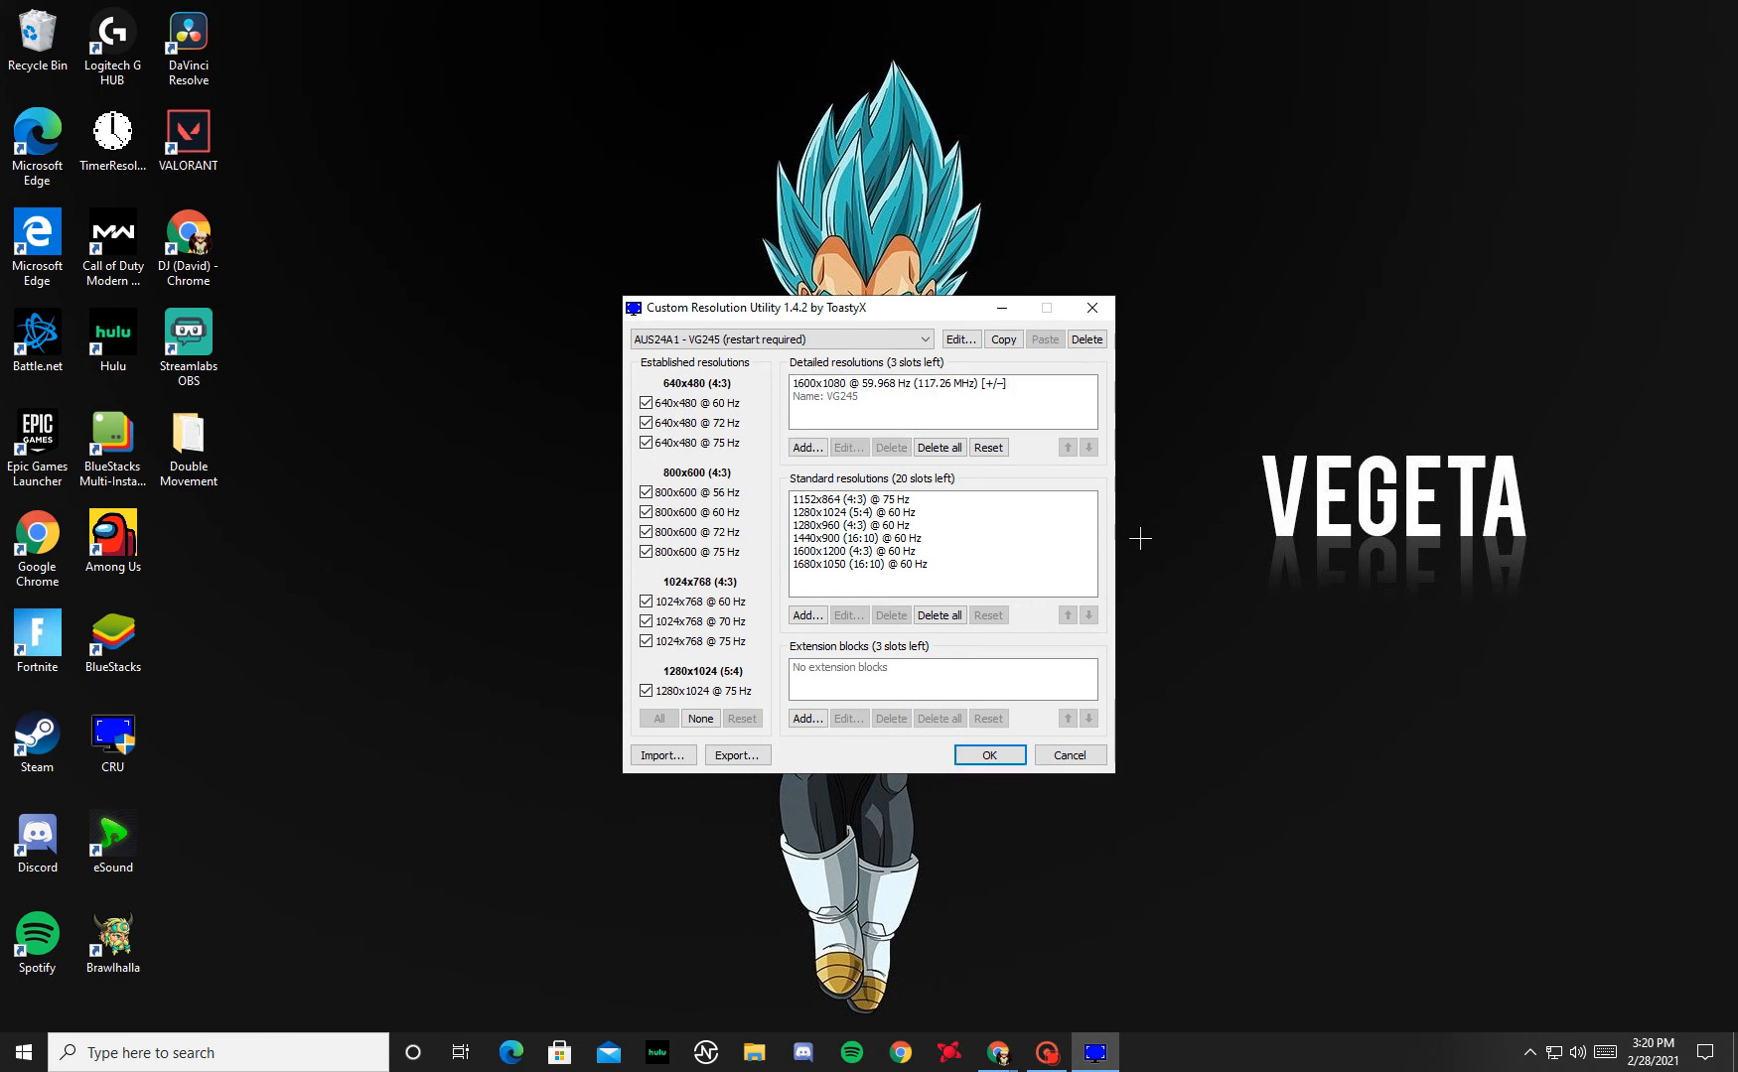
- Delete the 1600×1080 entry, add 1750×1080 at 60 Hz, and save CRU's changes
{"action": "left_click", "coordinate": [940, 447]}
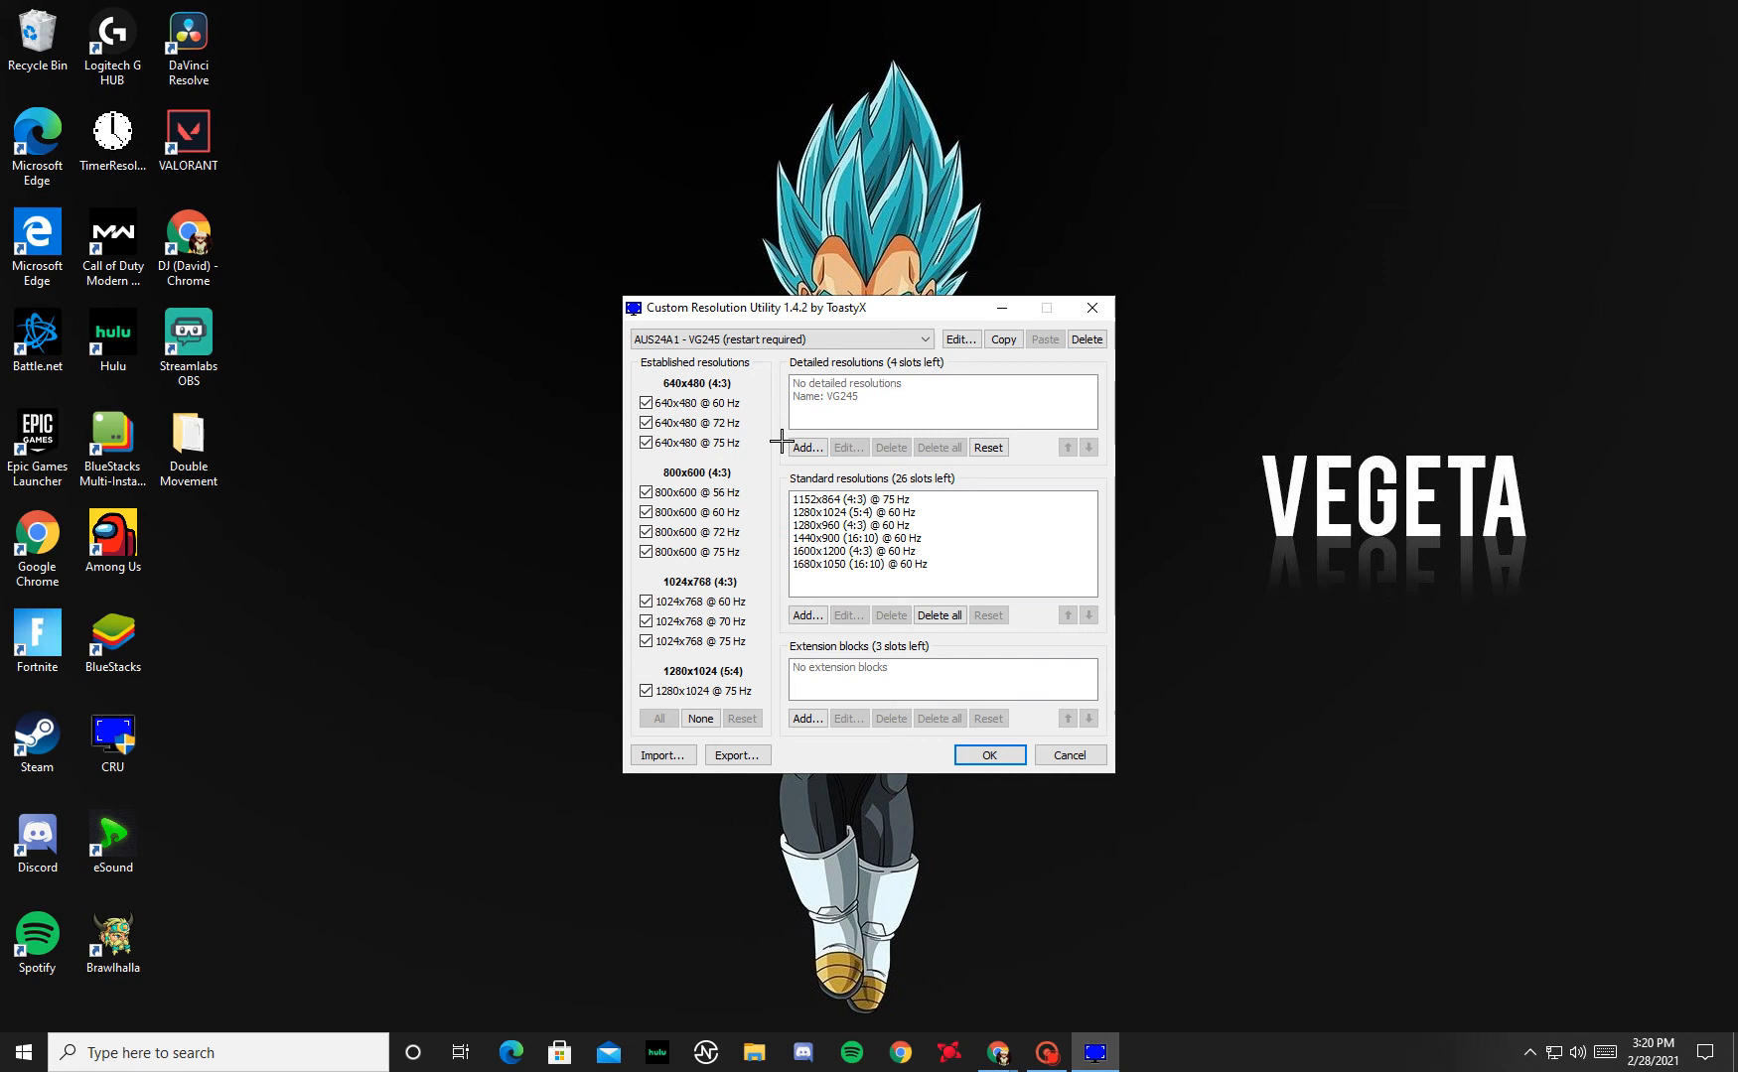
{"action": "left_click", "coordinate": [807, 447]}
{"action": "type", "text": "60"}
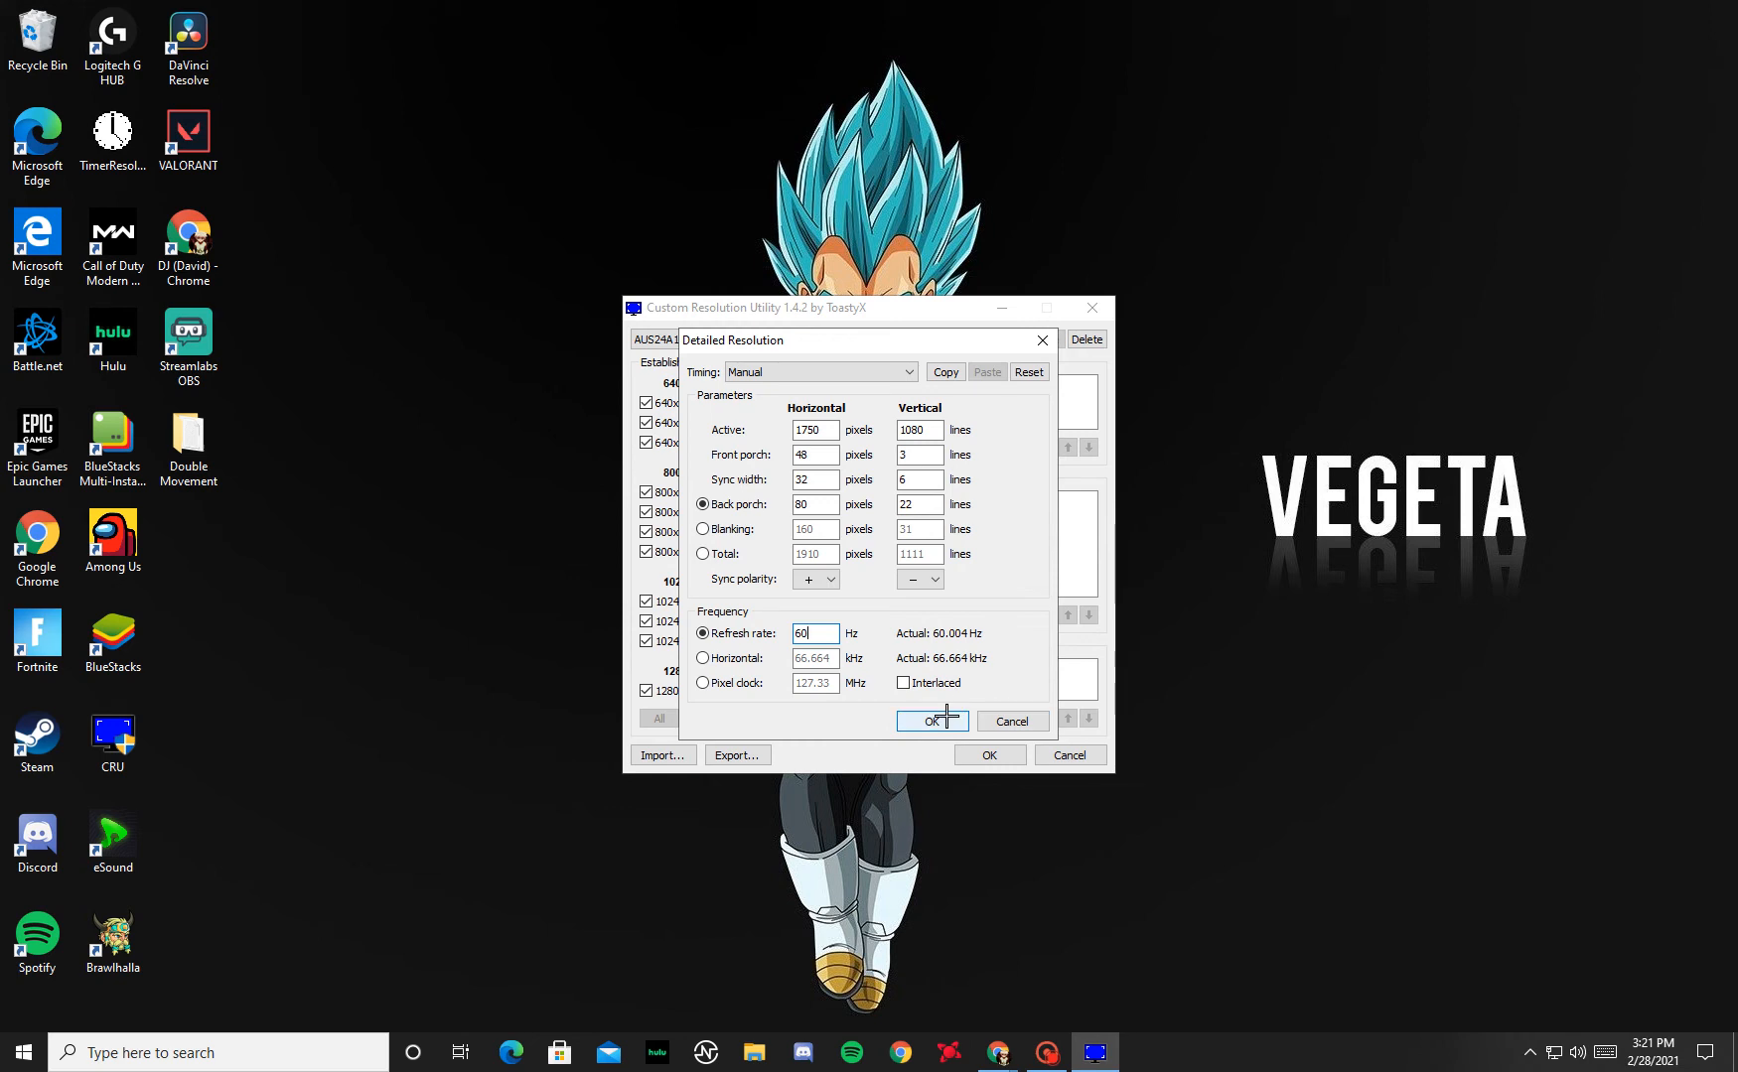
{"action": "left_click", "coordinate": [929, 721]}
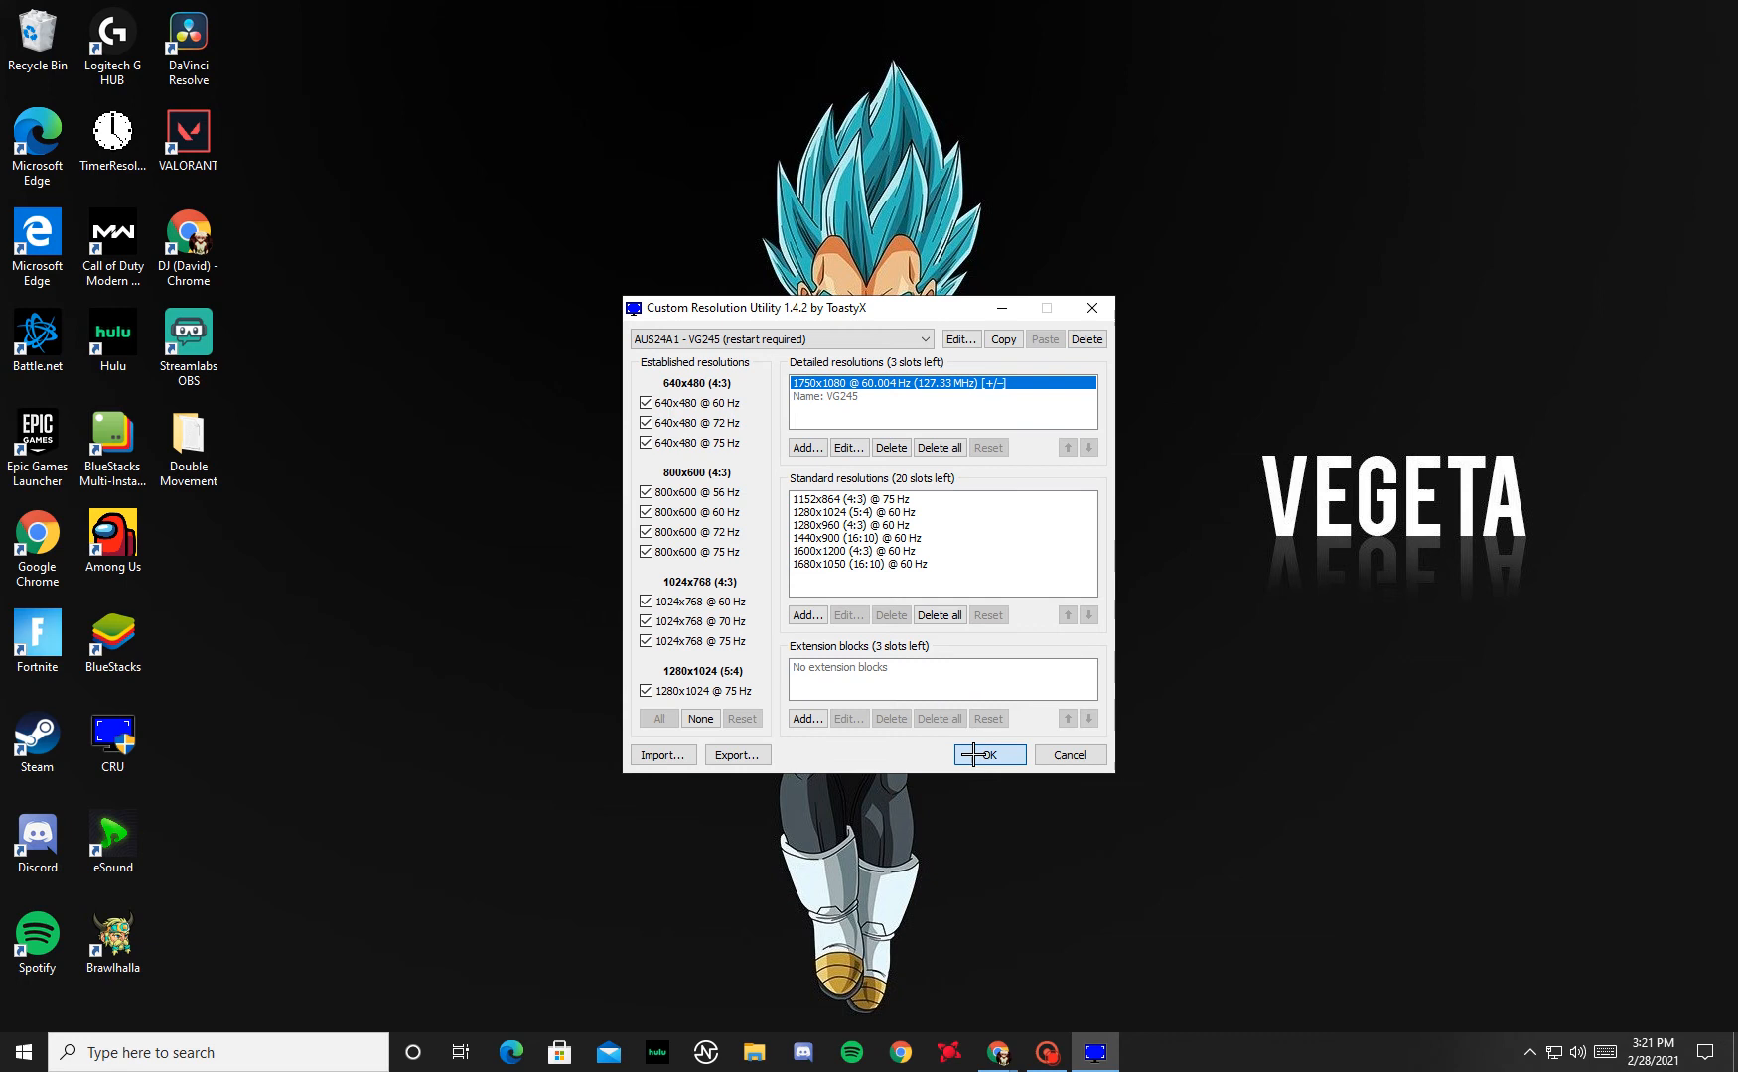
{"action": "left_click", "coordinate": [987, 755]}
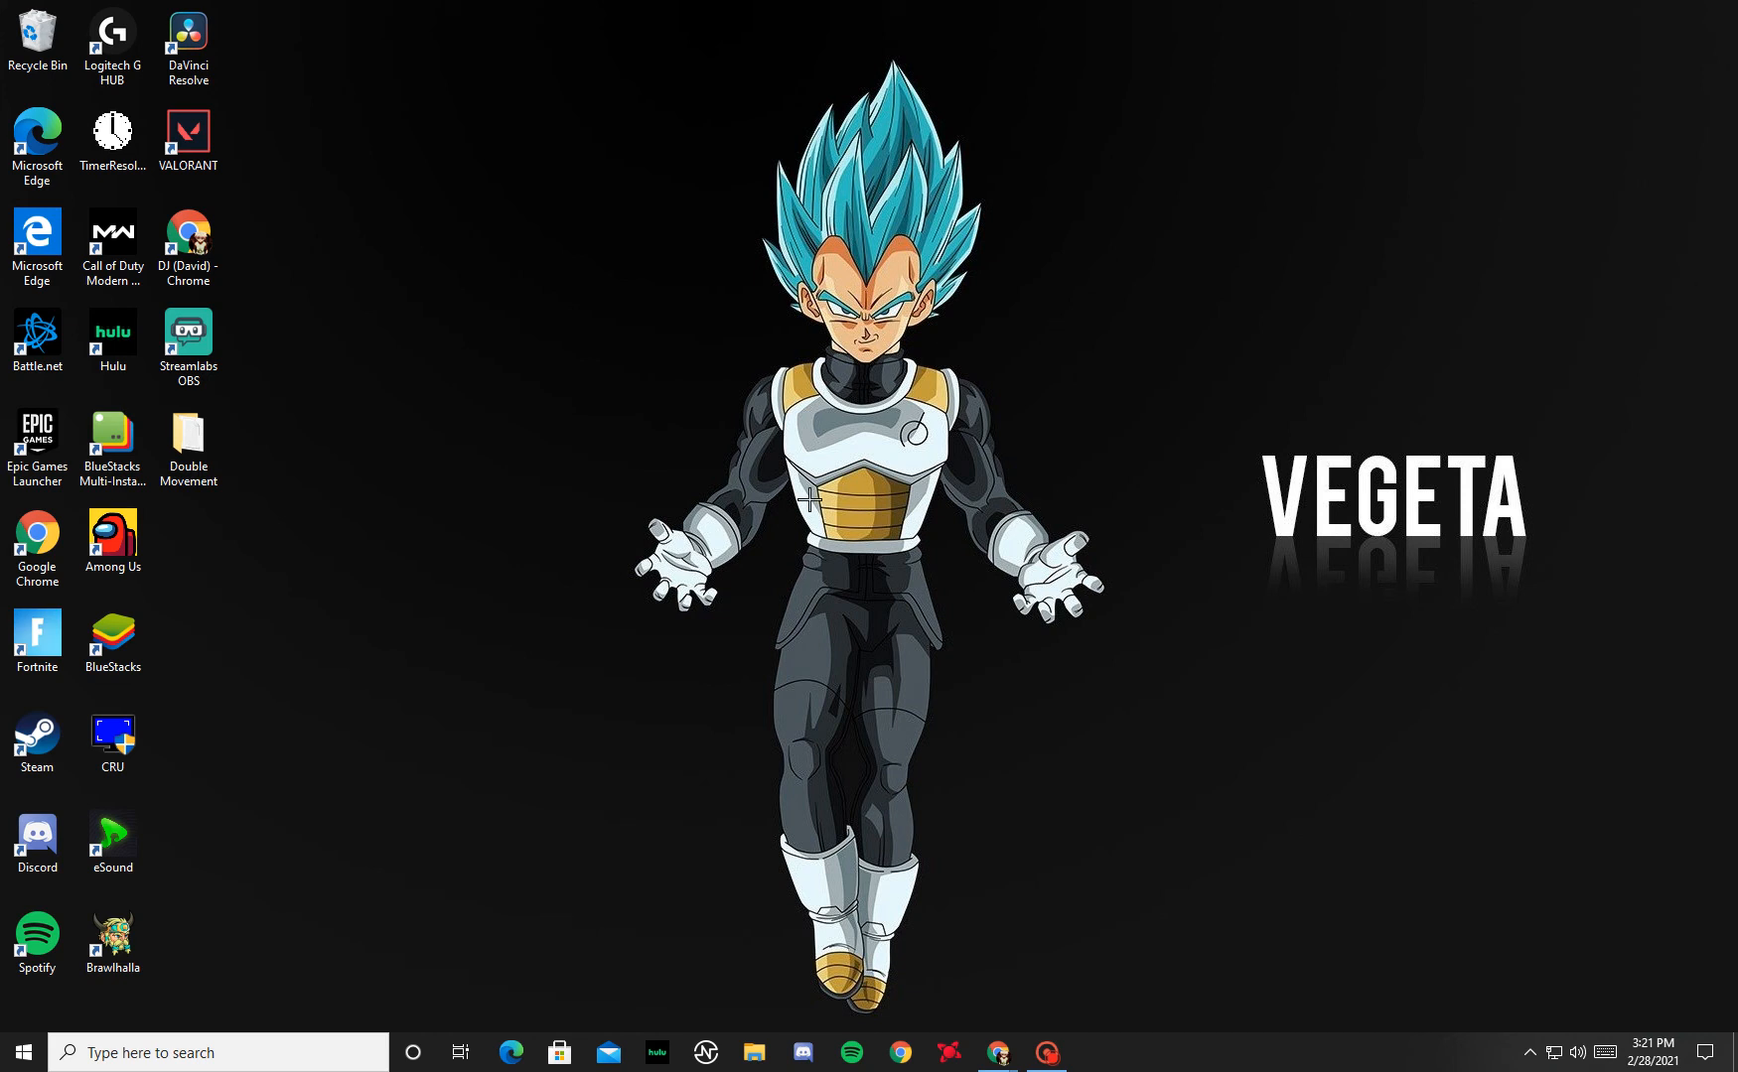
- From the desktop menu, reach Display settings and keep 1750 × 1080 (Recommended) selected
{"action": "right_click", "coordinate": [981, 348]}
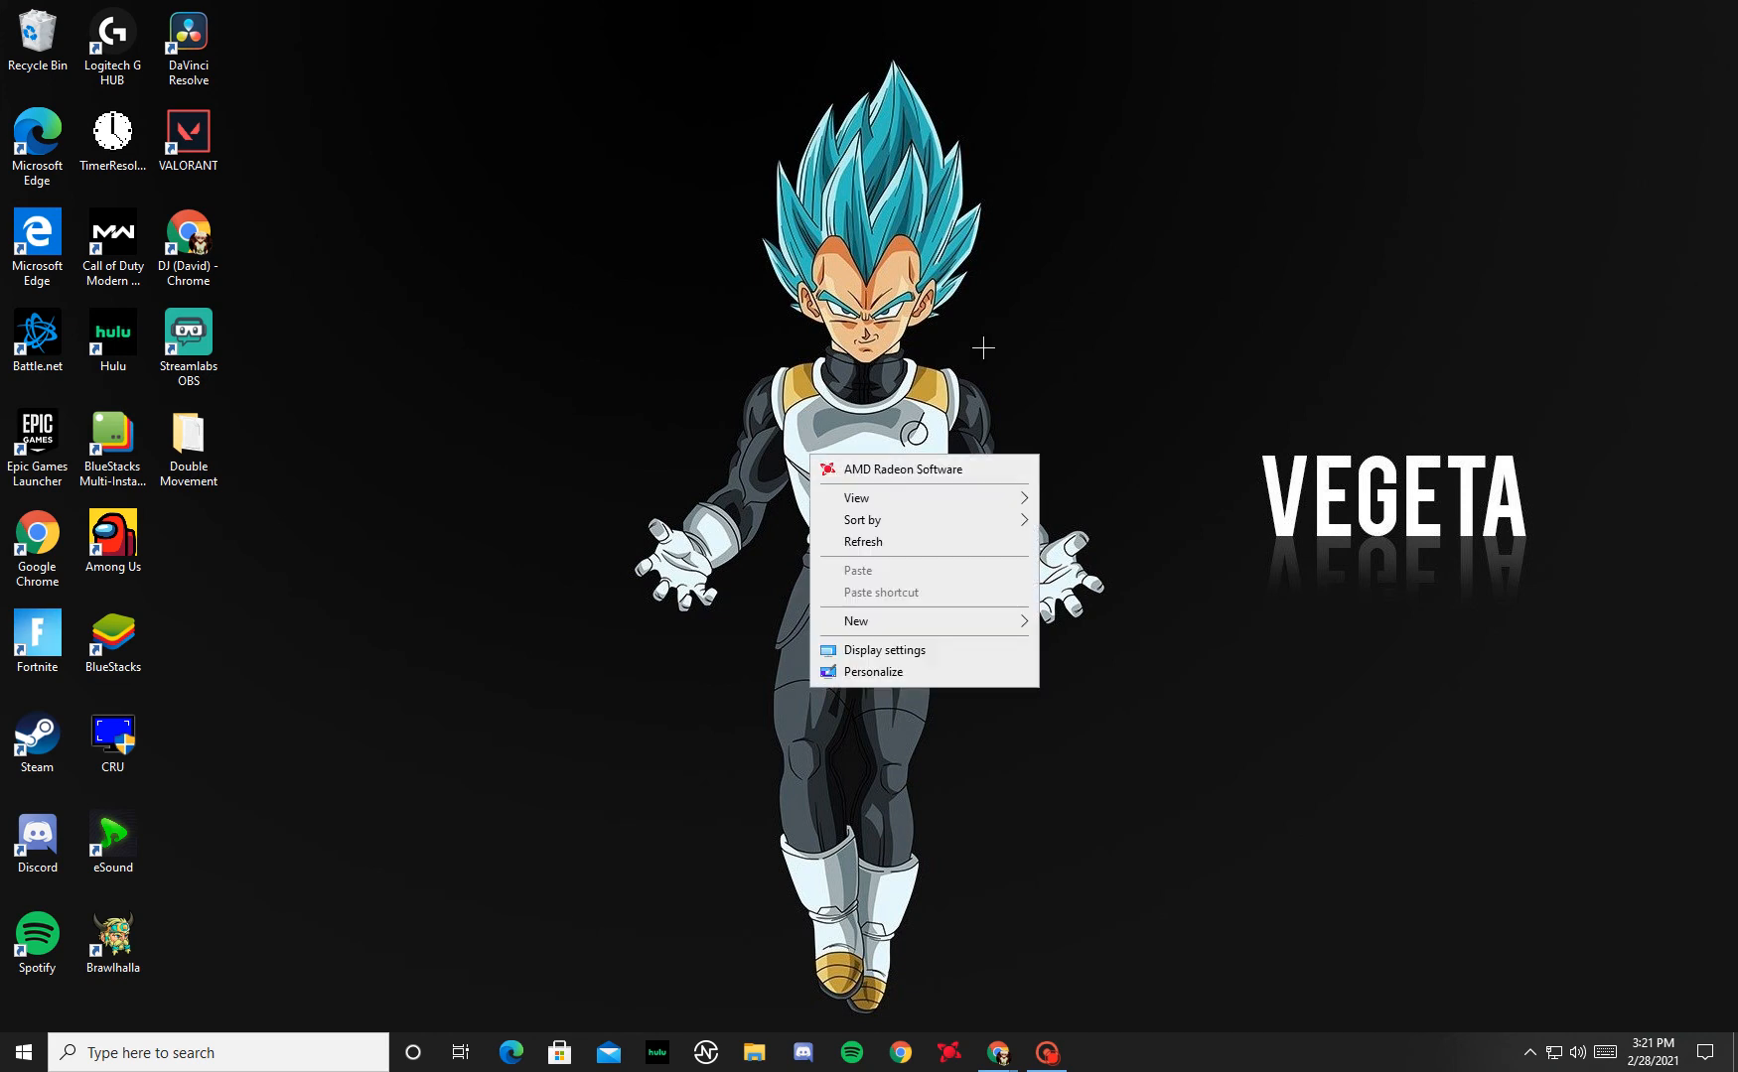
{"action": "left_click", "coordinate": [884, 649]}
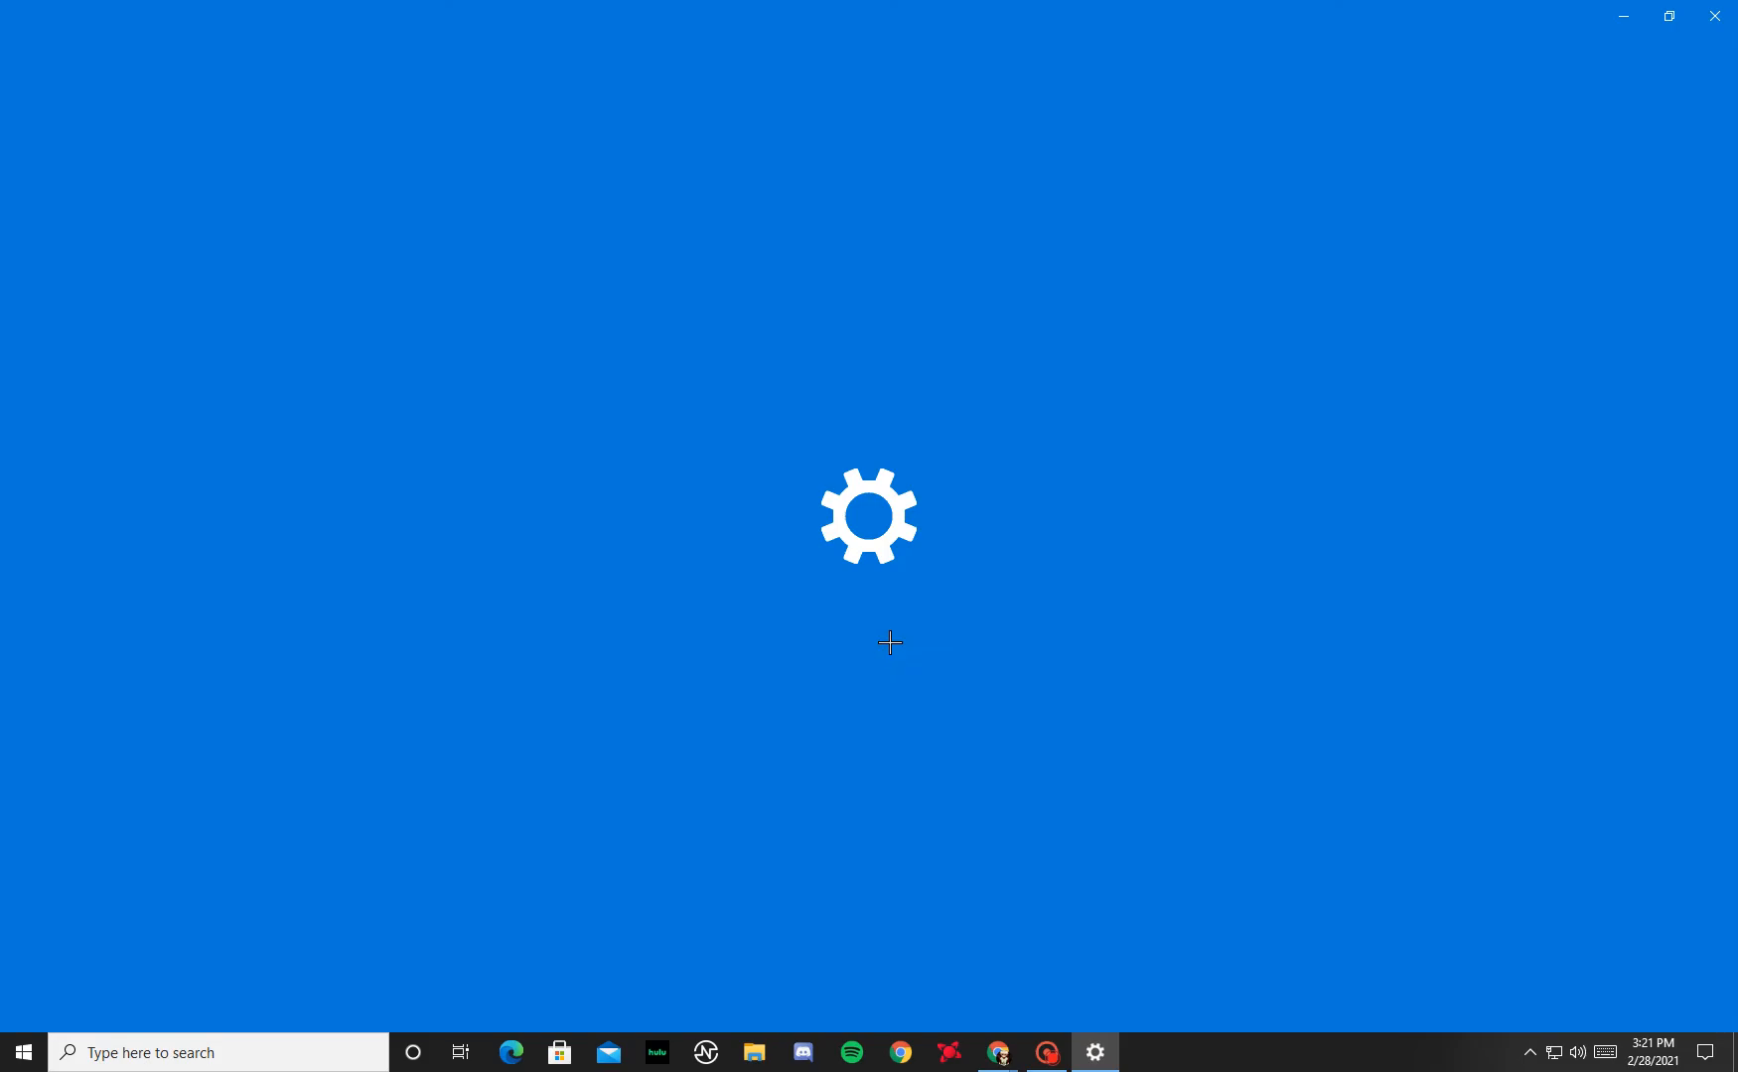
{"action": "left_click", "coordinate": [1095, 1053]}
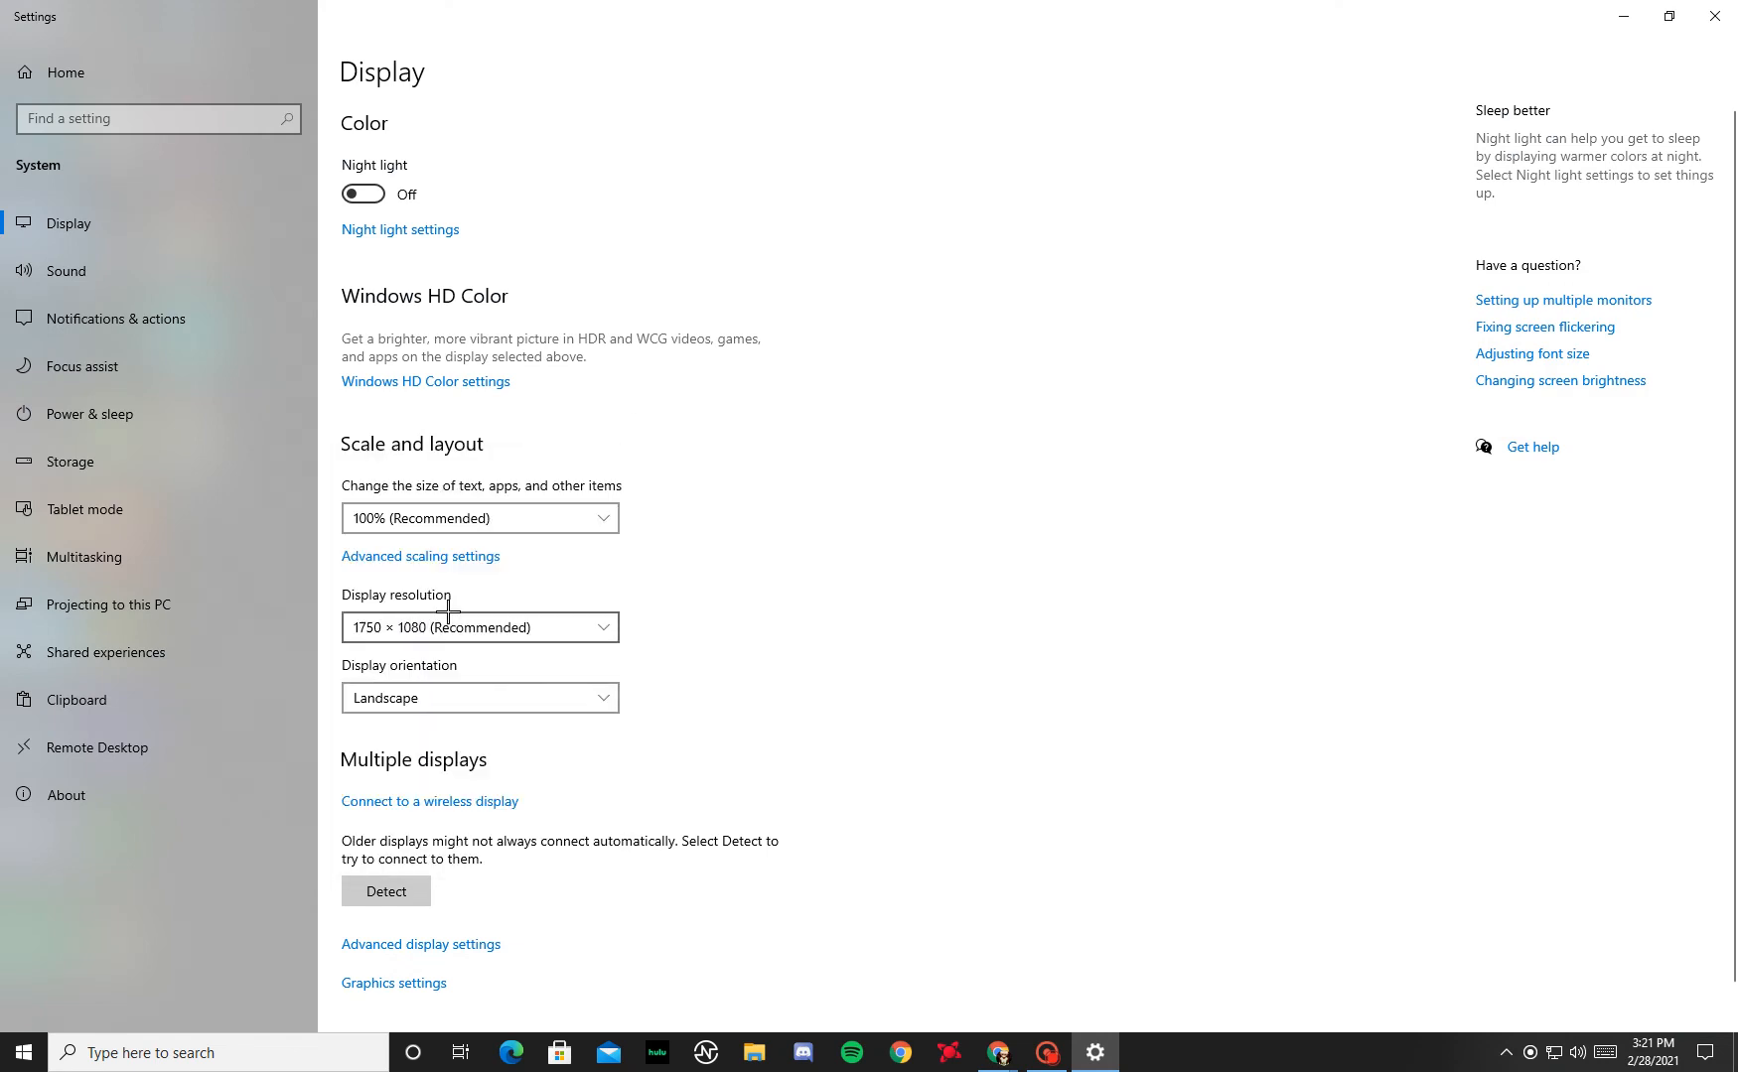
{"action": "left_click", "coordinate": [479, 626]}
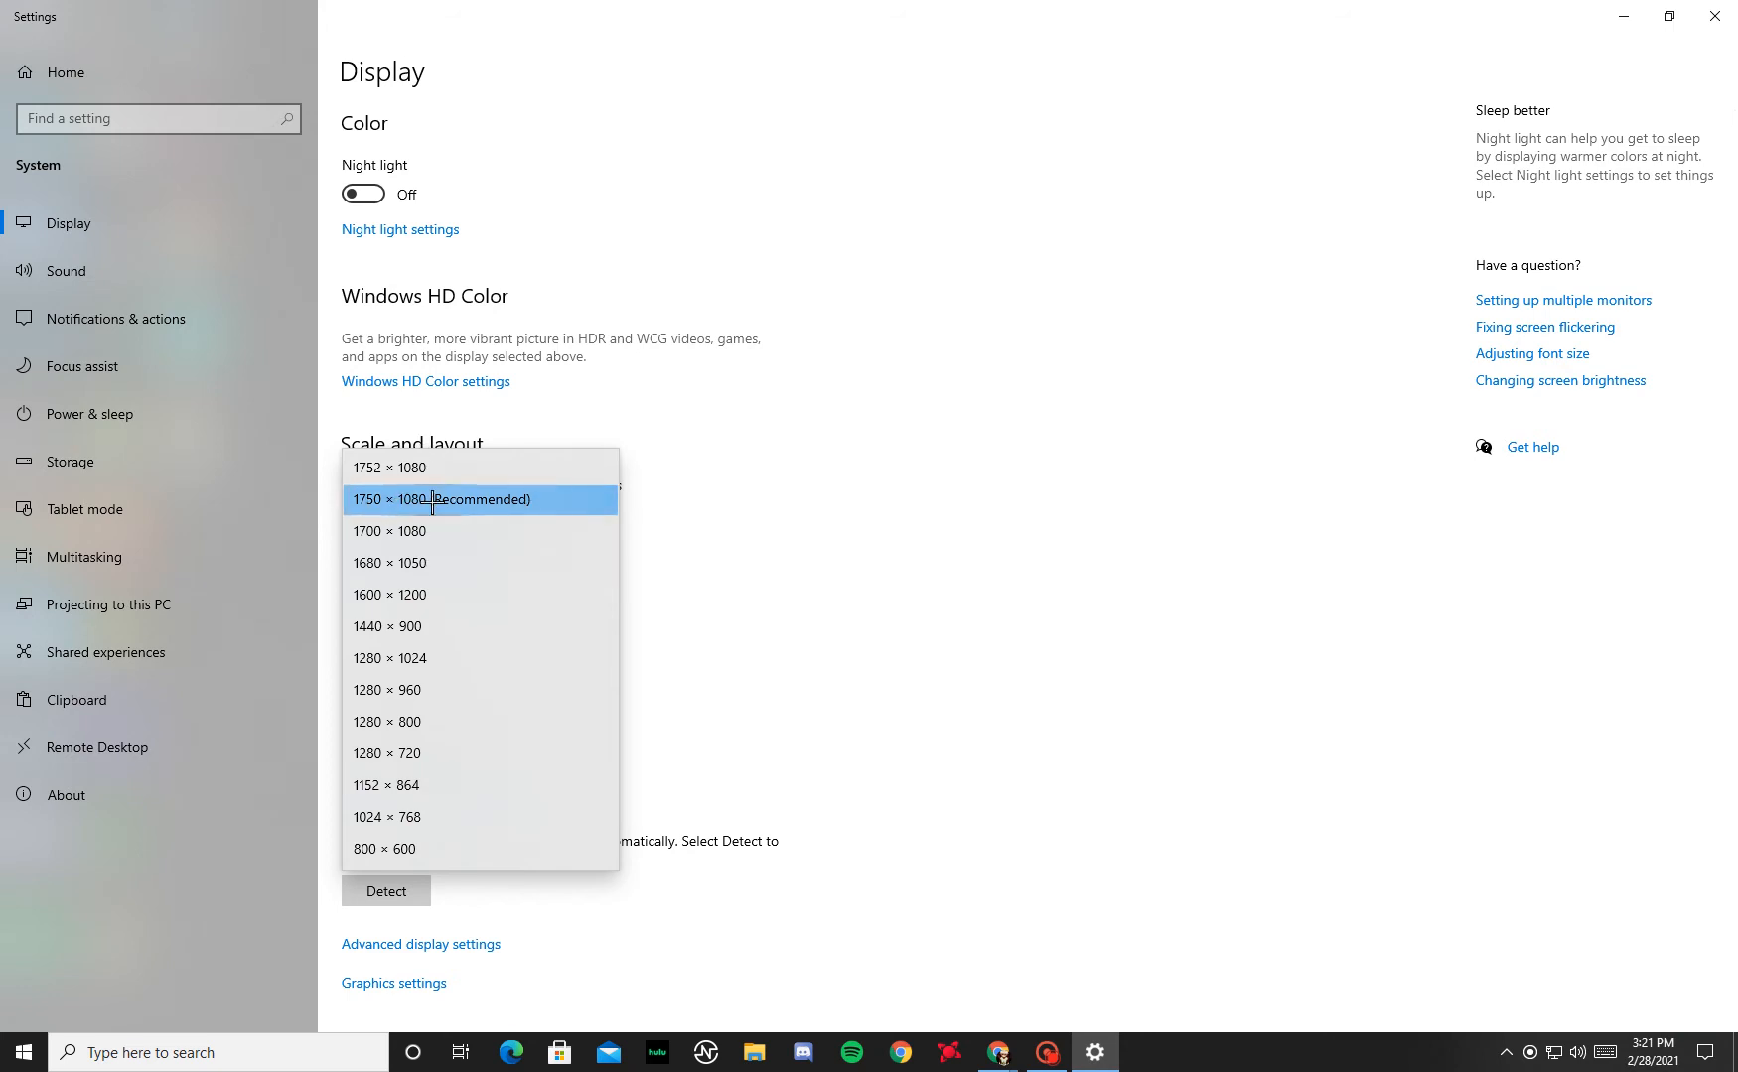
{"action": "left_click", "coordinate": [441, 501]}
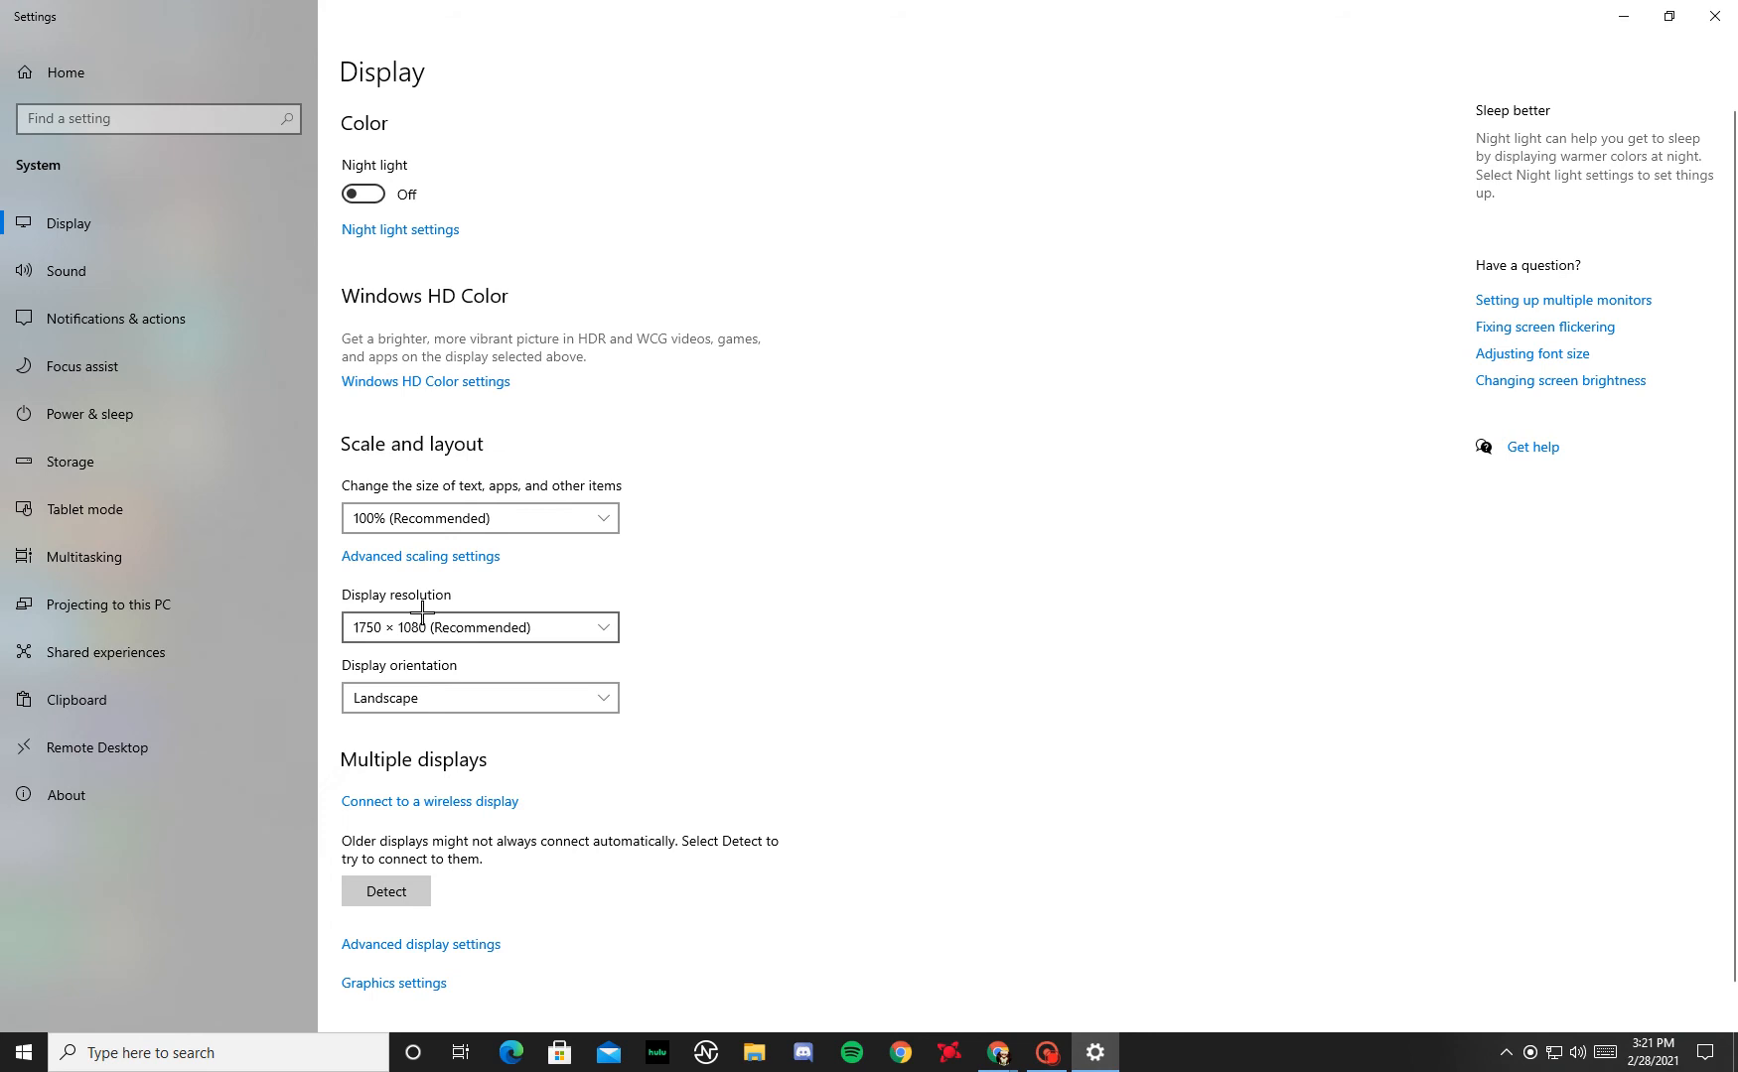
{"action": "mouse_move", "coordinate": [707, 598]}
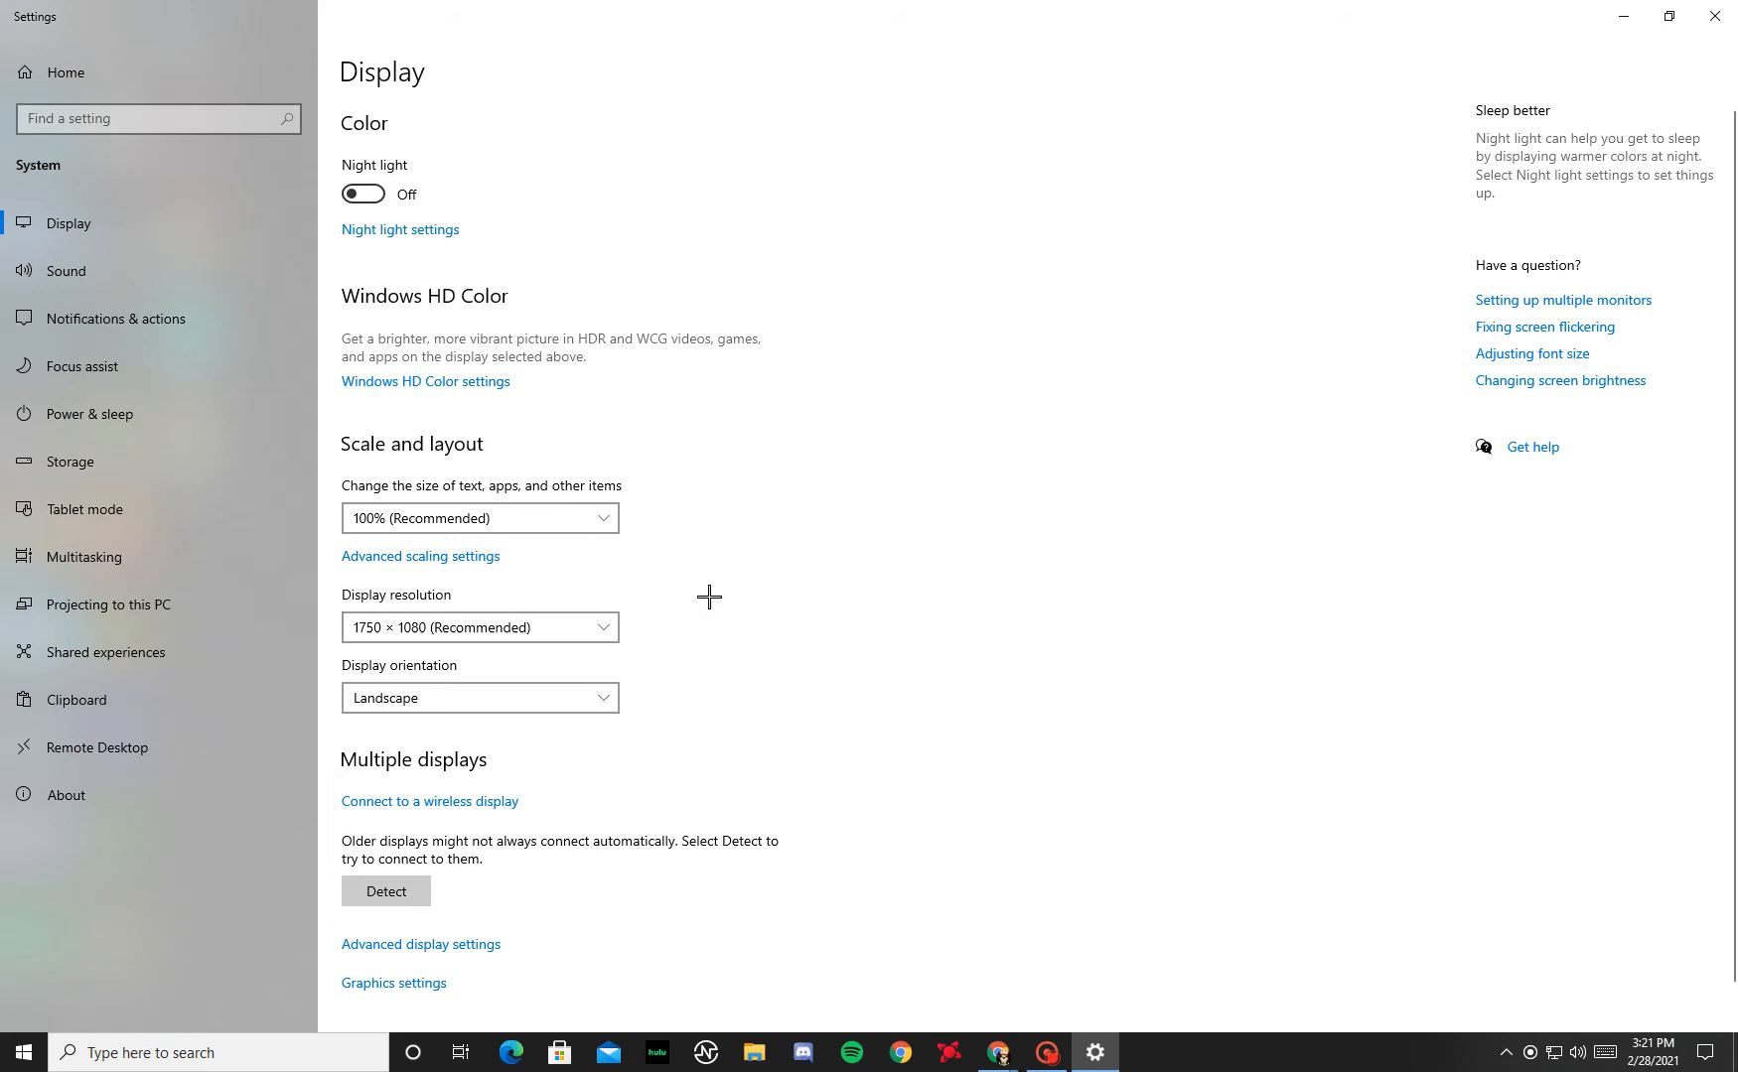
{"action": "mouse_move", "coordinate": [478, 627]}
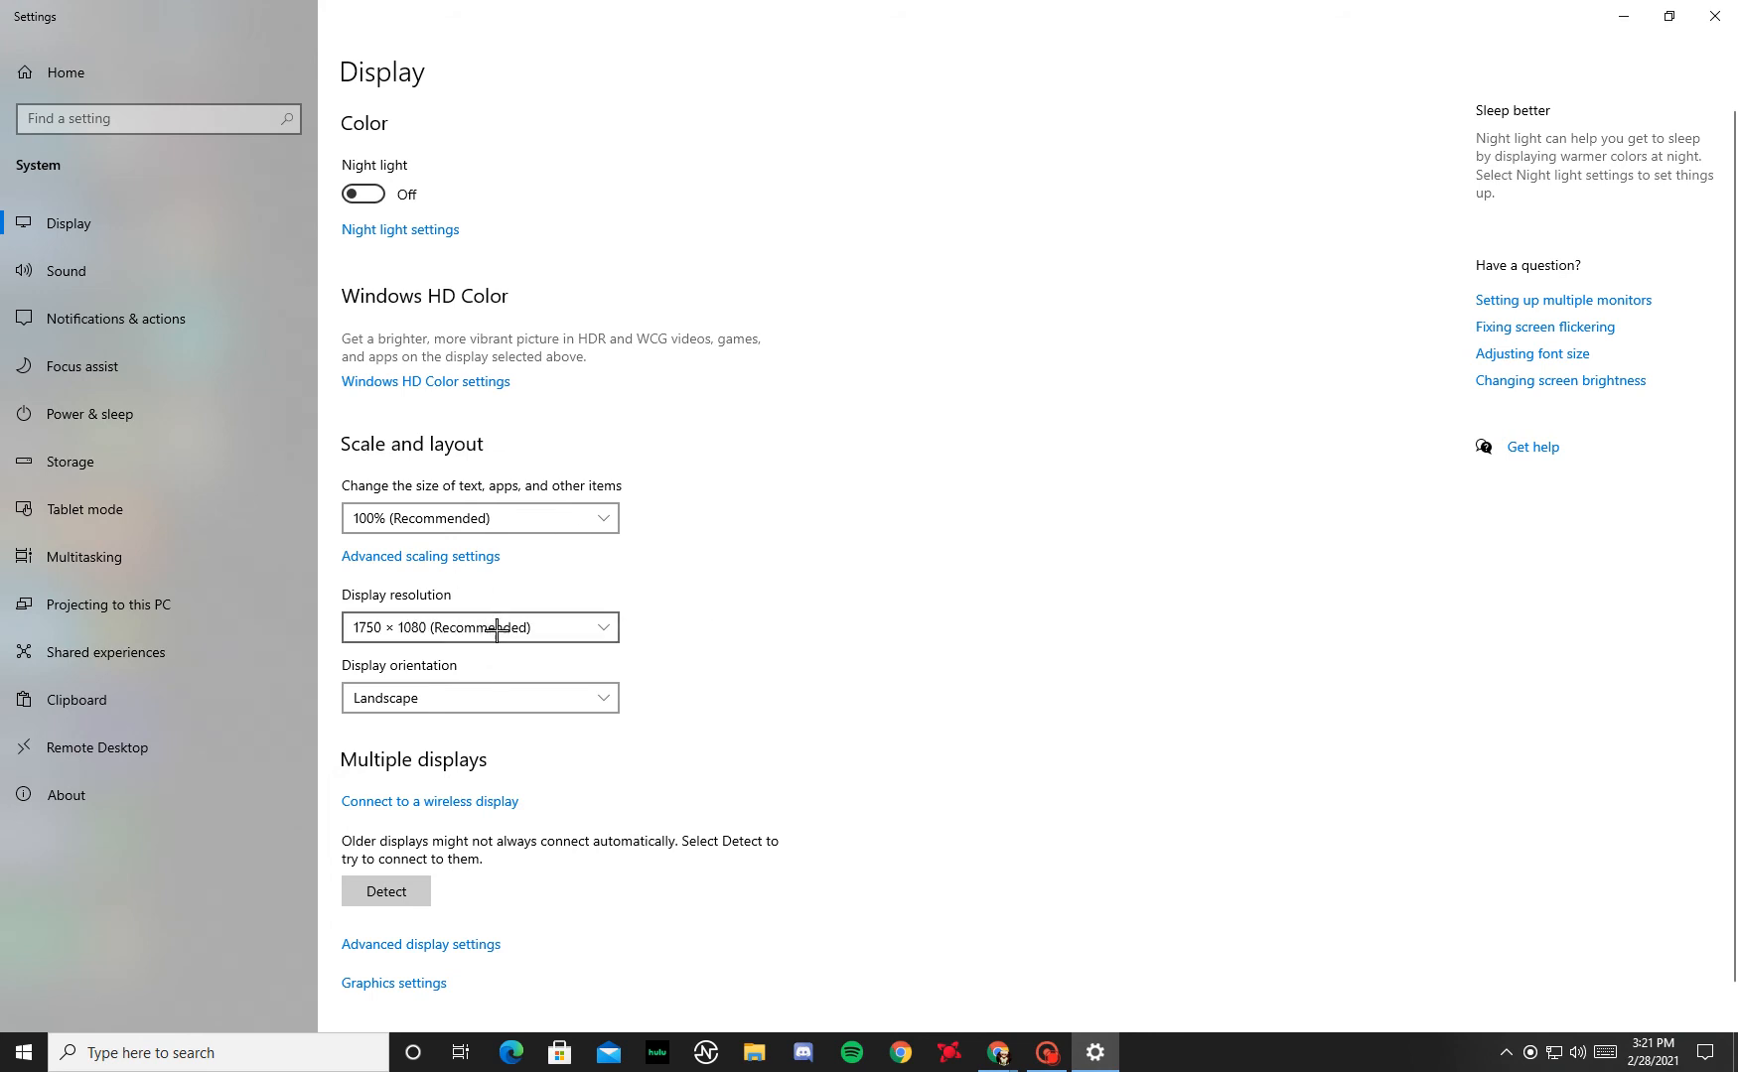
{"action": "left_click", "coordinate": [479, 627]}
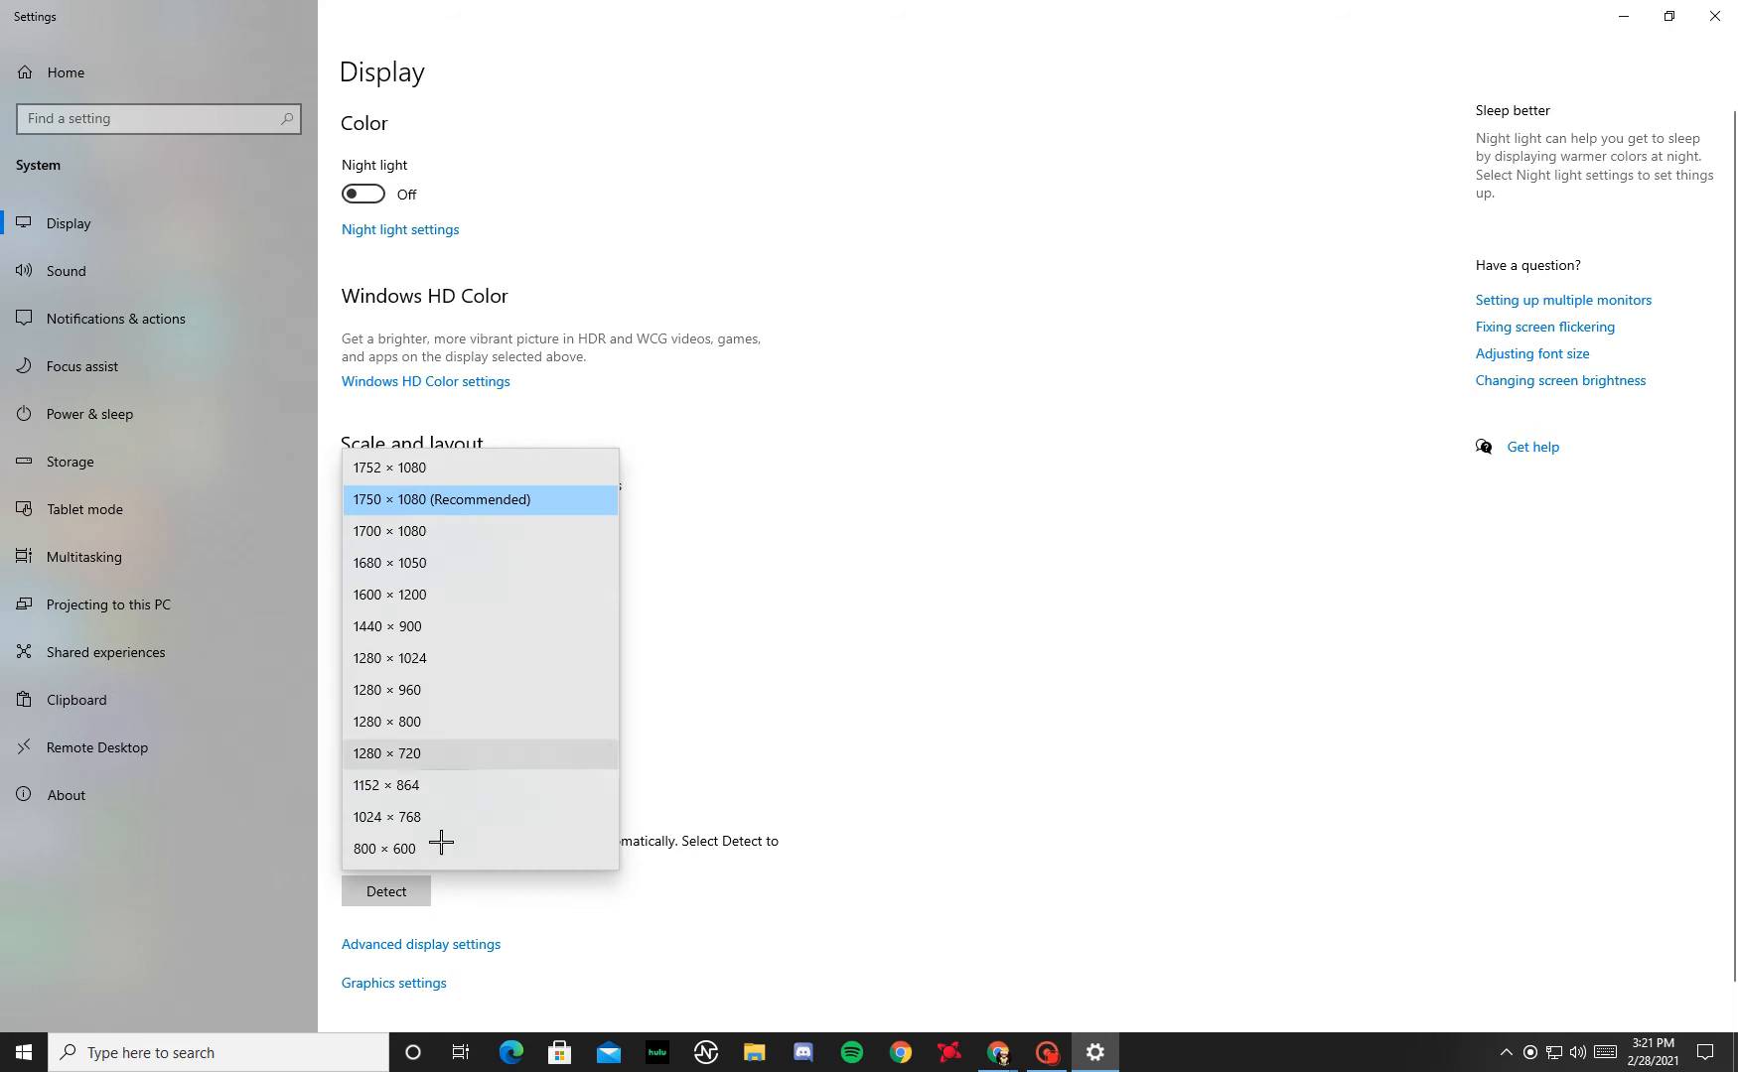
{"action": "left_click", "coordinate": [441, 500]}
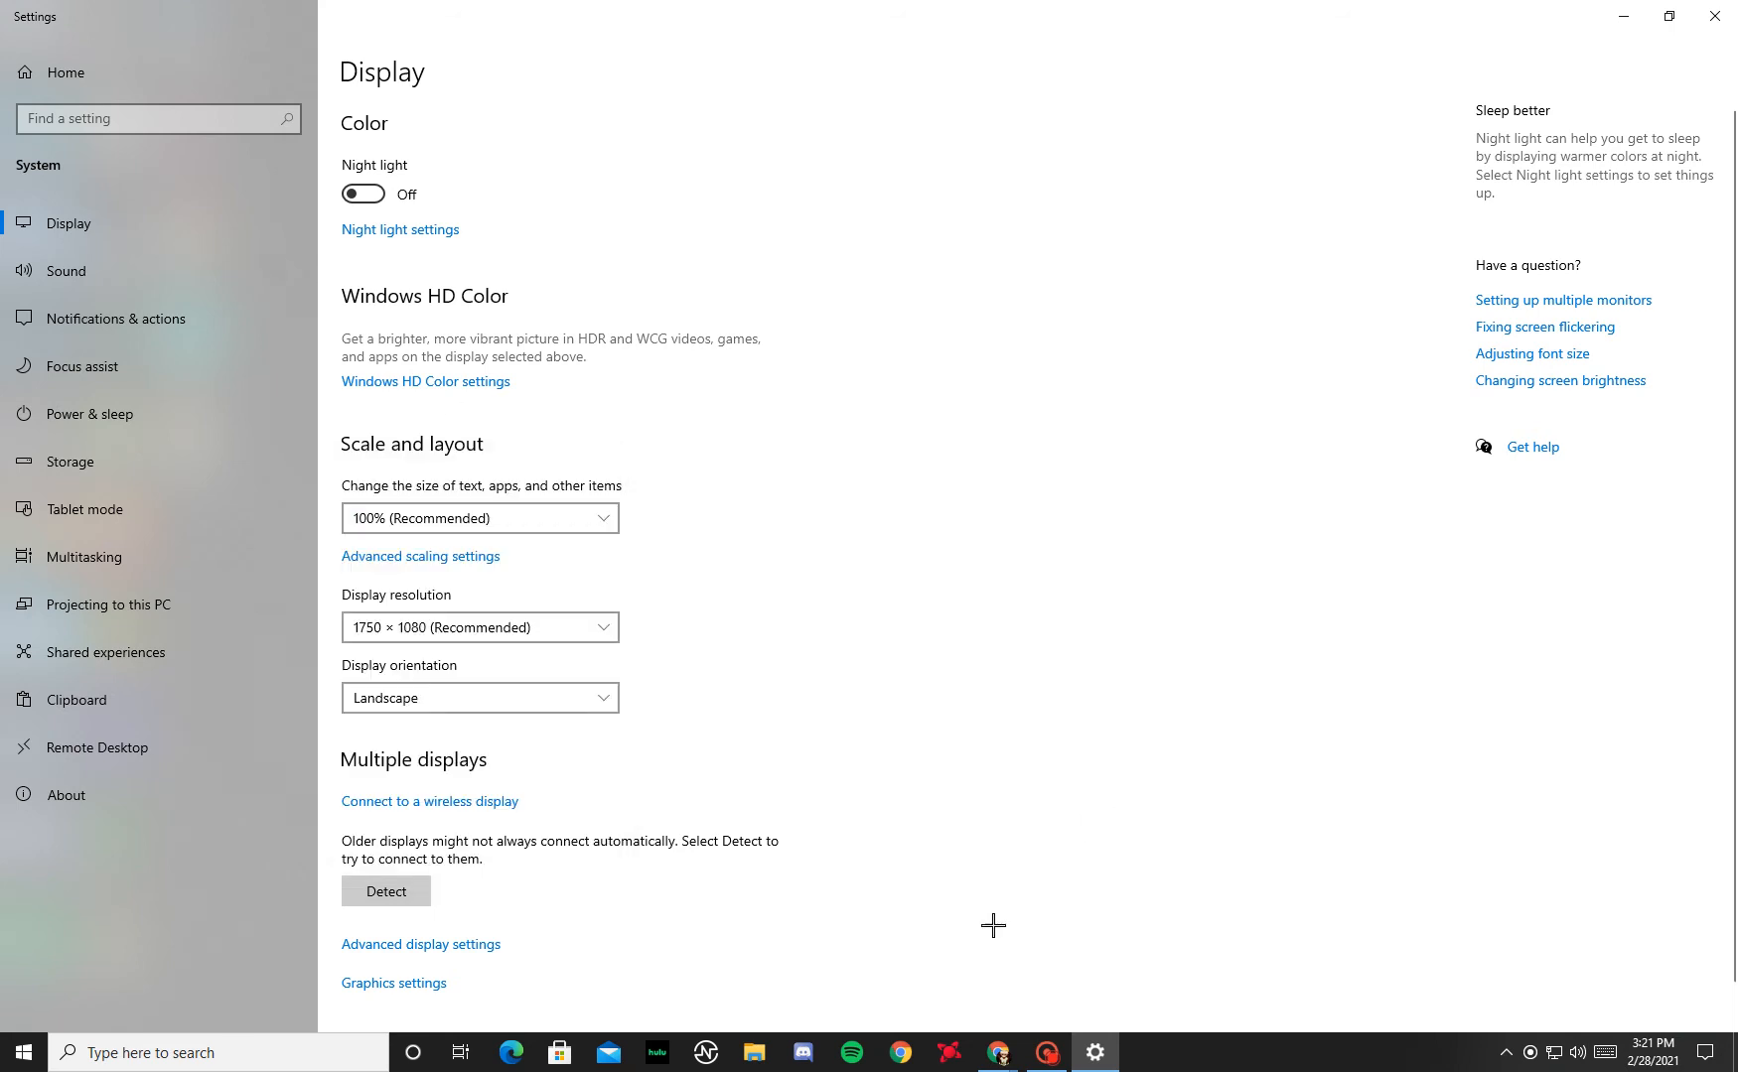
- In Radeon Software's Gaming > Global Display, start a new custom resolution
{"action": "left_click", "coordinate": [947, 1053]}
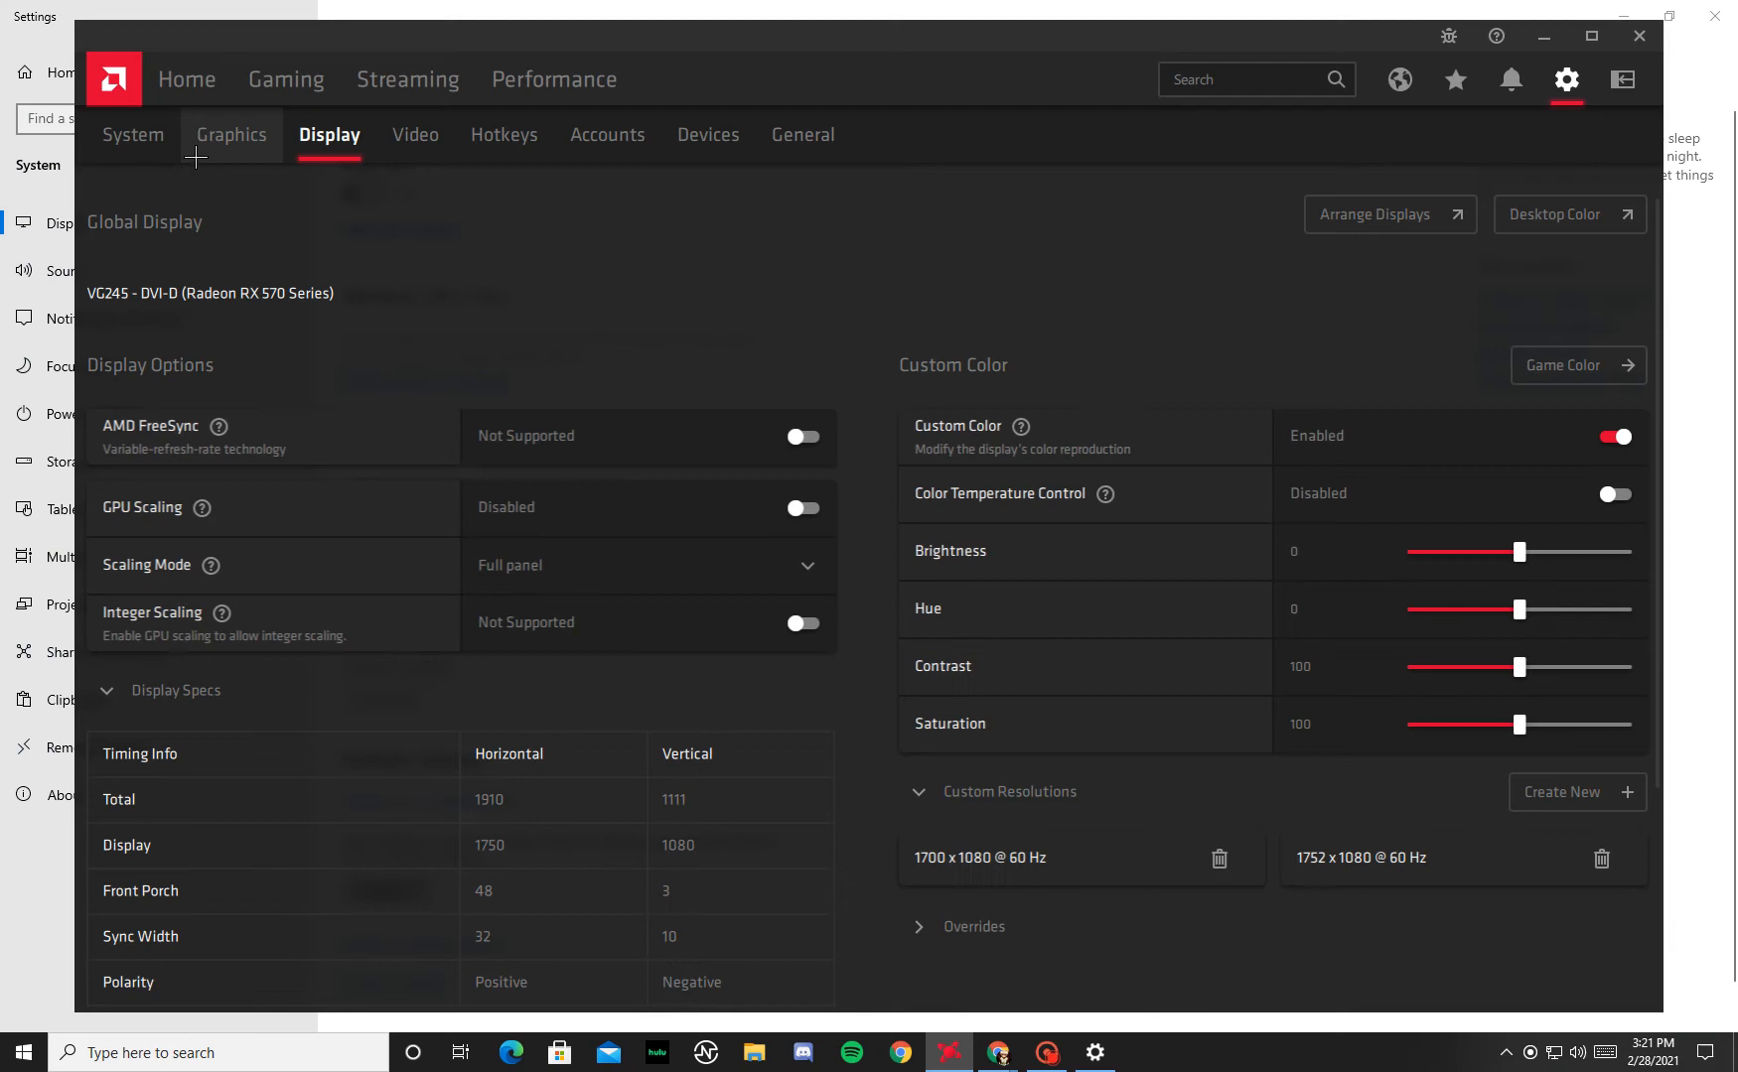
{"action": "left_click", "coordinate": [187, 80]}
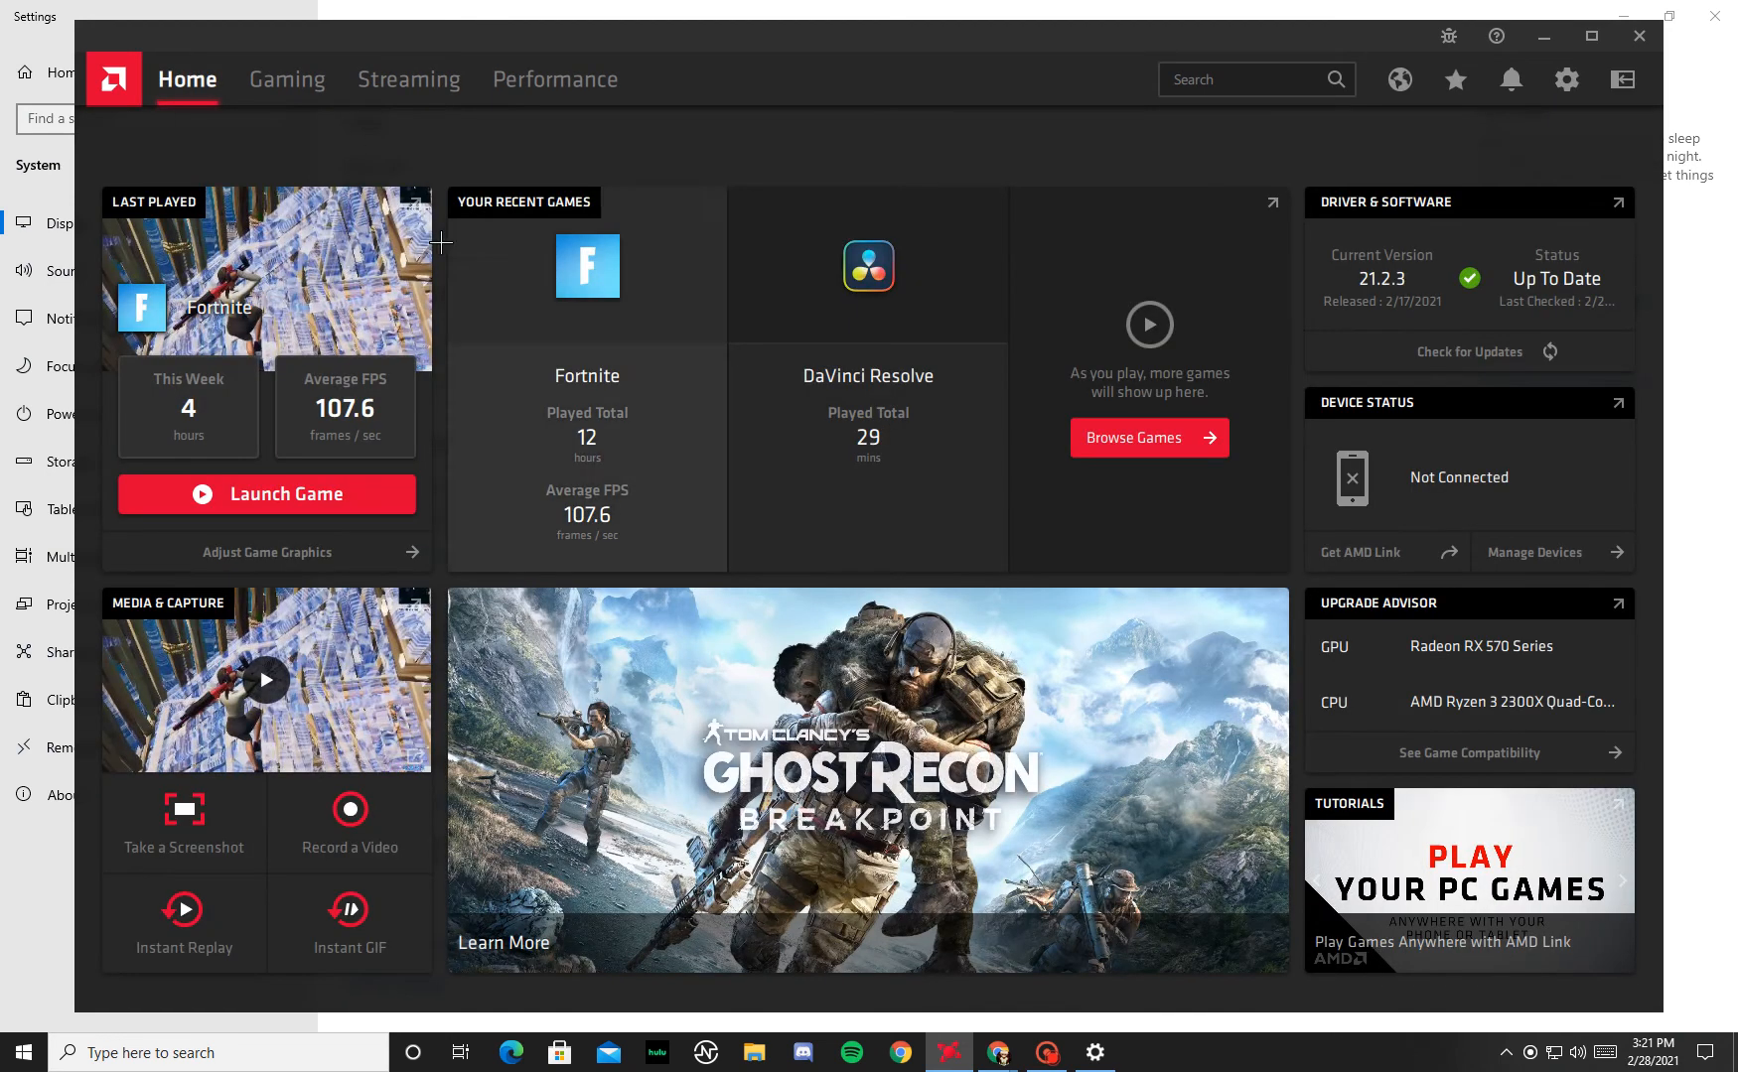
{"action": "left_click", "coordinate": [286, 79]}
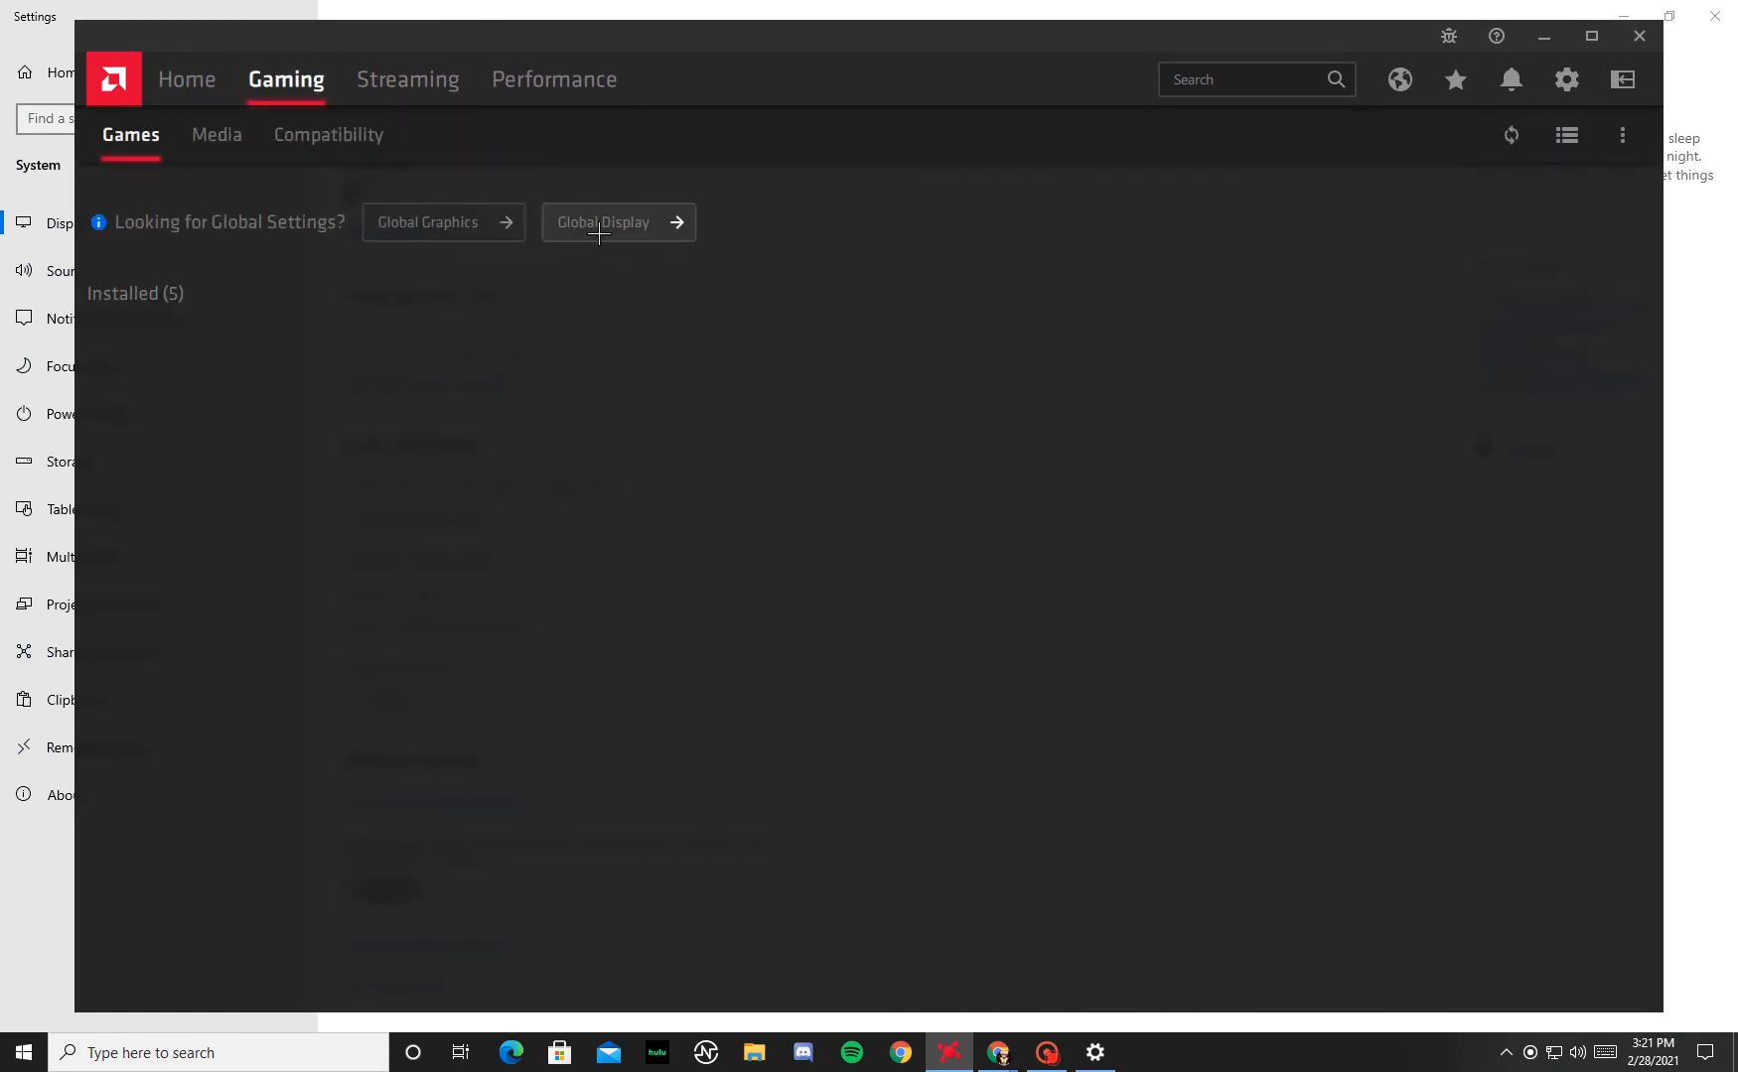
{"action": "left_click", "coordinate": [618, 222]}
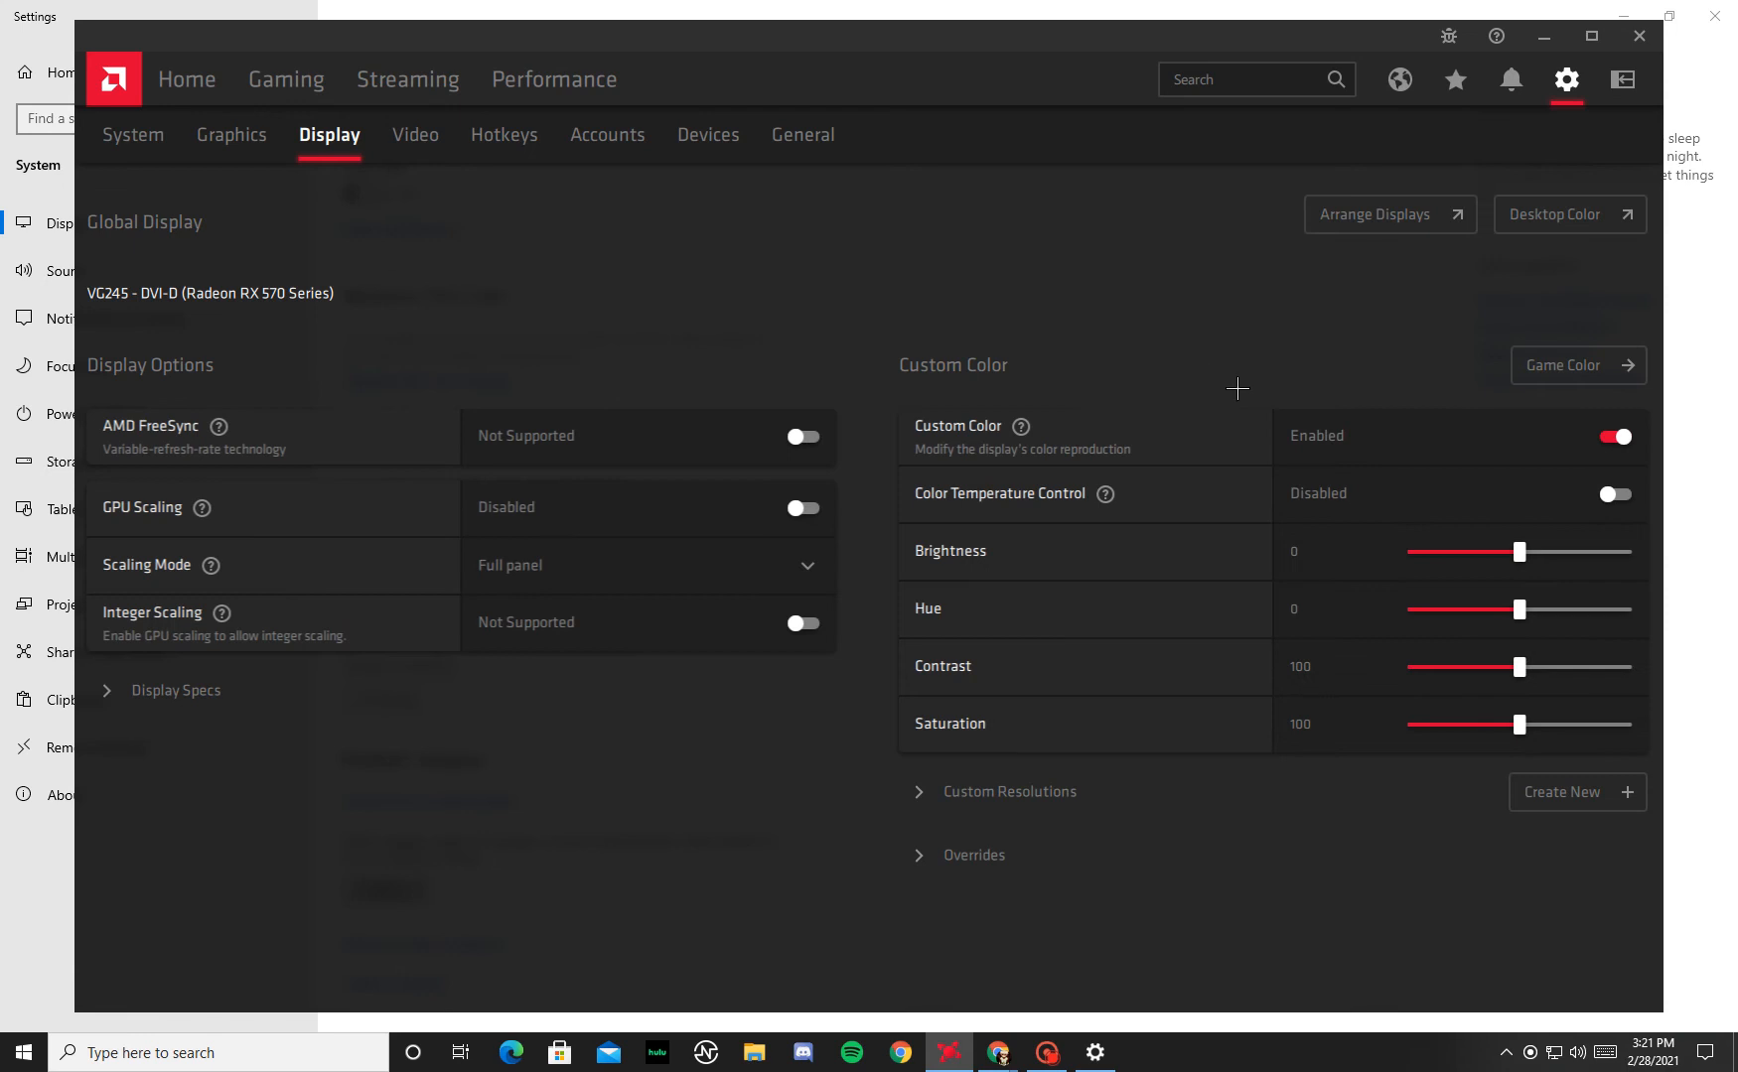
{"action": "mouse_move", "coordinate": [1235, 787]}
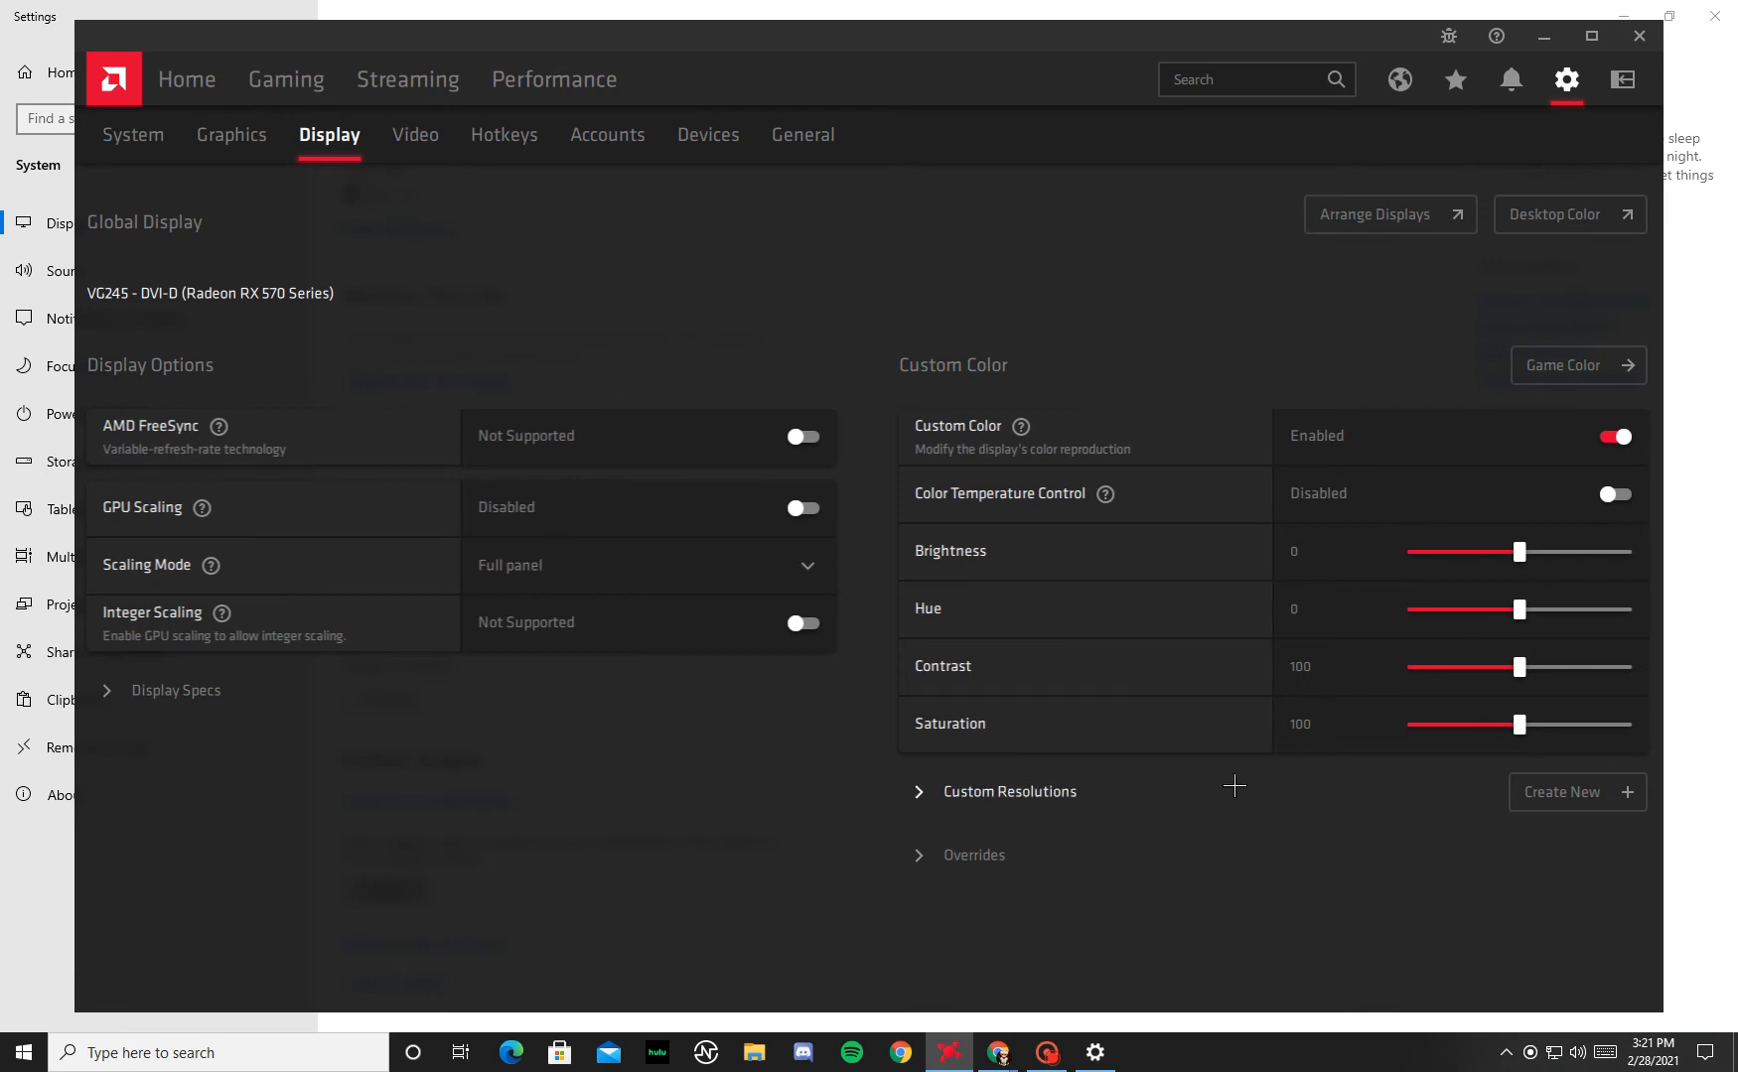
{"action": "mouse_move", "coordinate": [1563, 791]}
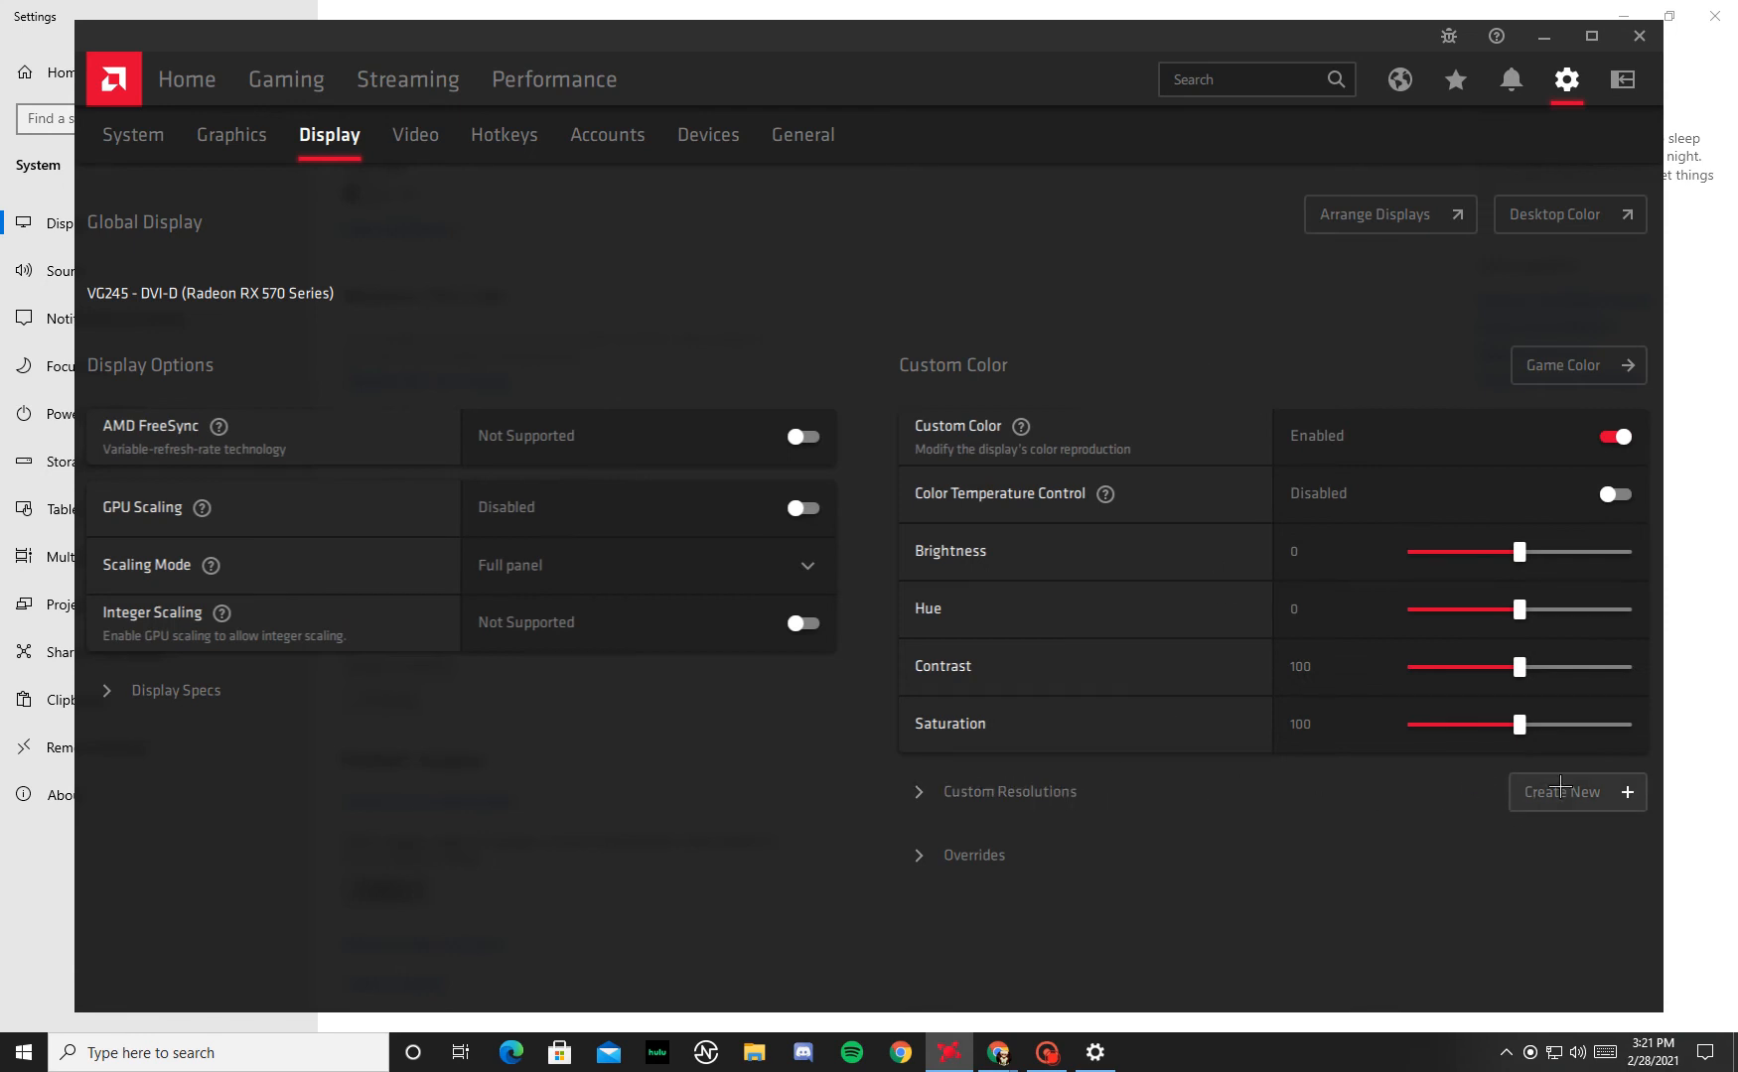
{"action": "left_click", "coordinate": [1563, 790]}
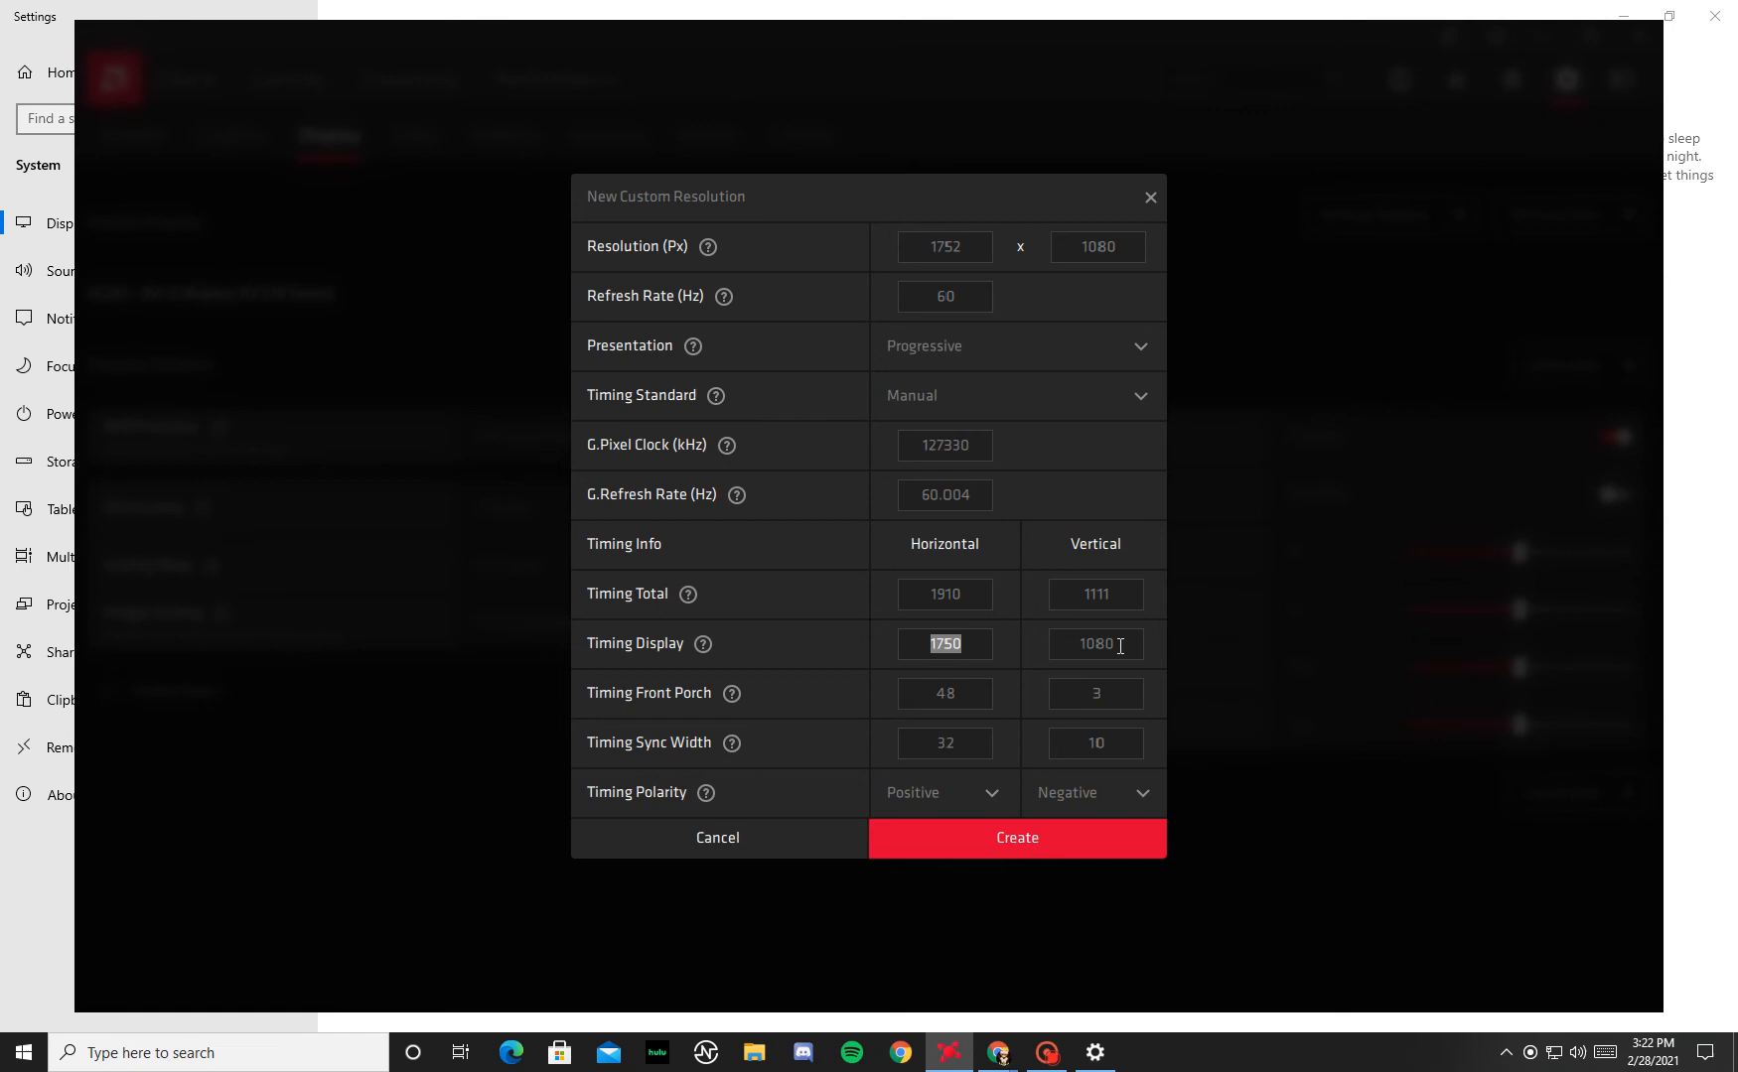
- Set the form to 1750 × 1080 at 60 Hz, trying GTF and CVT timing before returning to Manual
{"action": "left_click", "coordinate": [1095, 643]}
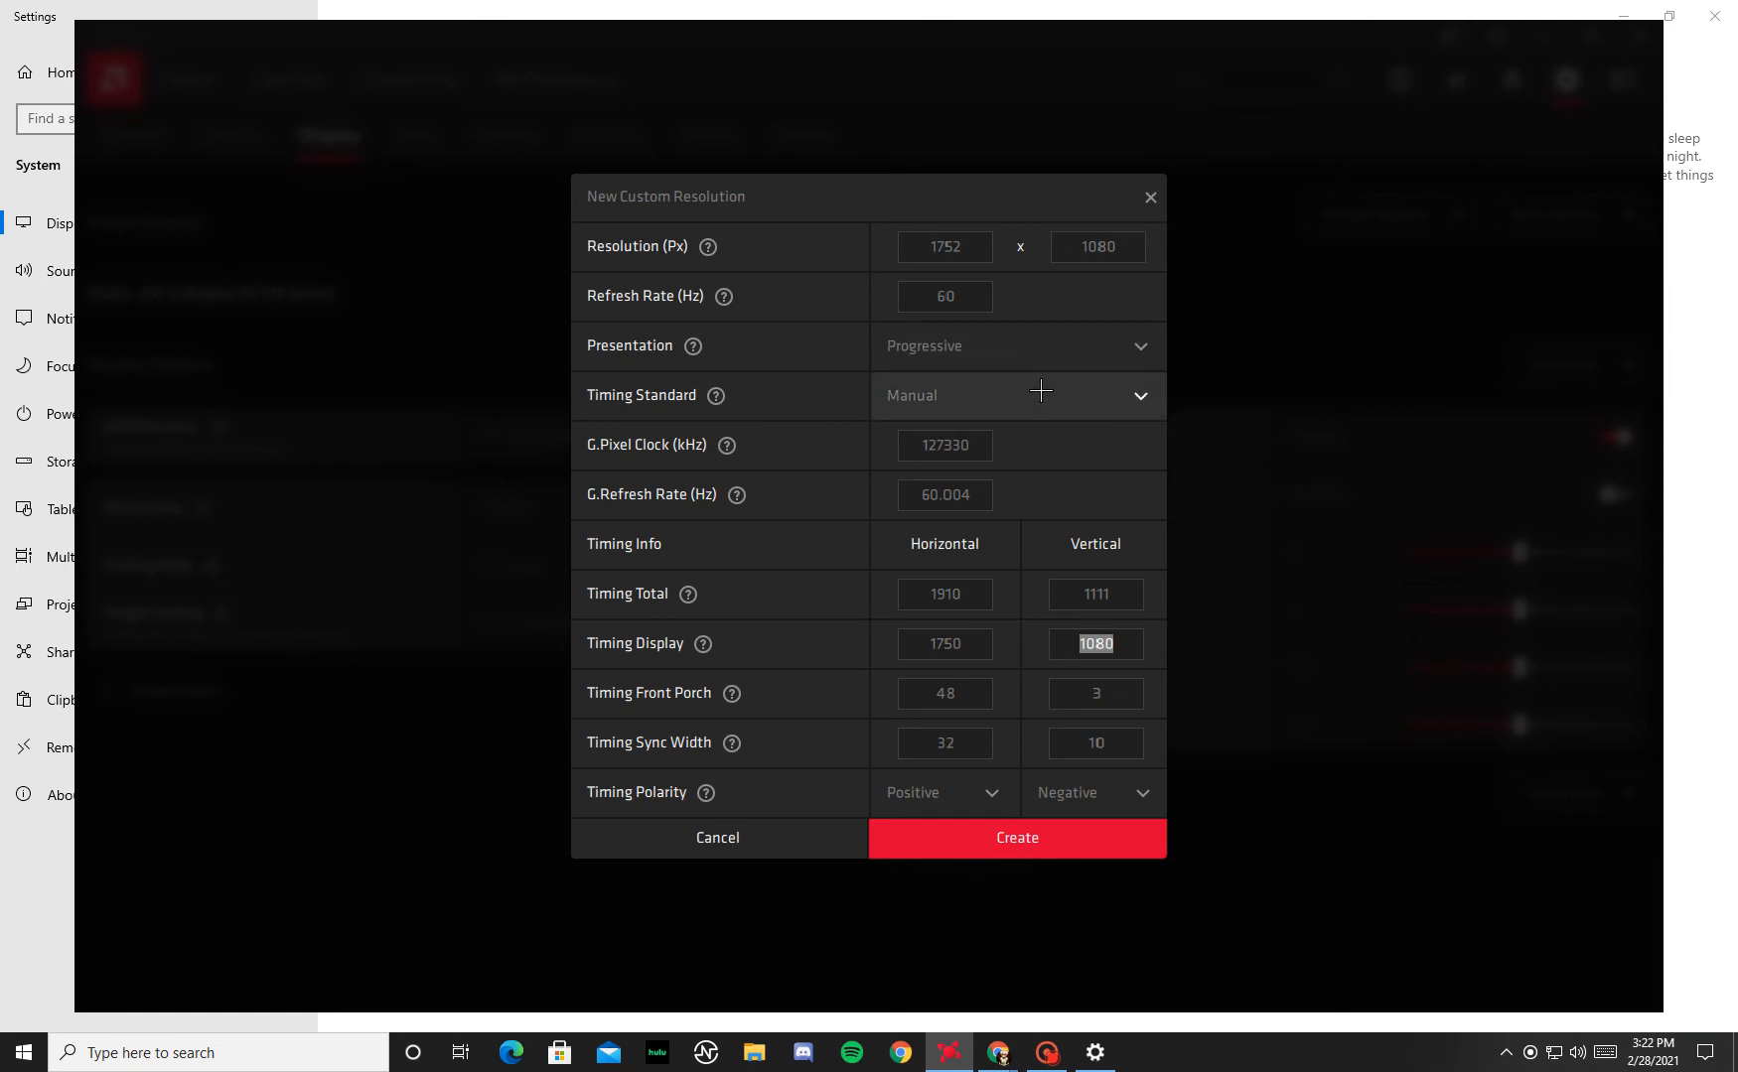
{"action": "mouse_move", "coordinate": [1033, 784]}
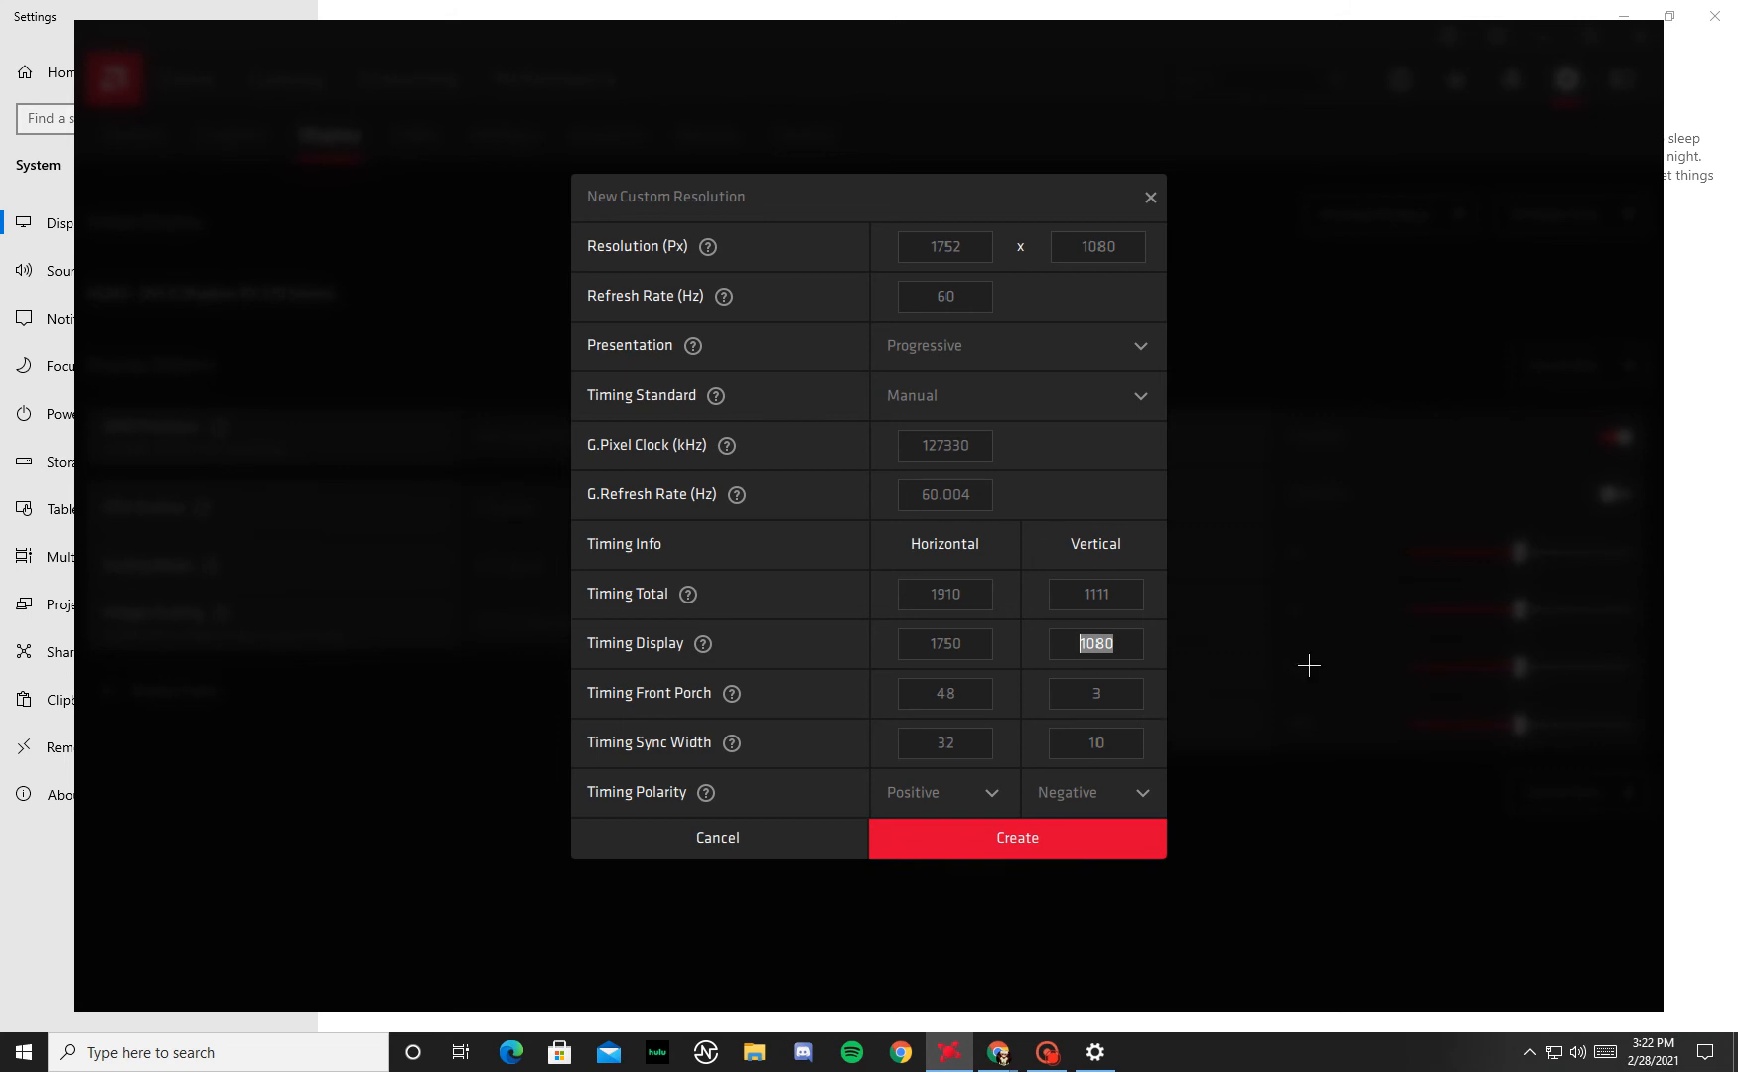
{"action": "mouse_move", "coordinate": [1015, 904]}
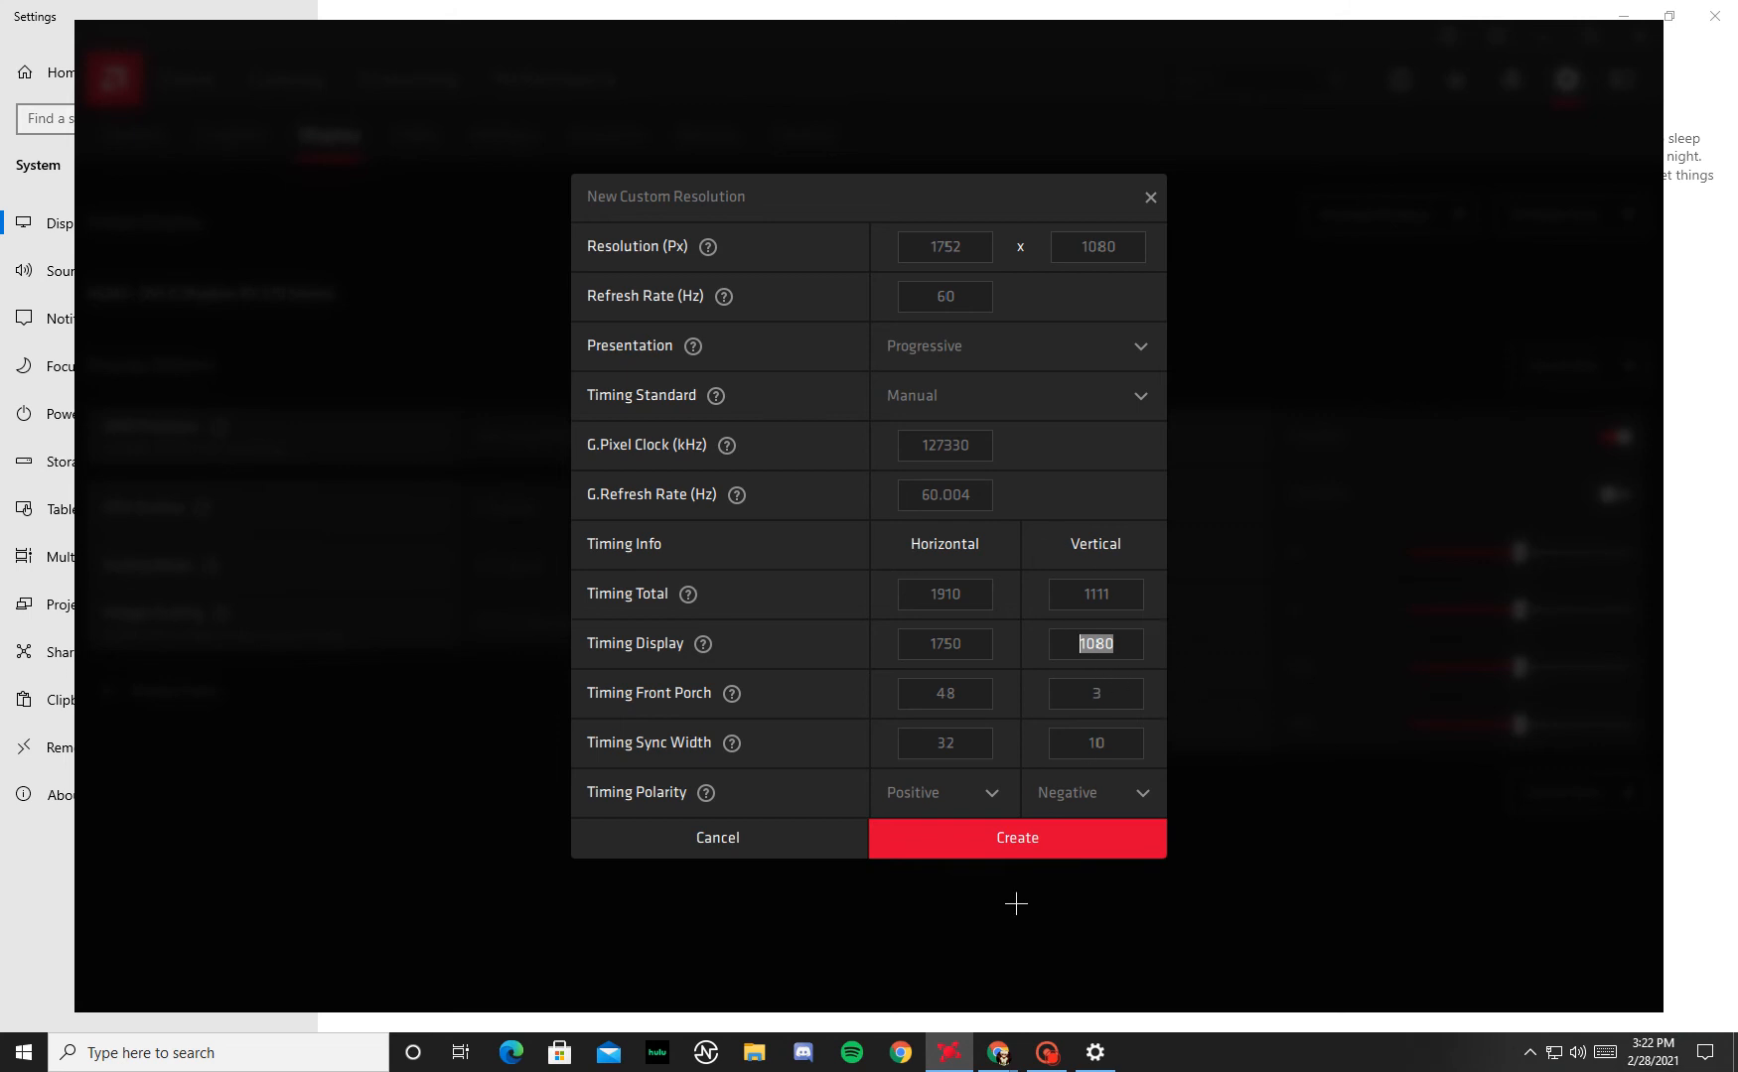
{"action": "mouse_move", "coordinate": [979, 397]}
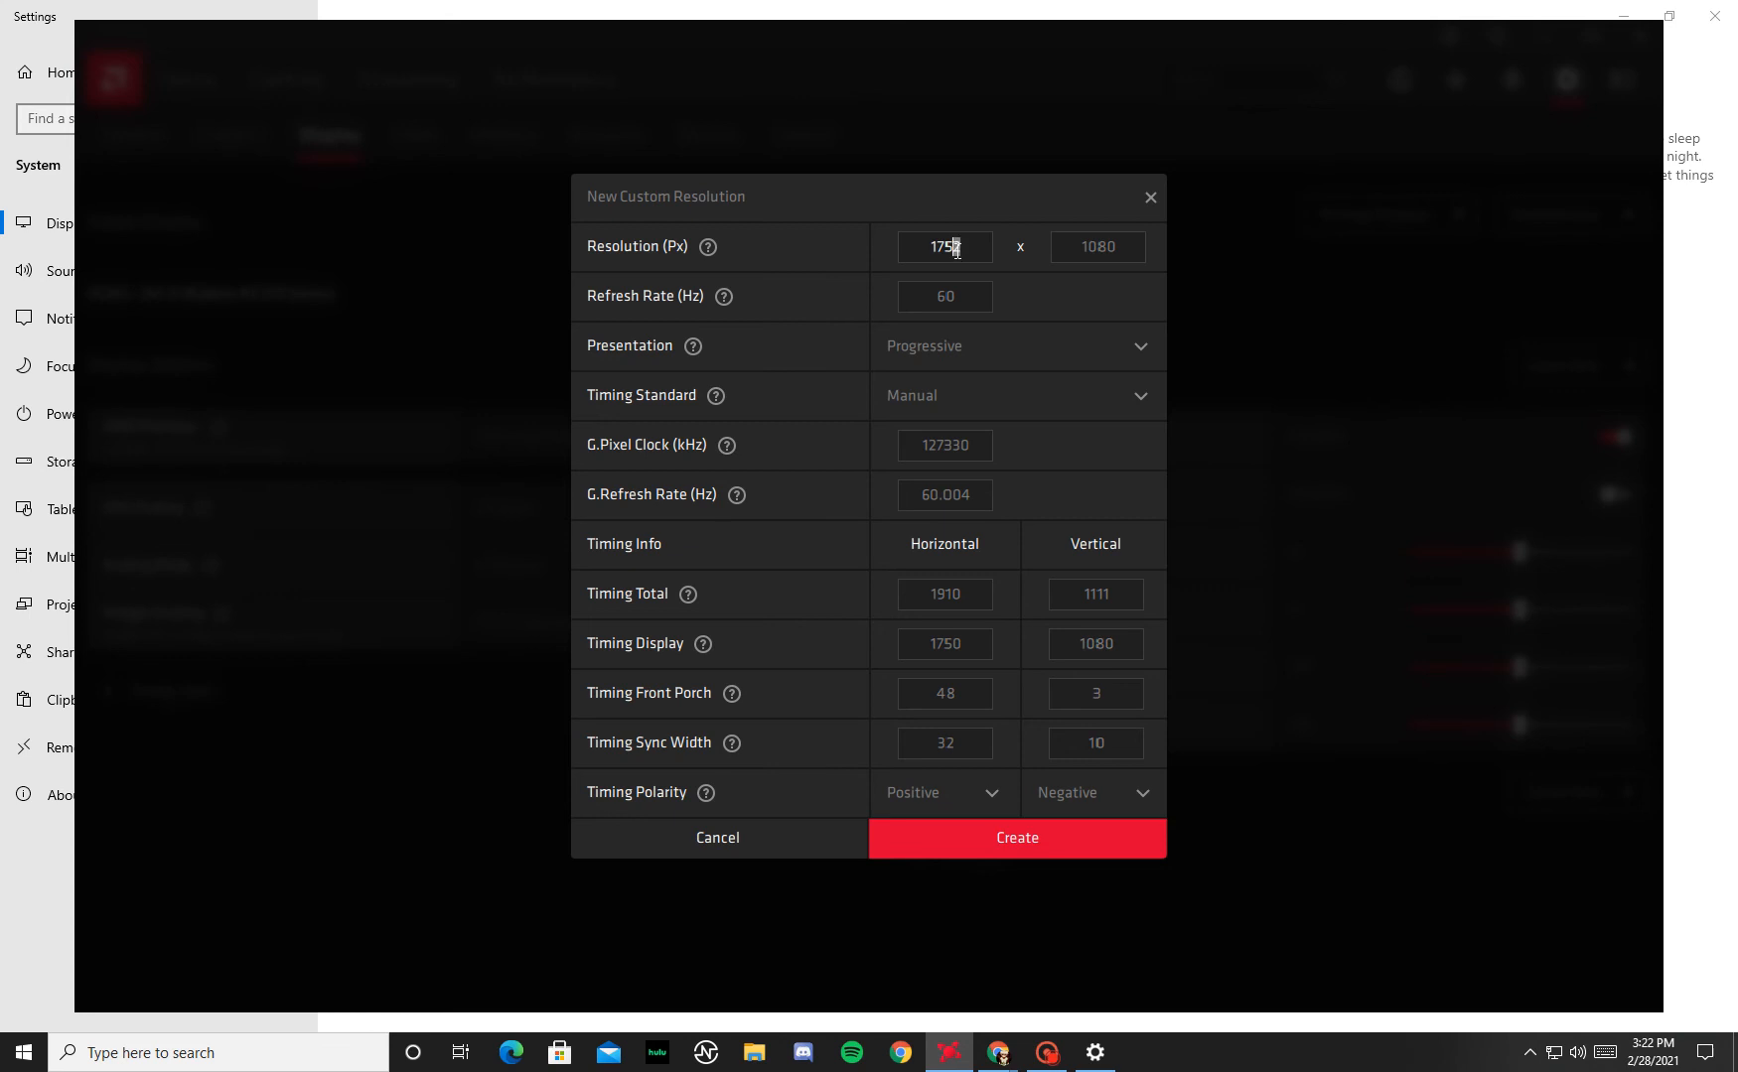
{"action": "left_click", "coordinate": [1014, 395]}
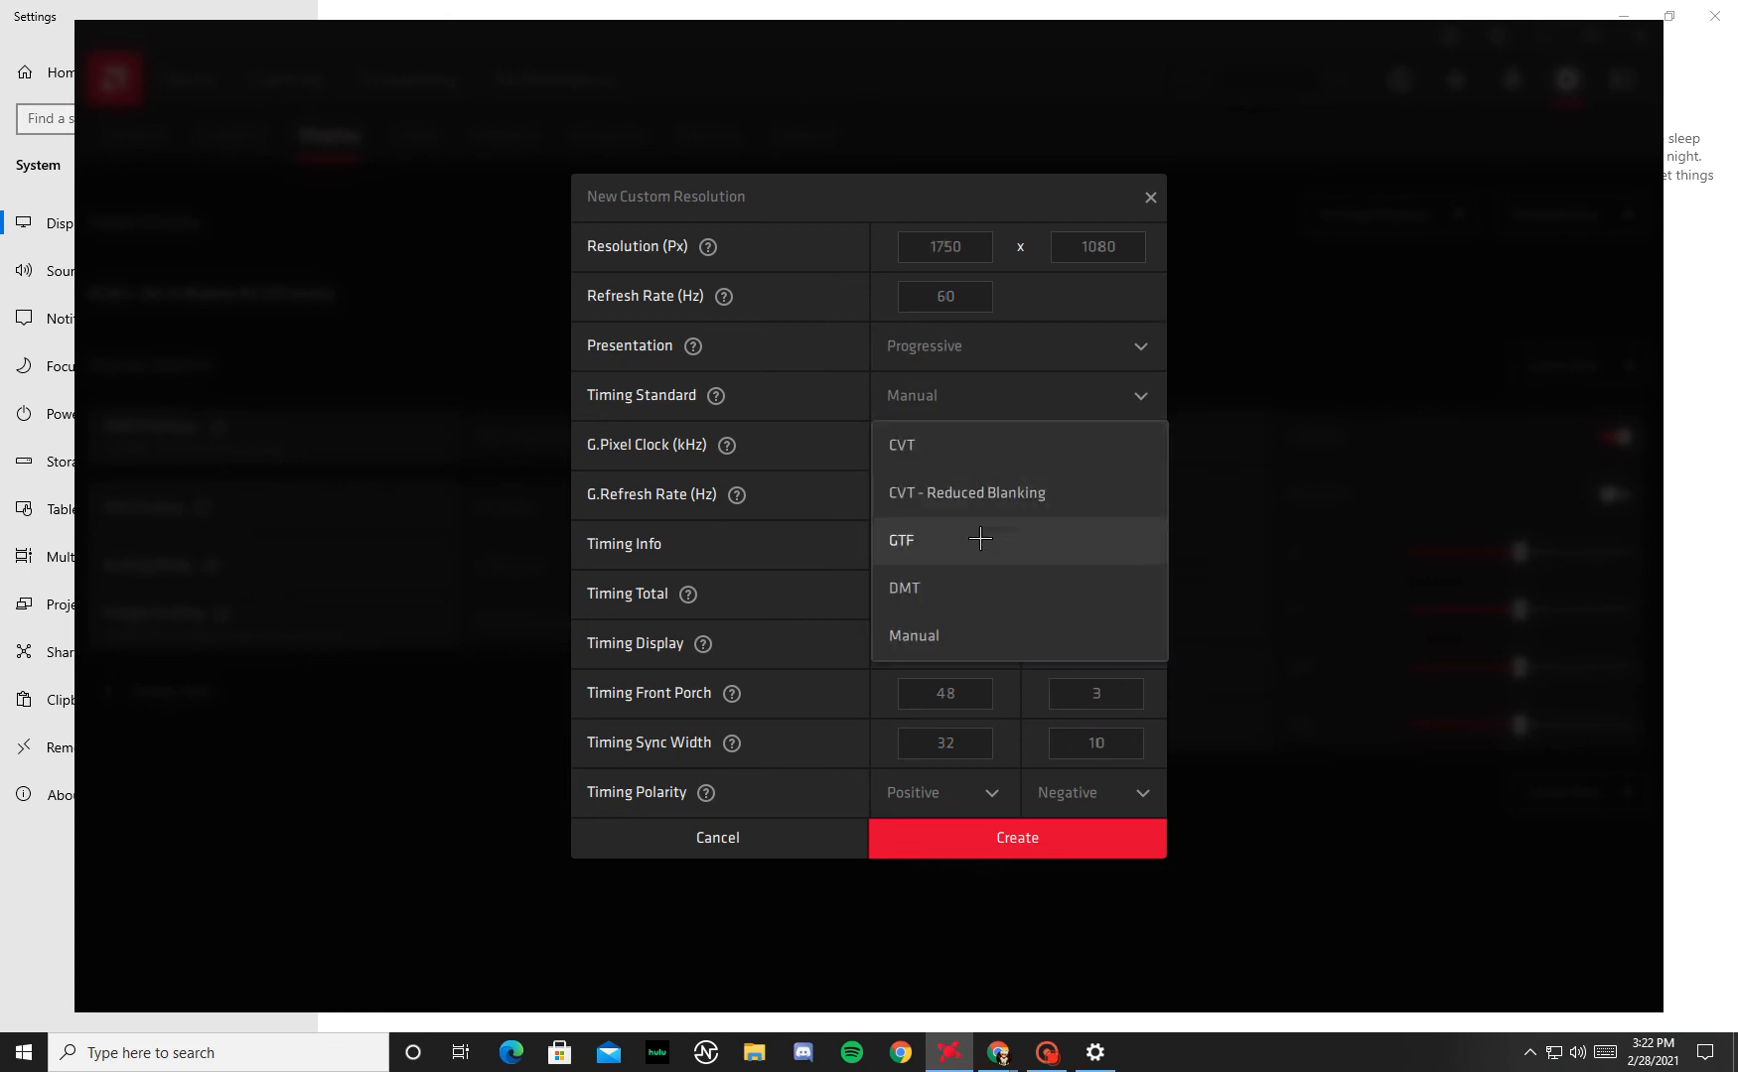
{"action": "left_click", "coordinate": [902, 541]}
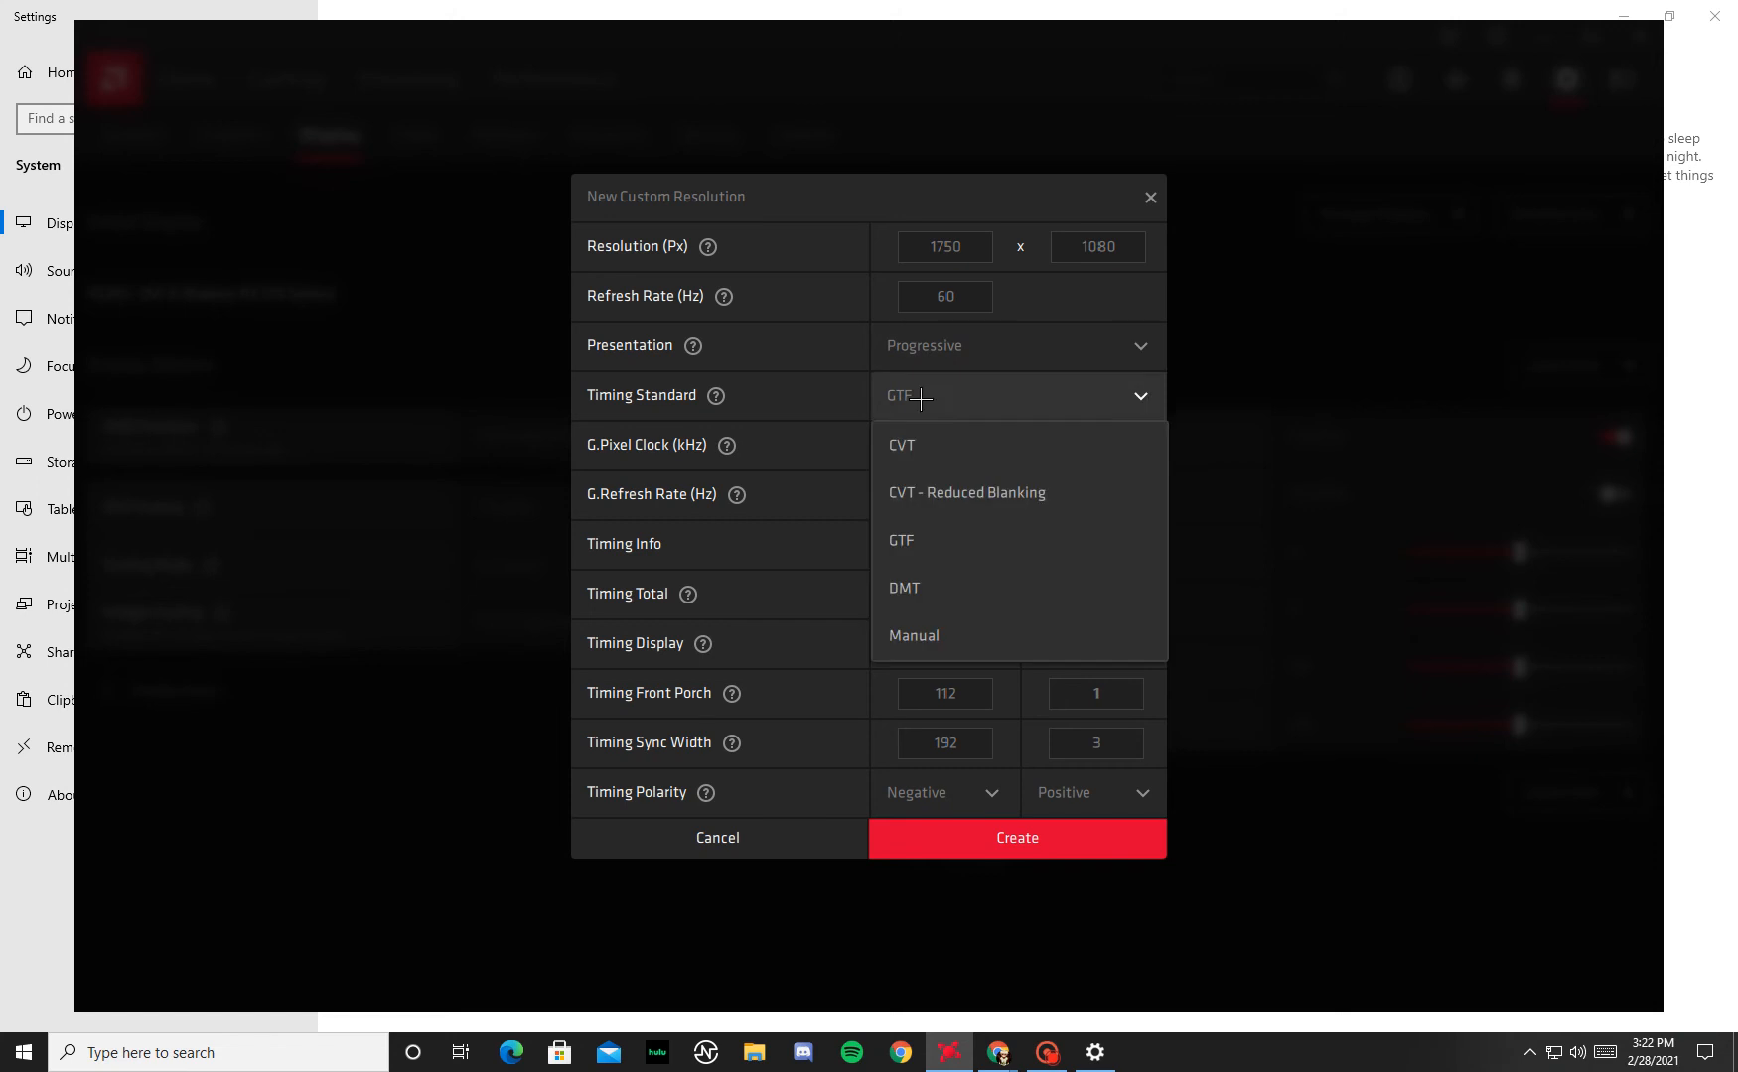
{"action": "left_click", "coordinate": [965, 493]}
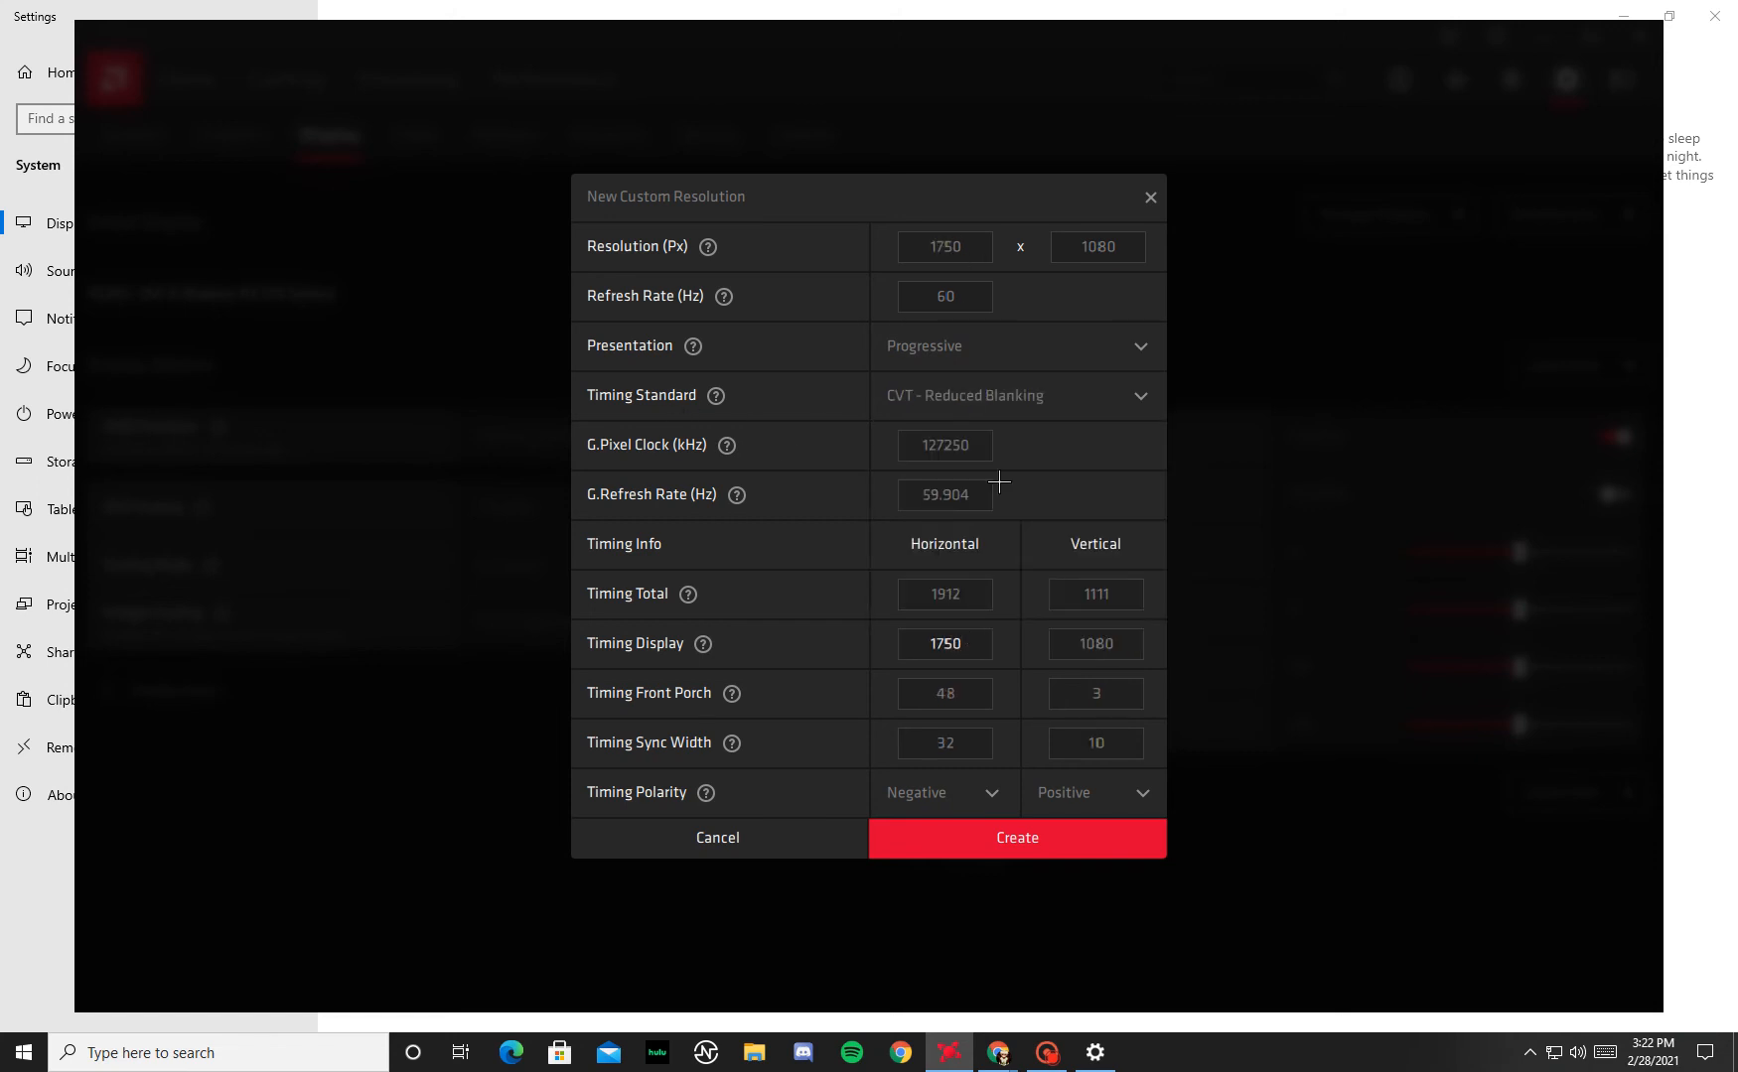
{"action": "left_click", "coordinate": [1015, 395]}
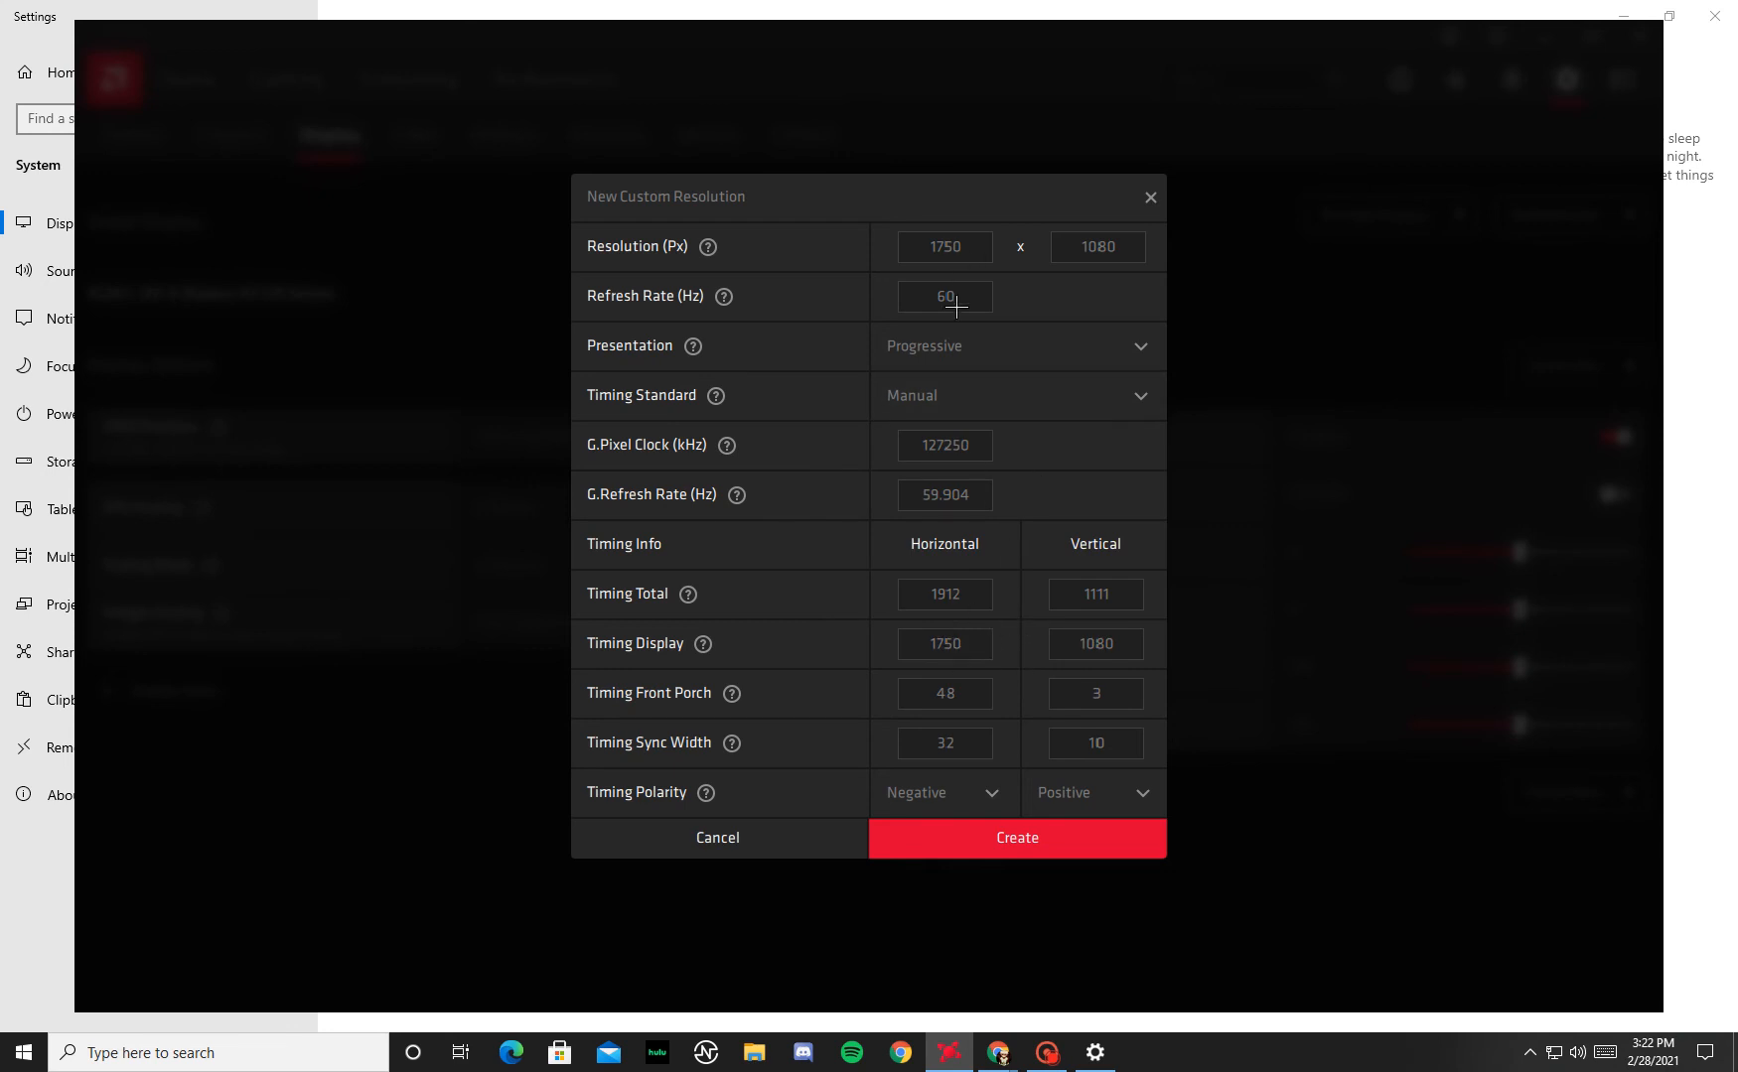
{"action": "mouse_move", "coordinate": [971, 358]}
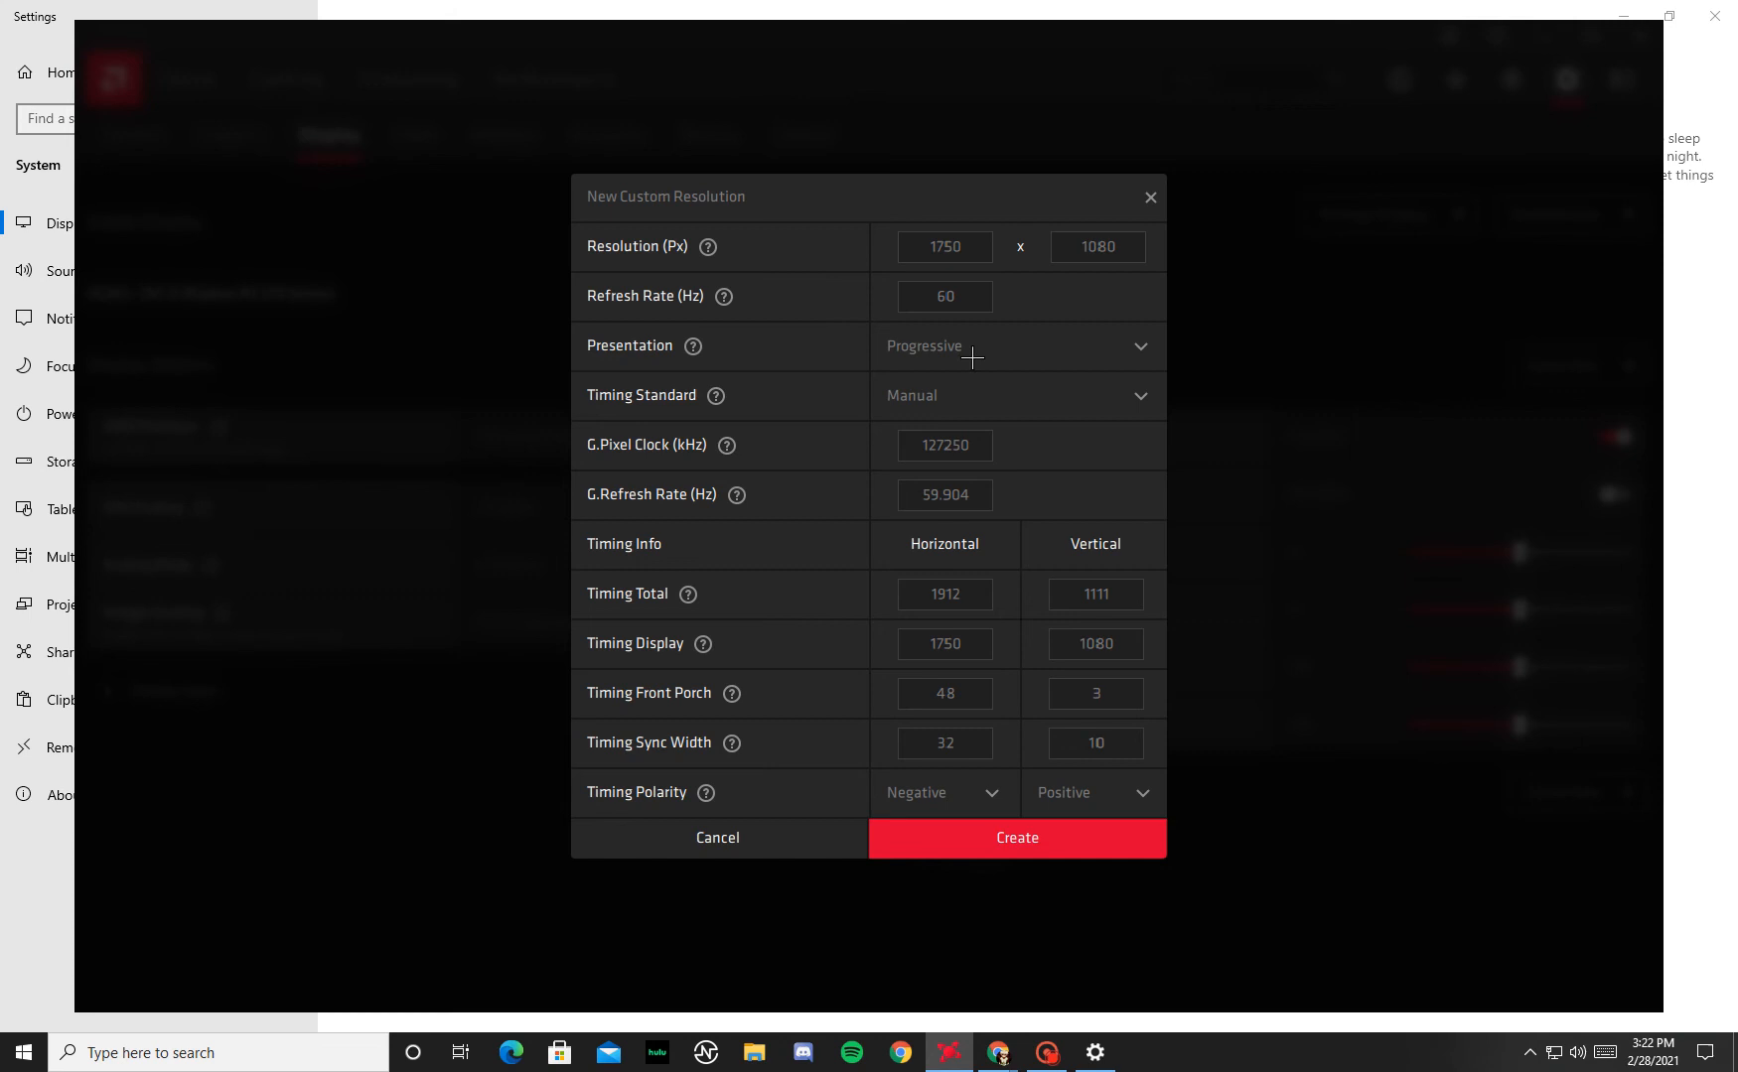
{"action": "mouse_move", "coordinate": [854, 816]}
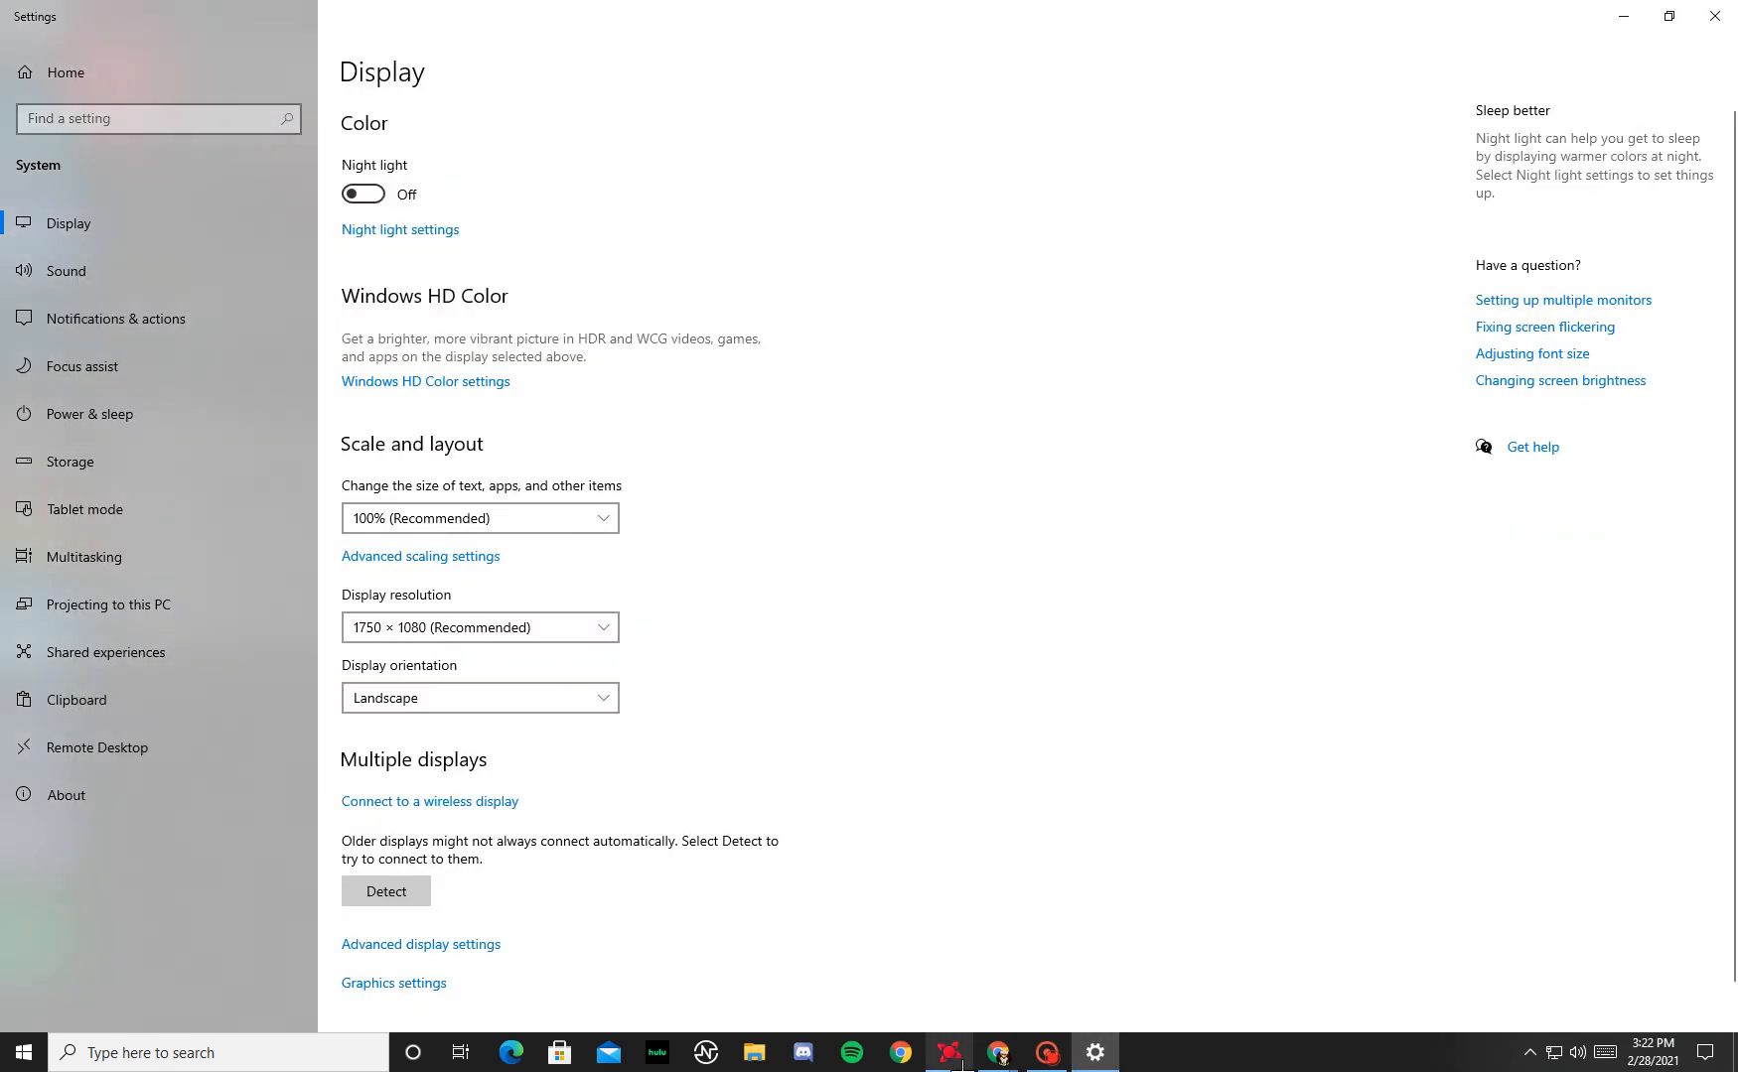
{"action": "left_click", "coordinate": [948, 1061]}
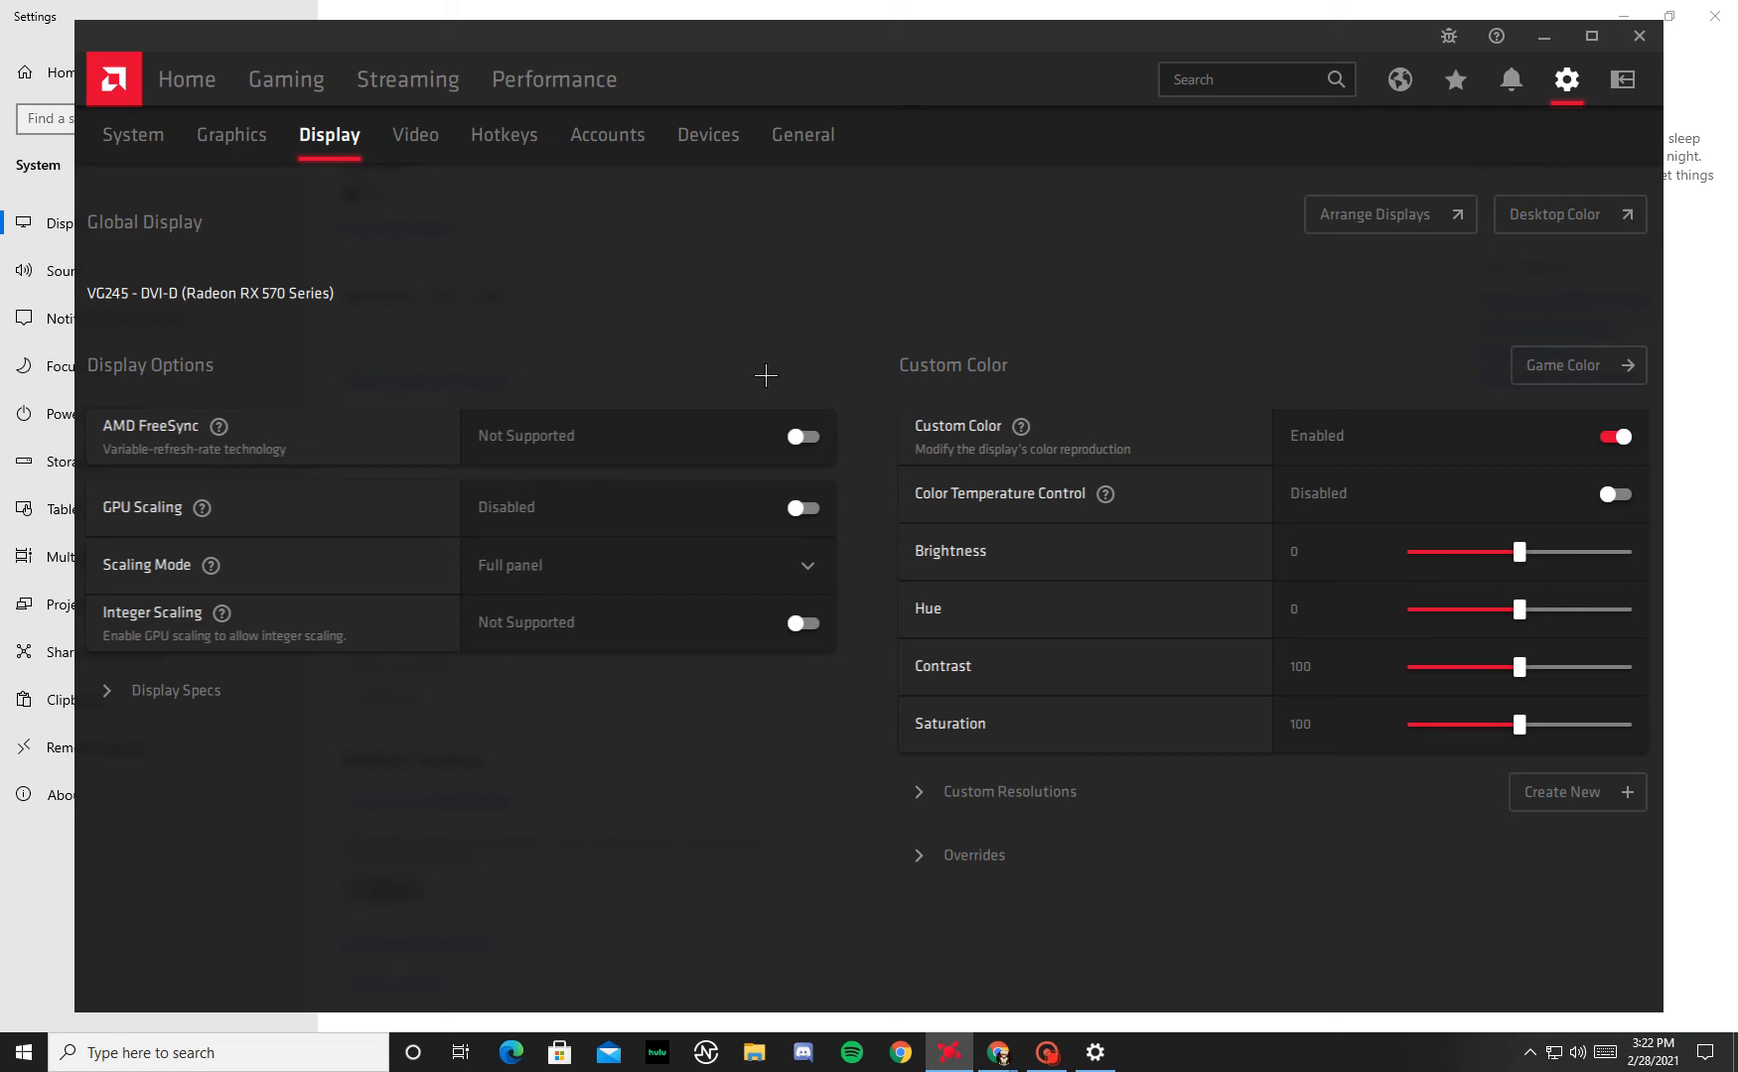
{"action": "mouse_move", "coordinate": [1247, 327]}
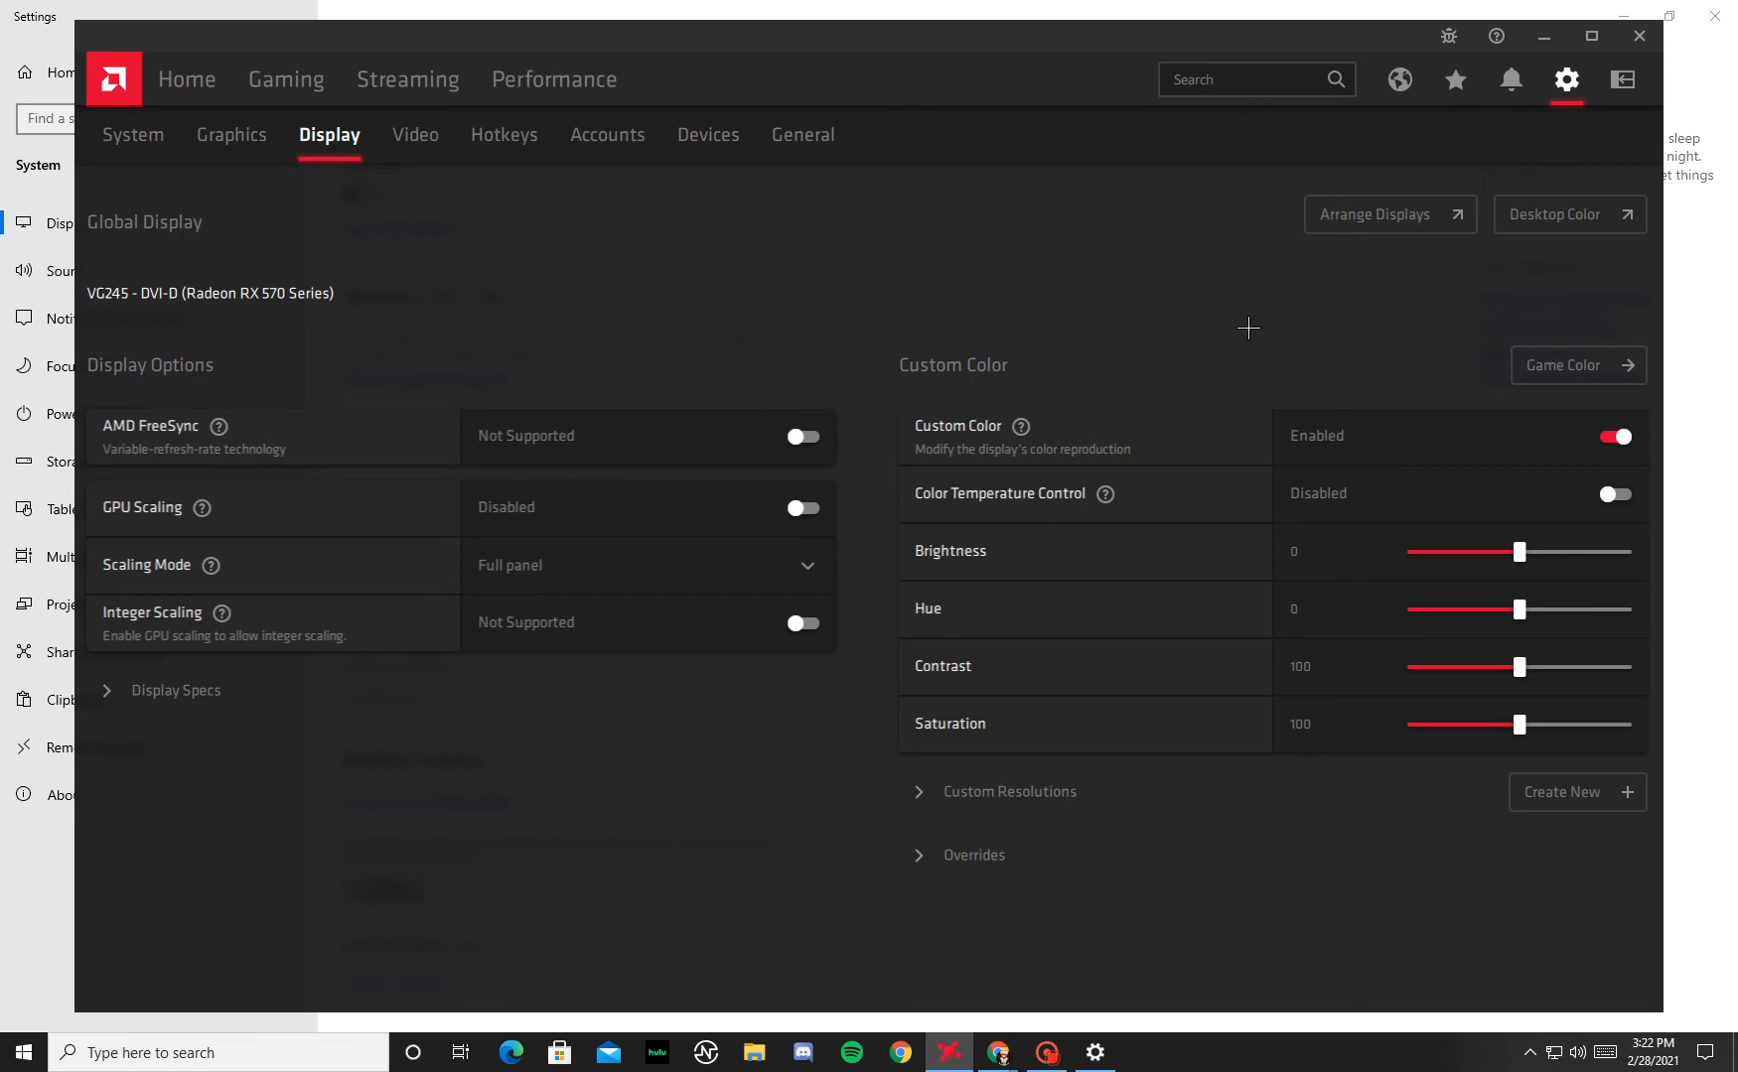
{"action": "mouse_move", "coordinate": [205, 433]}
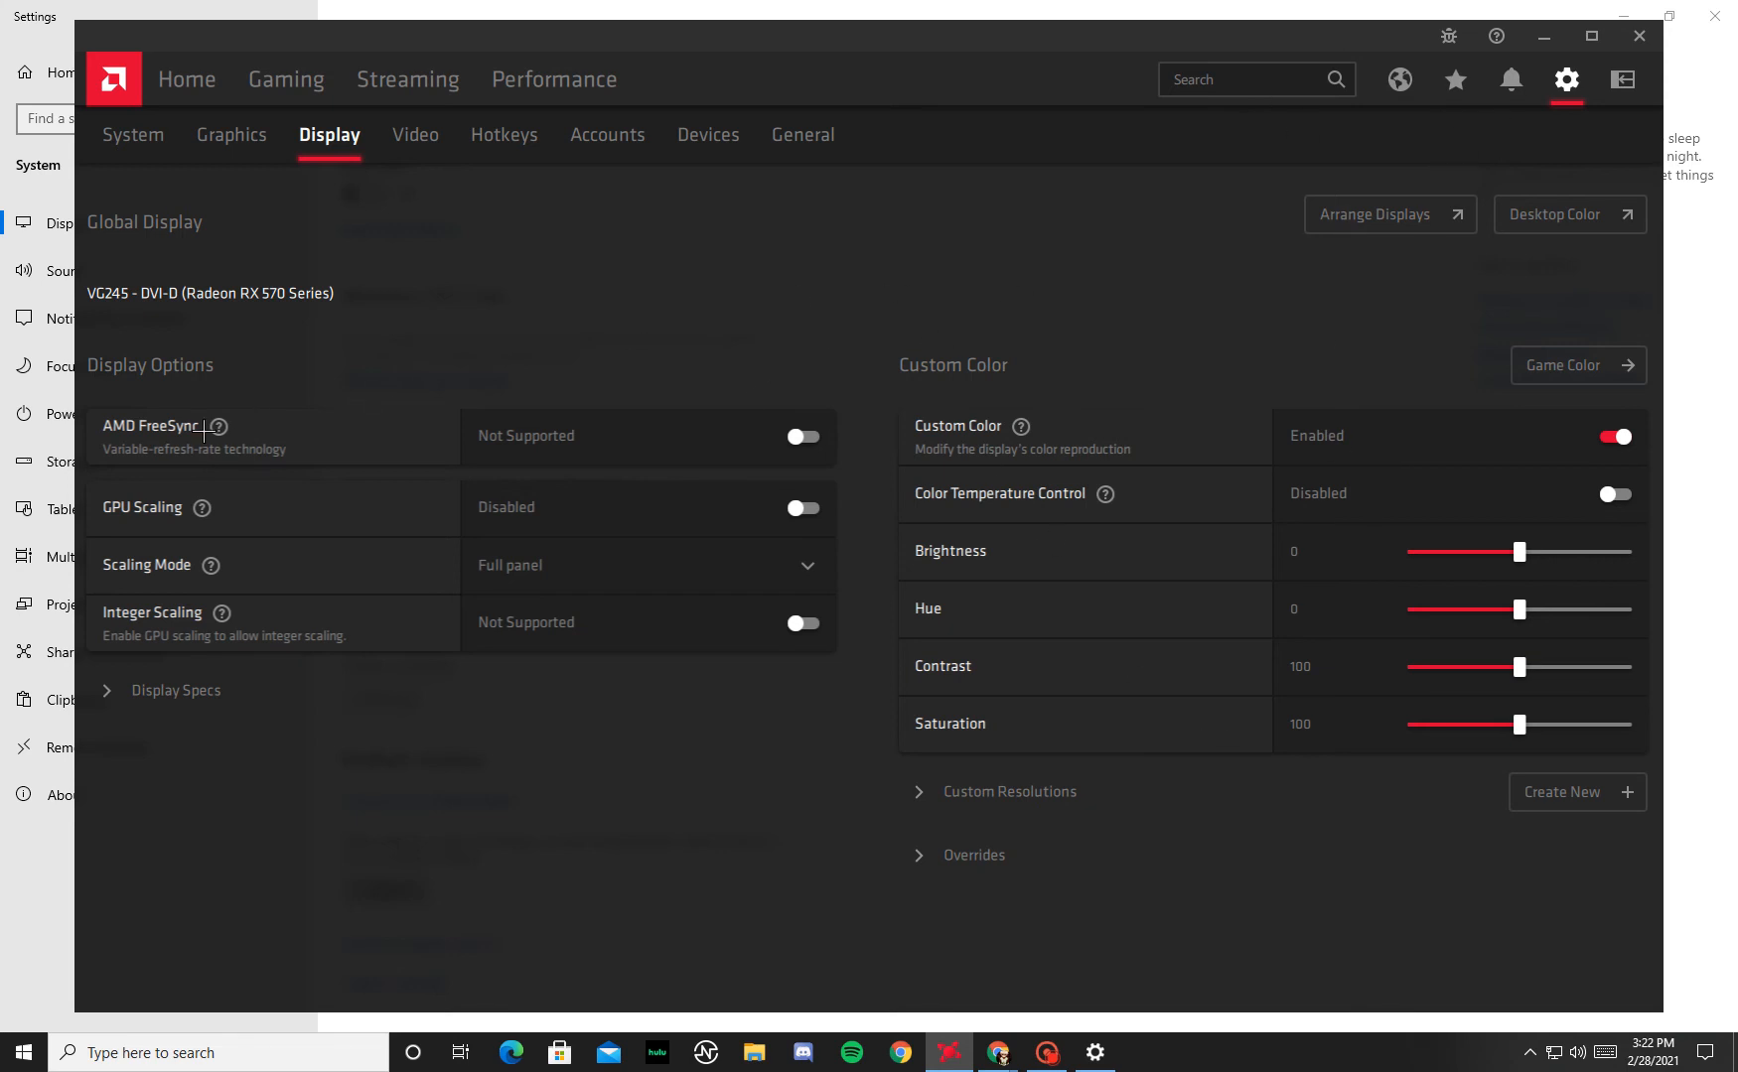
{"action": "mouse_move", "coordinate": [177, 518]}
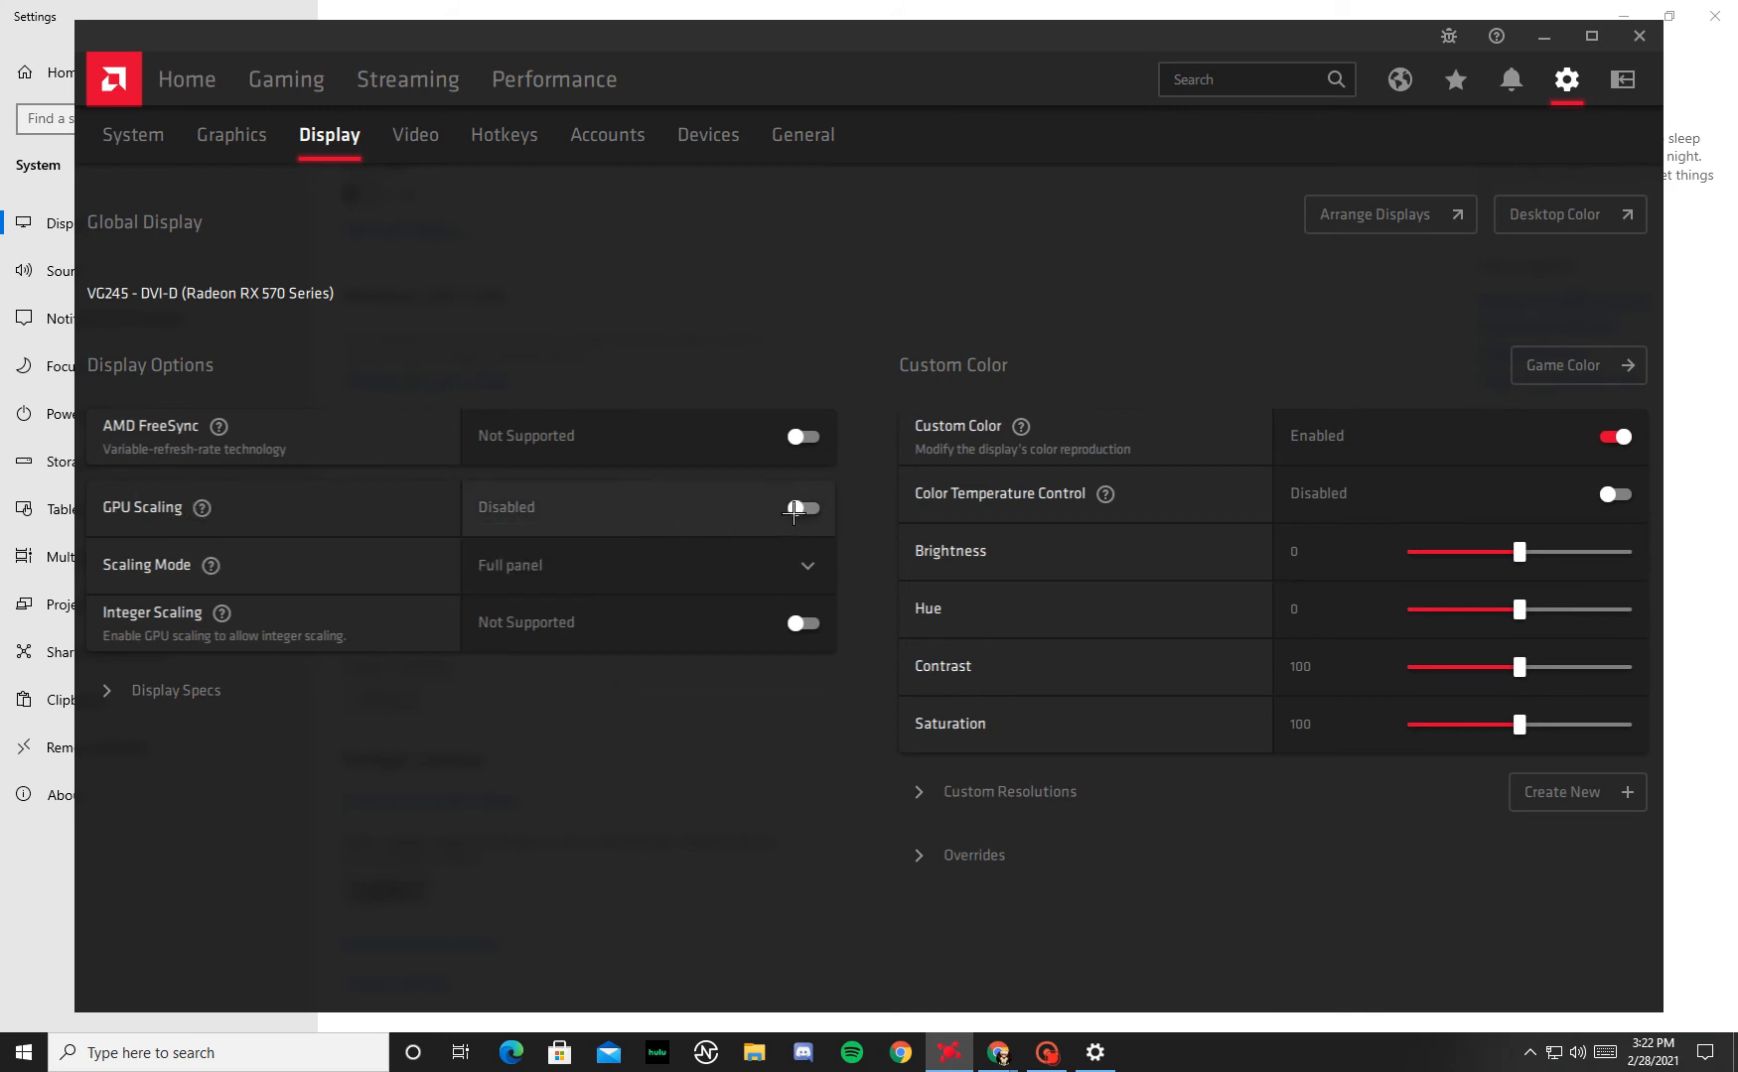
{"action": "mouse_move", "coordinate": [588, 578]}
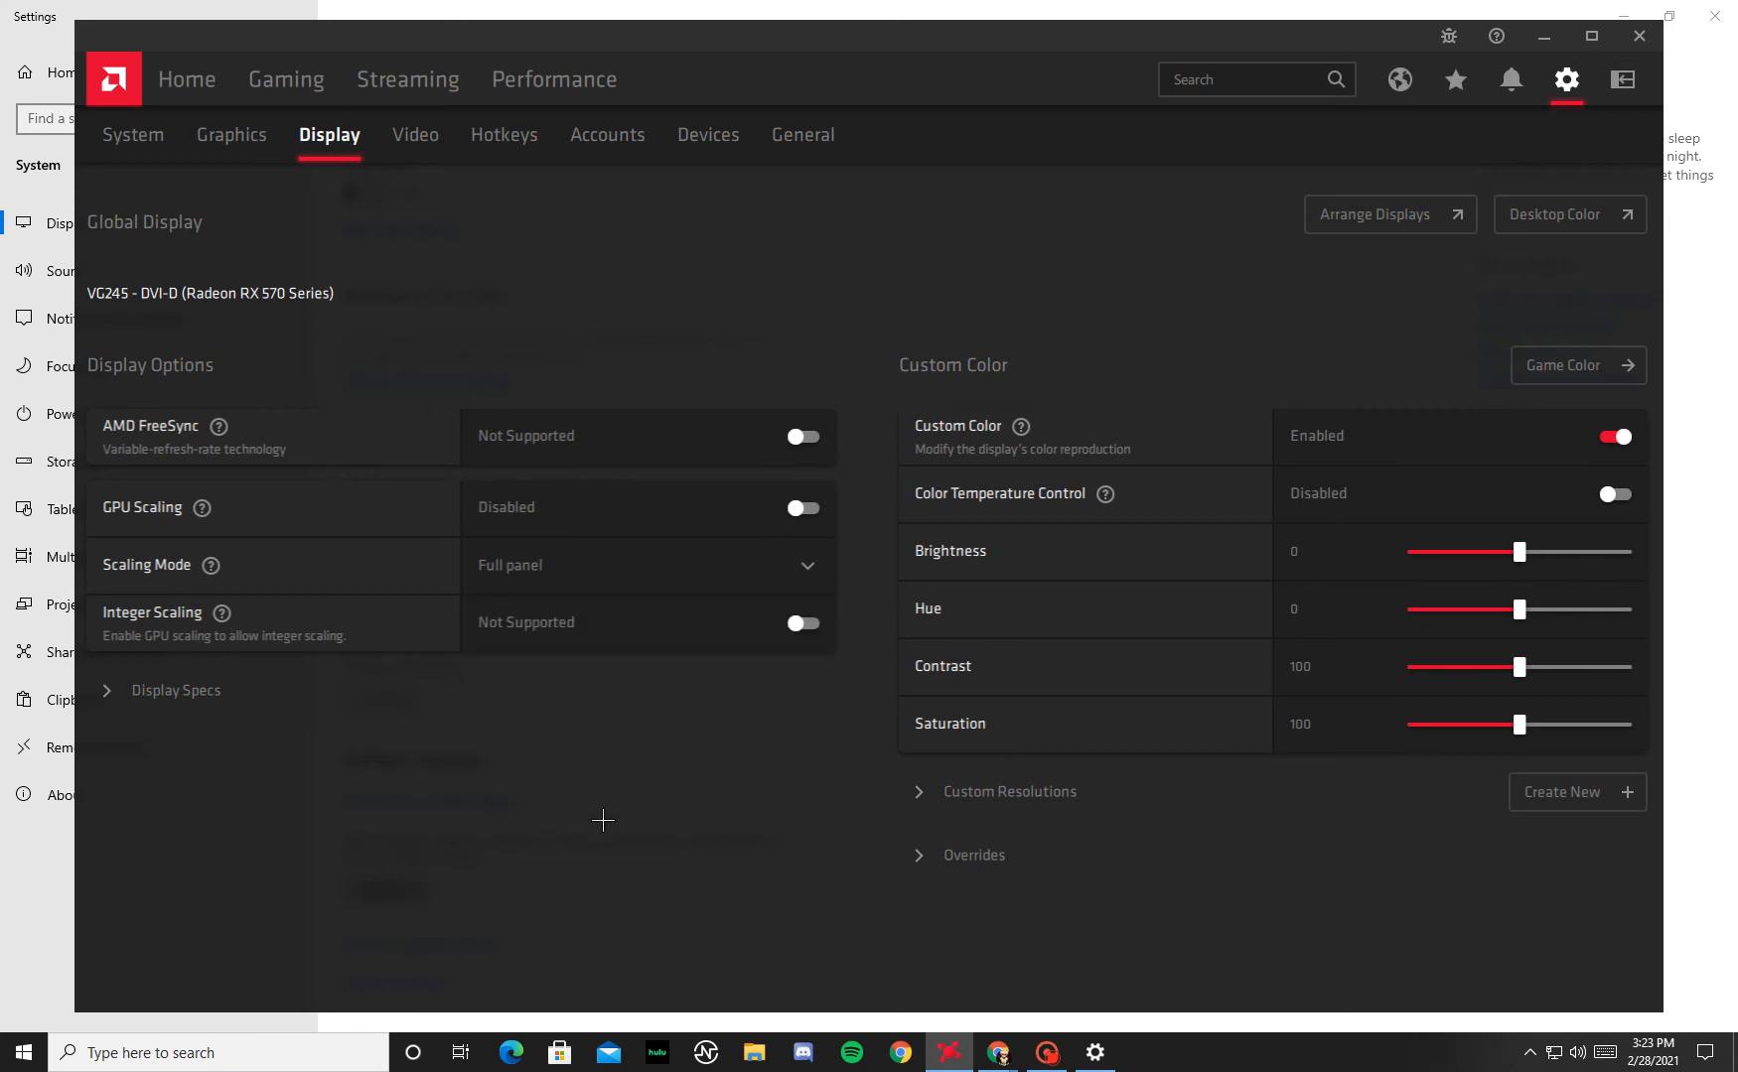
{"action": "mouse_move", "coordinate": [1103, 1021]}
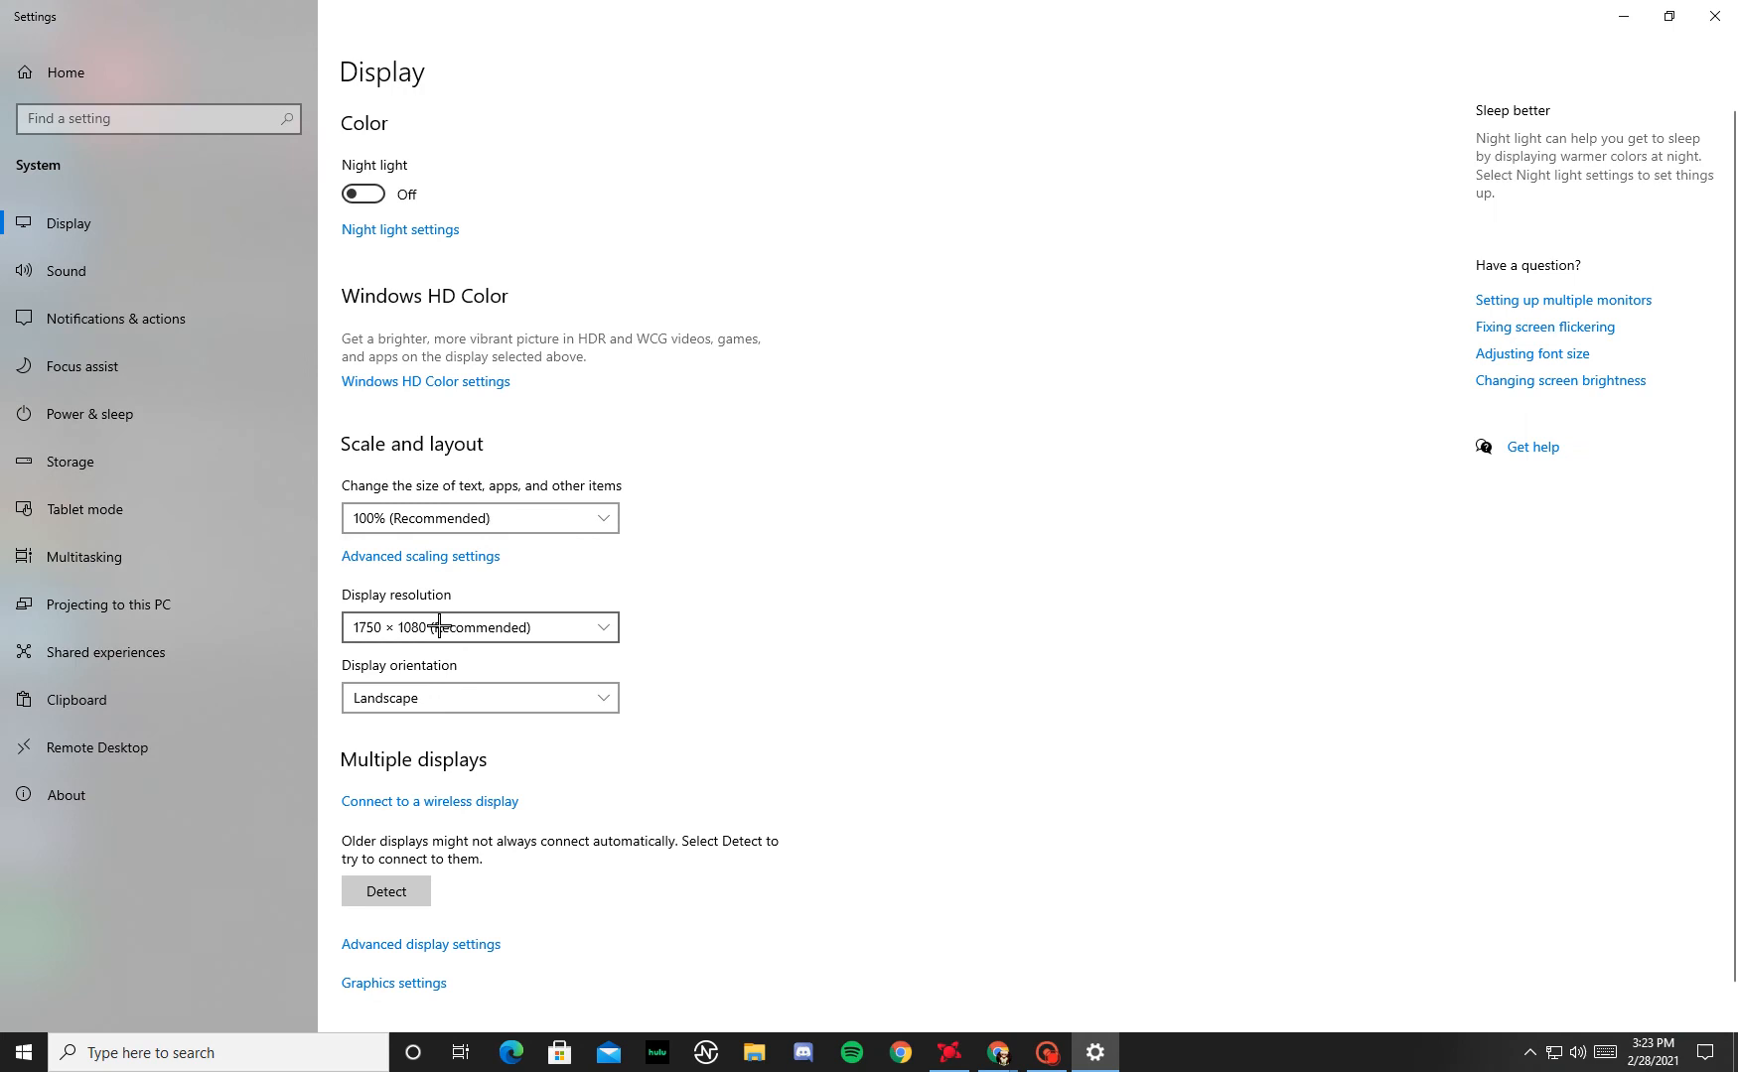
{"action": "left_click", "coordinate": [478, 628]}
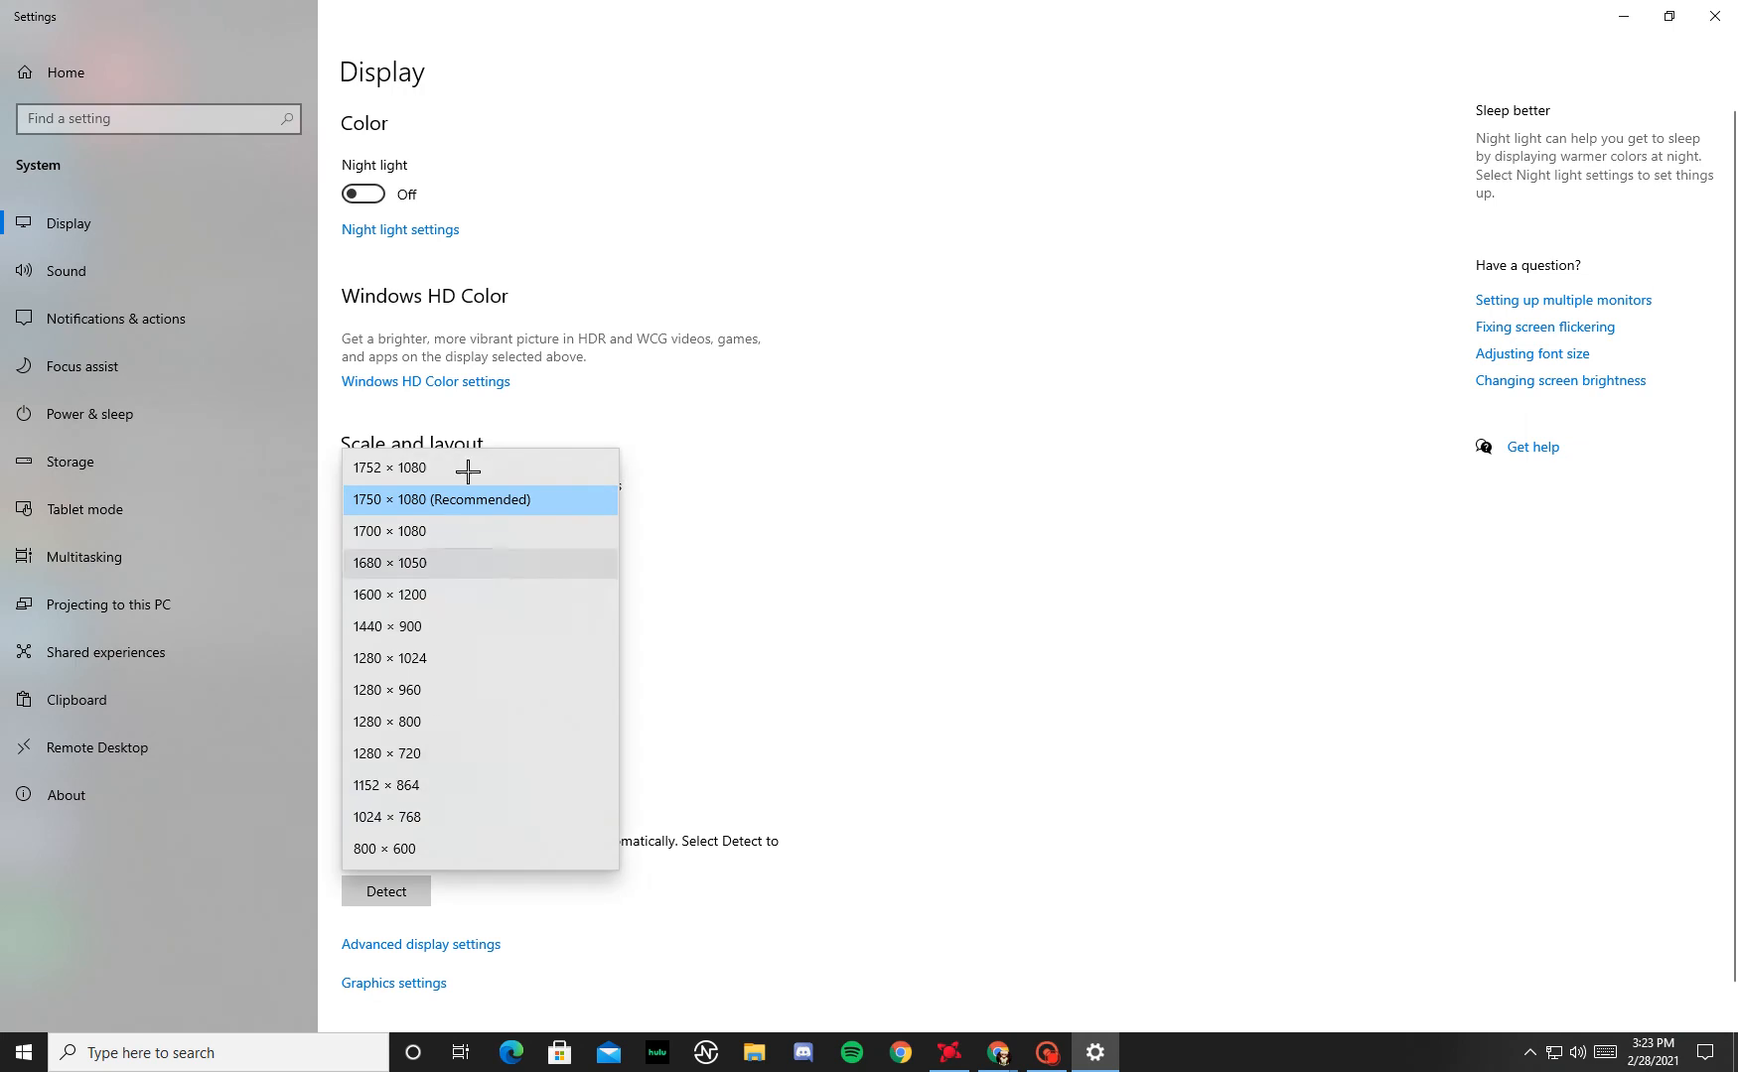
{"action": "mouse_move", "coordinate": [552, 721]}
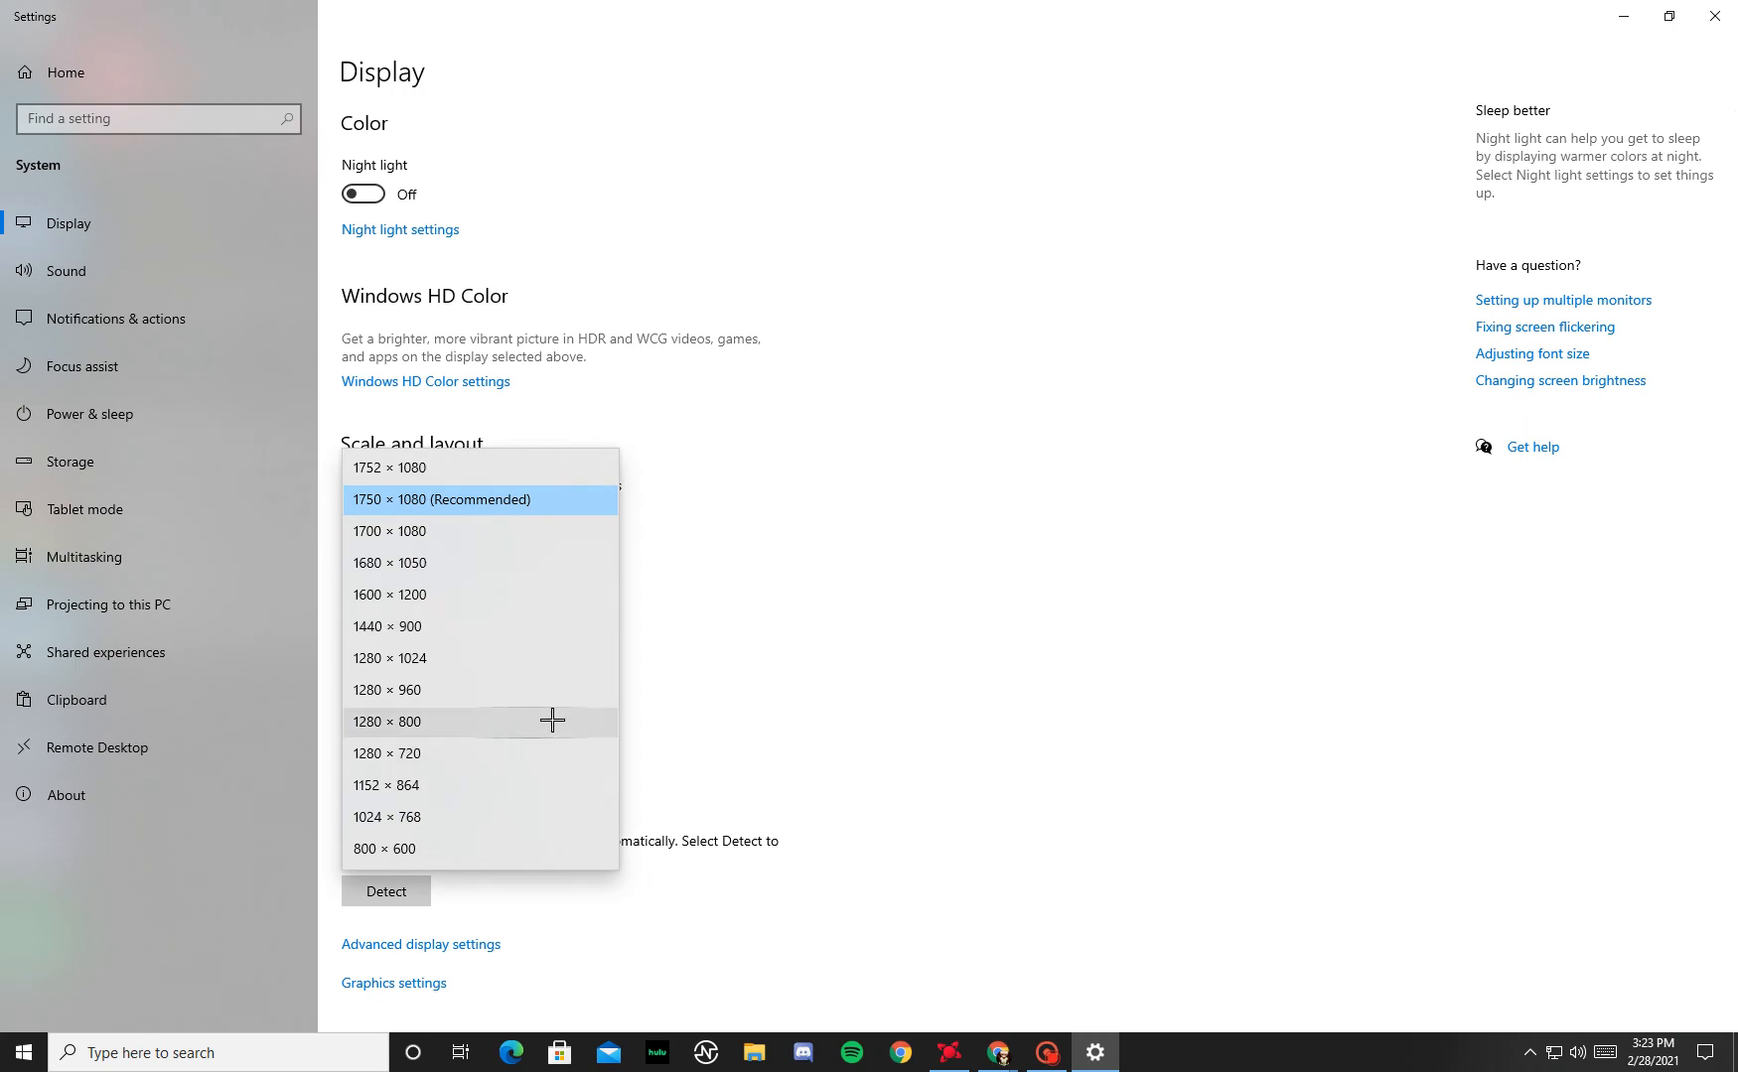
{"action": "left_click", "coordinate": [479, 501]}
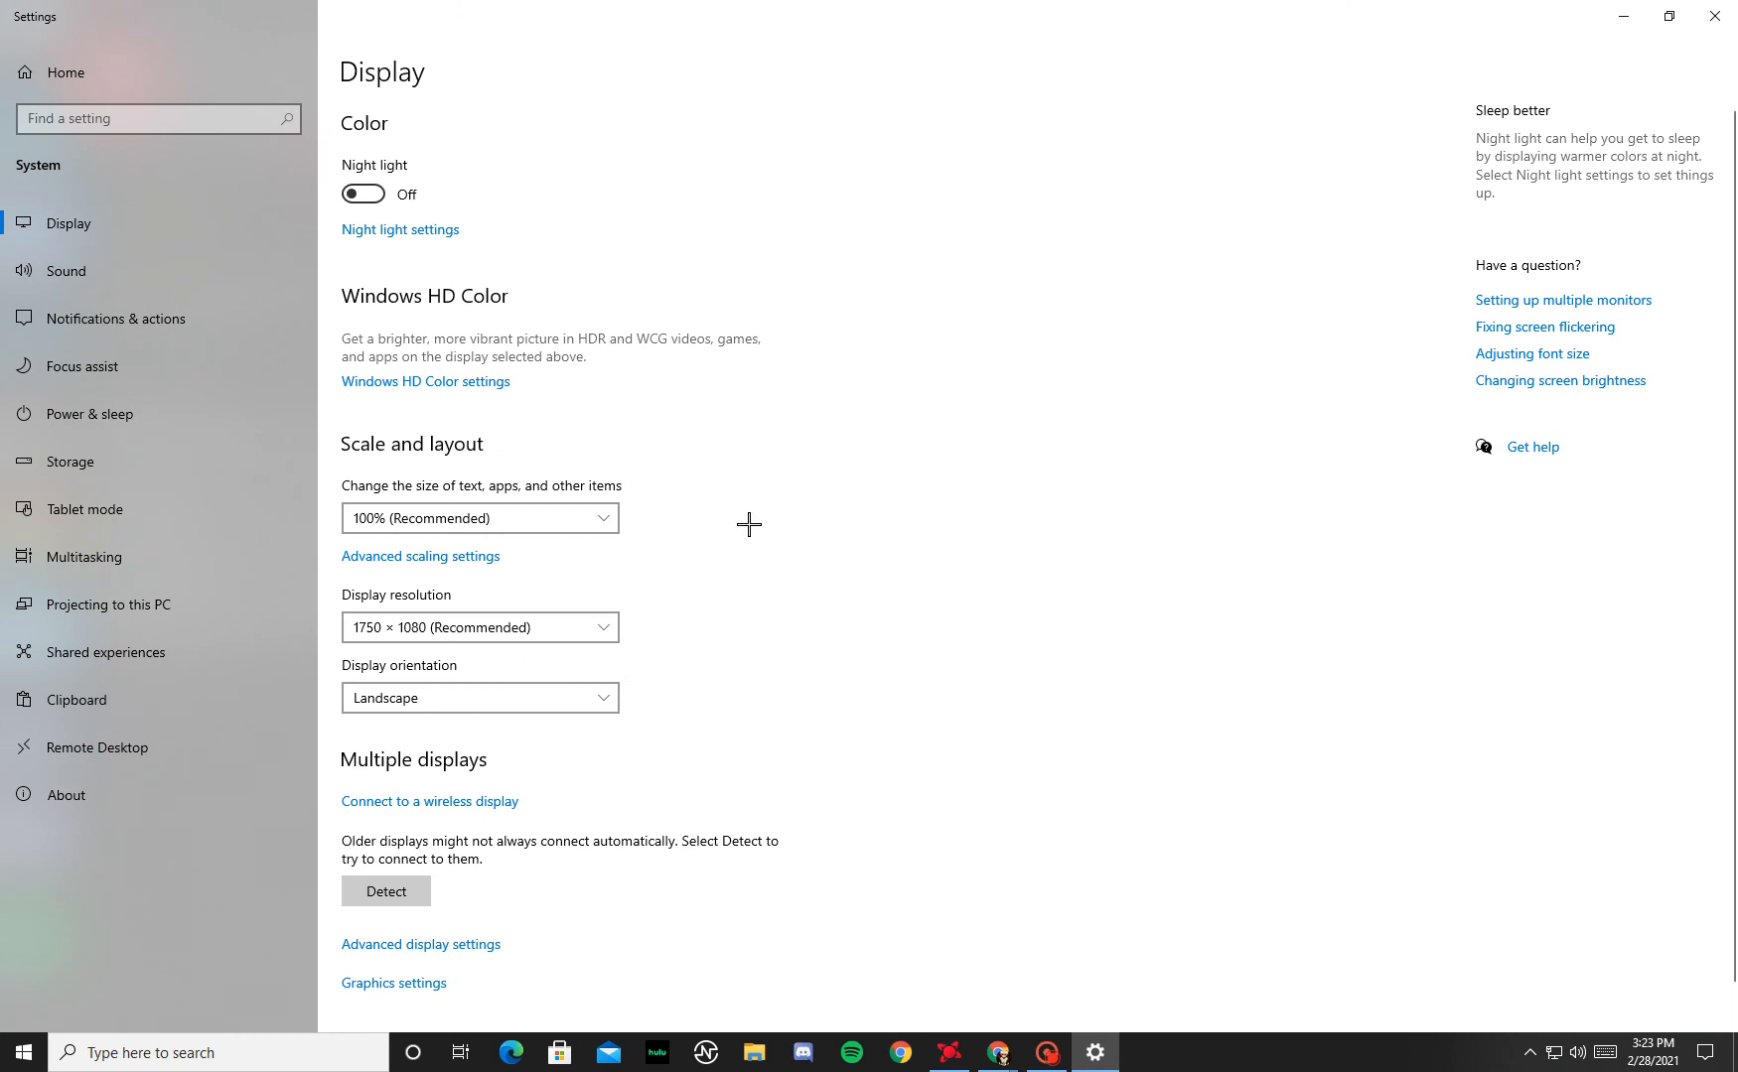
{"action": "mouse_move", "coordinate": [367, 32]}
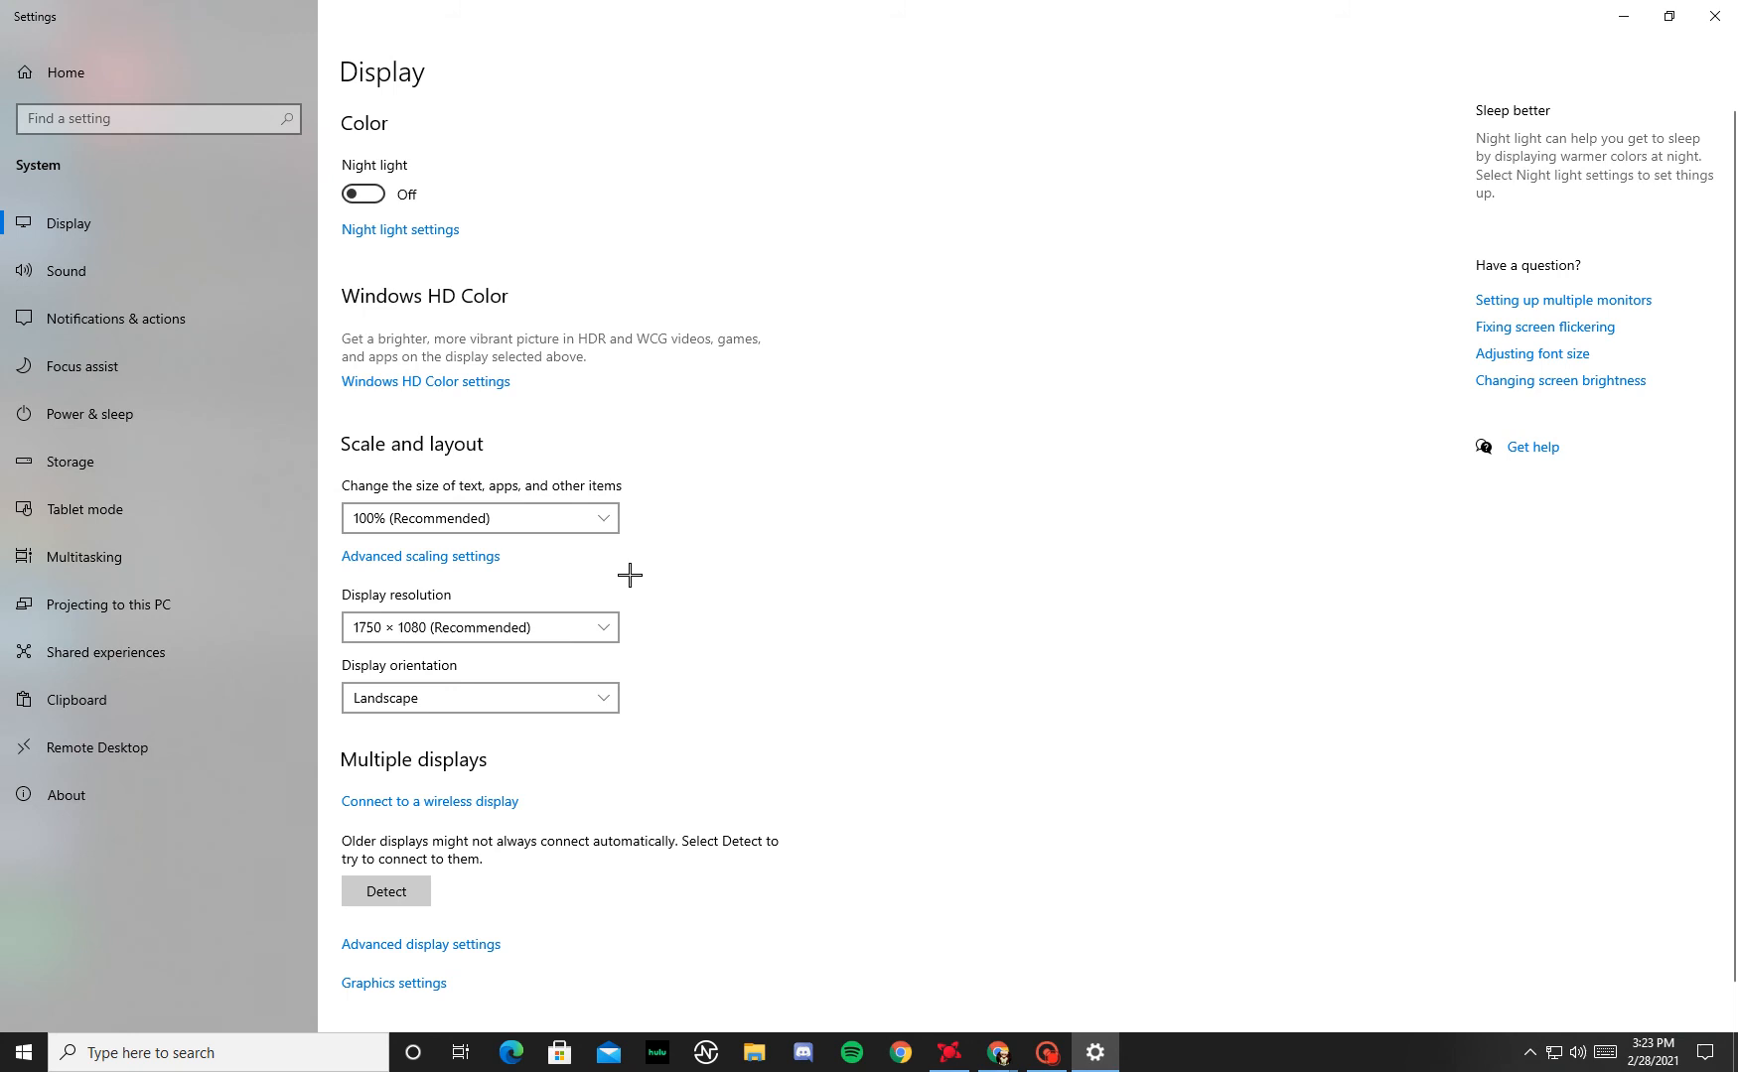
{"action": "mouse_move", "coordinate": [880, 558]}
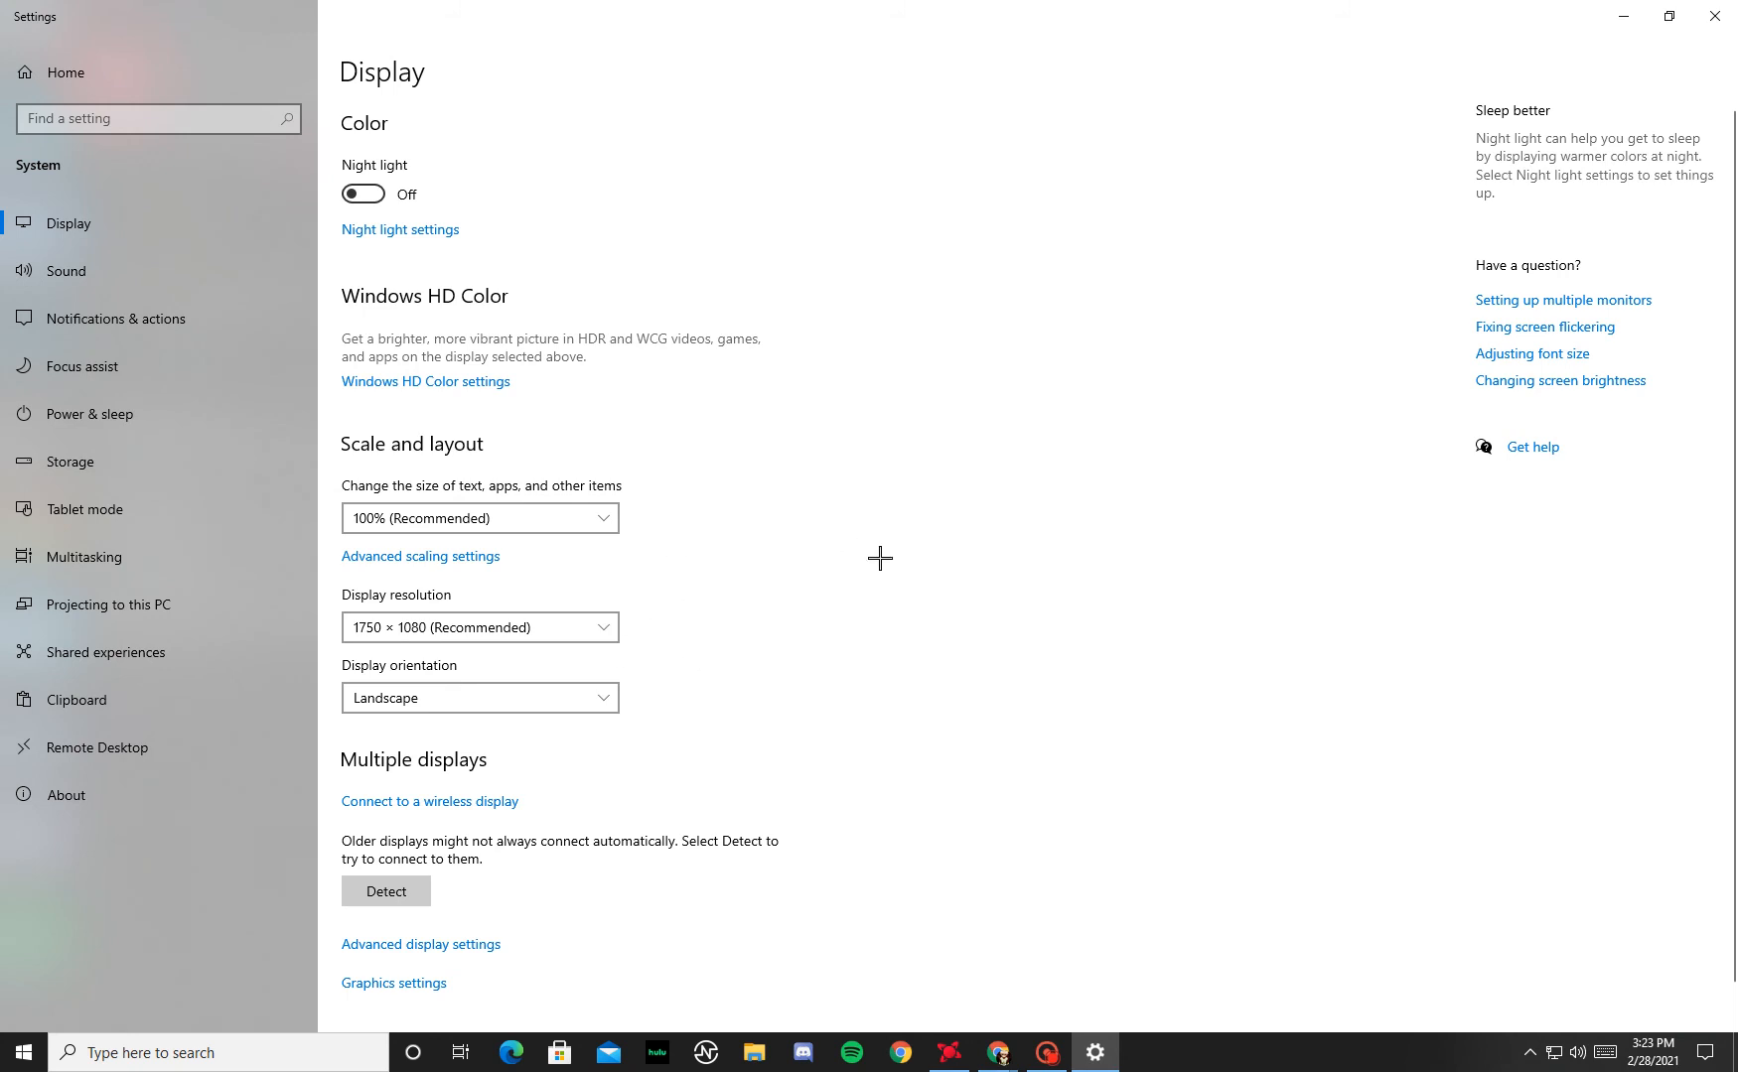
{"action": "mouse_move", "coordinate": [437, 627]}
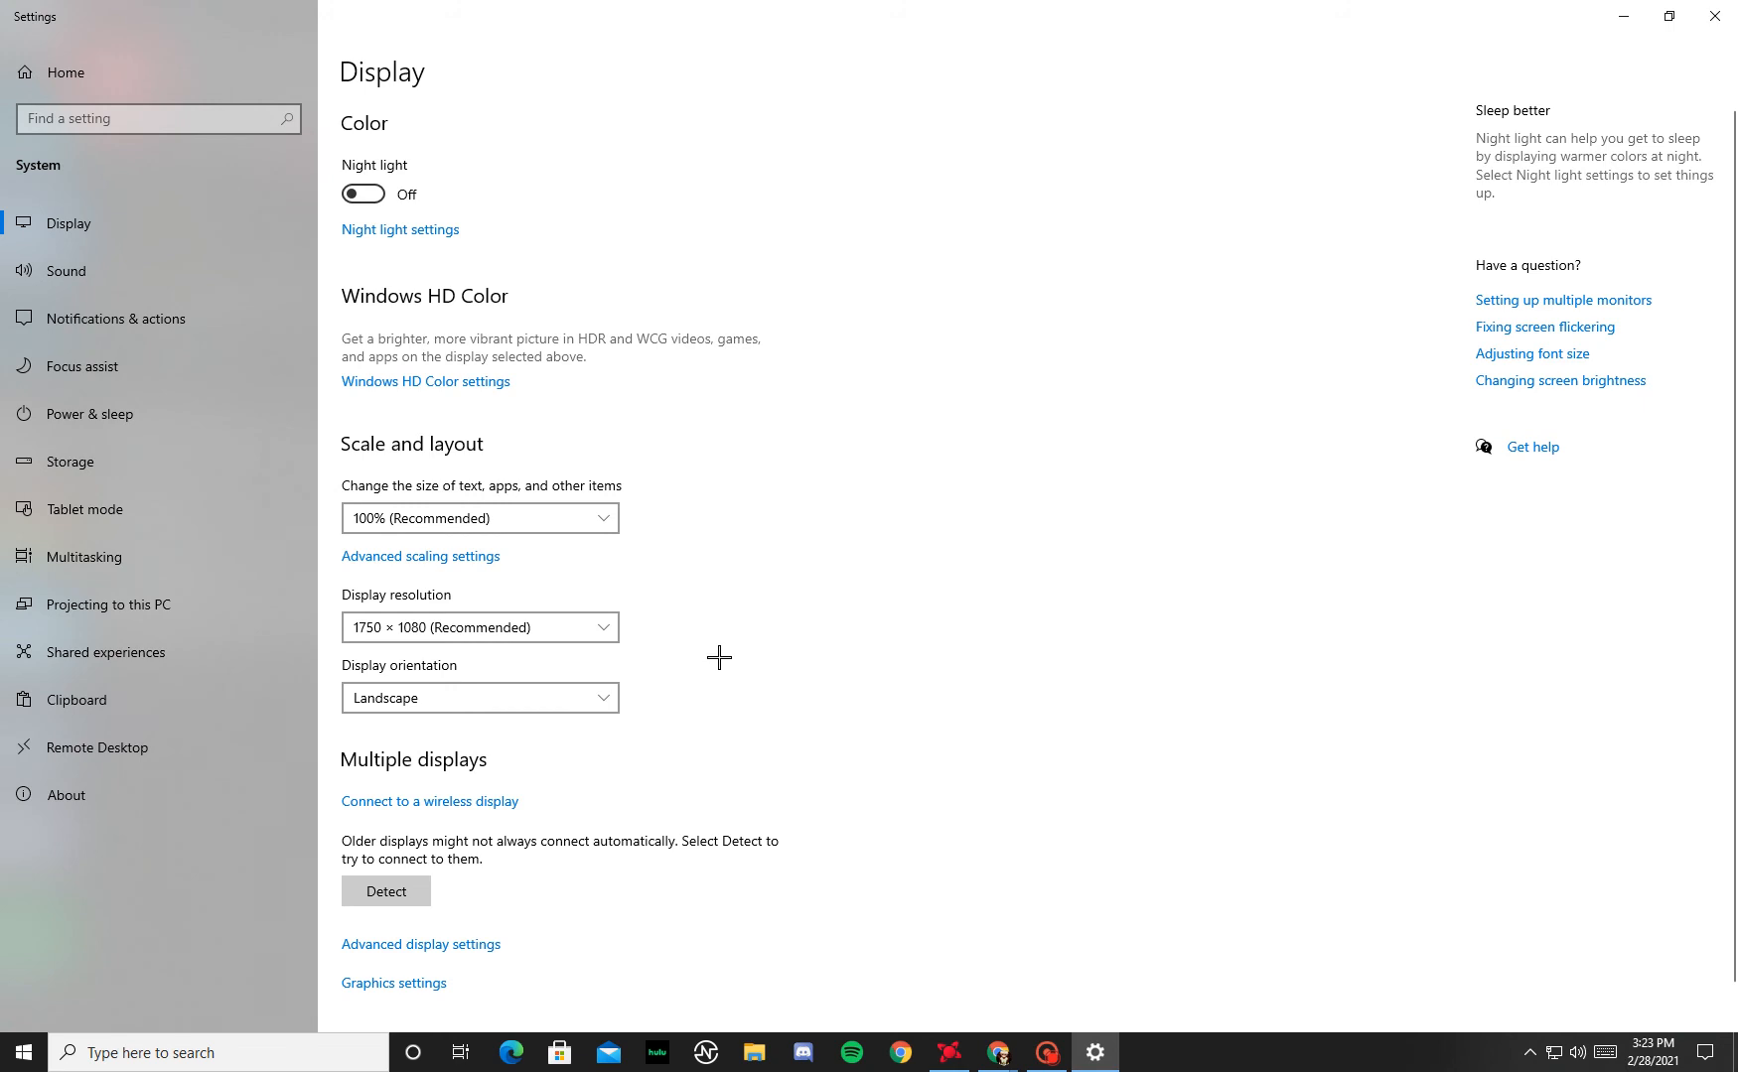
{"action": "mouse_move", "coordinate": [715, 655]}
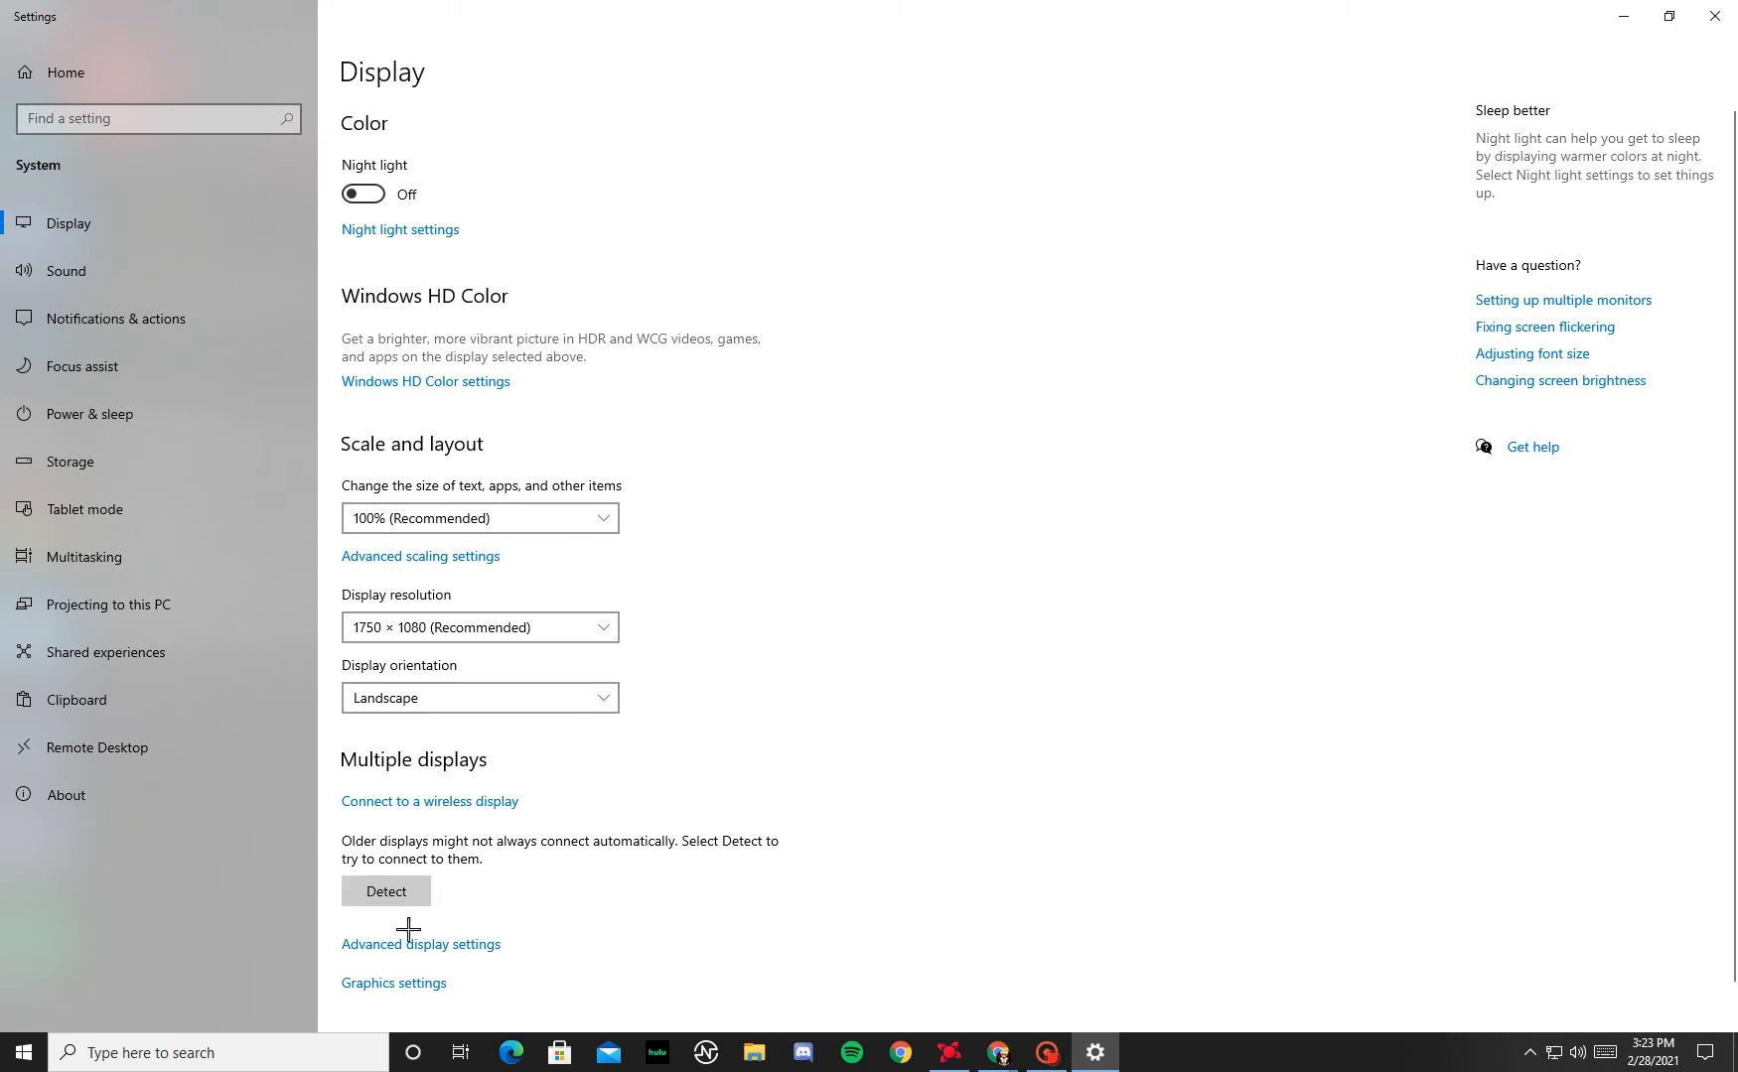
- Go to Advanced display settings for the VG245 at 1750 × 1080, 60 Hz
{"action": "left_click", "coordinate": [419, 944]}
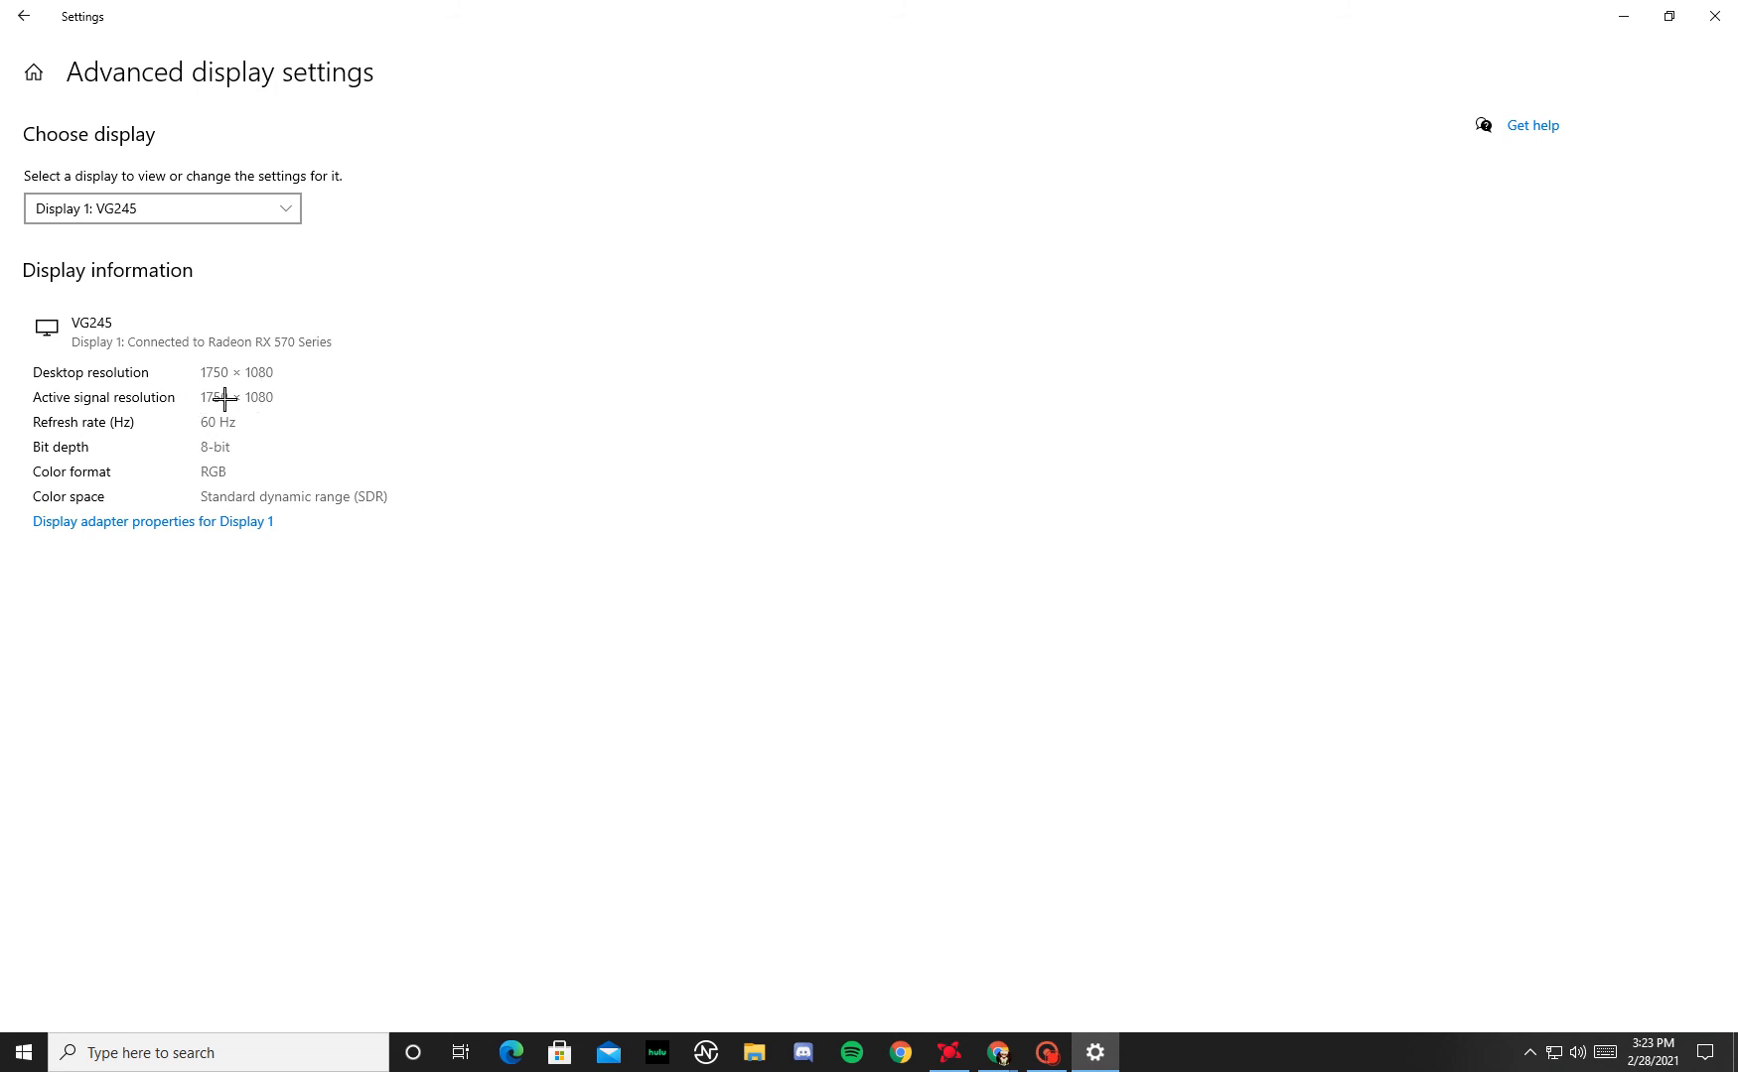
{"action": "mouse_move", "coordinate": [155, 508]}
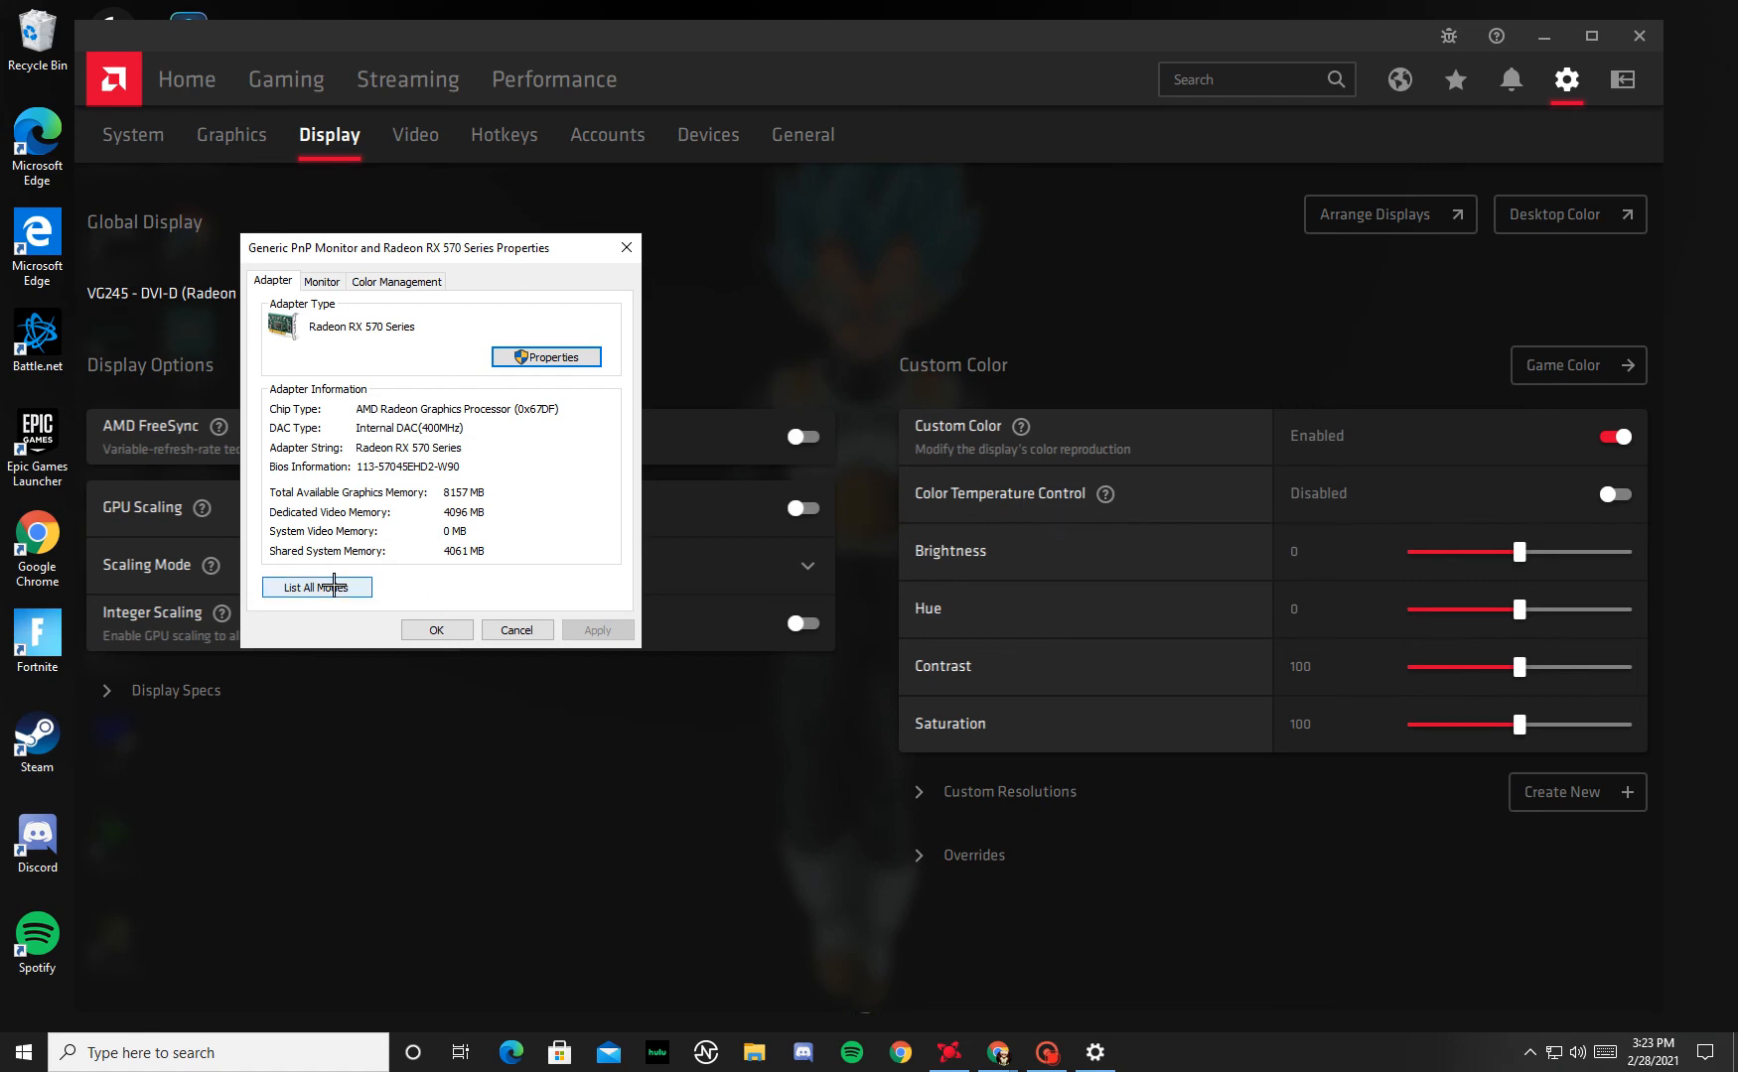
- From List All Modes, apply 1750 by 1080 True Color 60 Hertz and keep the changes
{"action": "left_click", "coordinate": [316, 588]}
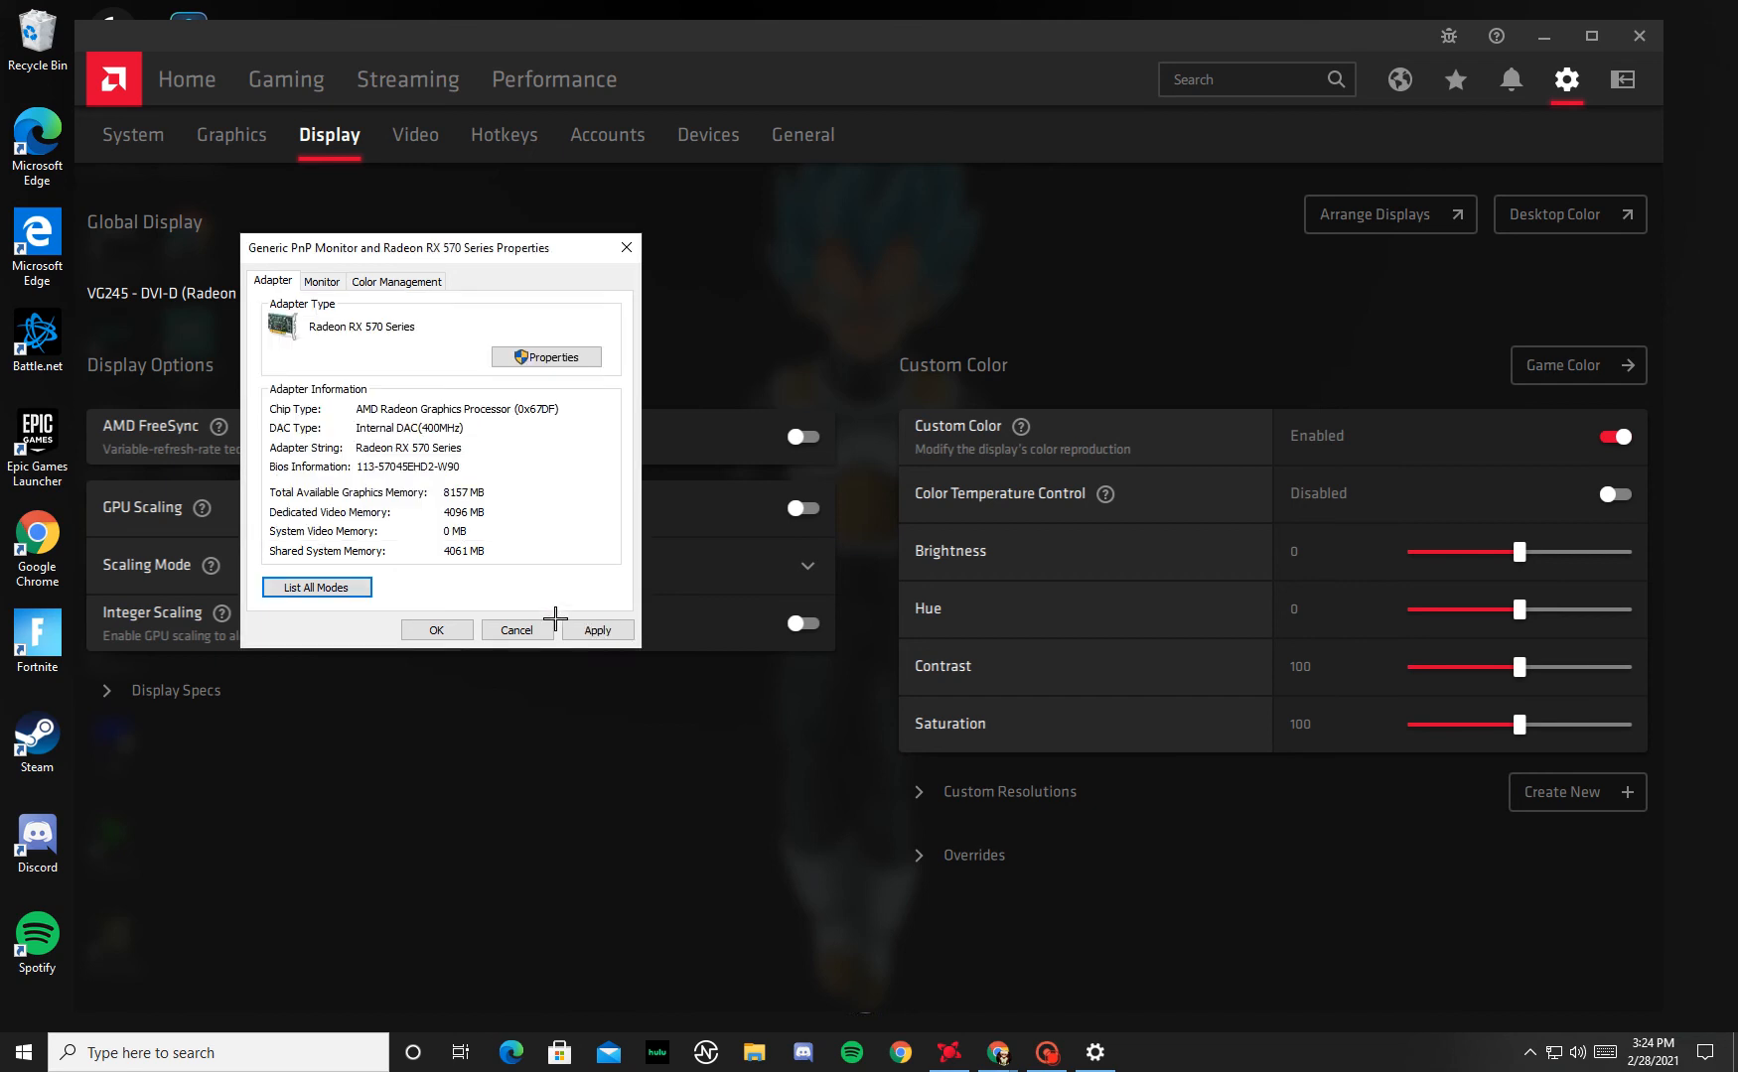
{"action": "left_click", "coordinate": [596, 629]}
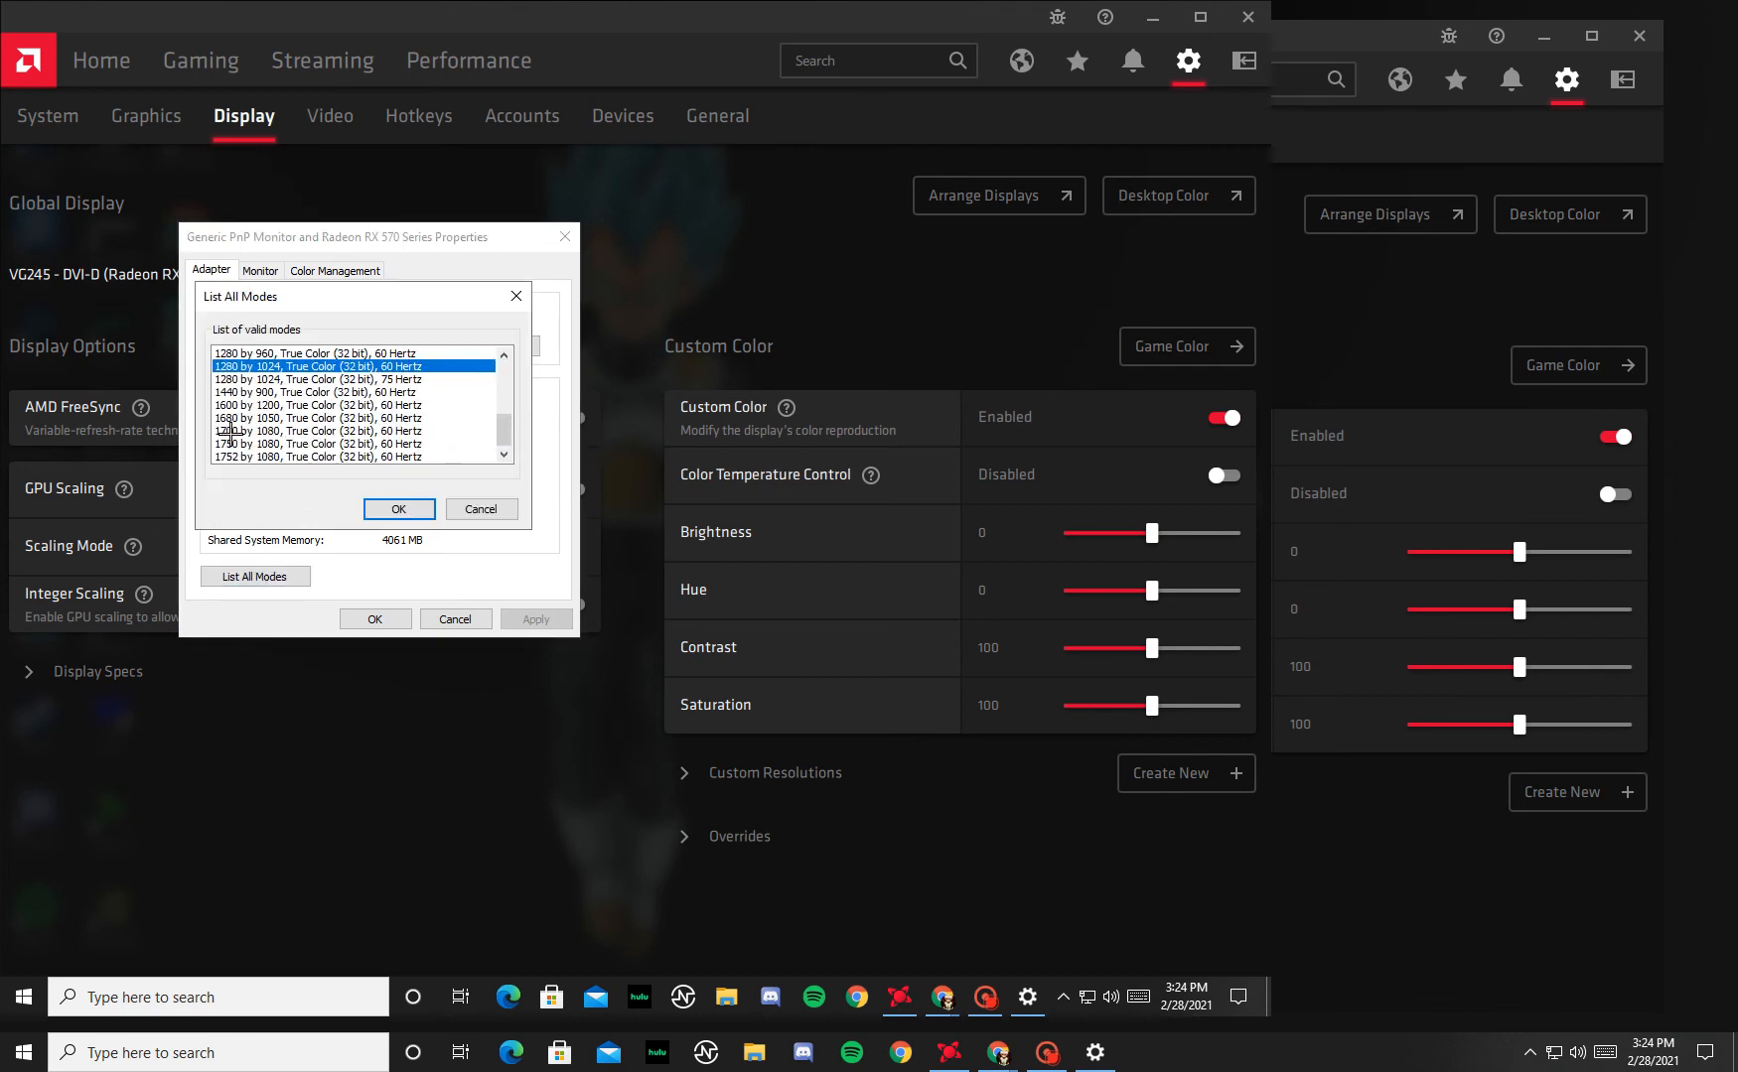
{"action": "left_click", "coordinate": [356, 445]}
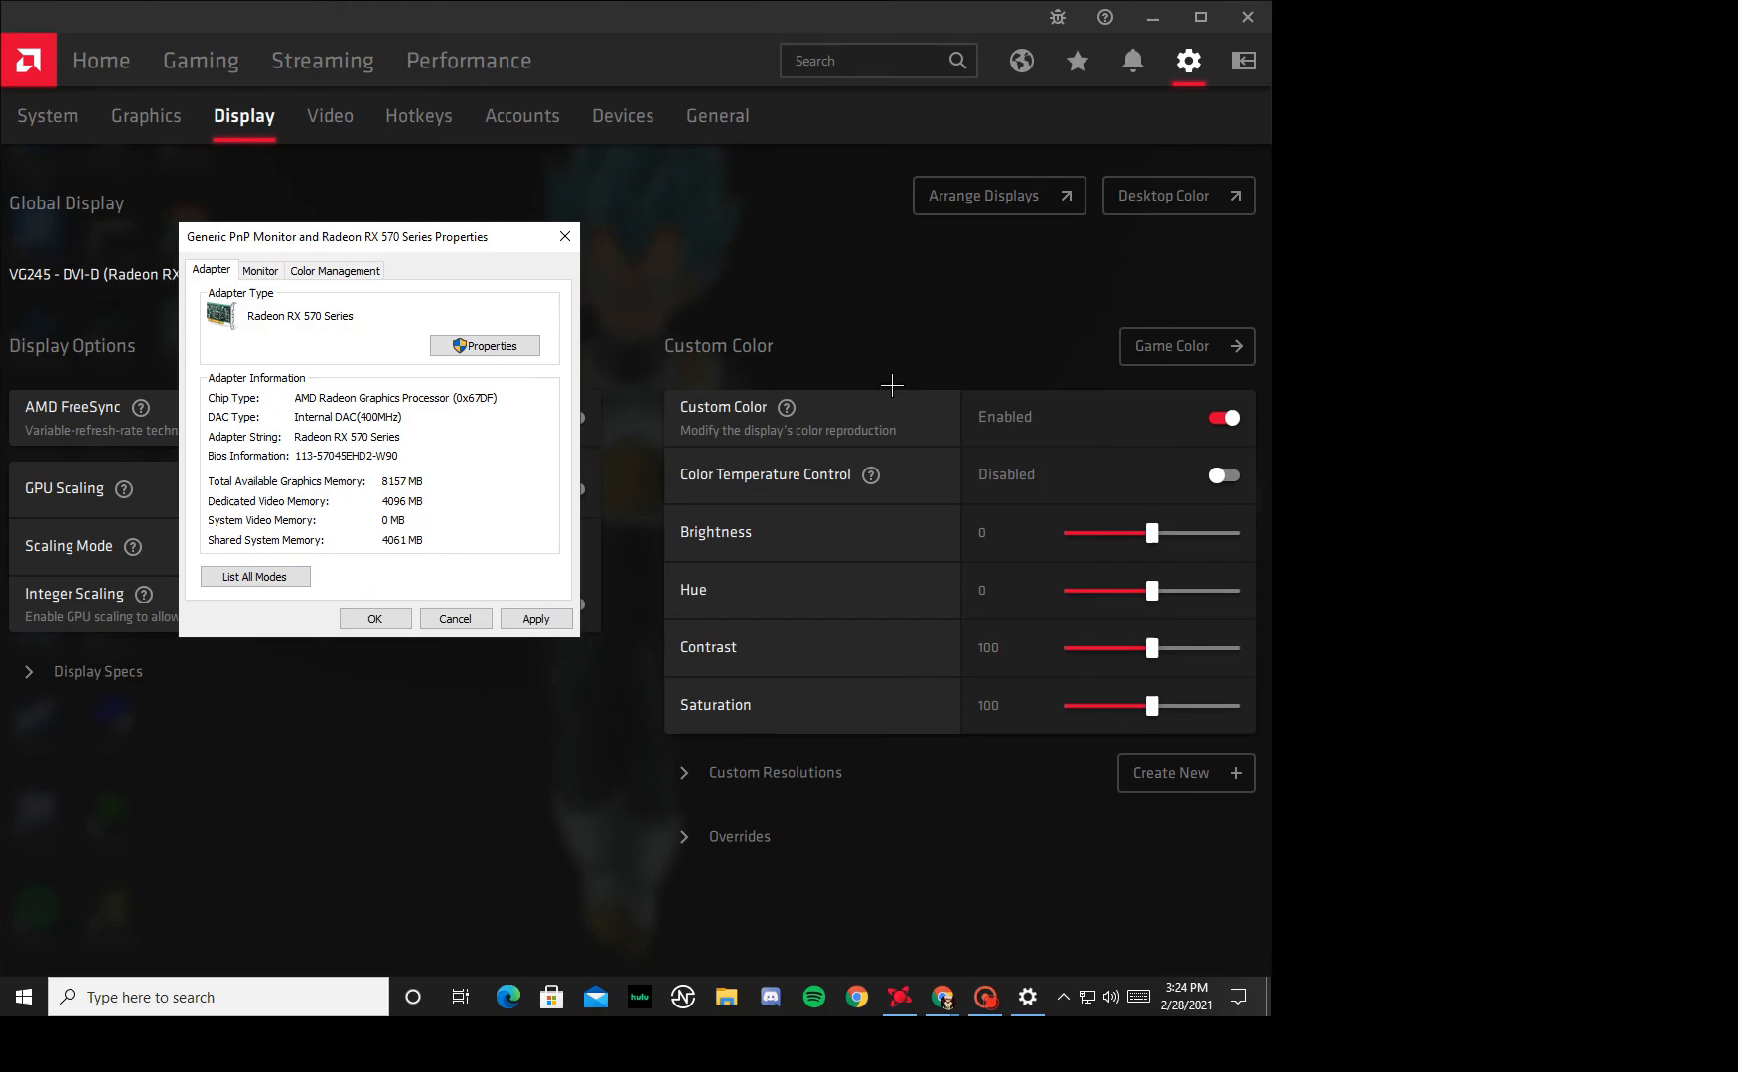
{"action": "left_click", "coordinate": [534, 617]}
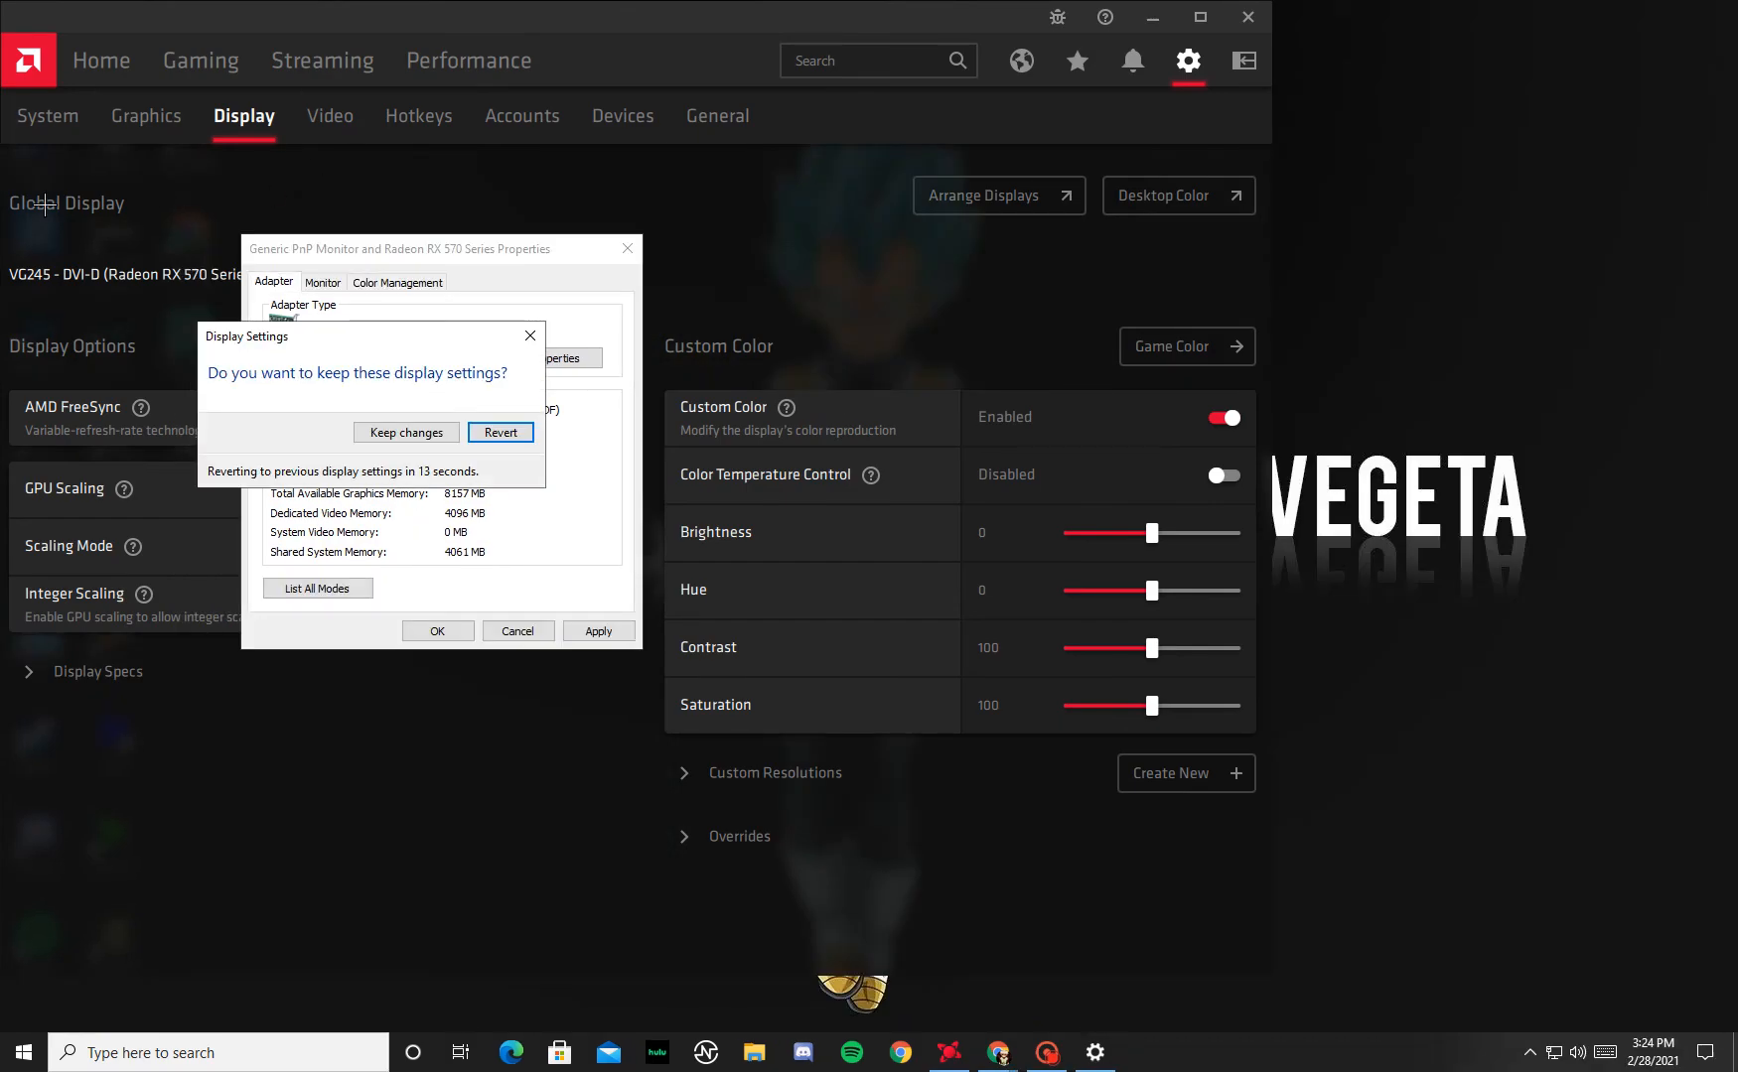
{"action": "left_click", "coordinate": [500, 433]}
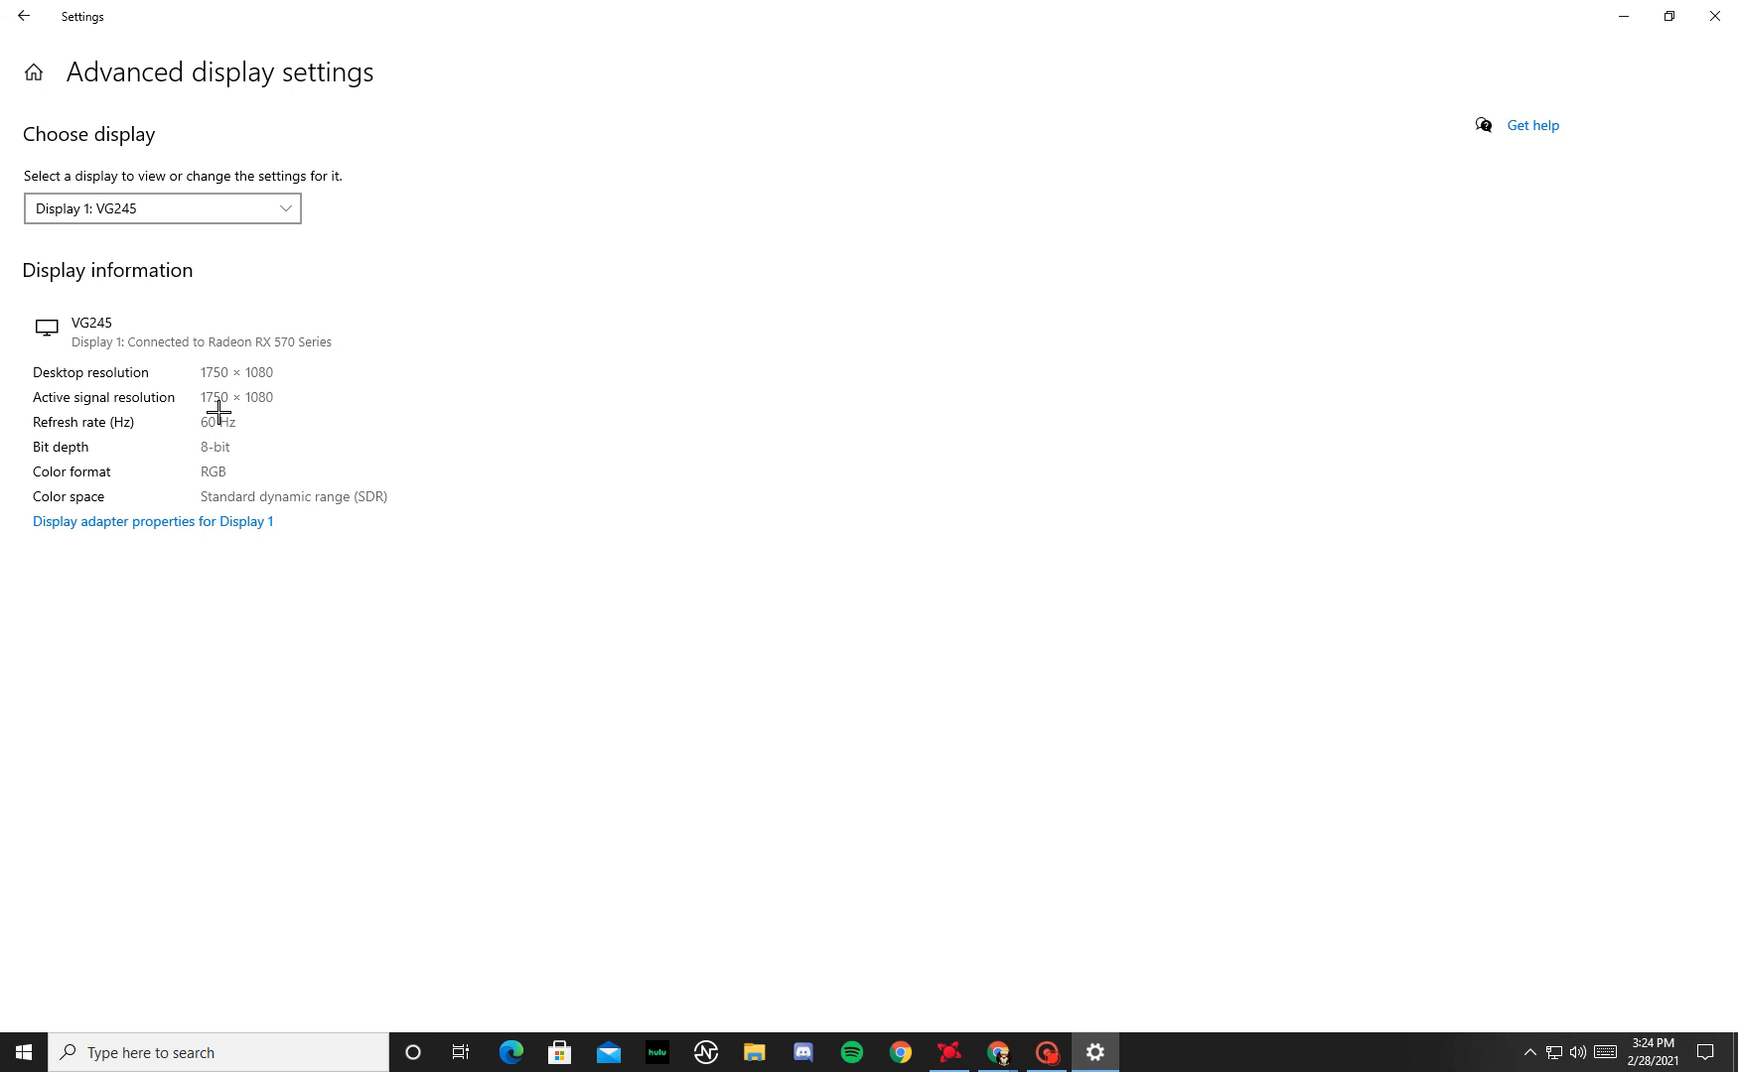
{"action": "mouse_move", "coordinate": [248, 377]}
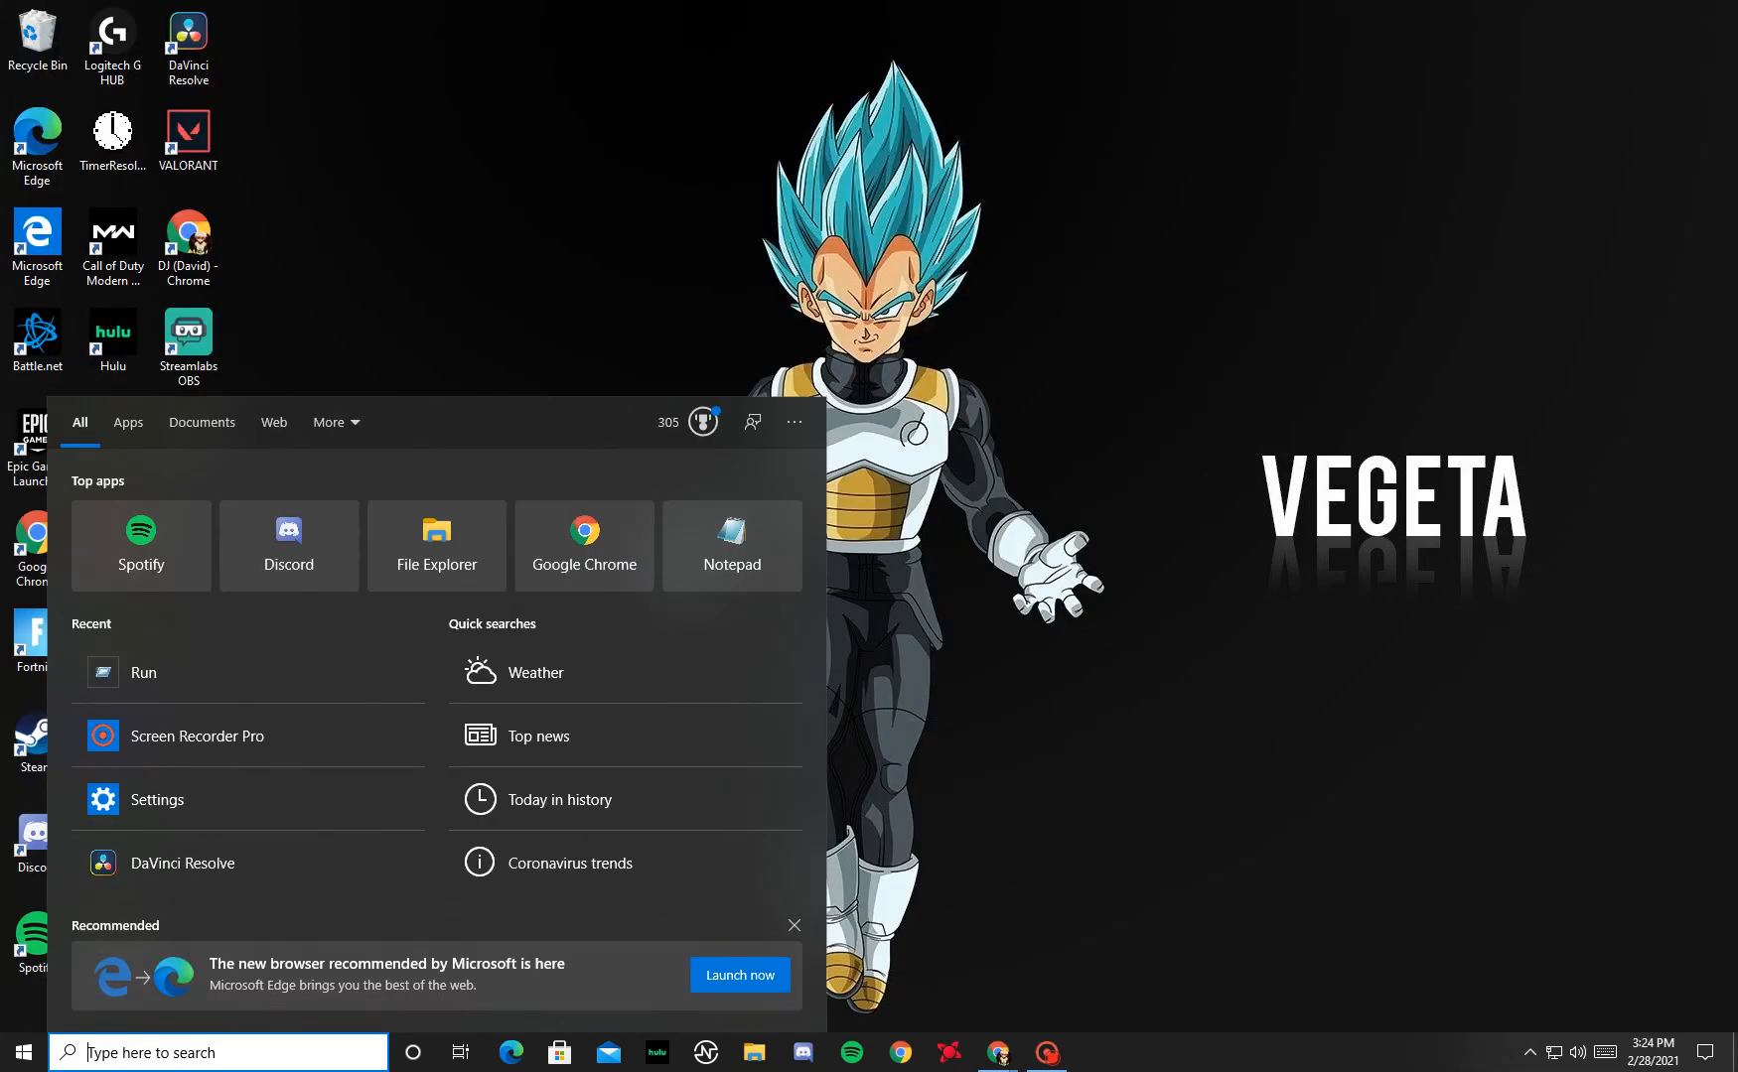
- Browse through AppData\Local\FortniteGame\Saved\Config to the WindowsClient folder
{"action": "type", "text": "r"}
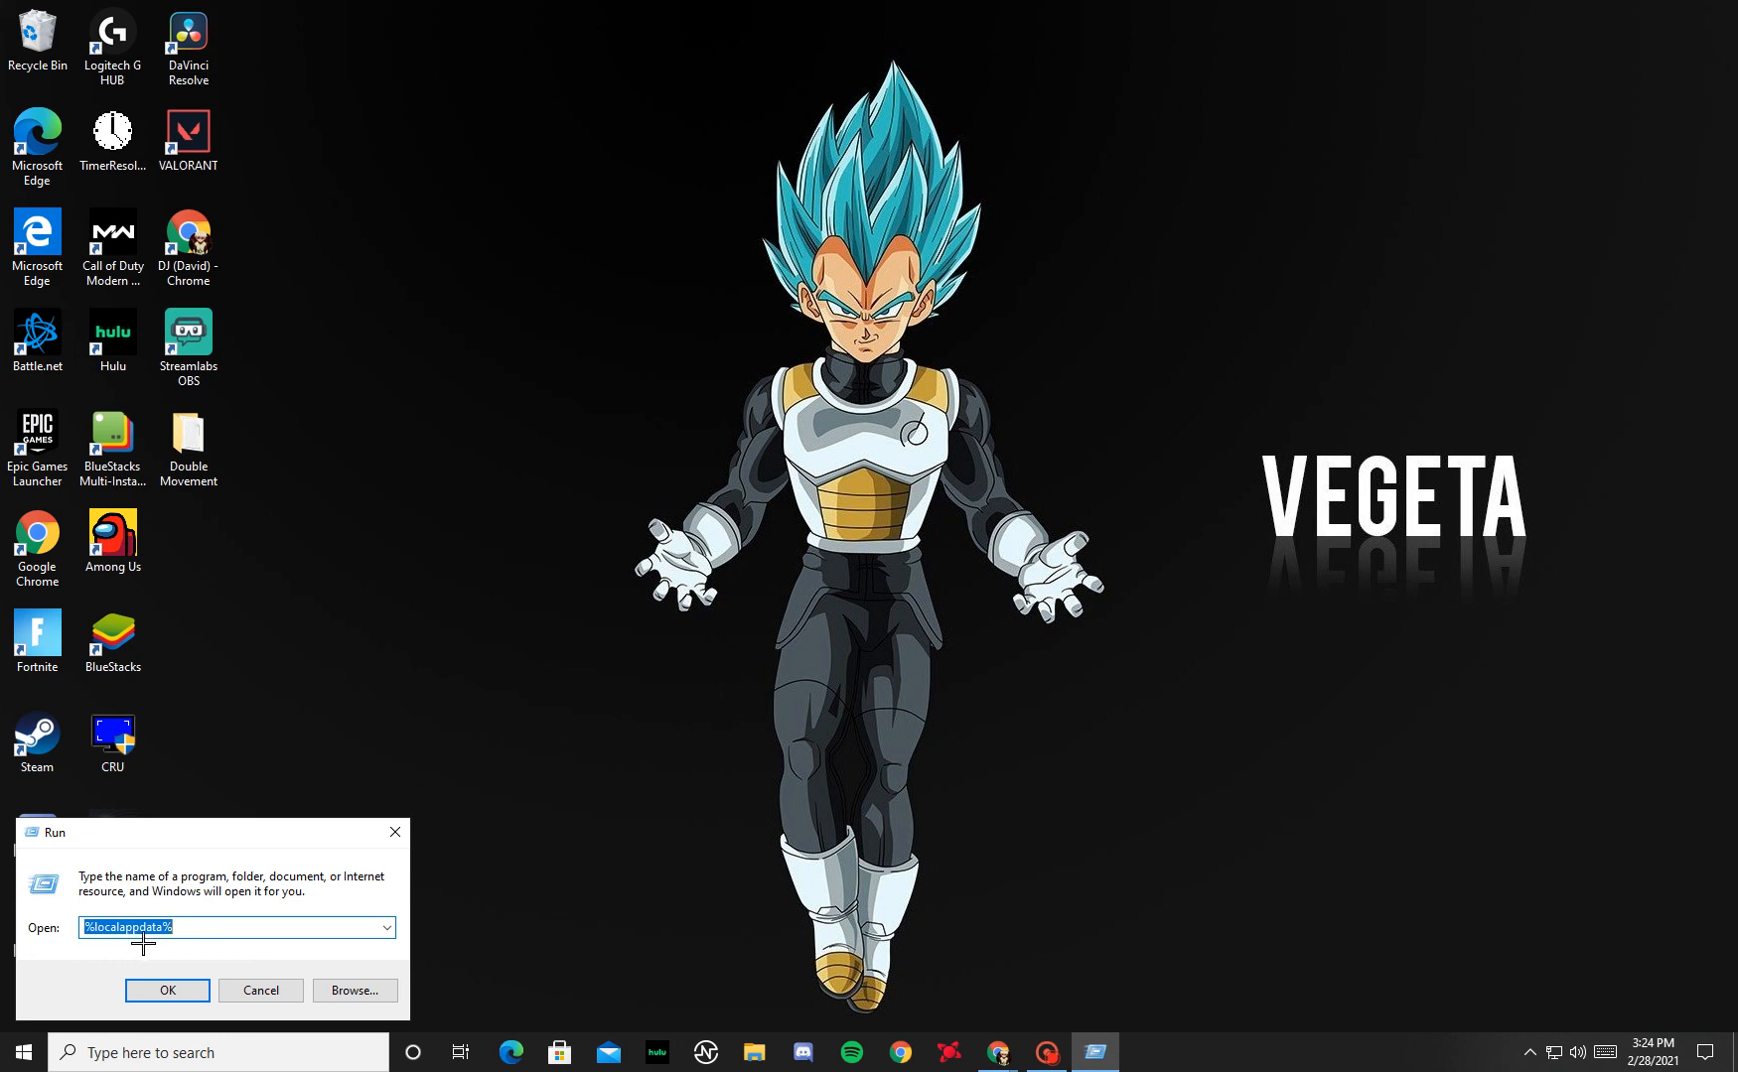
{"action": "left_click", "coordinate": [167, 991]}
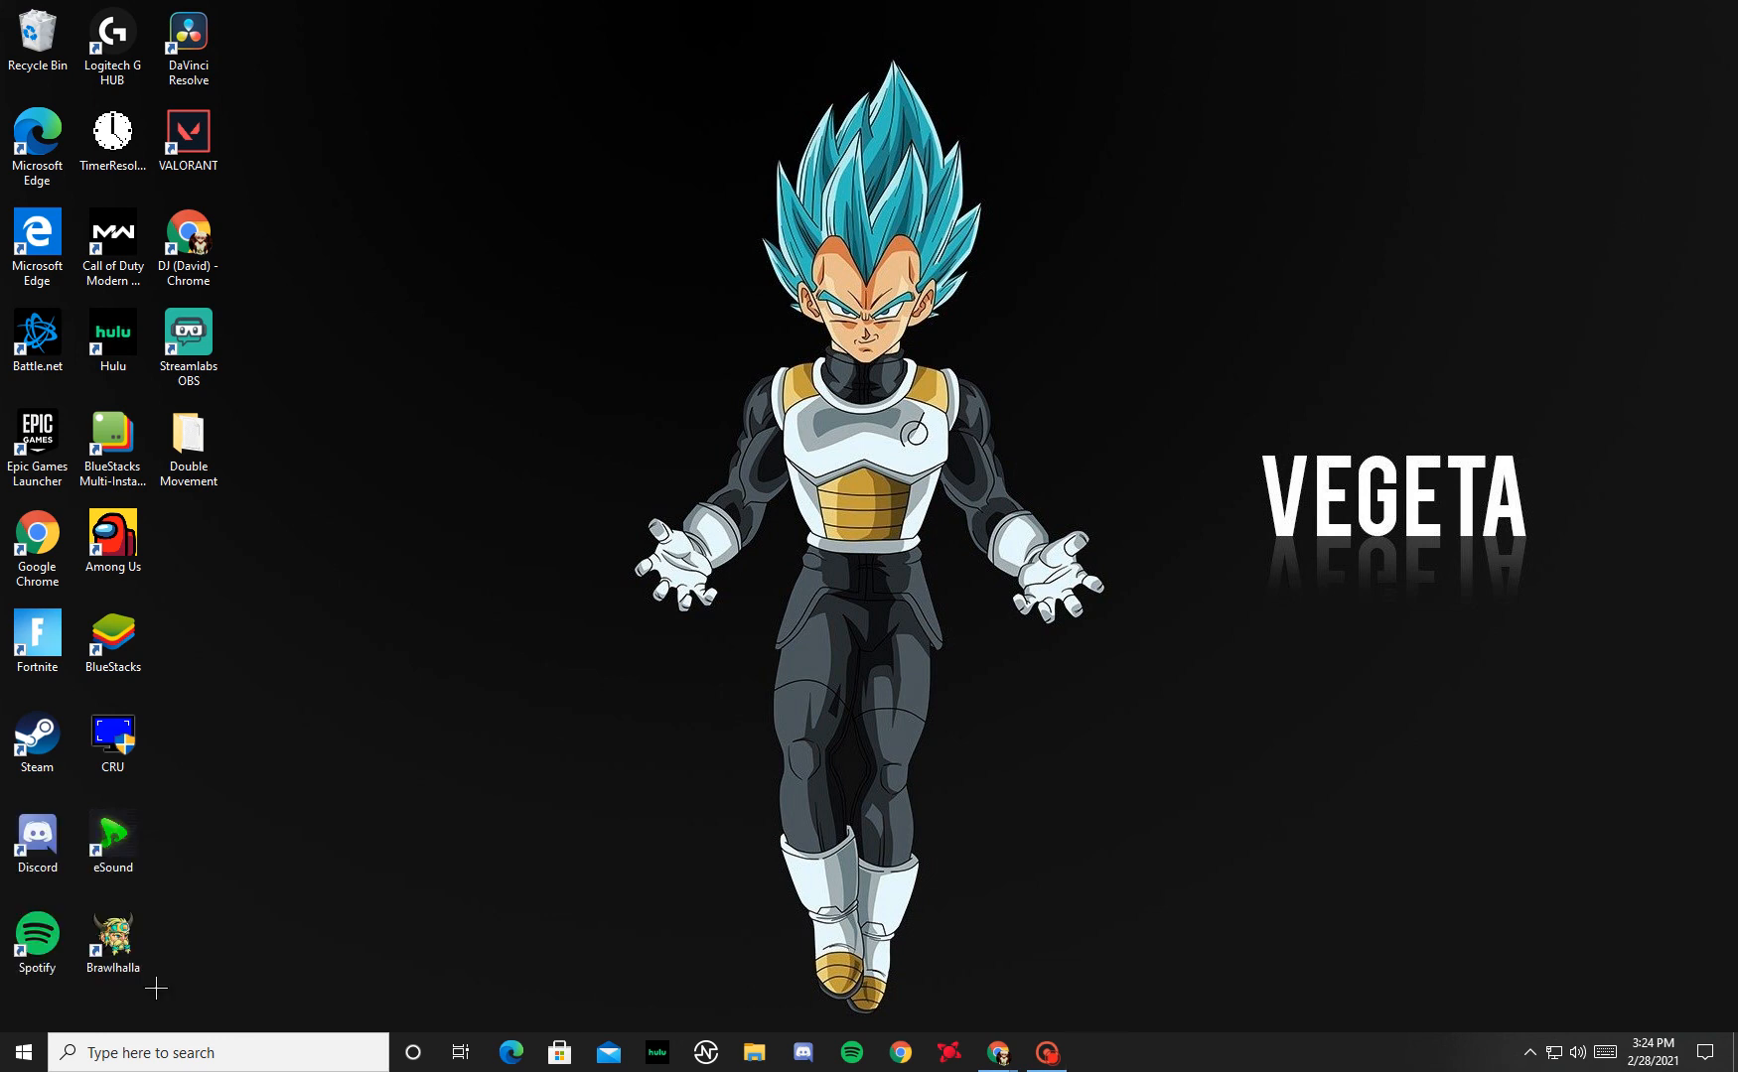
{"action": "left_click", "coordinate": [753, 1052]}
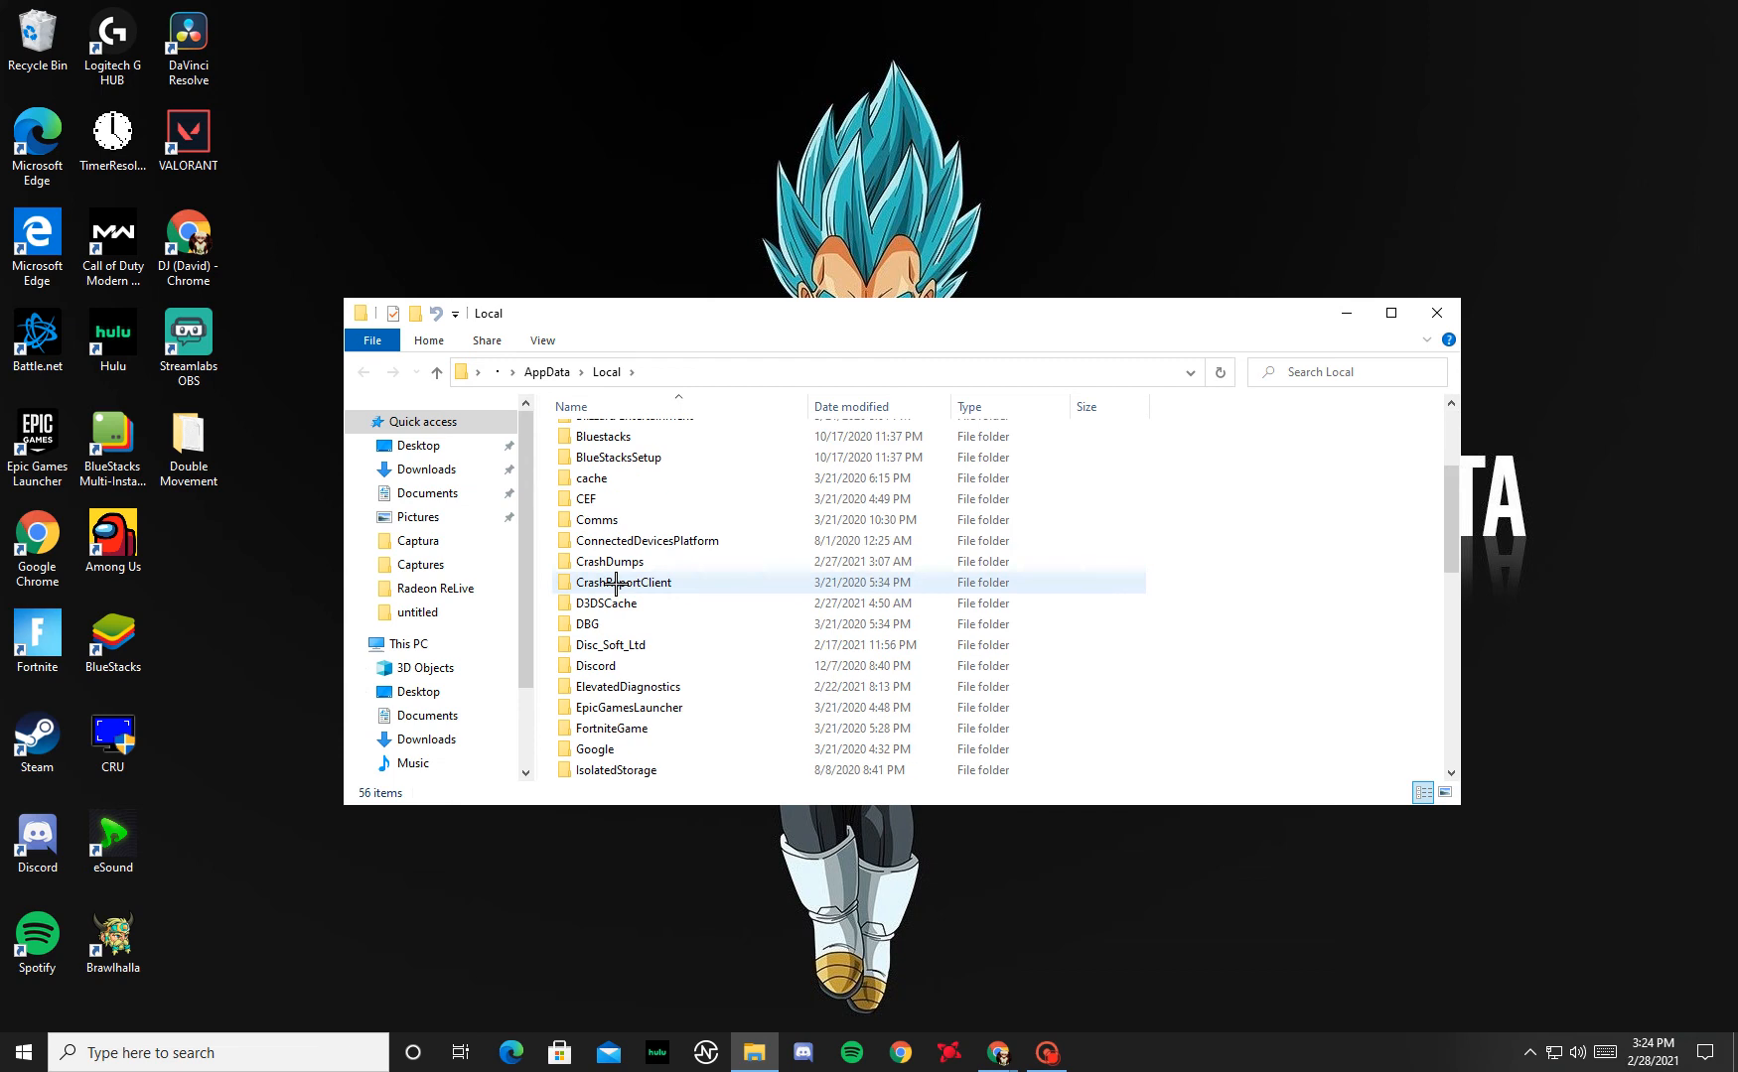
{"action": "double_click", "coordinate": [610, 729]}
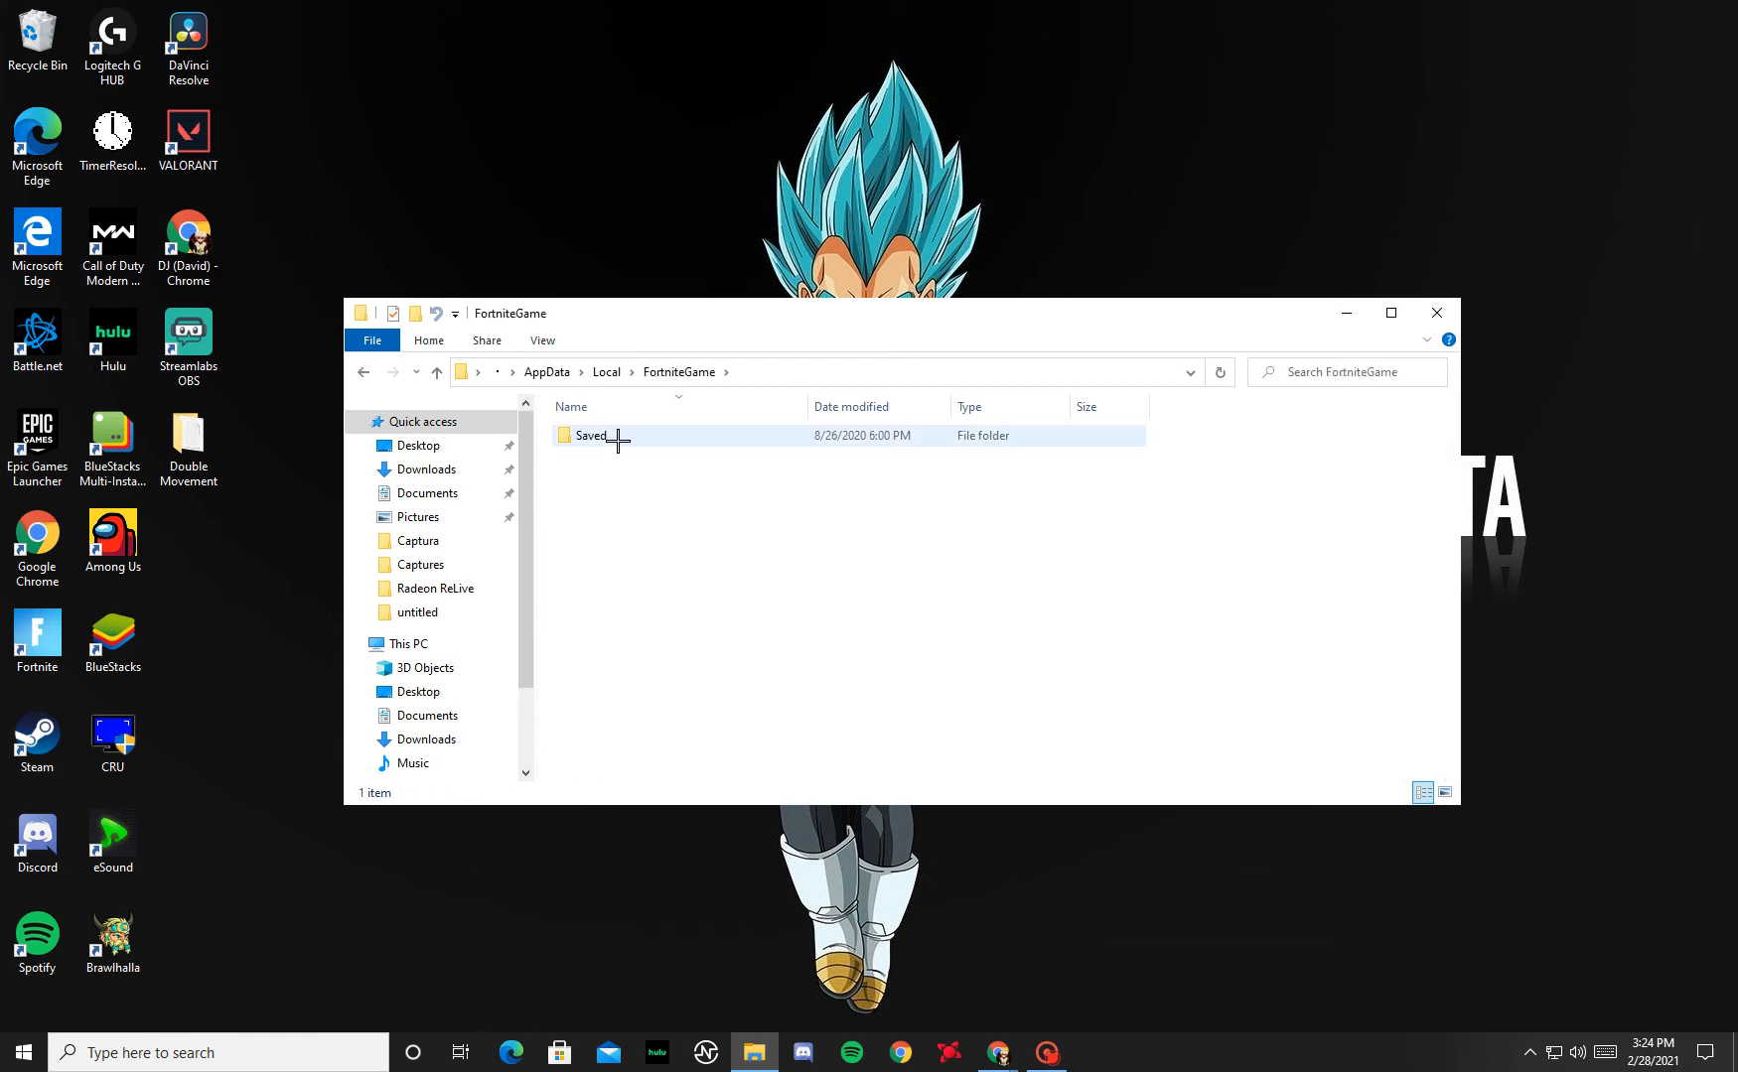
{"action": "double_click", "coordinate": [584, 435]}
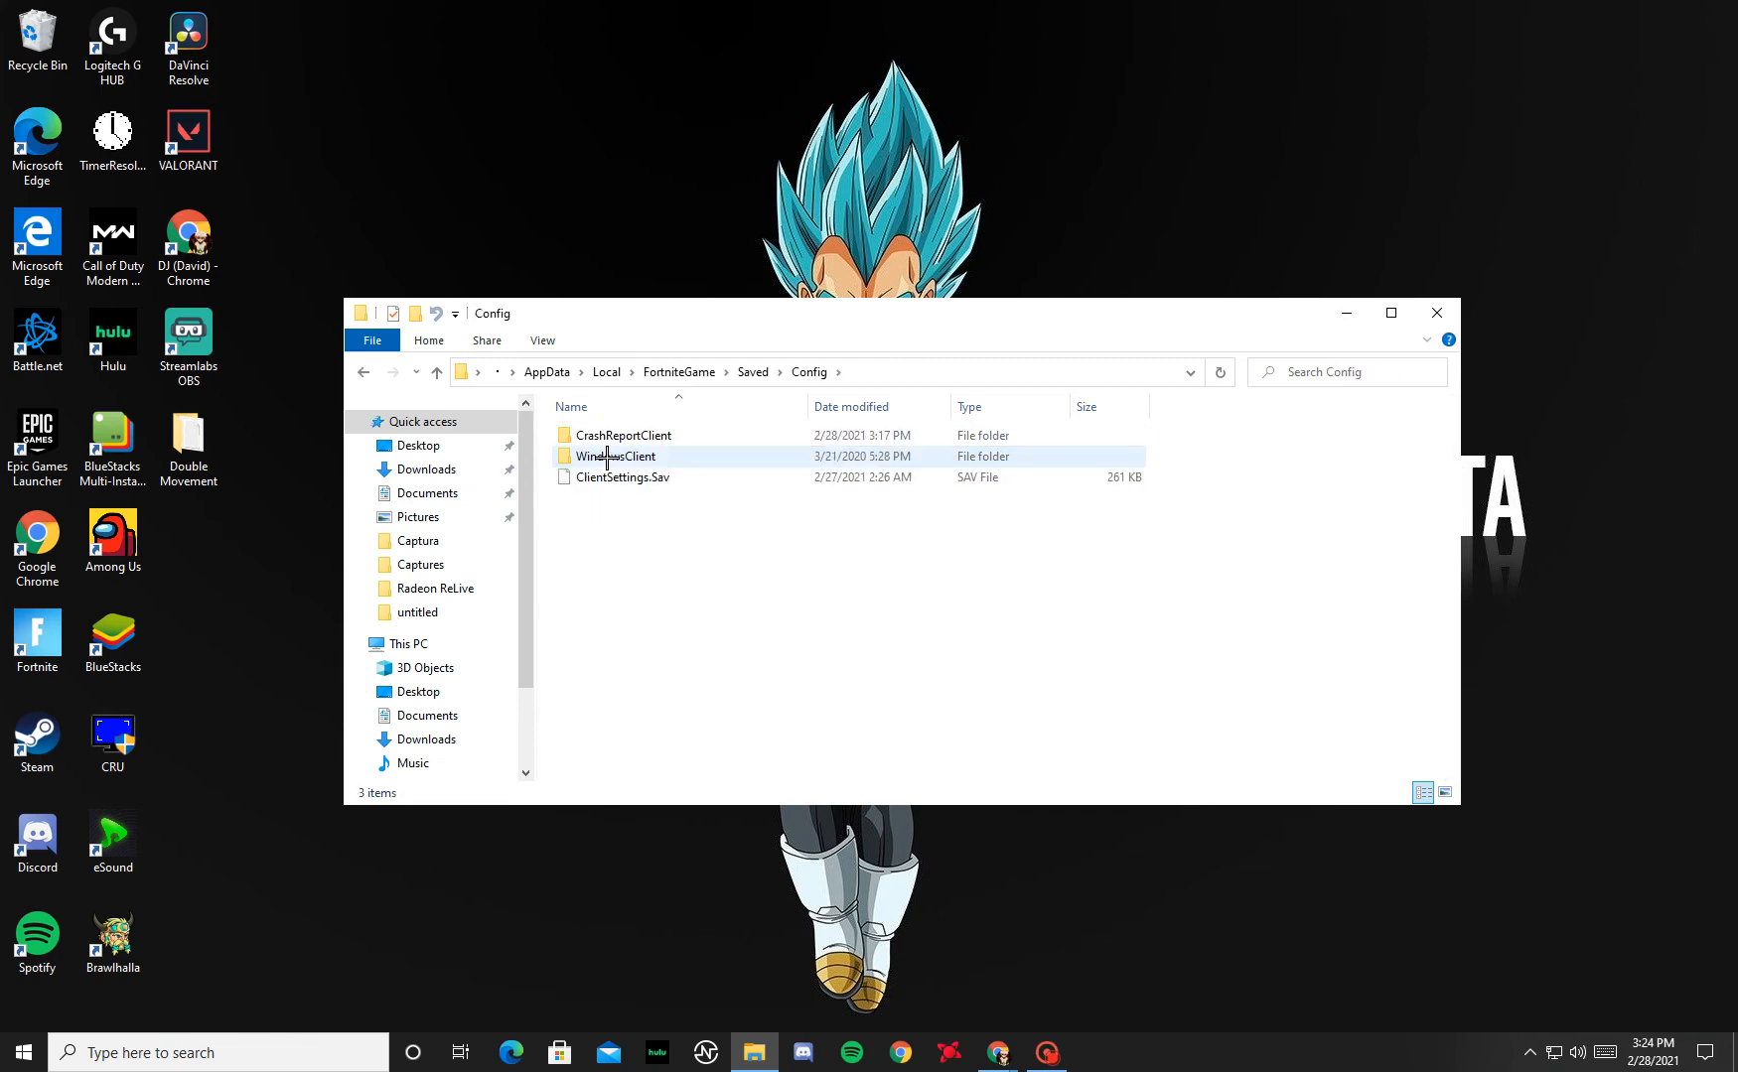
{"action": "double_click", "coordinate": [618, 457]}
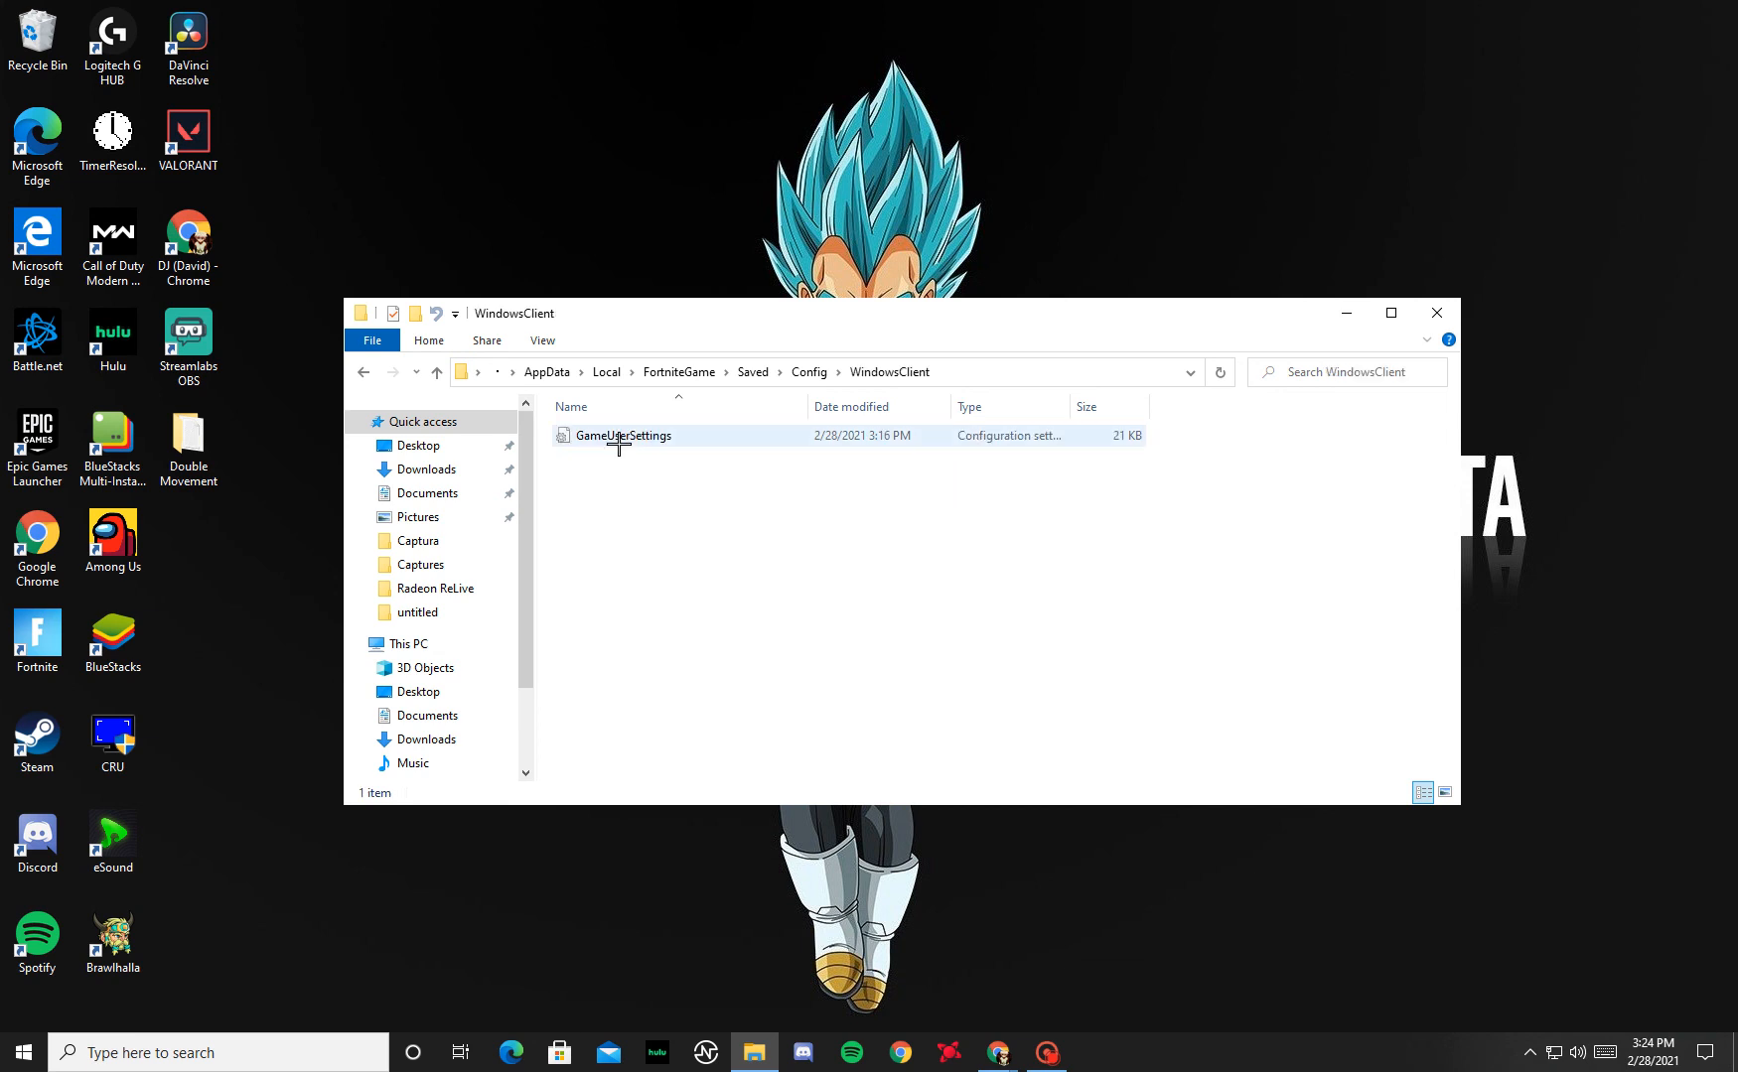
{"action": "mouse_move", "coordinate": [606, 435]}
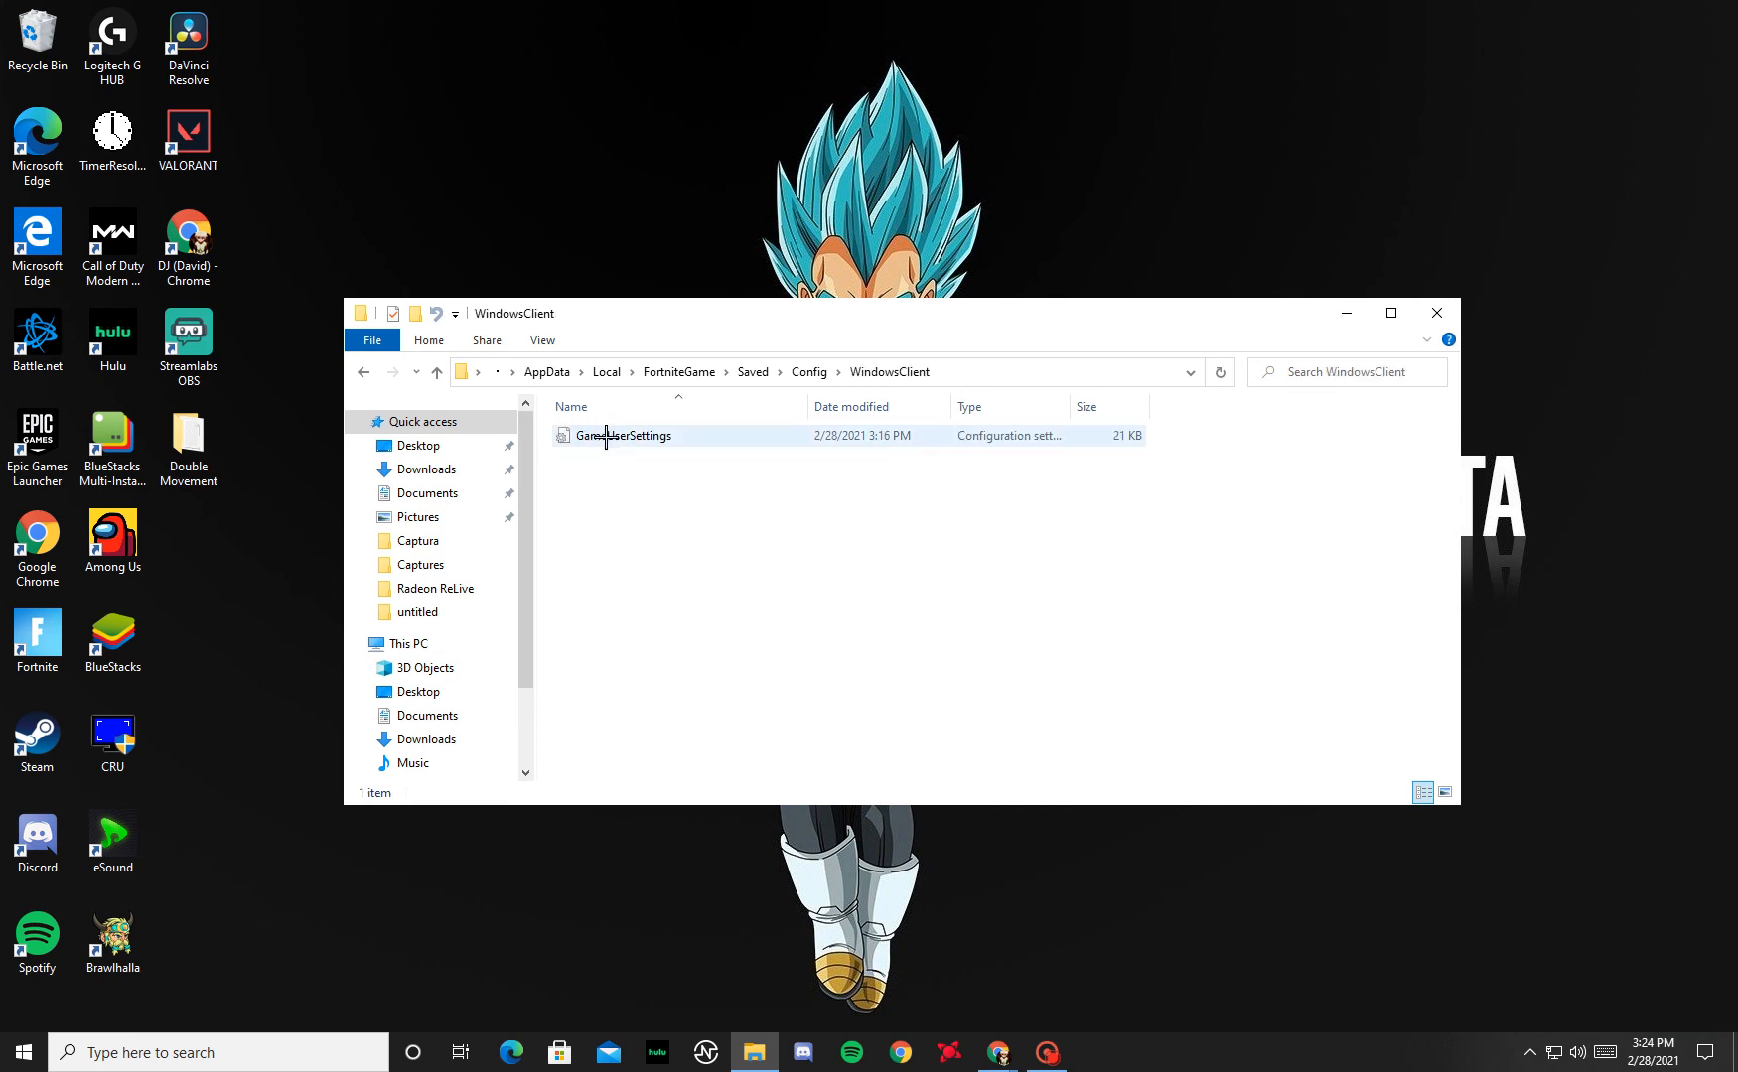
- Clear GameUserSettings' Read-only attribute in Properties and open the file in Notepad
{"action": "right_click", "coordinate": [624, 435]}
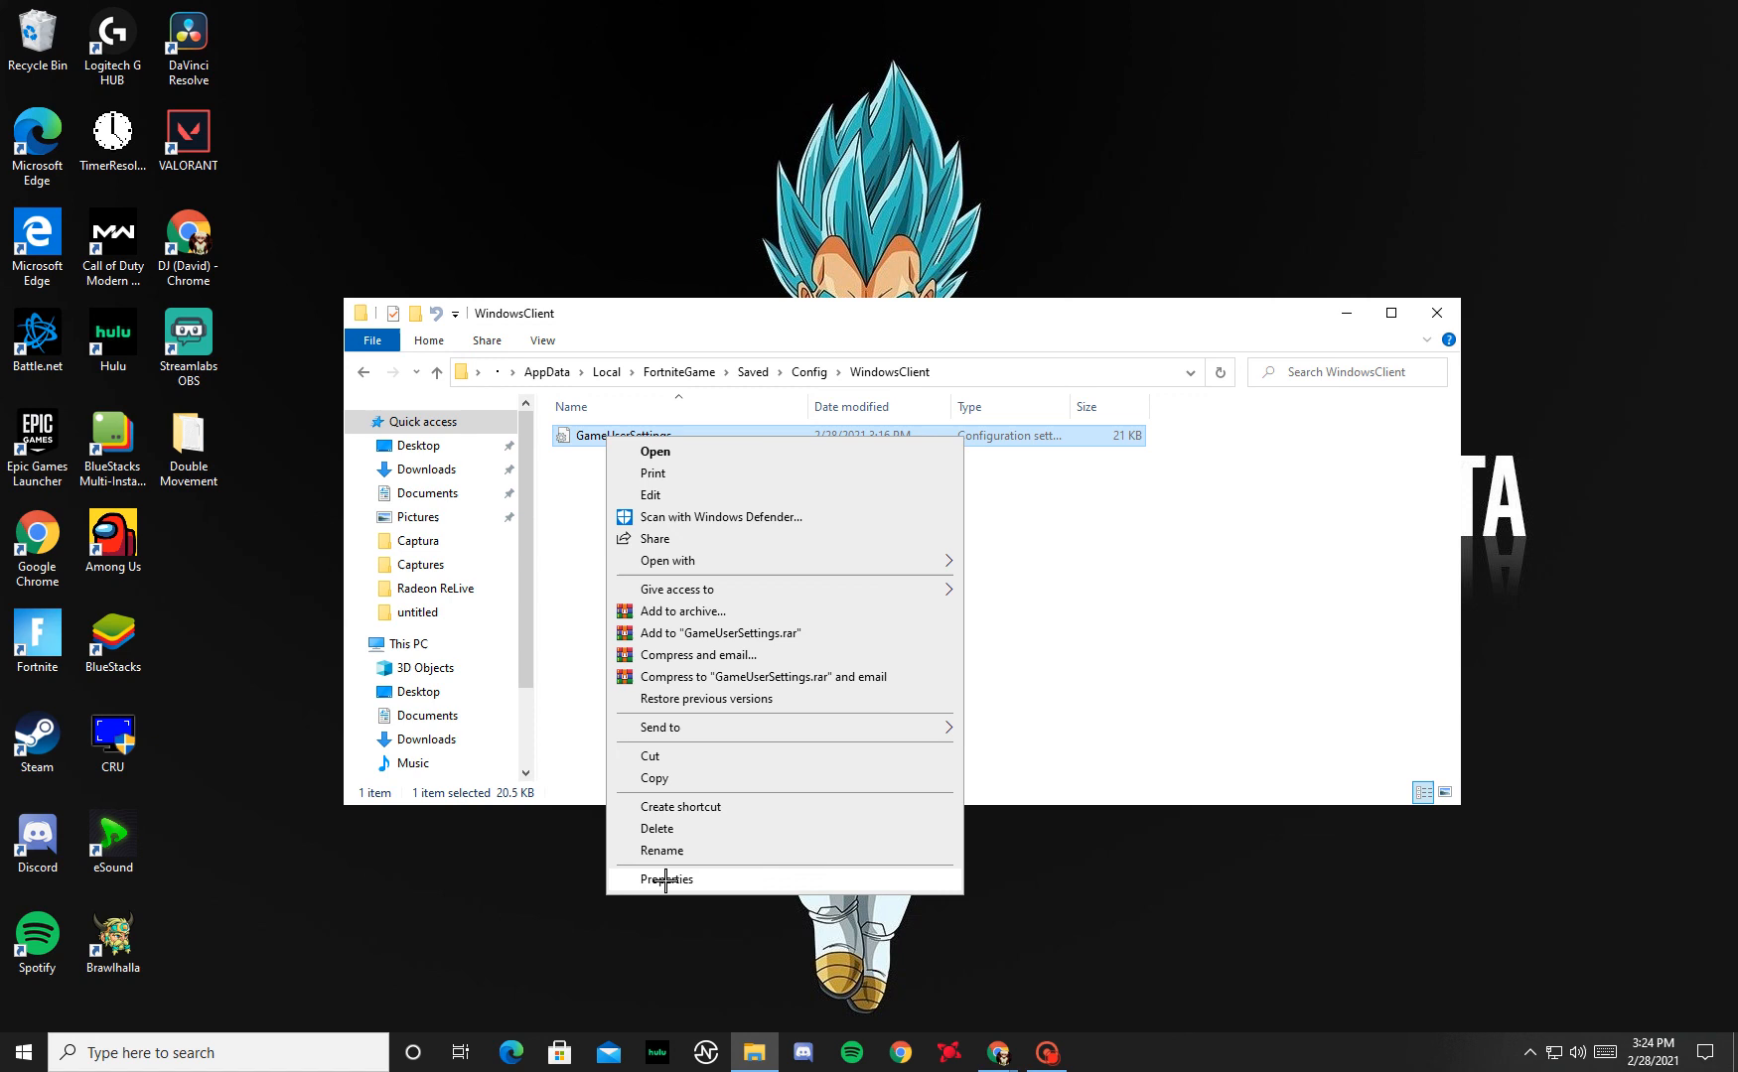
{"action": "left_click", "coordinate": [667, 877]}
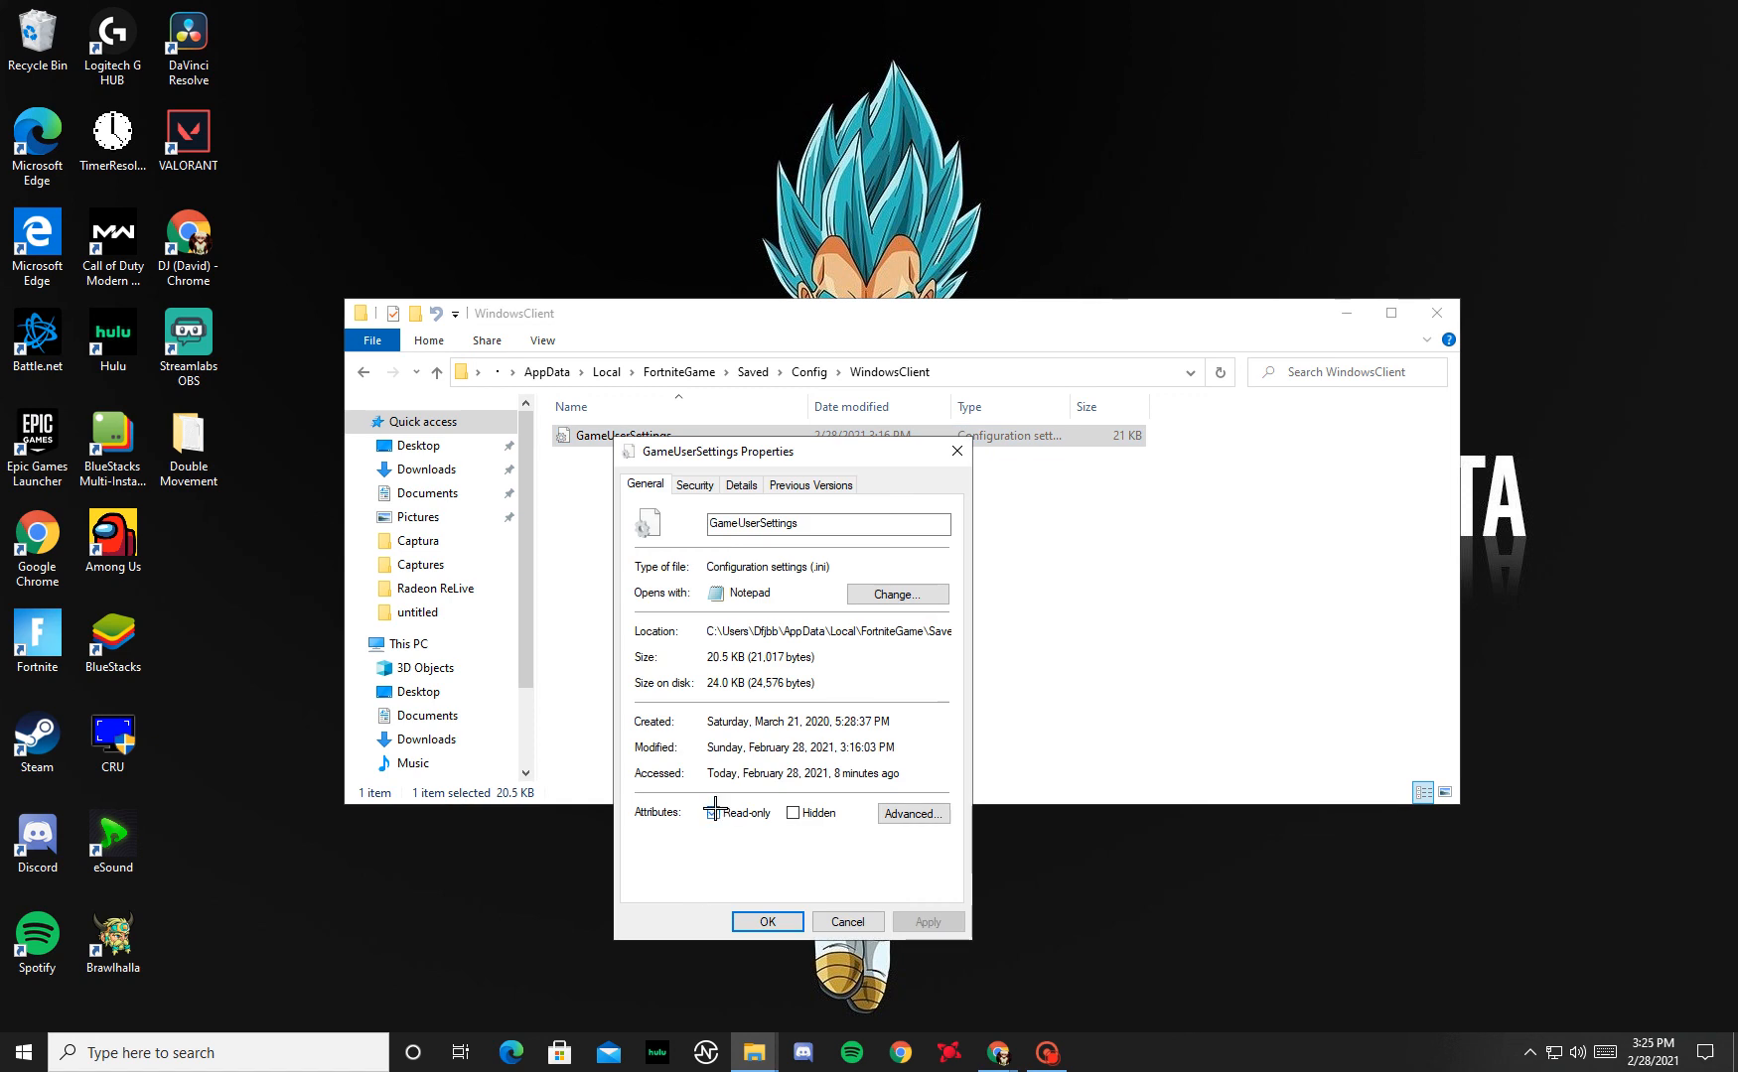
{"action": "left_click", "coordinate": [715, 812]}
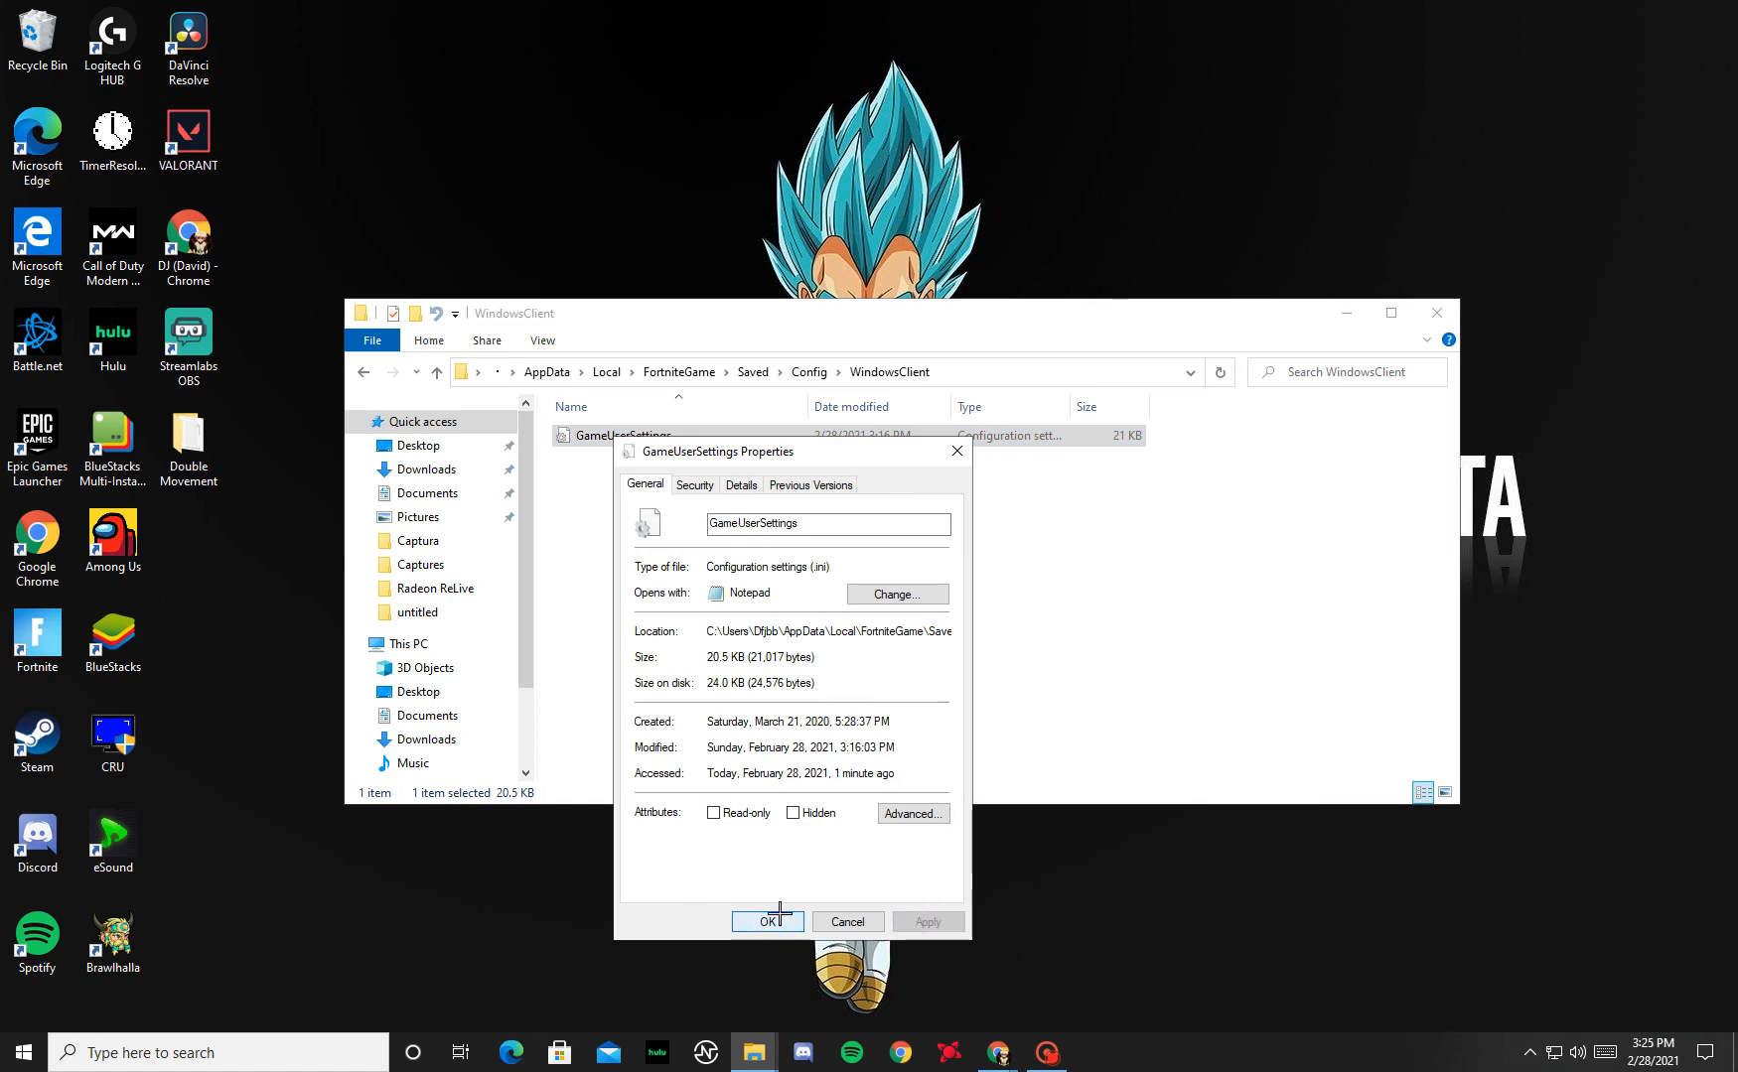
{"action": "left_click", "coordinate": [767, 922]}
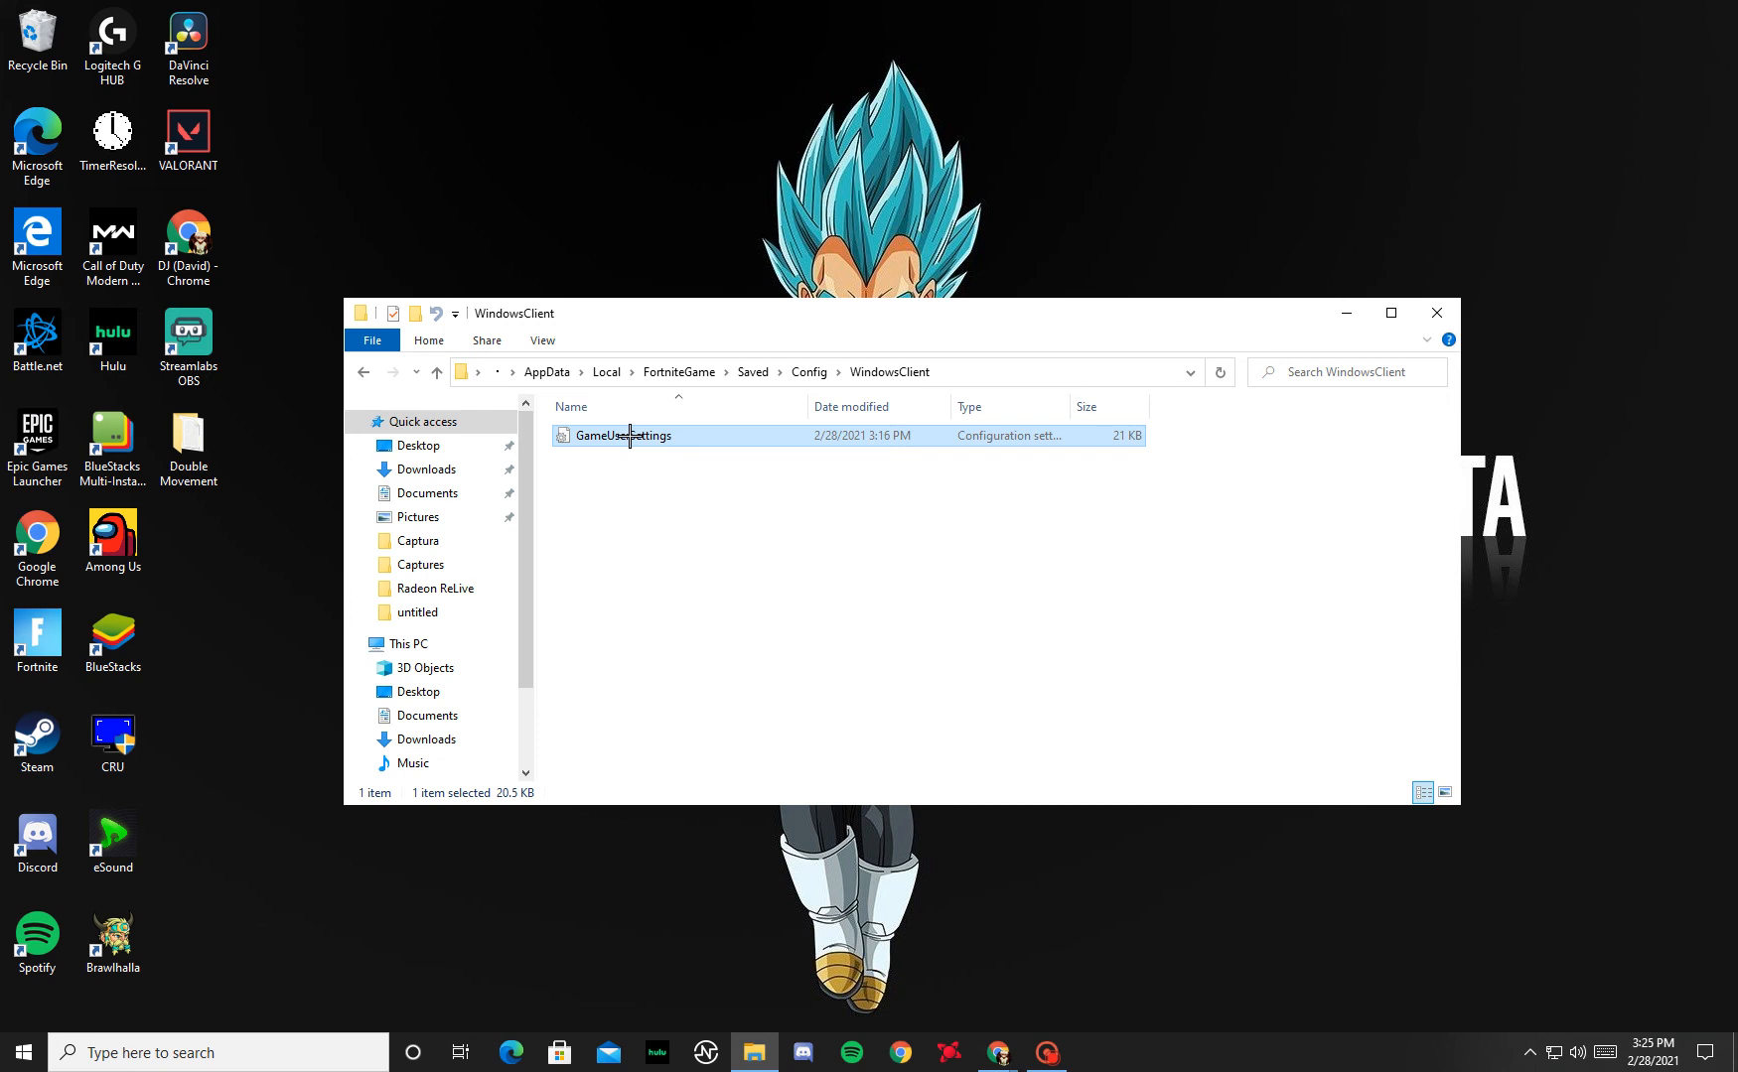
{"action": "double_click", "coordinate": [623, 435]}
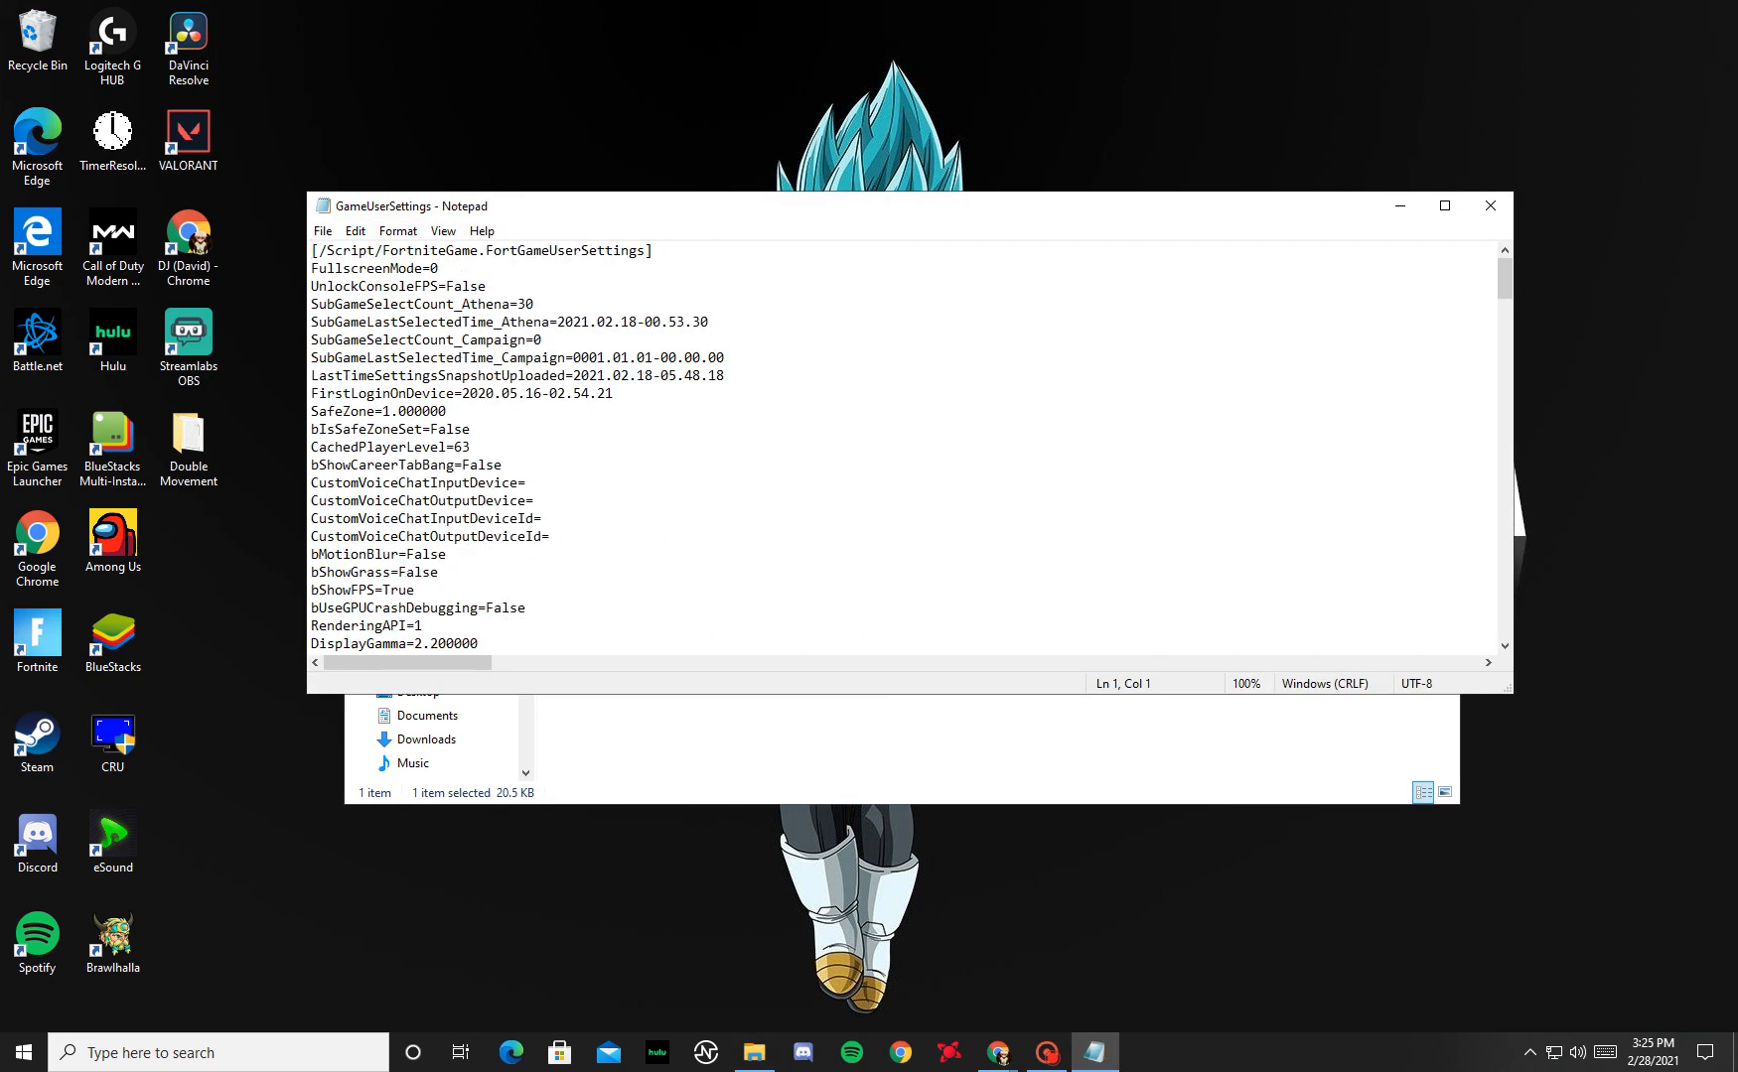
- Replace all 1600 values with 1750 via Edit > Replace, then save and close the file
{"action": "left_click", "coordinate": [356, 231]}
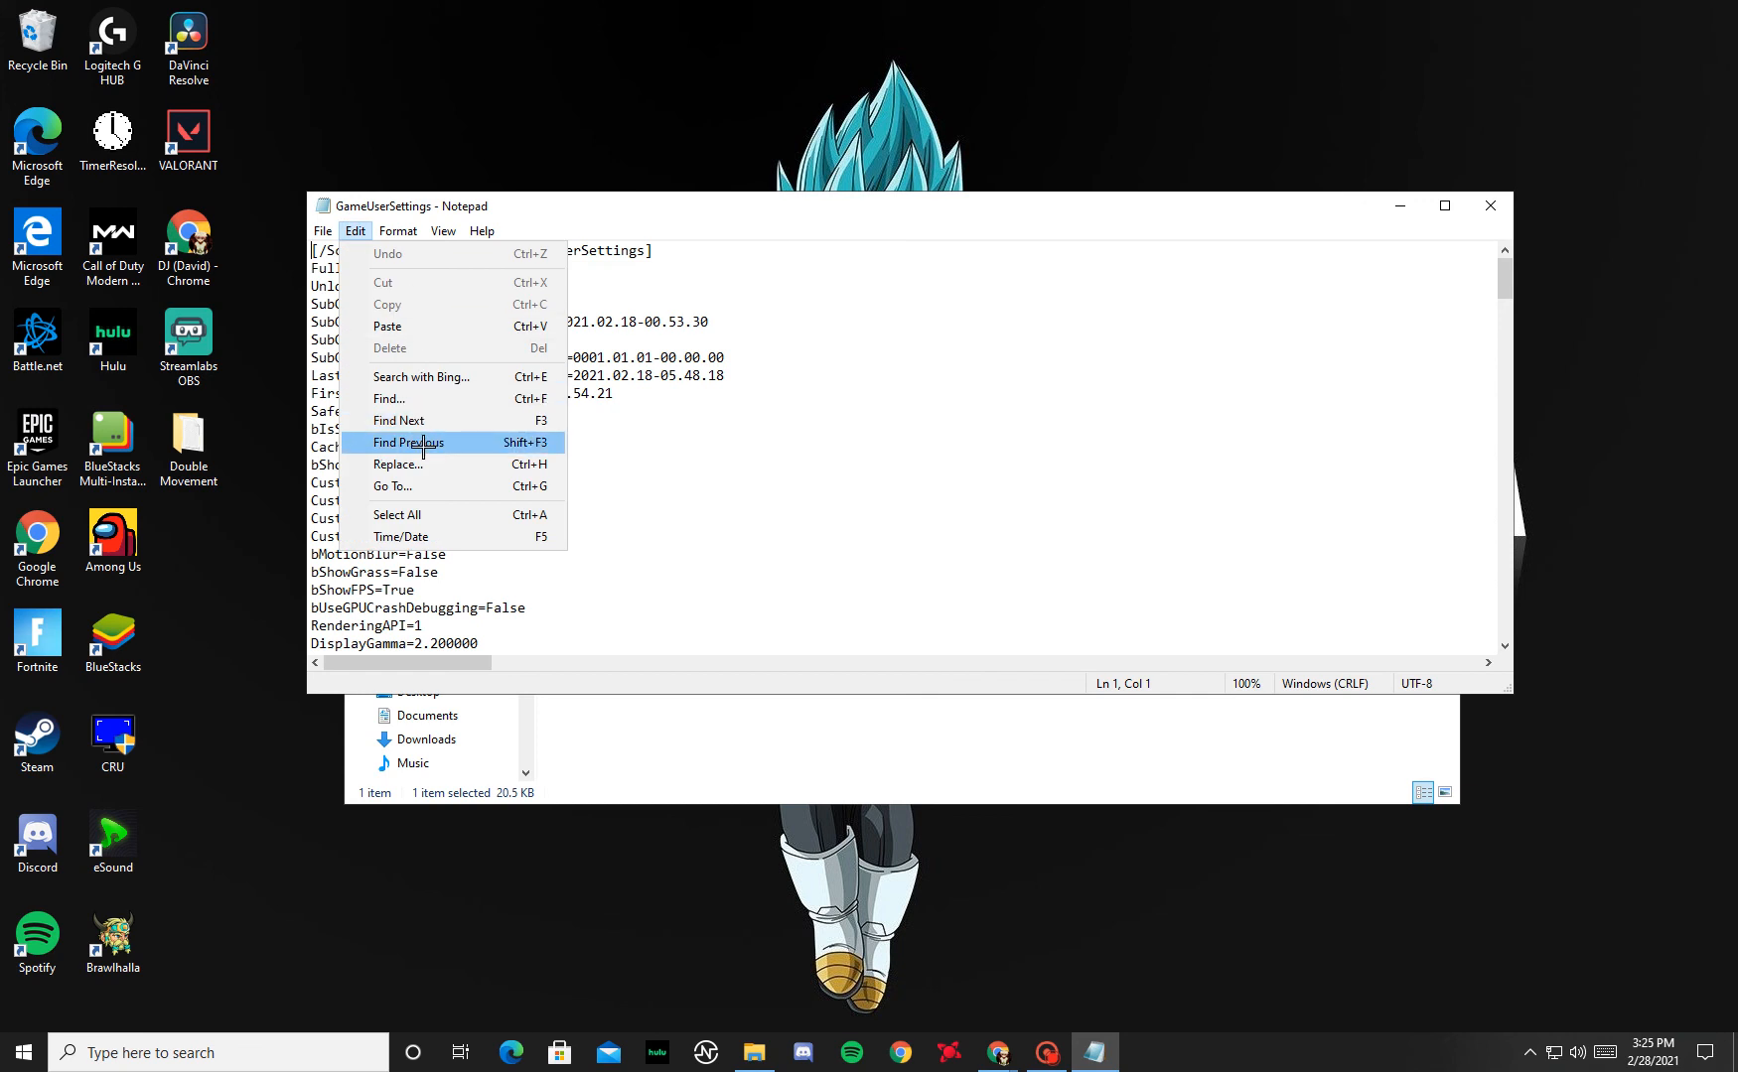
{"action": "left_click", "coordinate": [397, 465]}
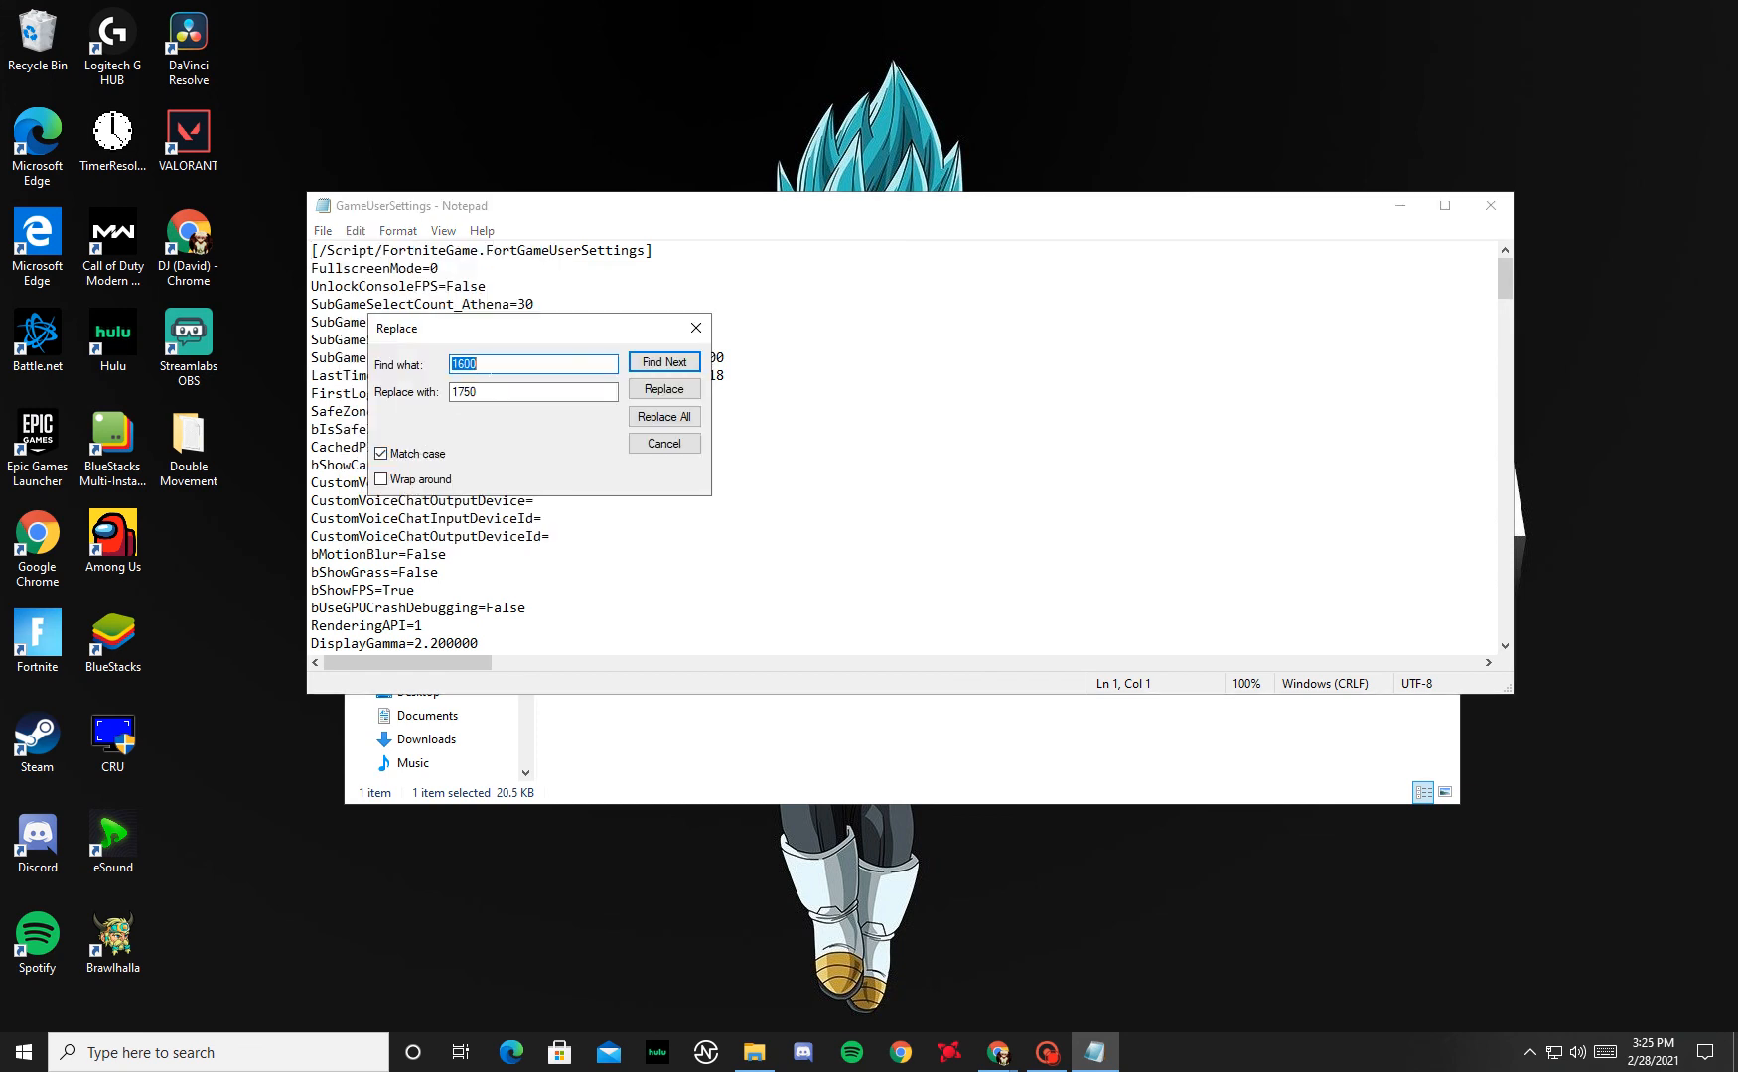
{"action": "left_click", "coordinate": [532, 391]}
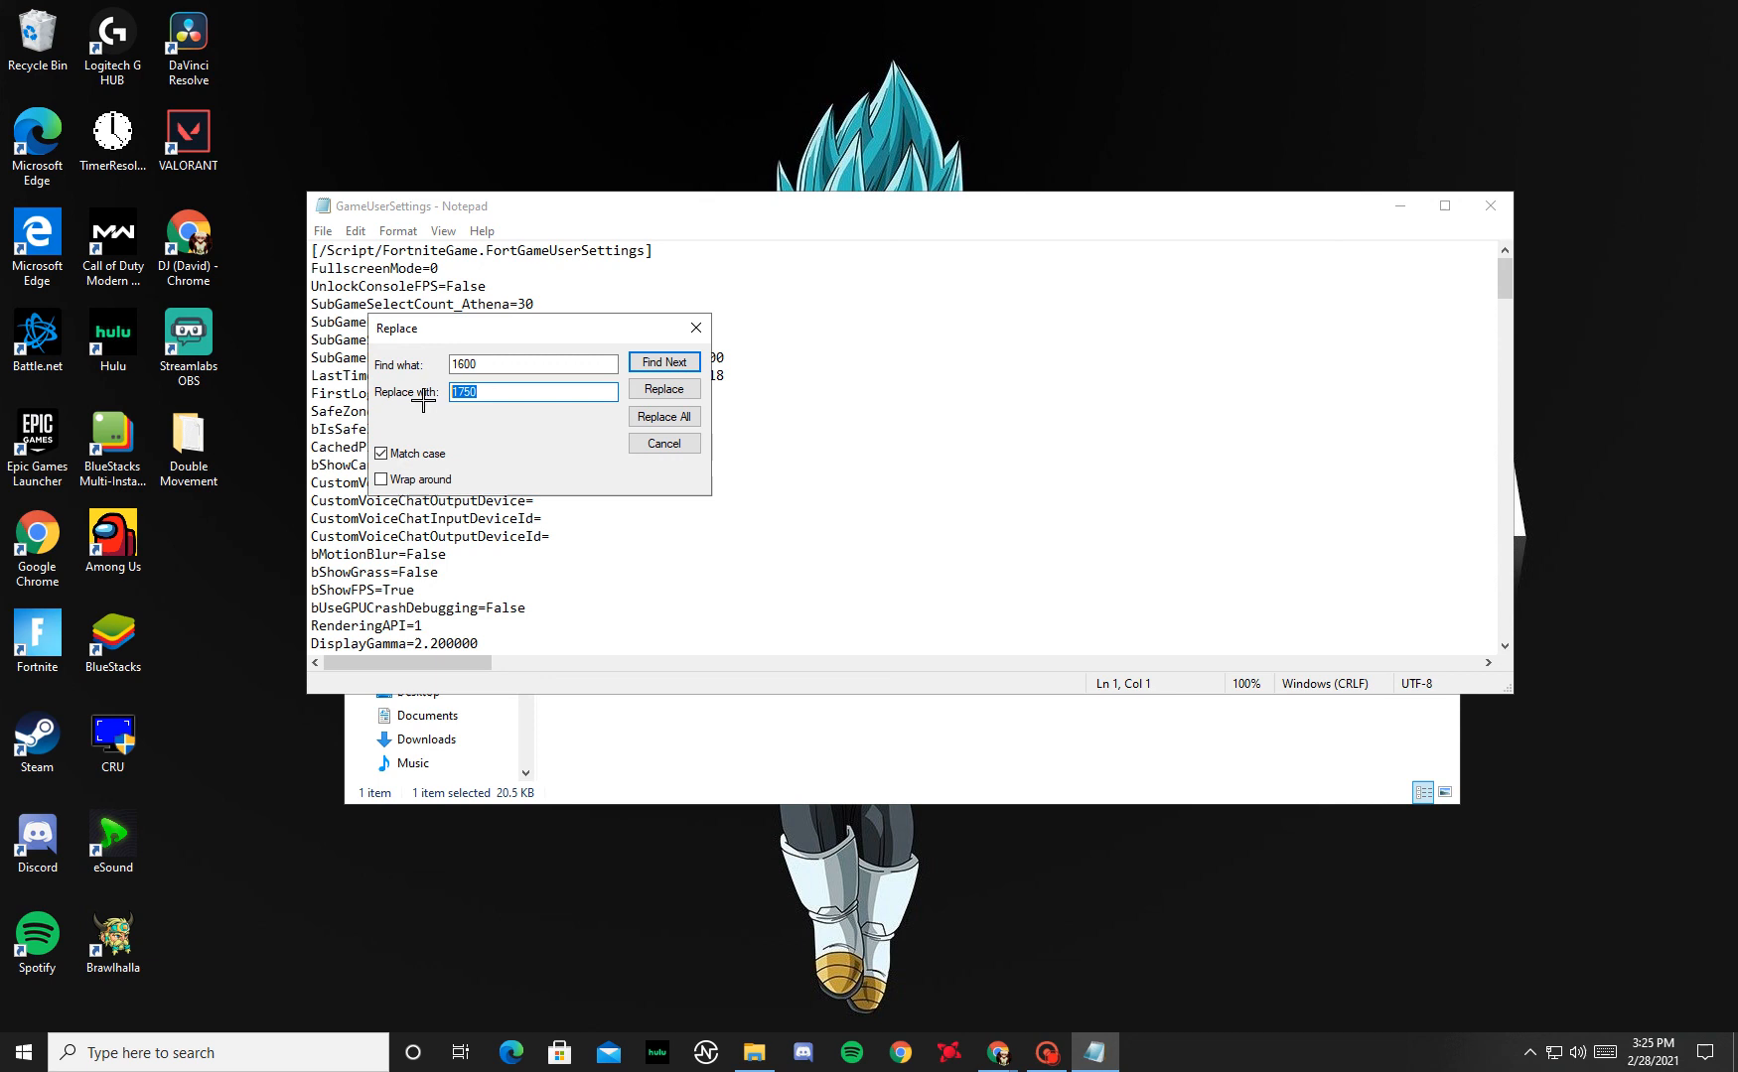
{"action": "type", "text": "16"}
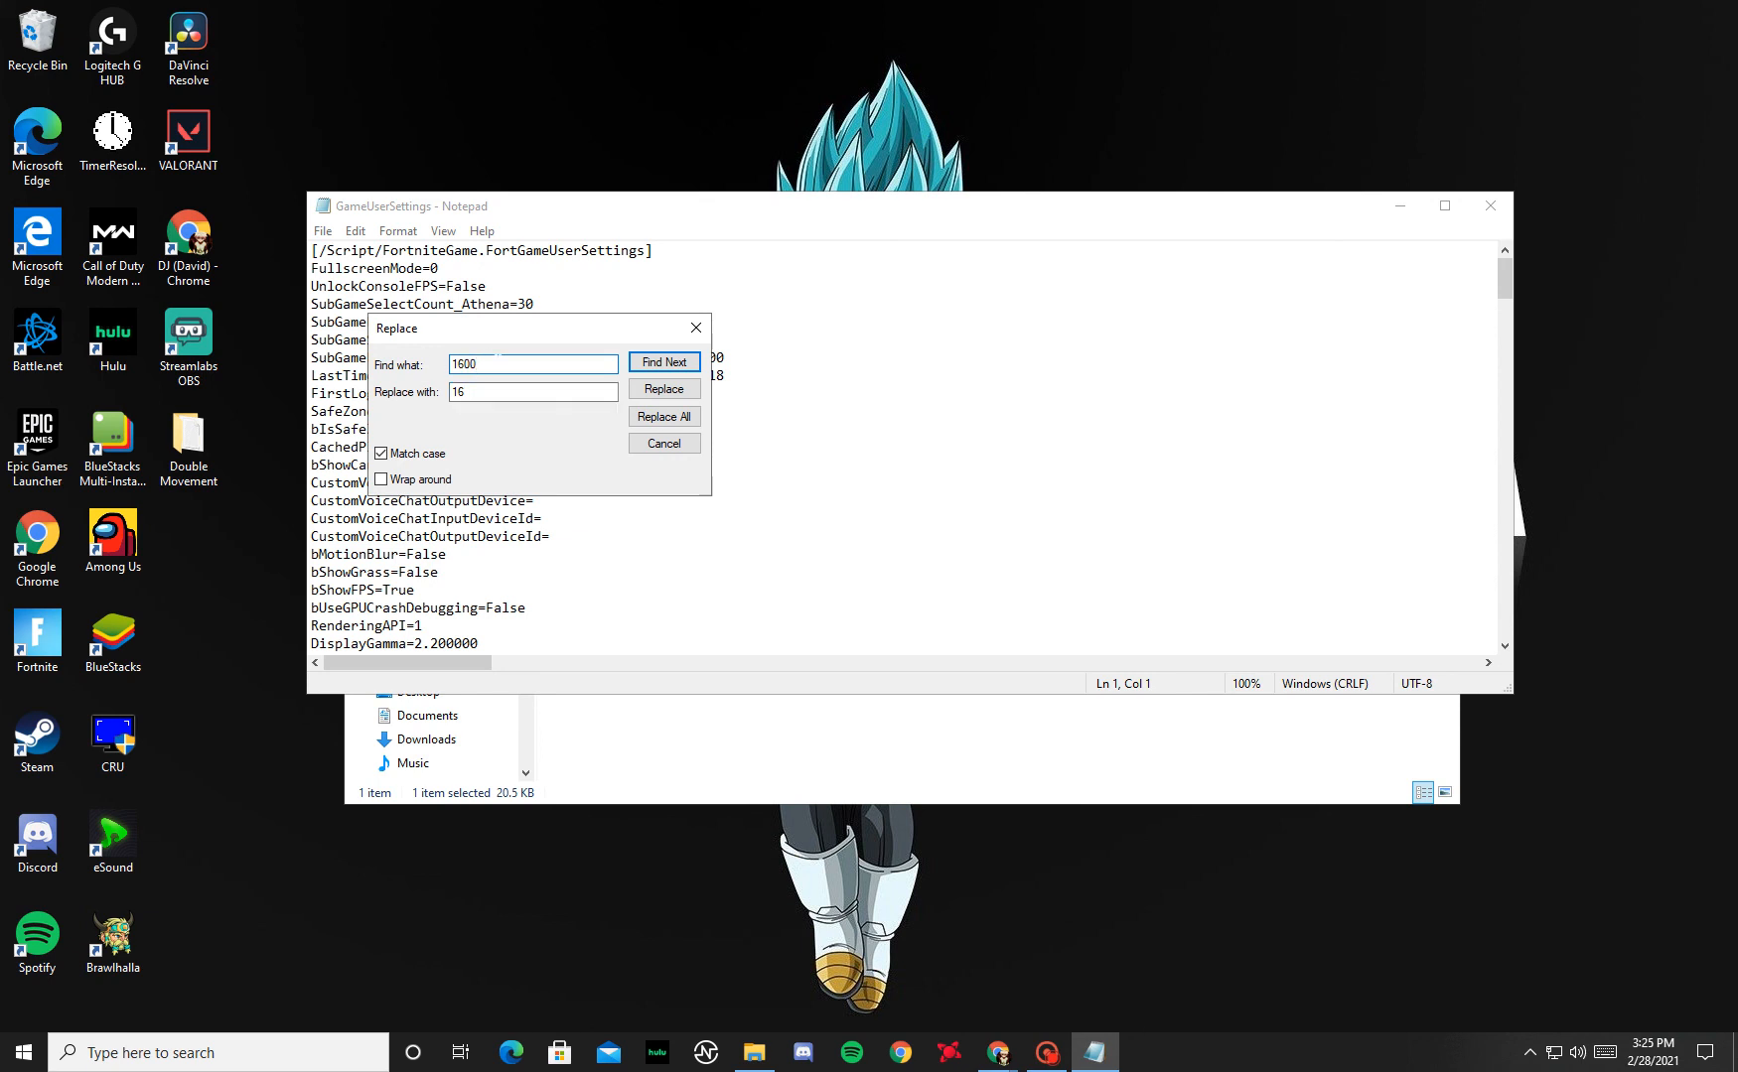
{"action": "left_click", "coordinate": [532, 363]}
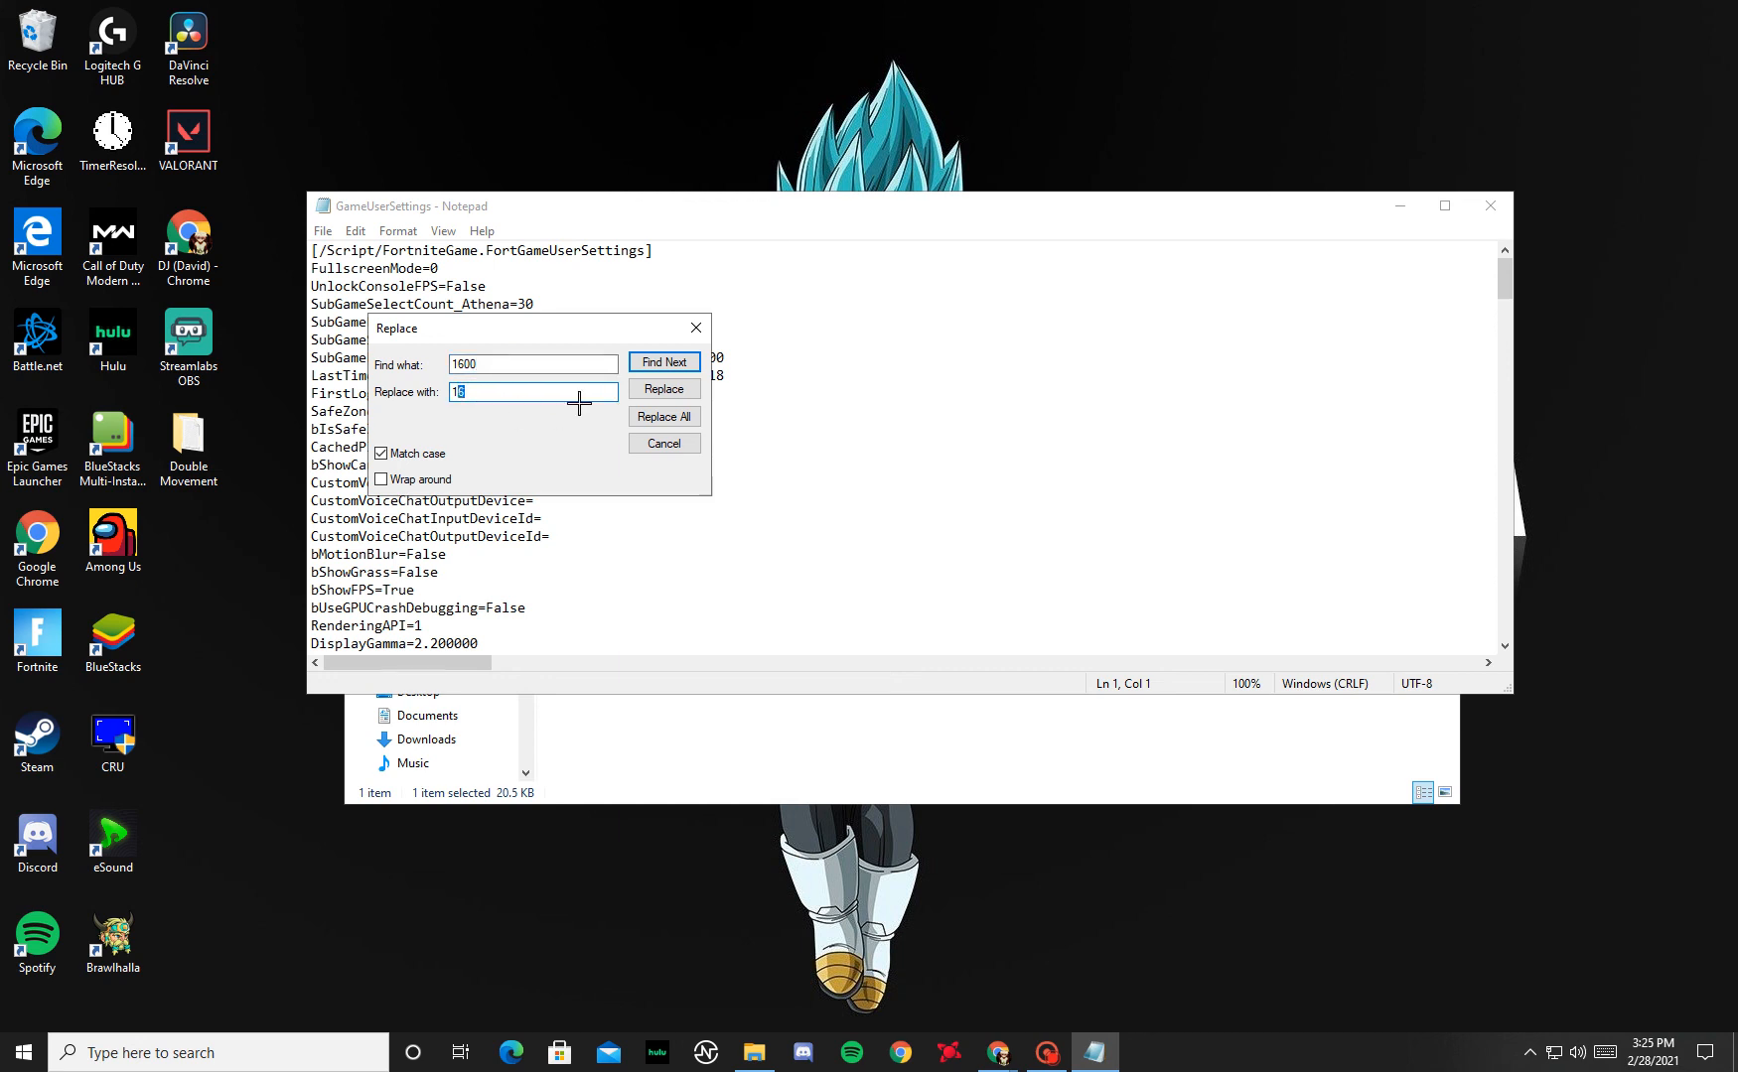
{"action": "type", "text": "750"}
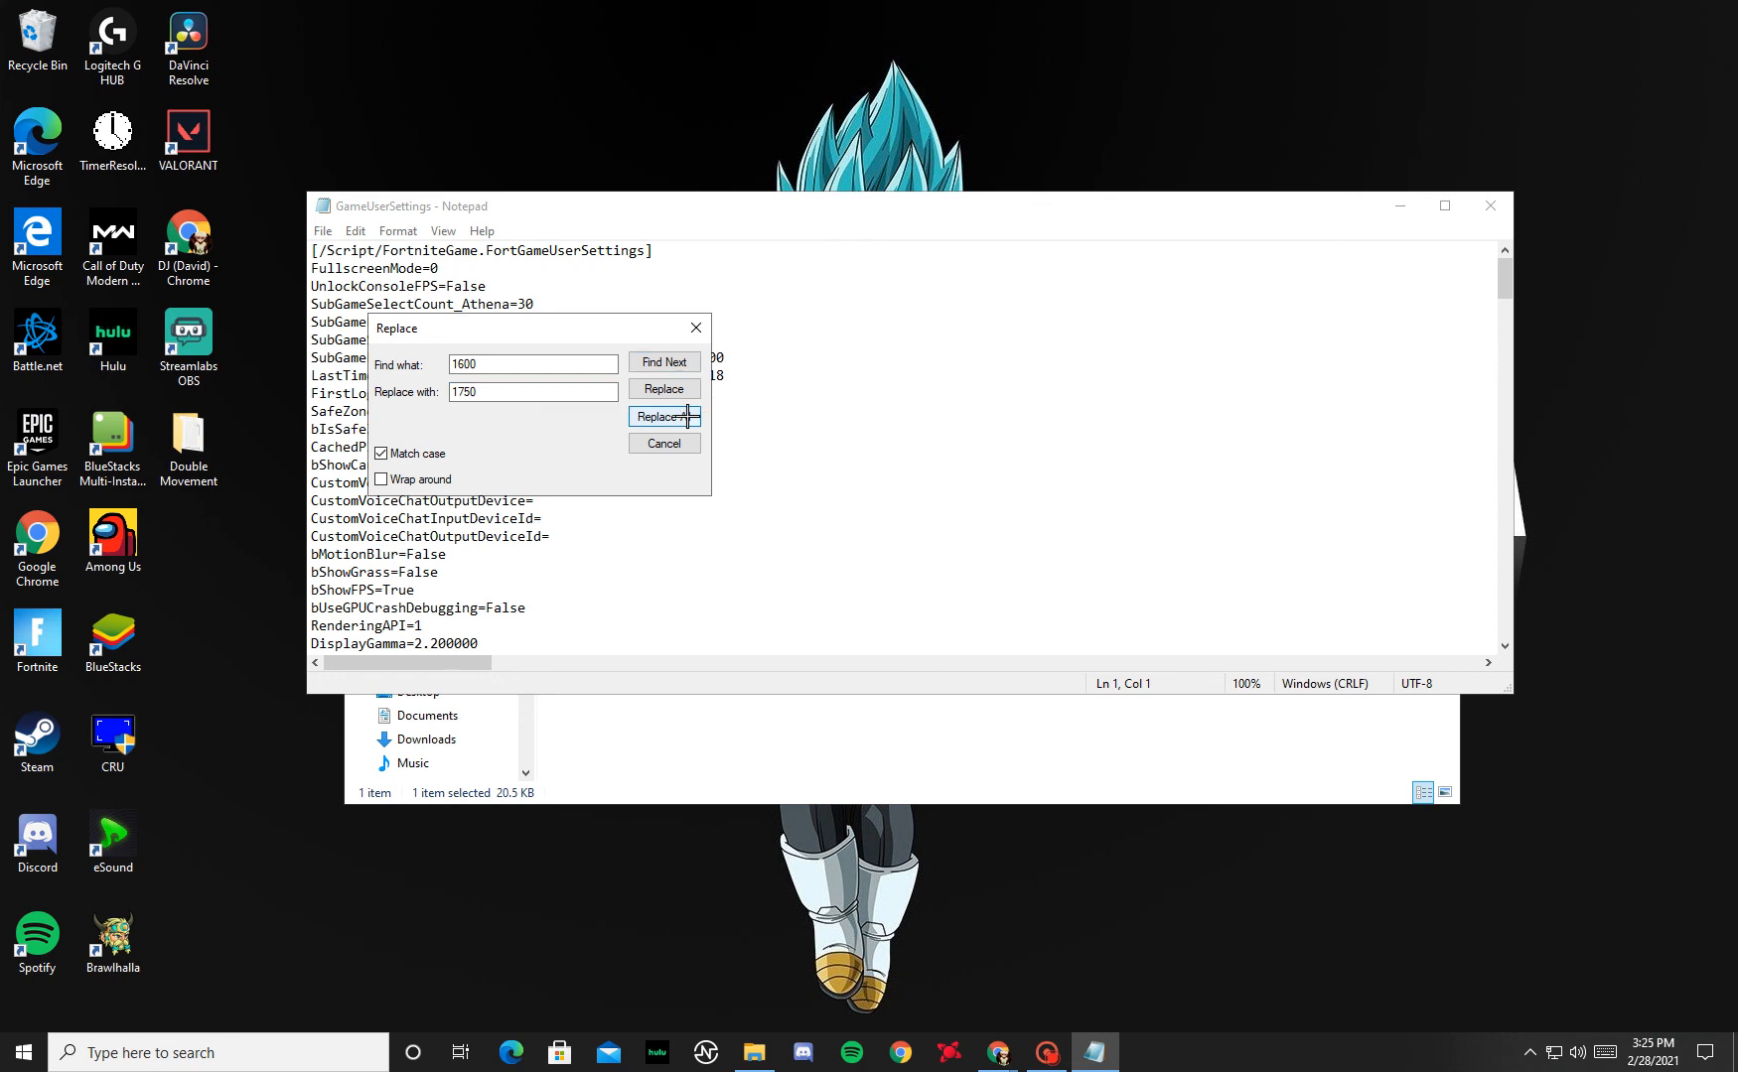
{"action": "left_click", "coordinate": [664, 415]}
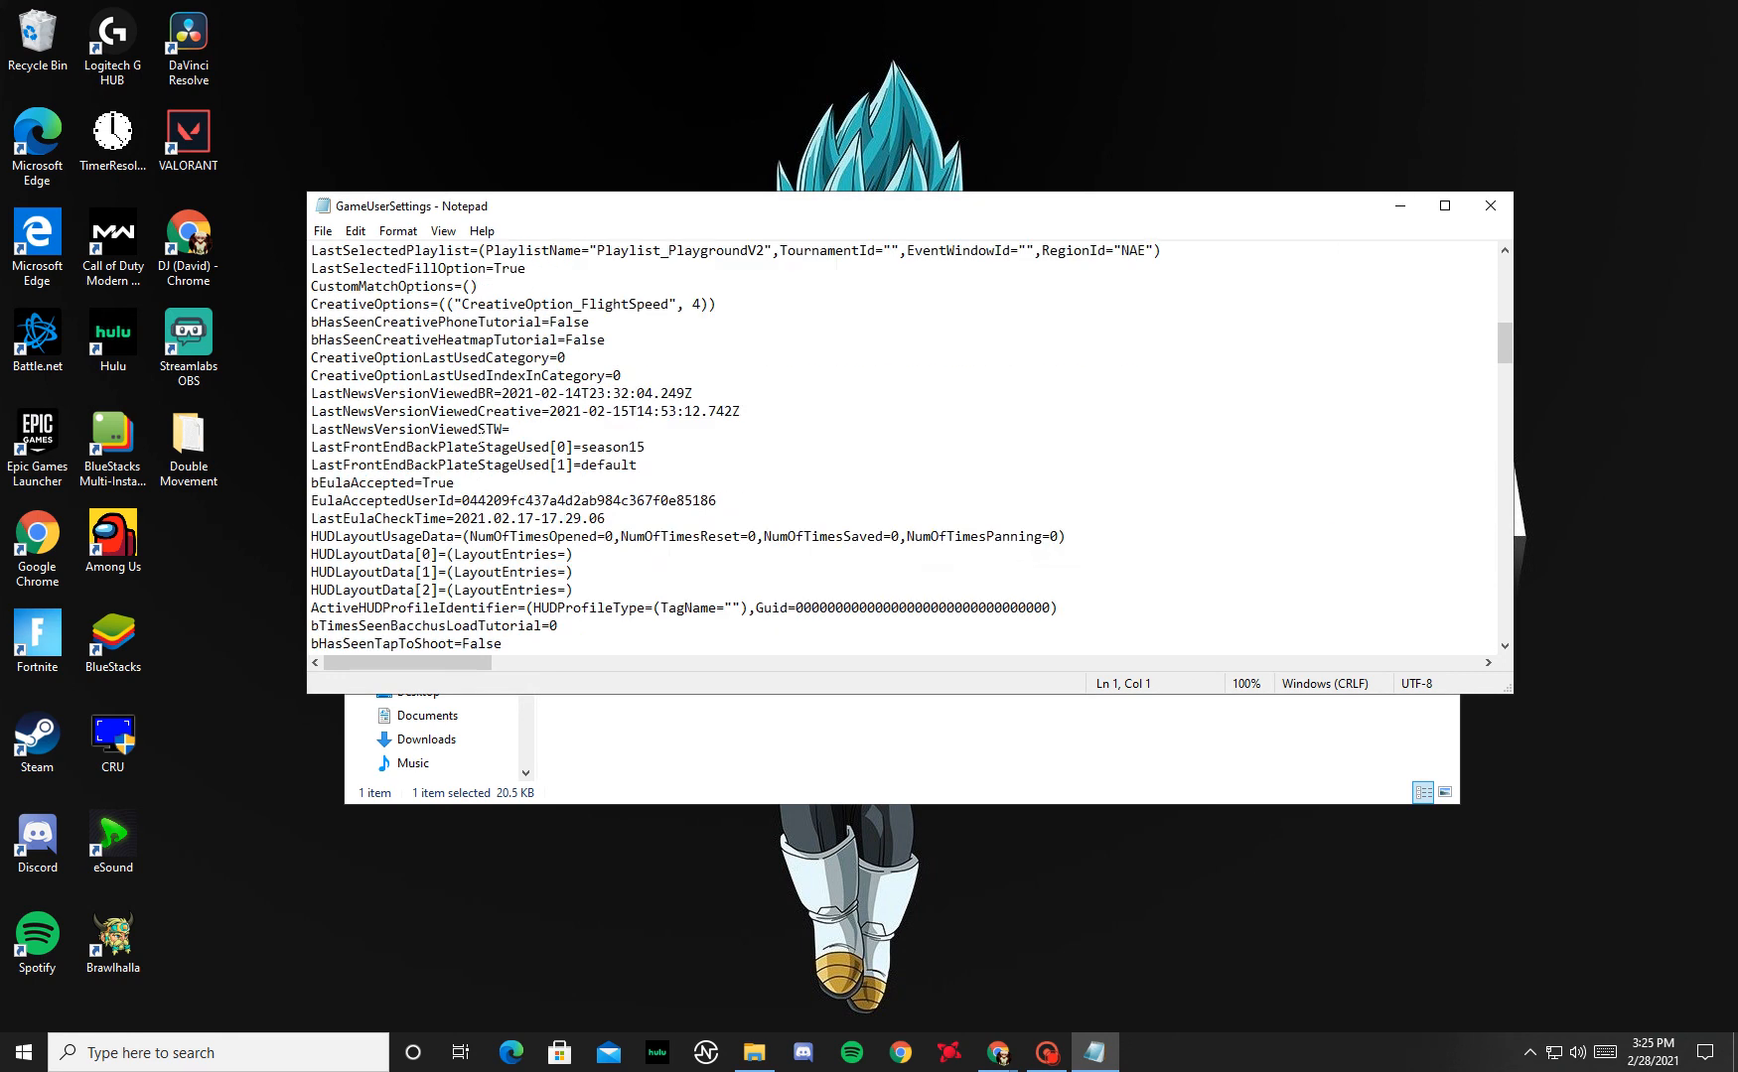
{"action": "scroll", "scroll_direction": "down", "scroll_amount": 3}
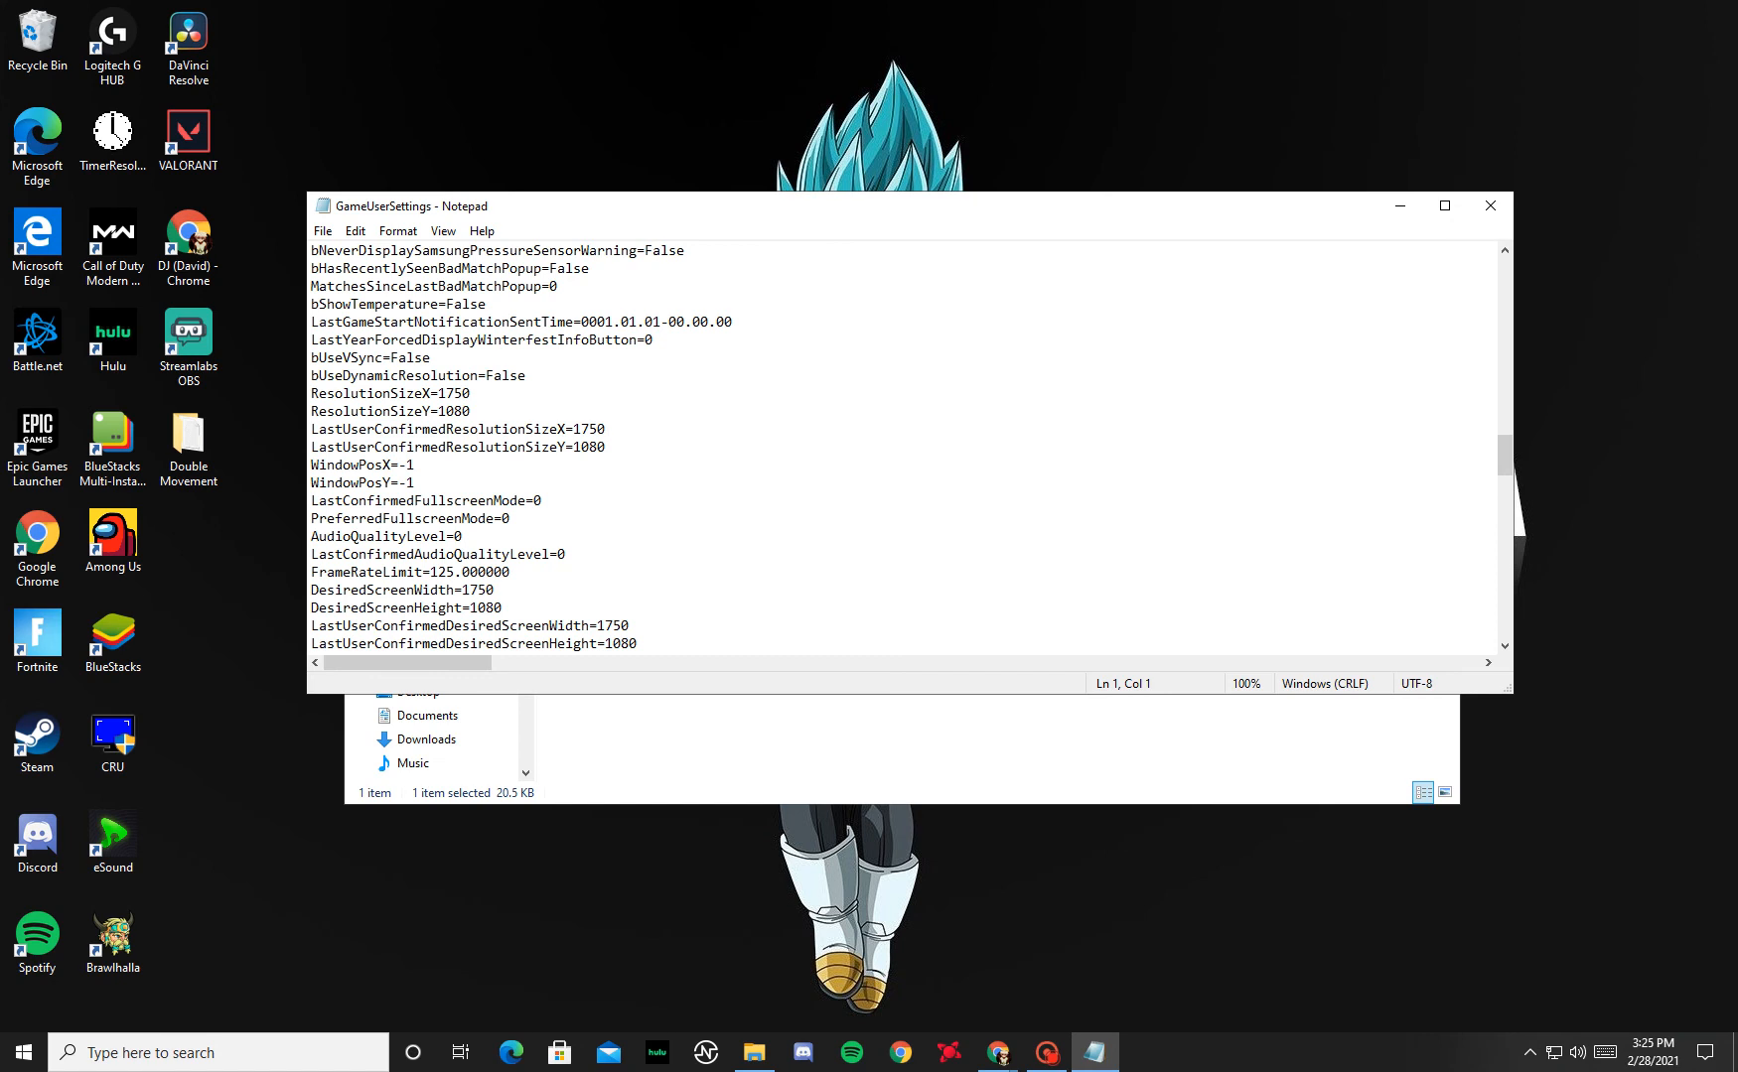
{"action": "left_click", "coordinate": [322, 231]}
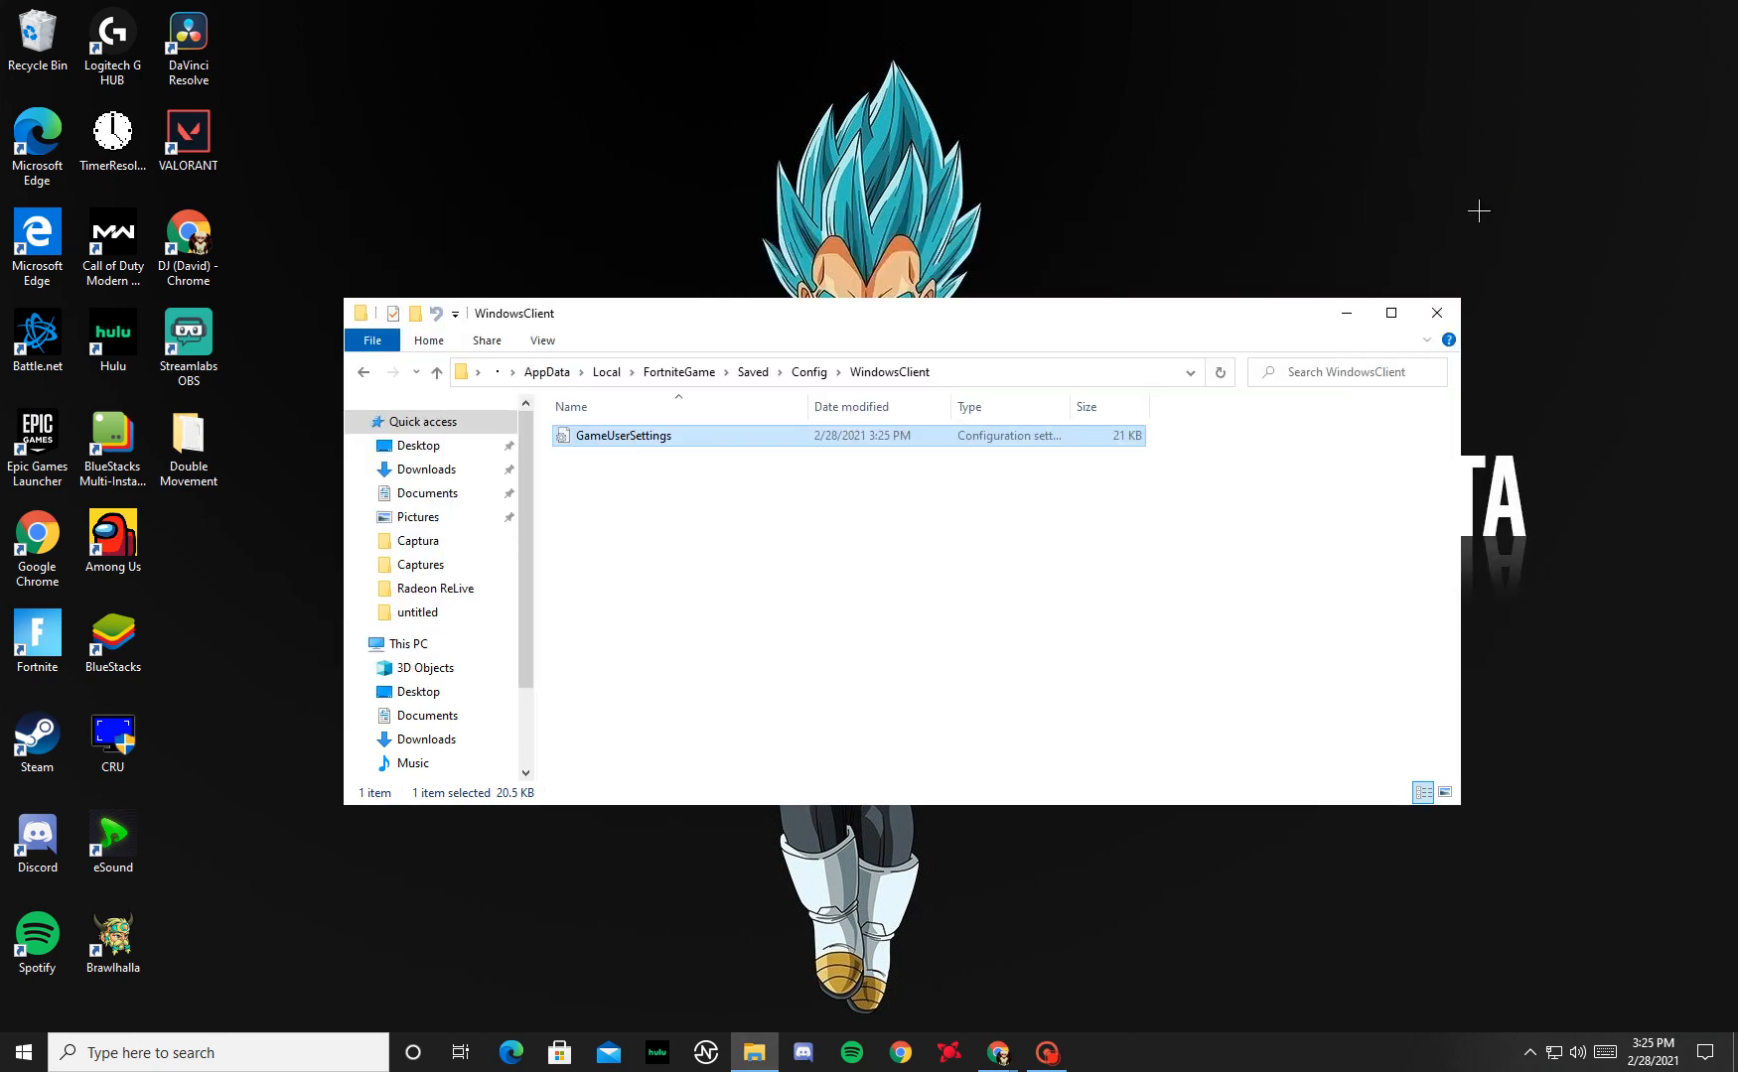
- Tick Read-only in GameUserSettings' Properties and confirm with OK
{"action": "right_click", "coordinate": [624, 435]}
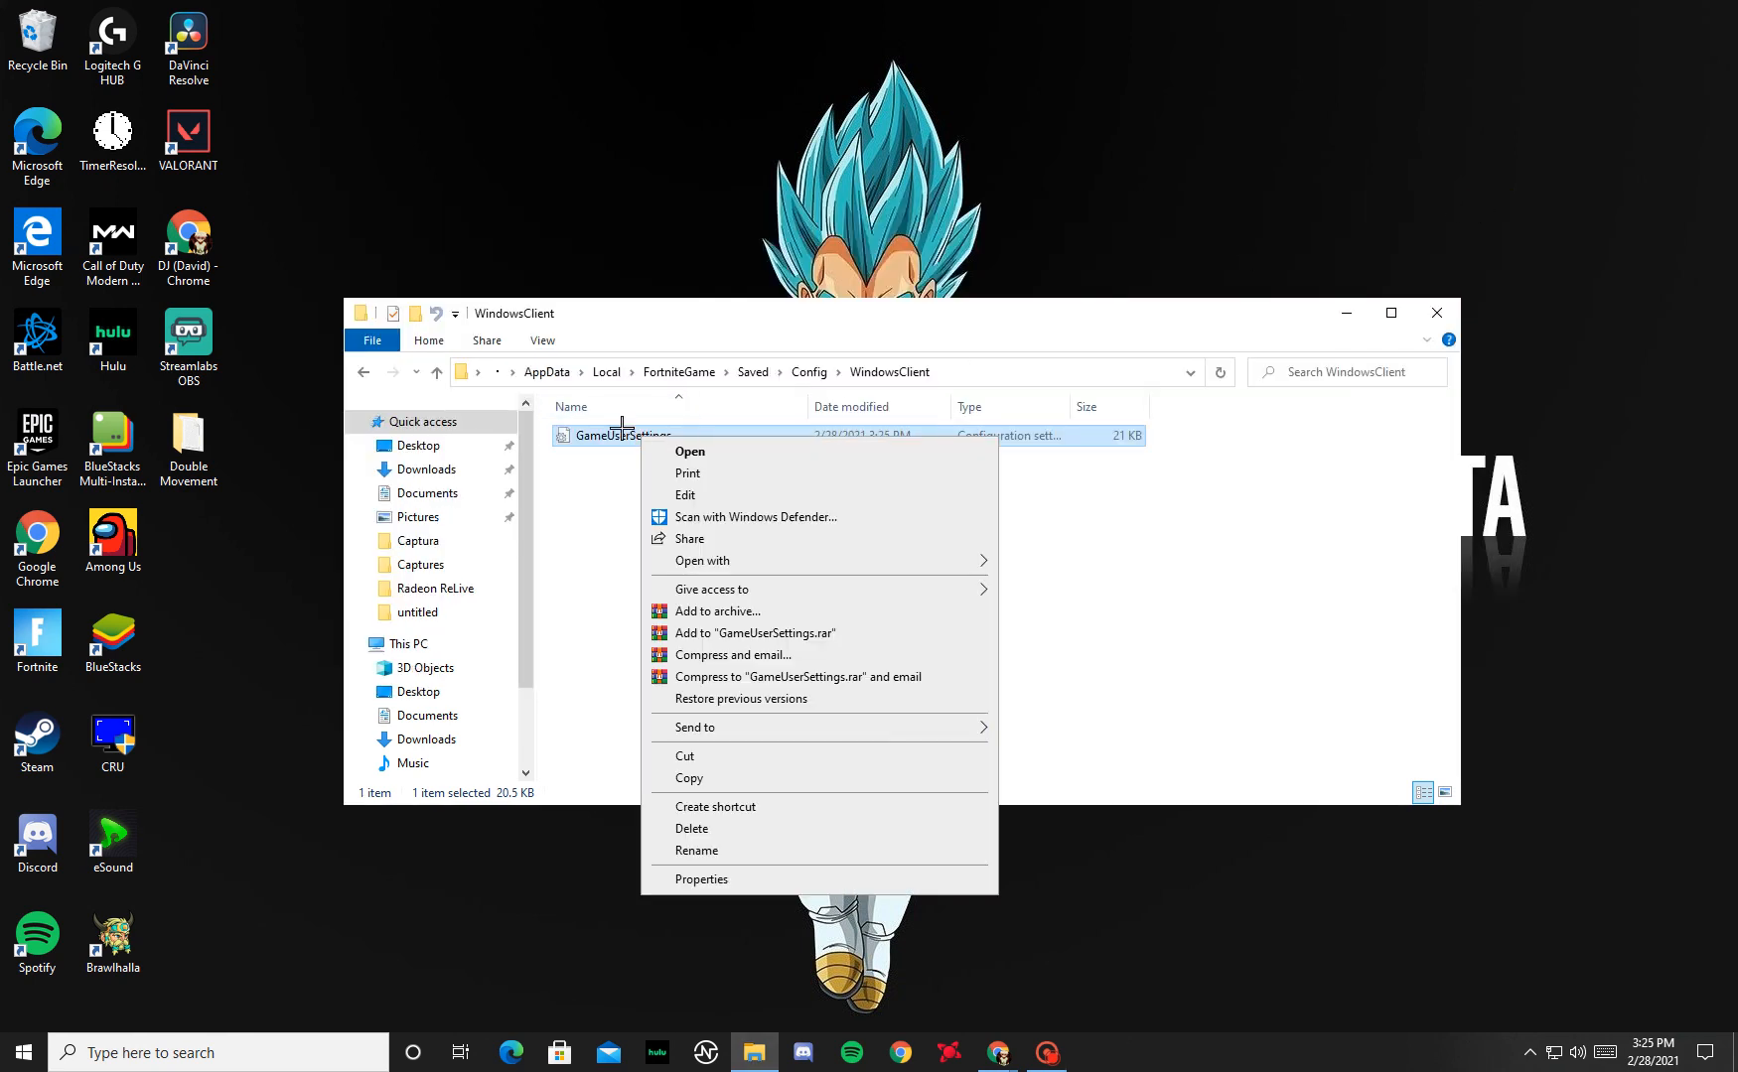
{"action": "left_click", "coordinate": [701, 878]}
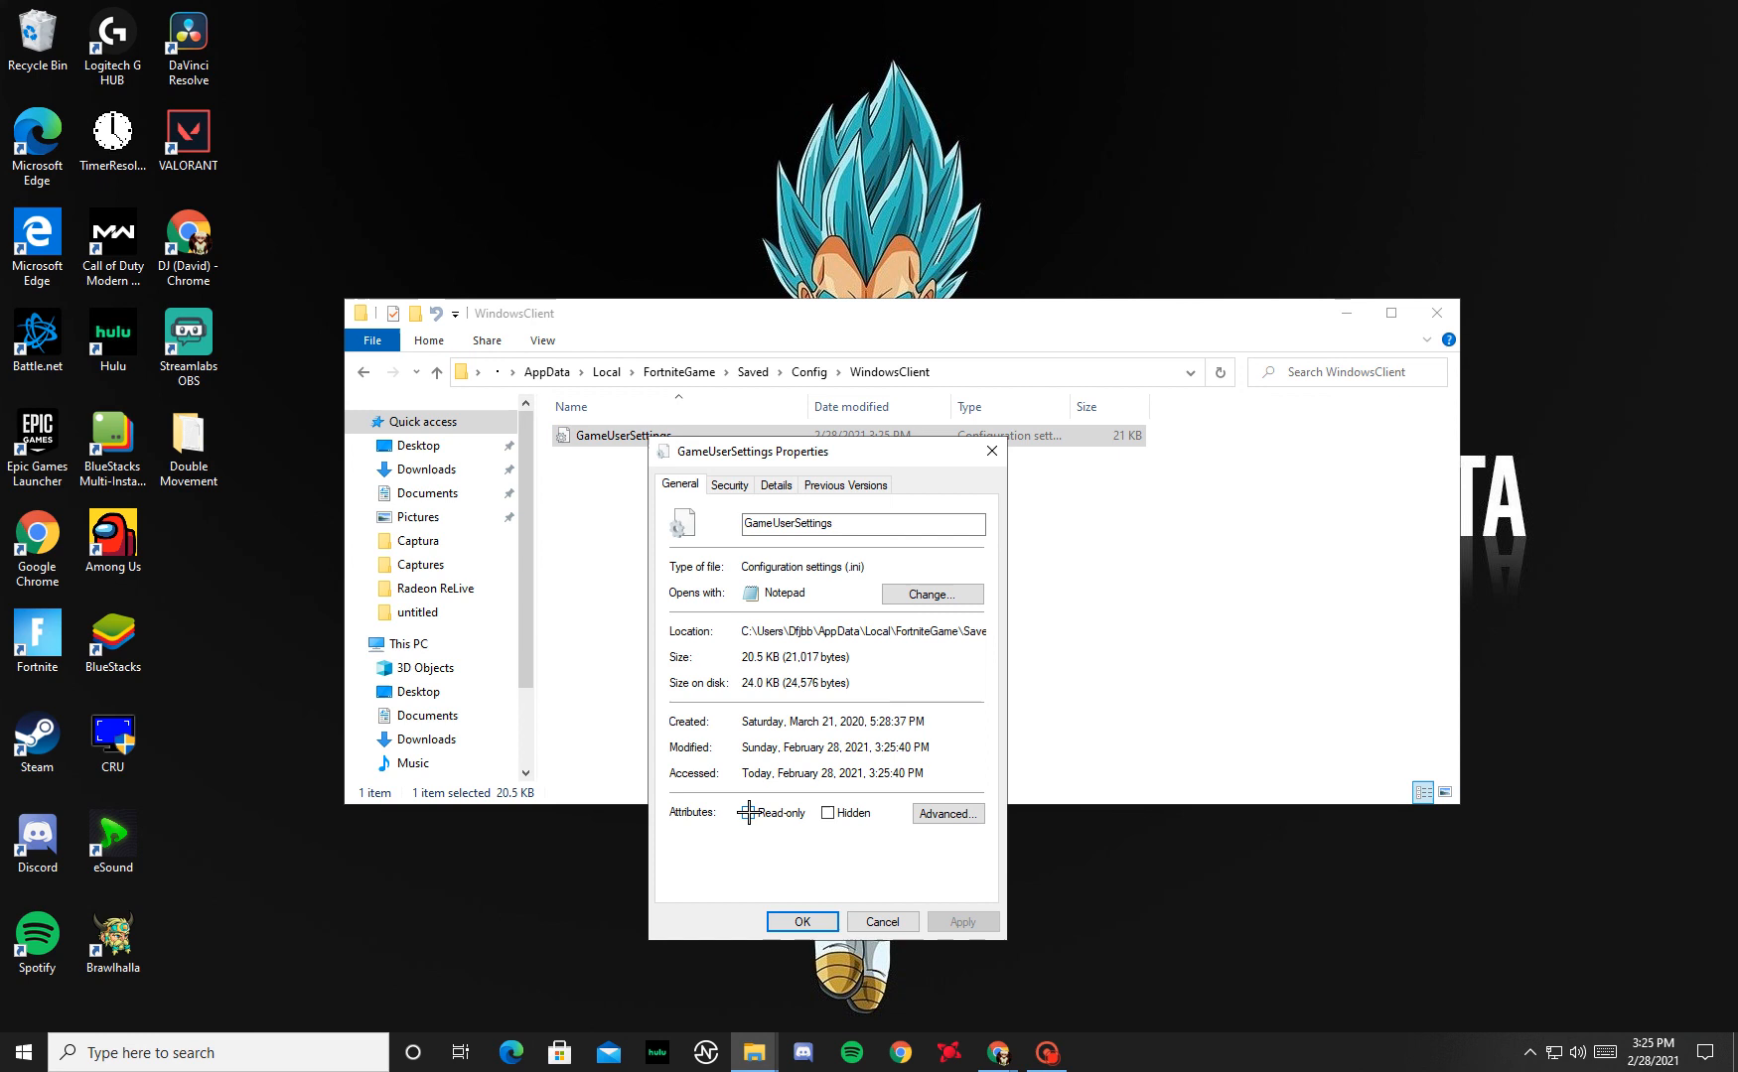
{"action": "left_click", "coordinate": [748, 812]}
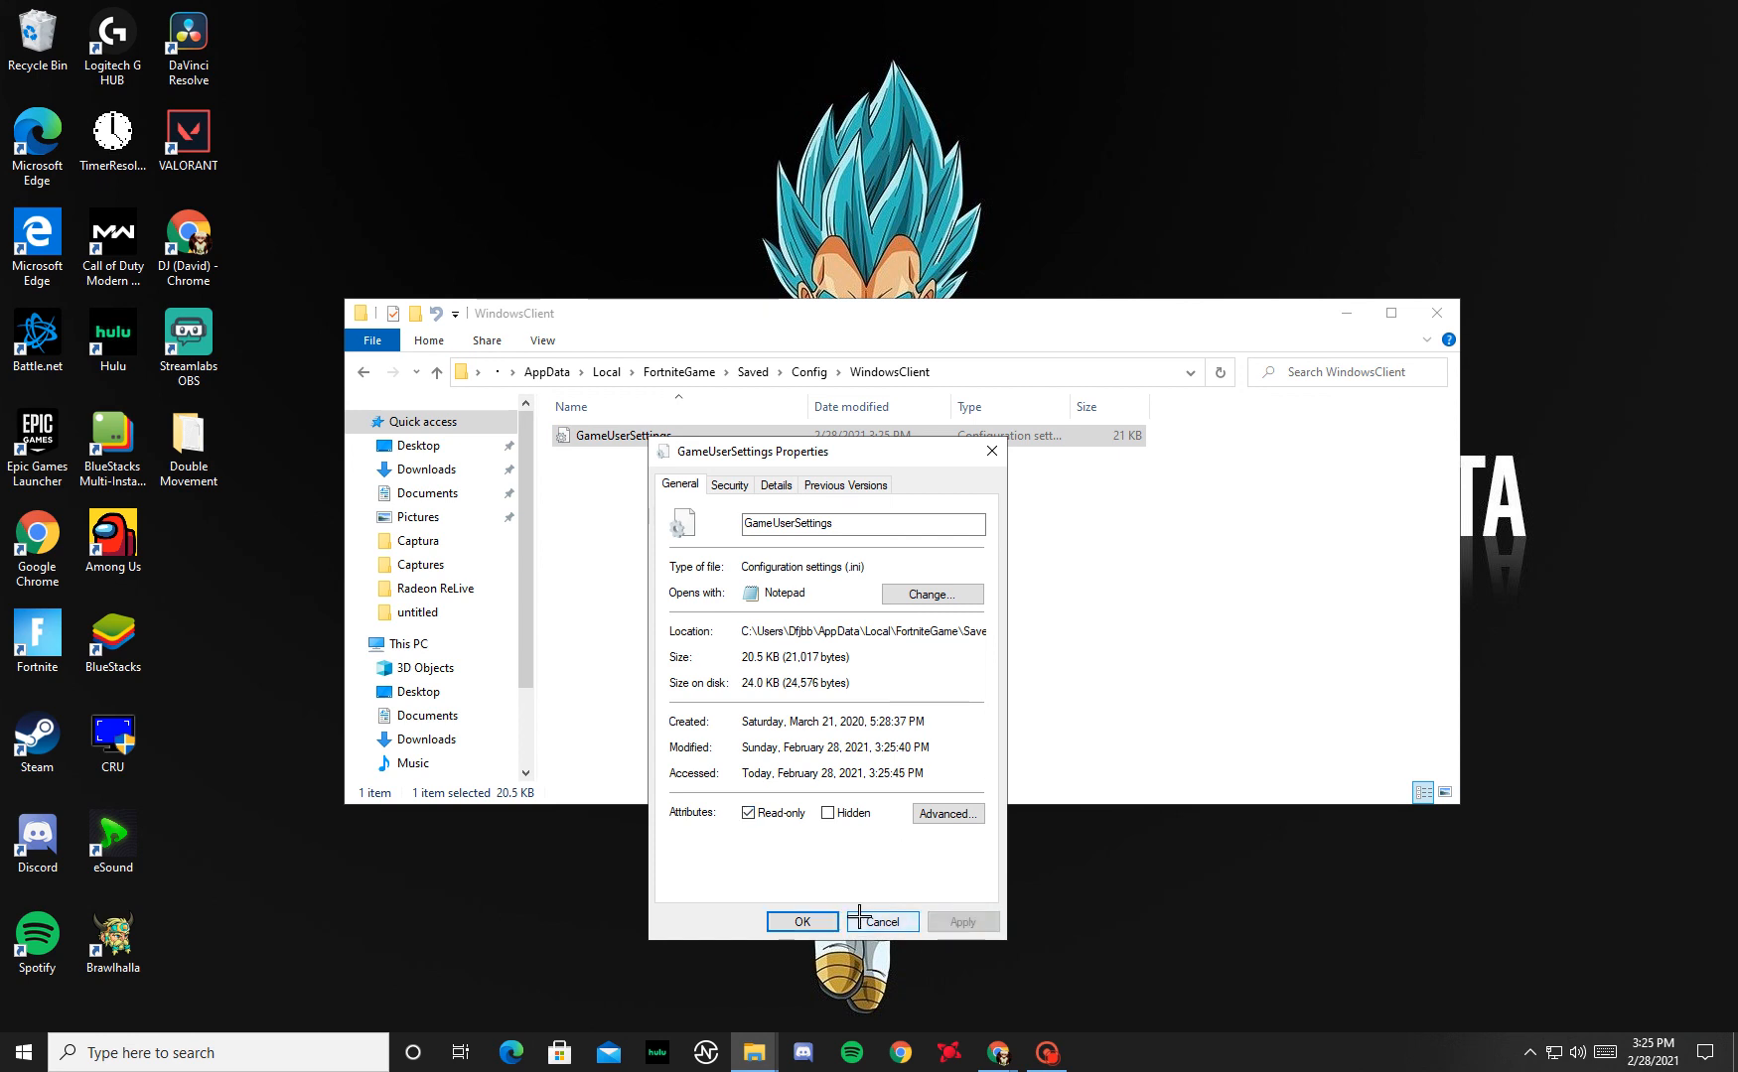
{"action": "left_click", "coordinate": [881, 922]}
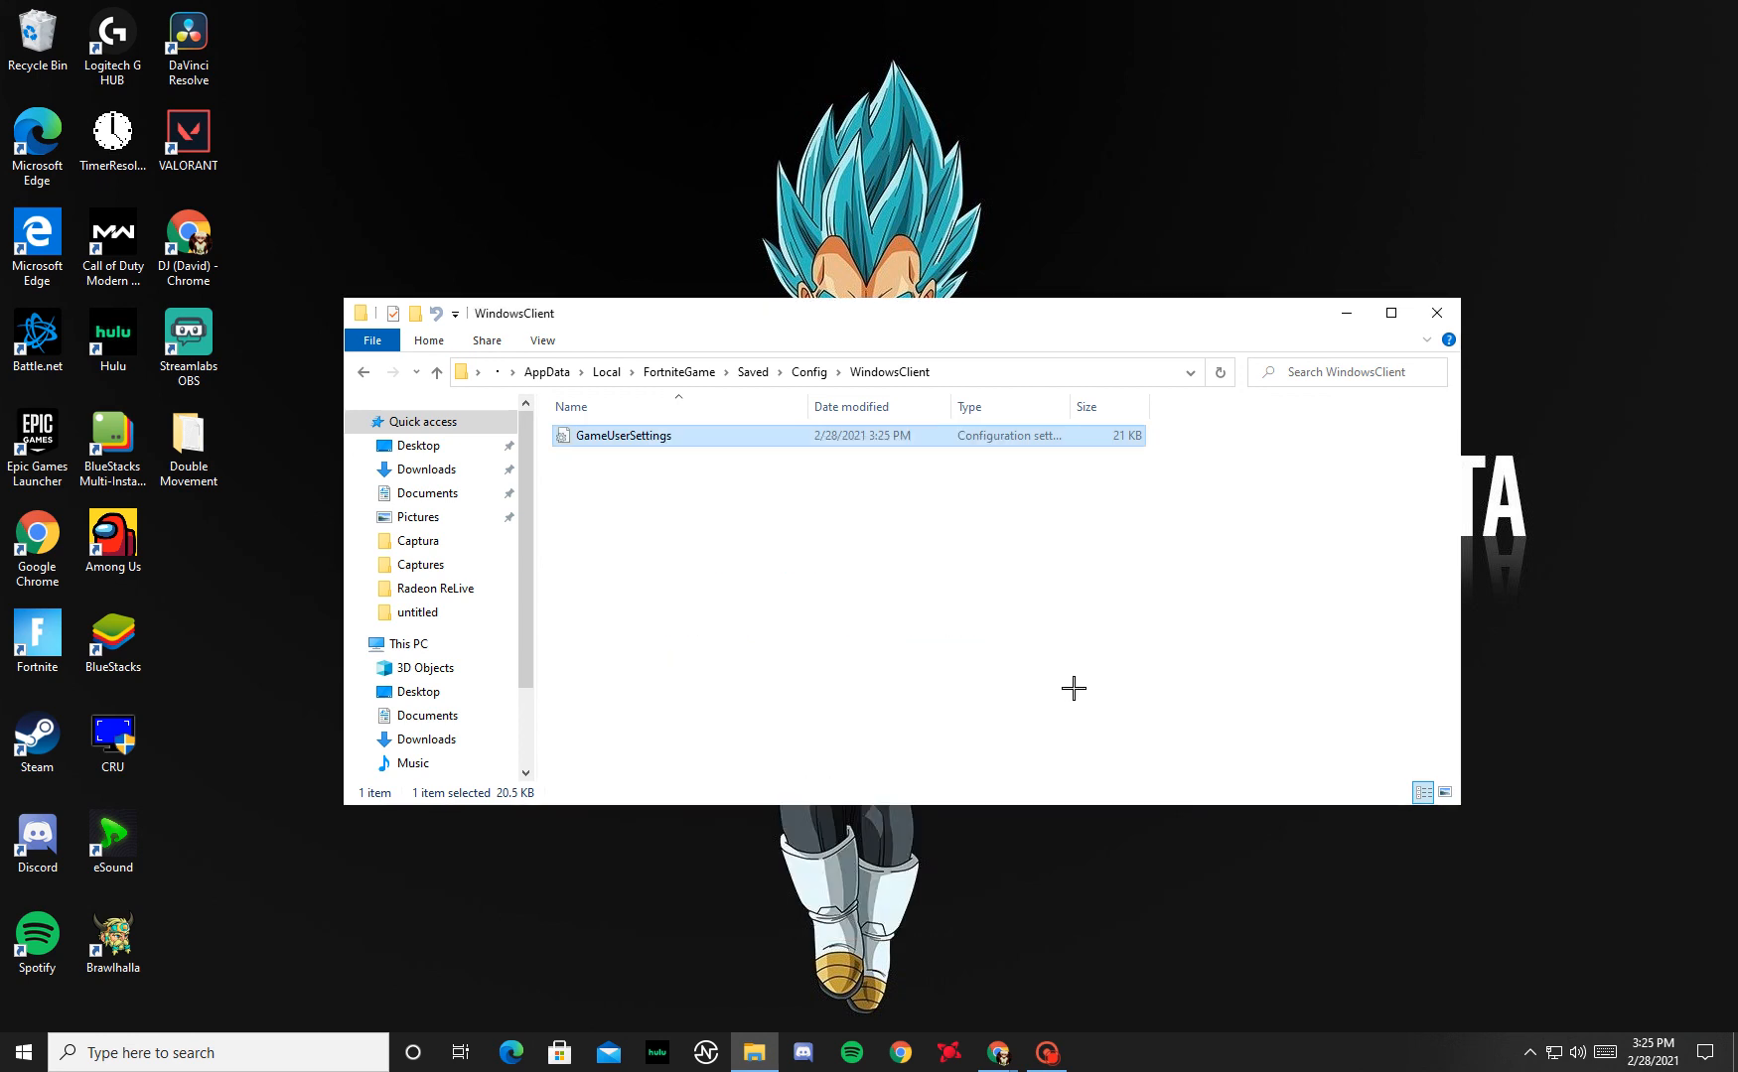
{"action": "mouse_move", "coordinate": [1058, 687]}
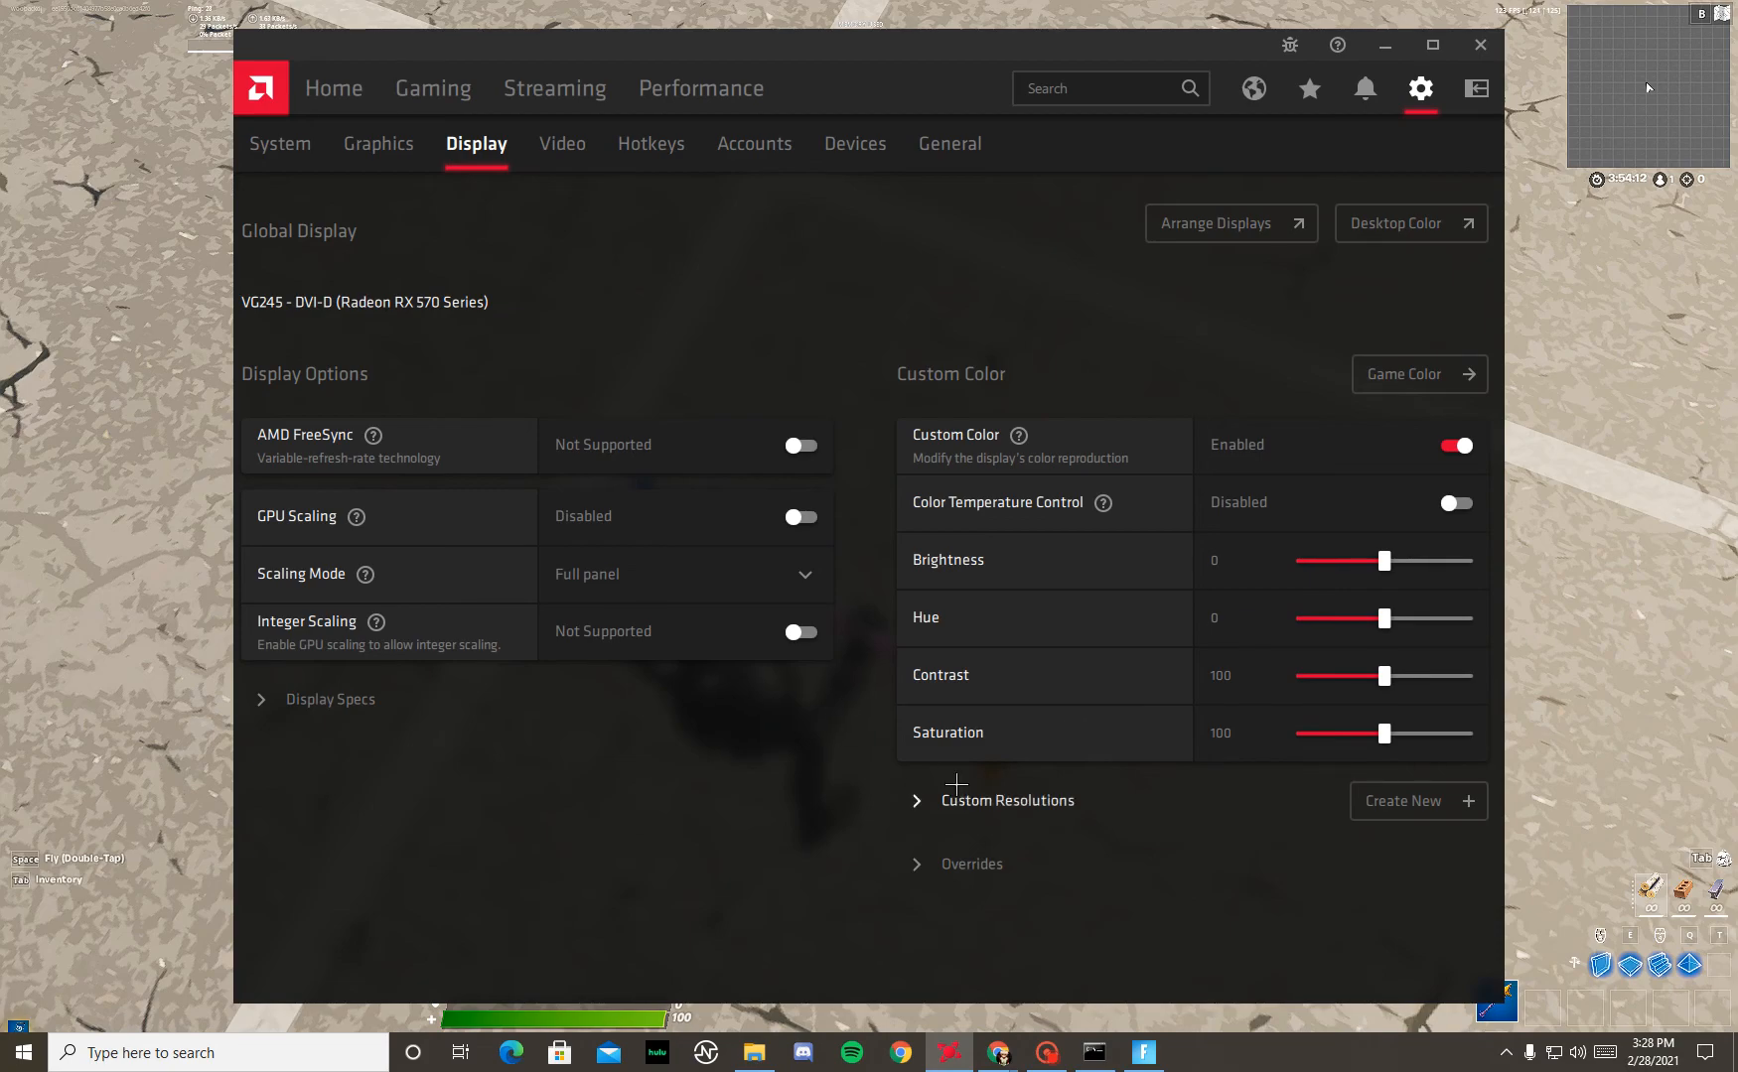
{"action": "mouse_move", "coordinate": [1033, 228]}
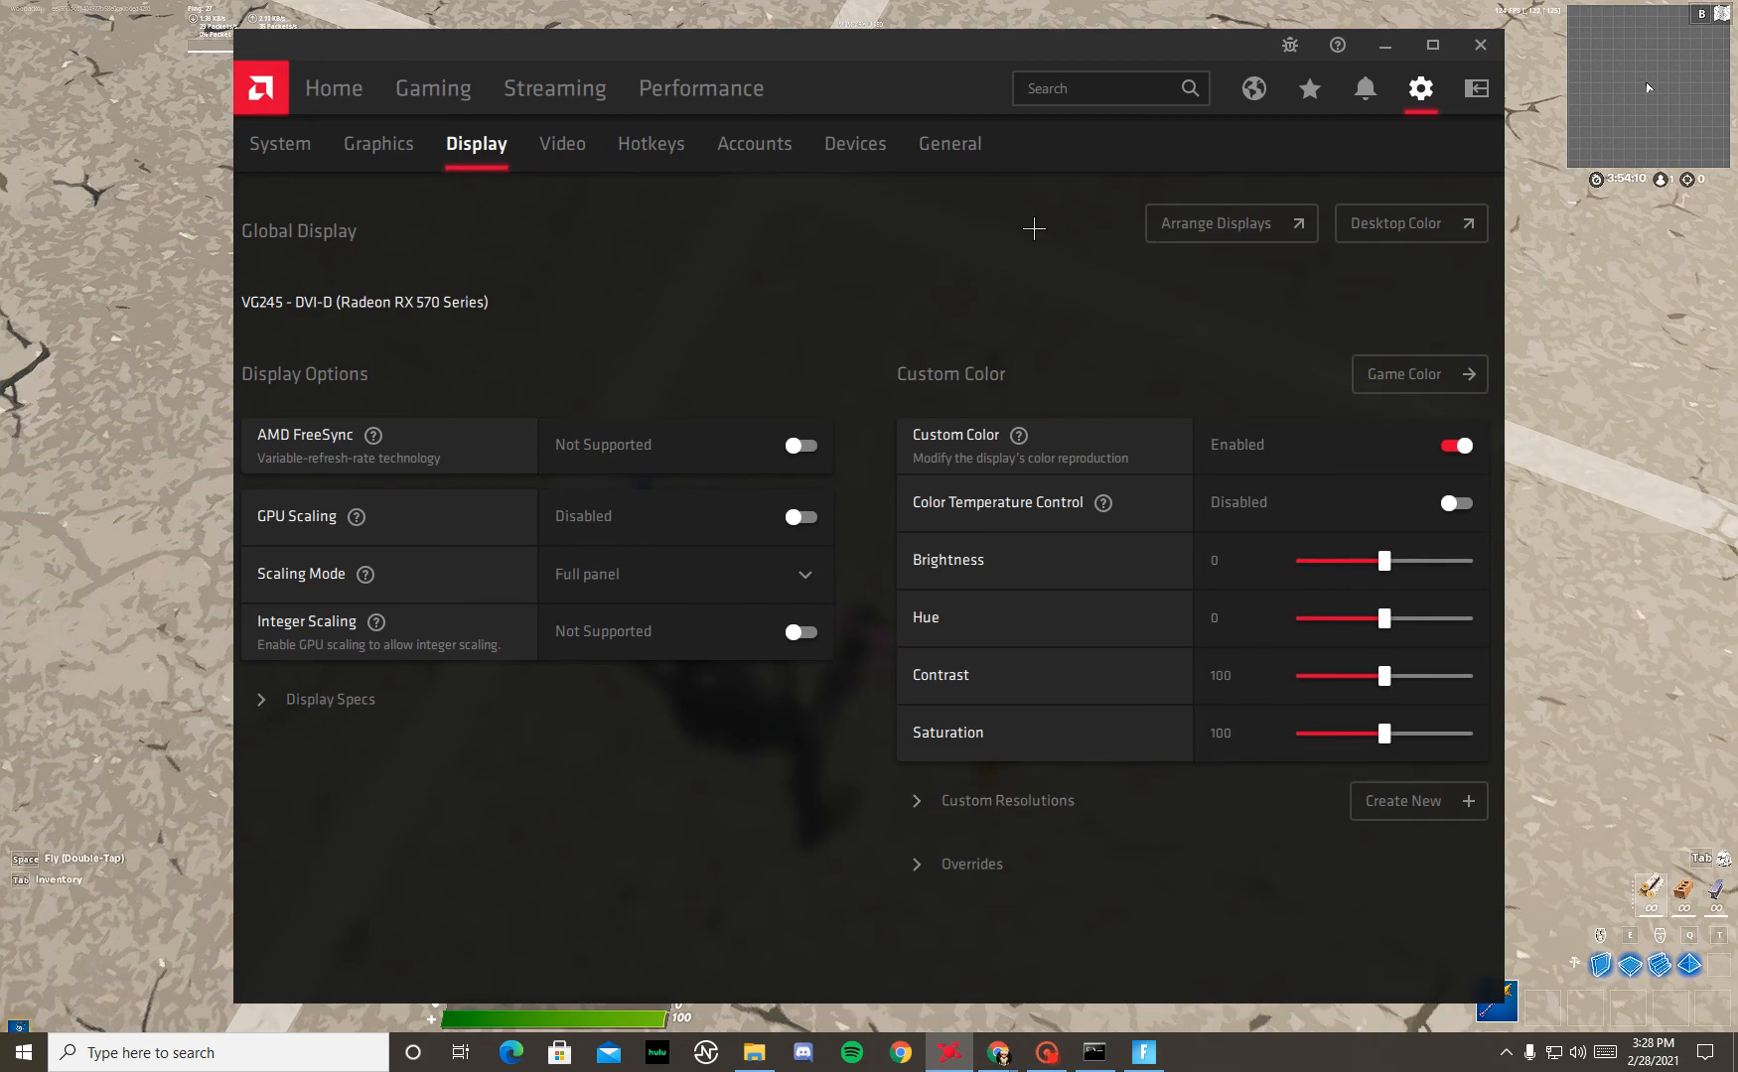
{"action": "mouse_move", "coordinate": [681, 268]}
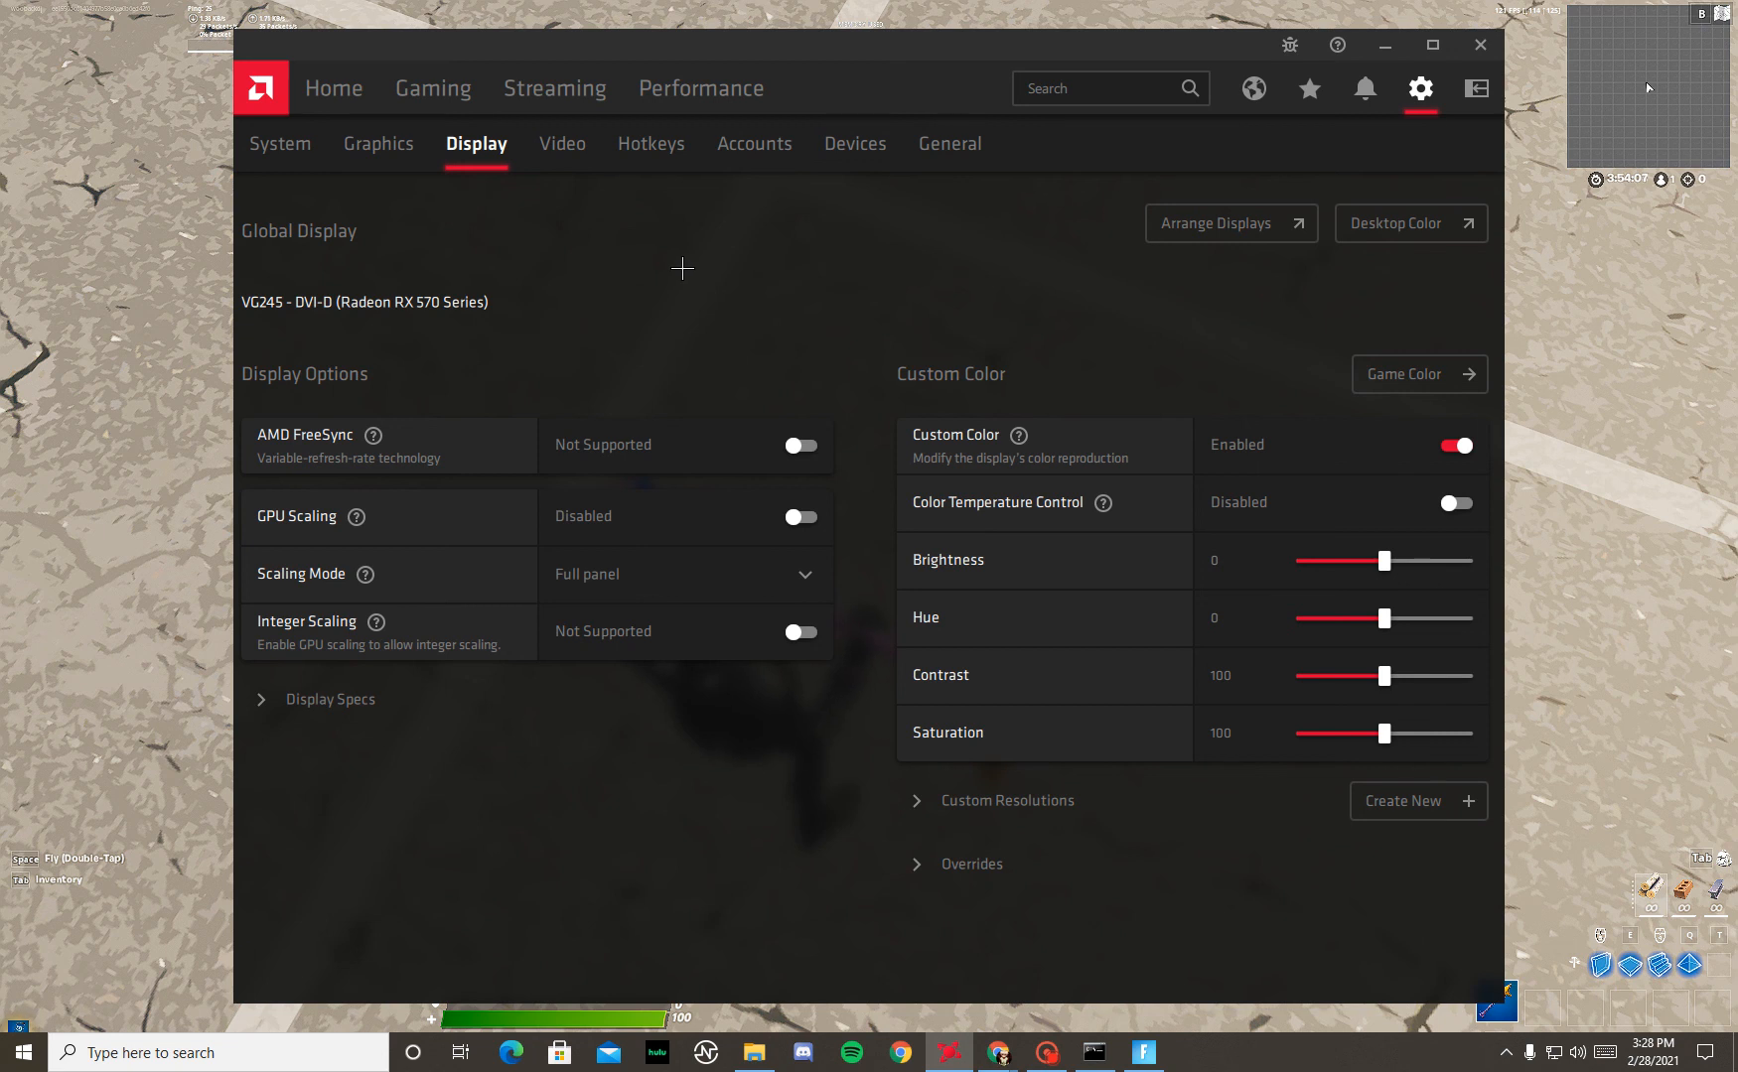
{"action": "mouse_move", "coordinate": [854, 286]}
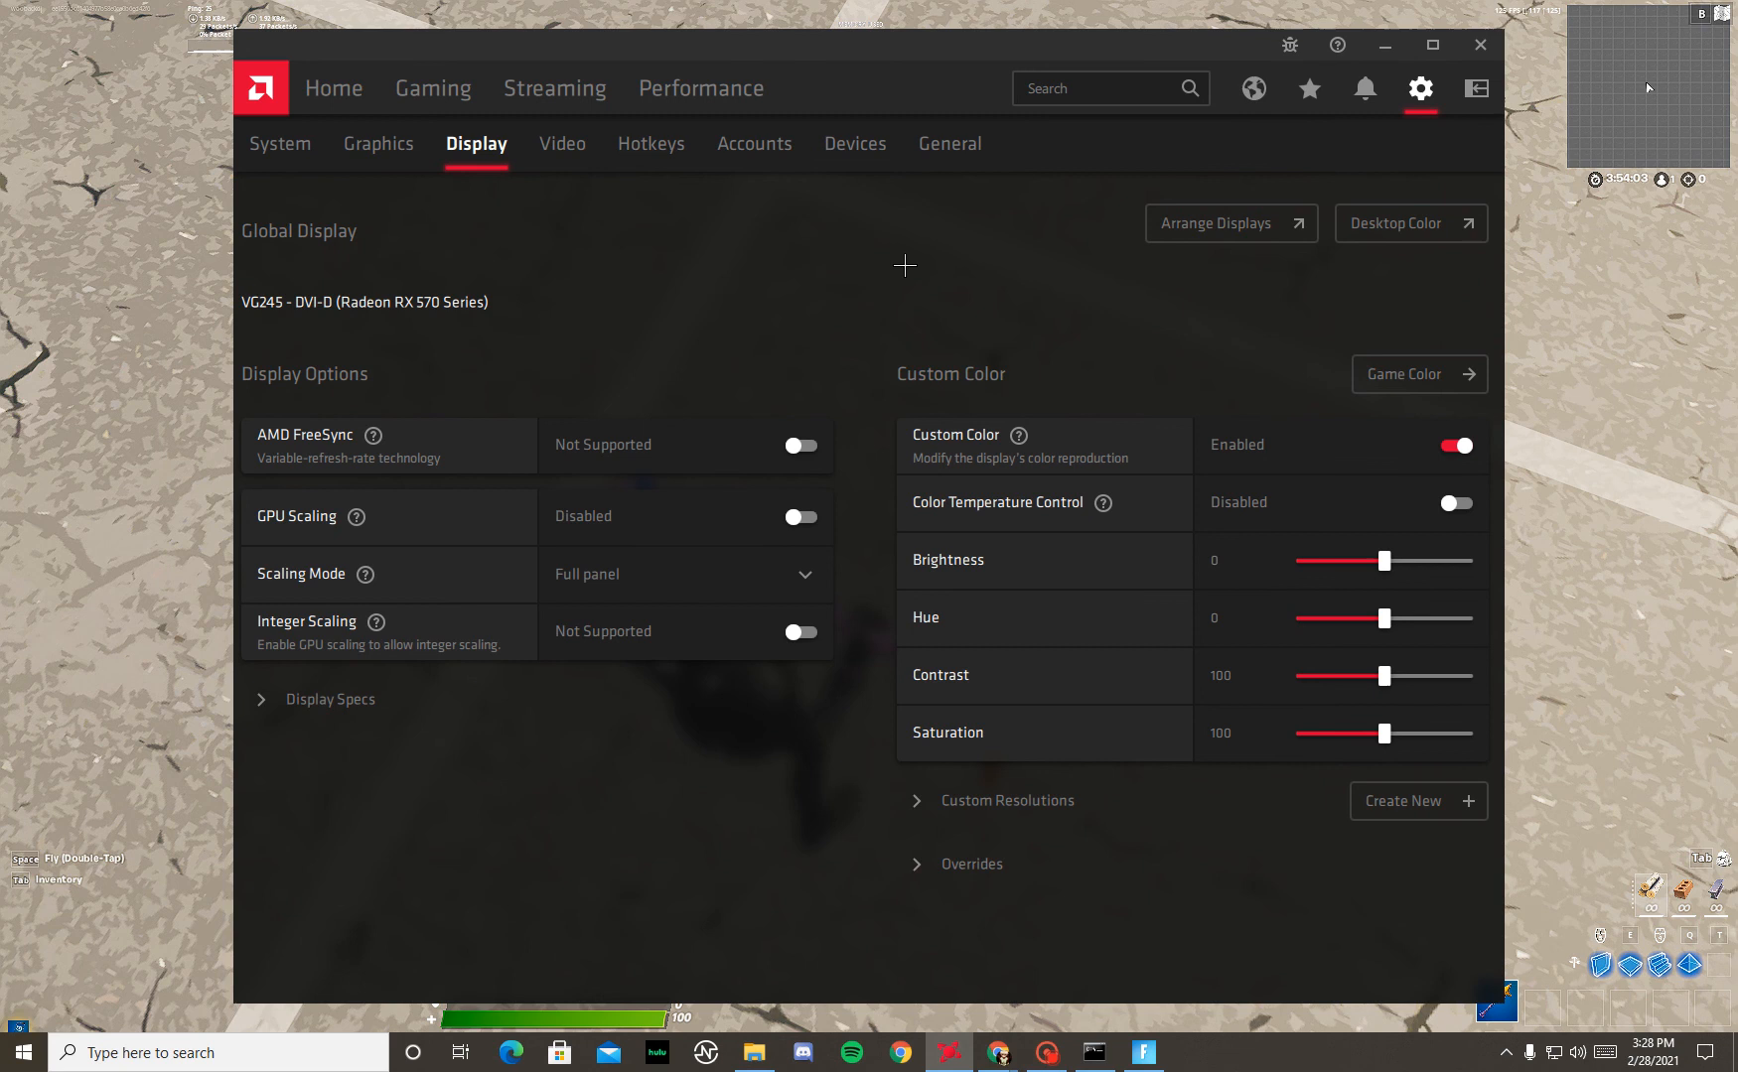
{"action": "mouse_move", "coordinate": [1011, 562]}
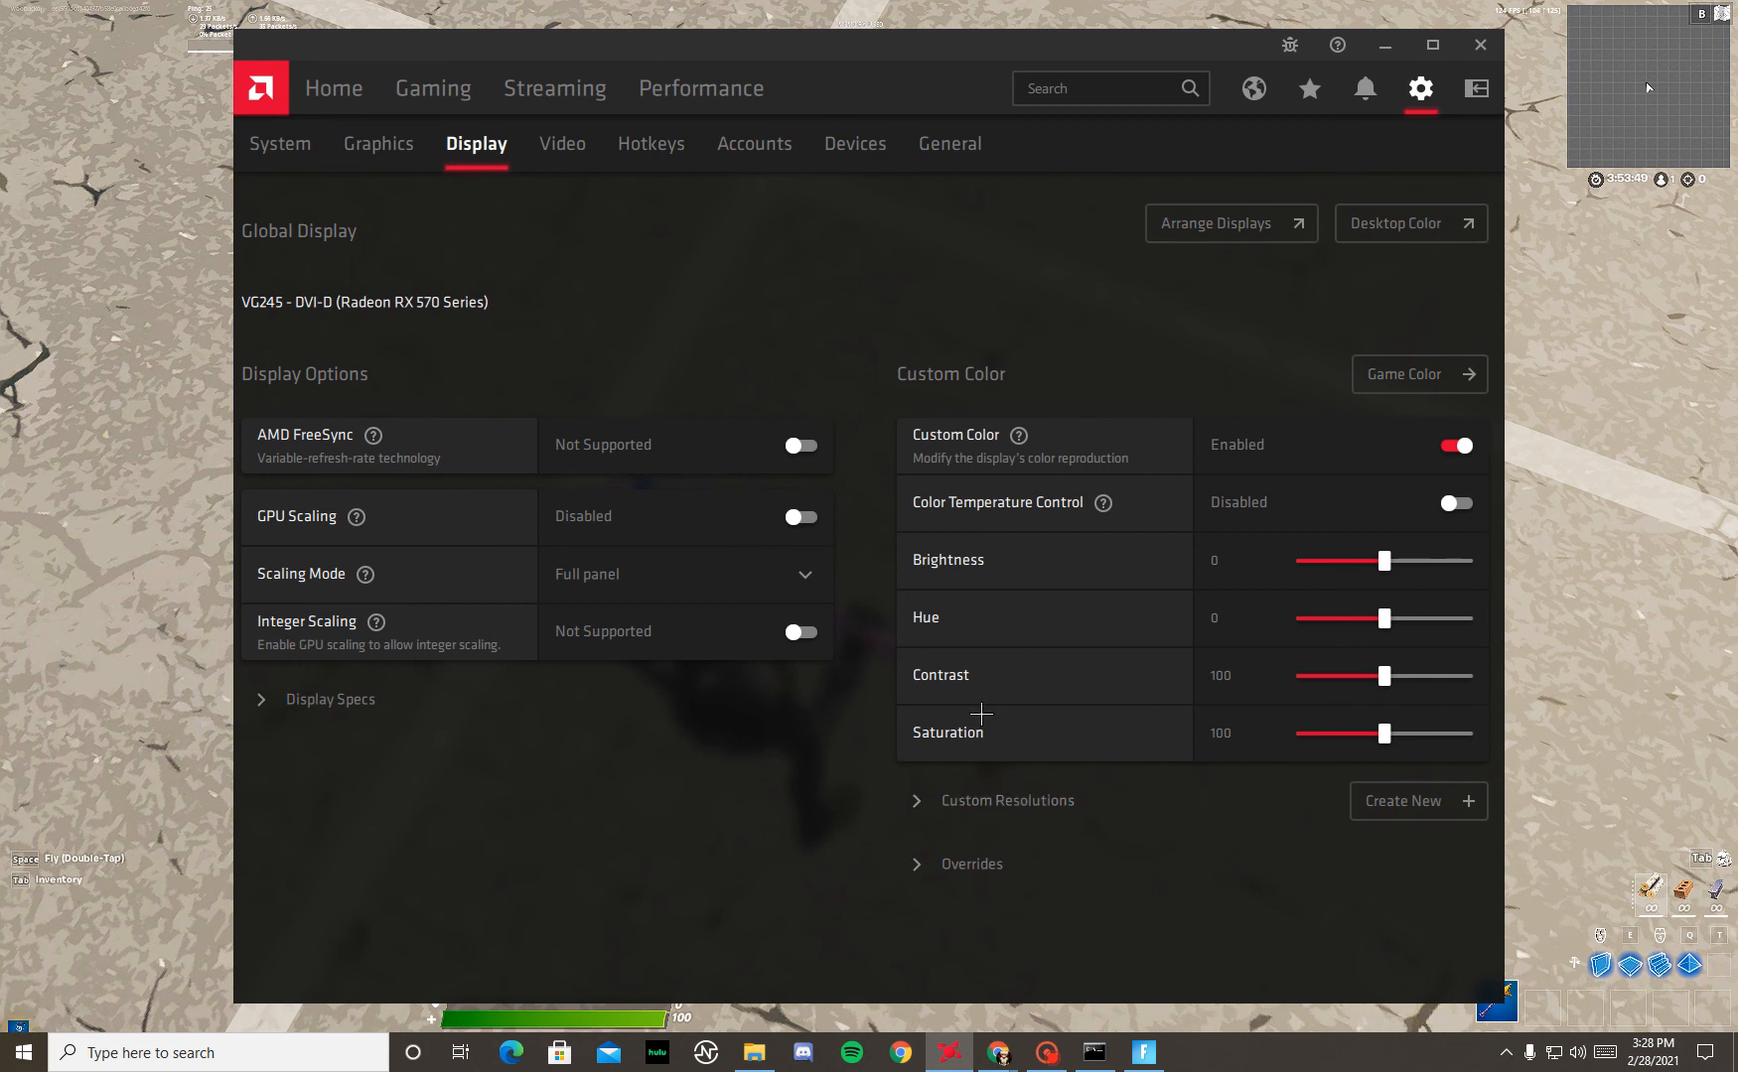
{"action": "mouse_move", "coordinate": [1027, 677]}
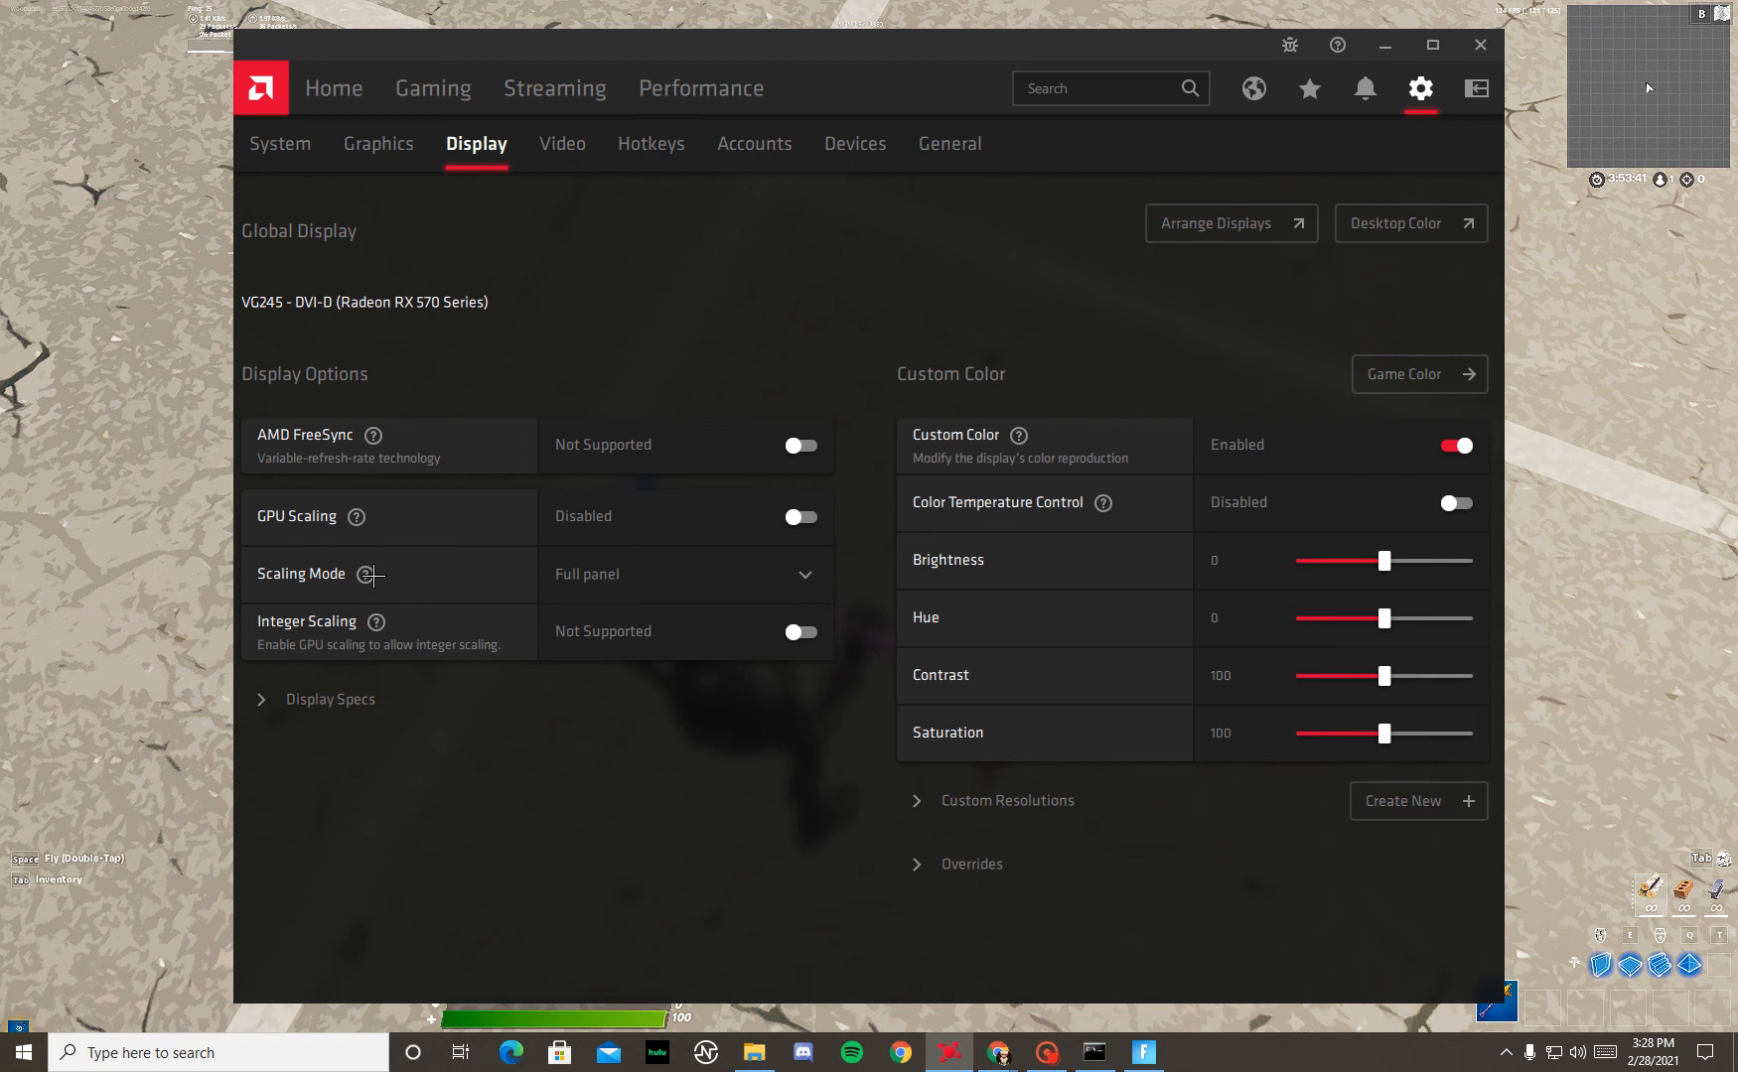
{"action": "left_click", "coordinate": [685, 574]}
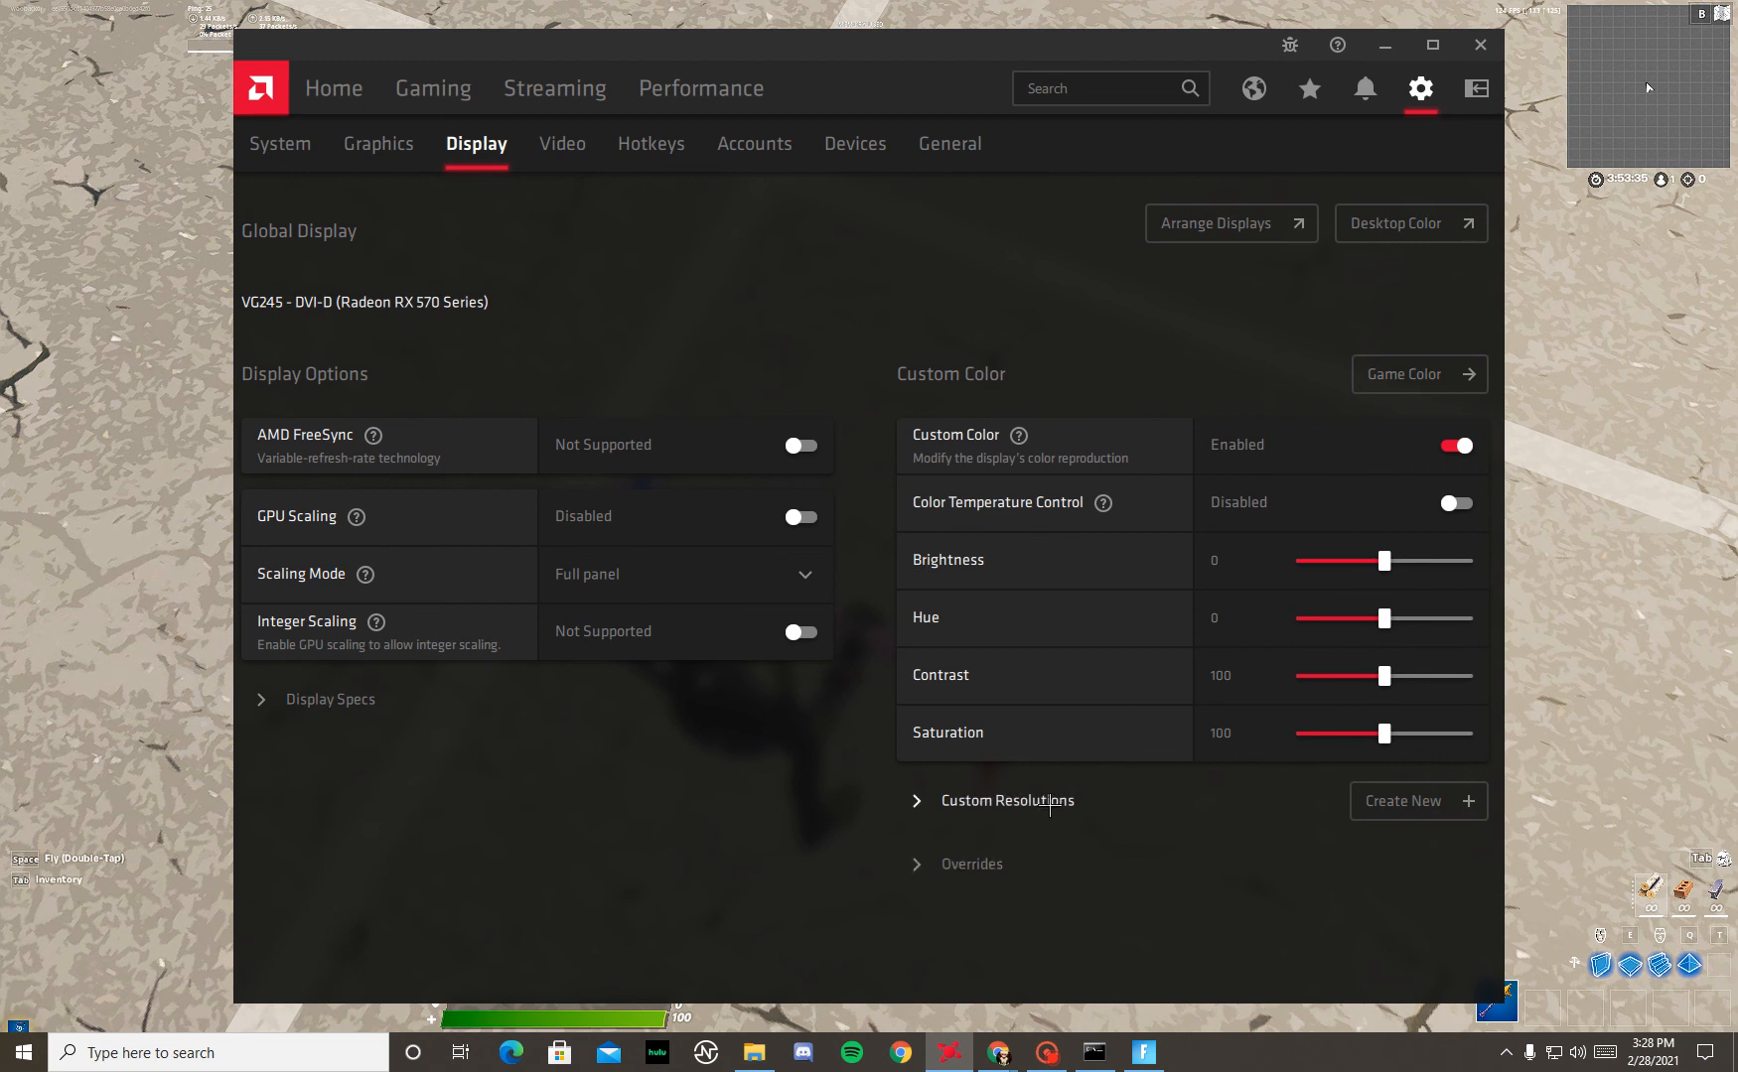
{"action": "mouse_move", "coordinate": [964, 785]}
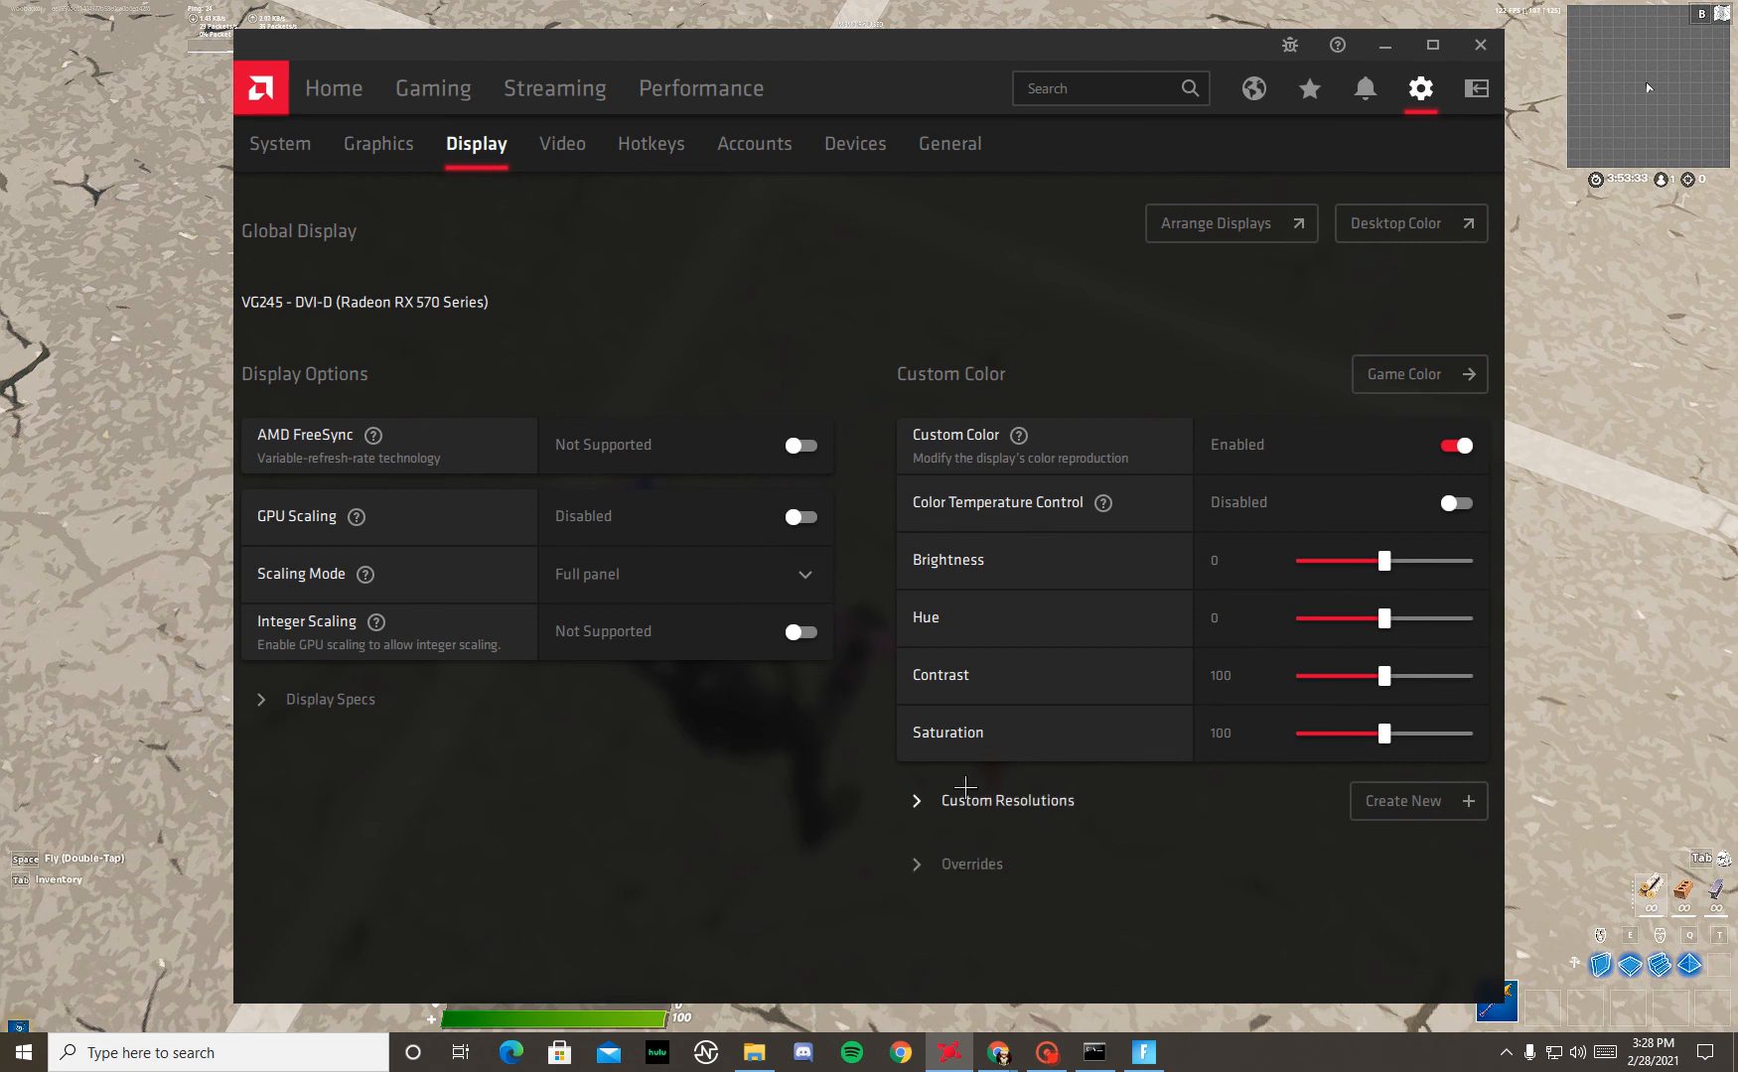